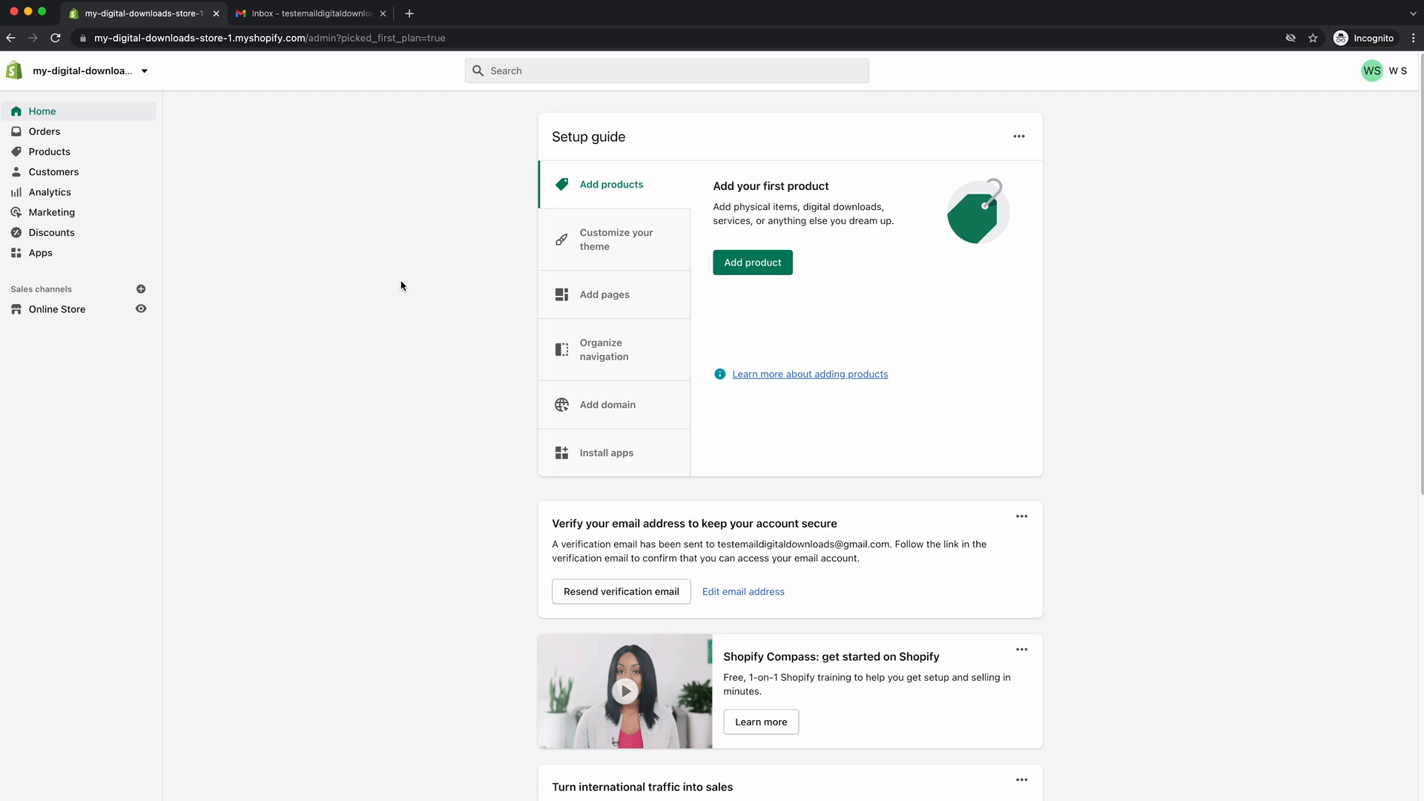
mouse_move(402, 284)
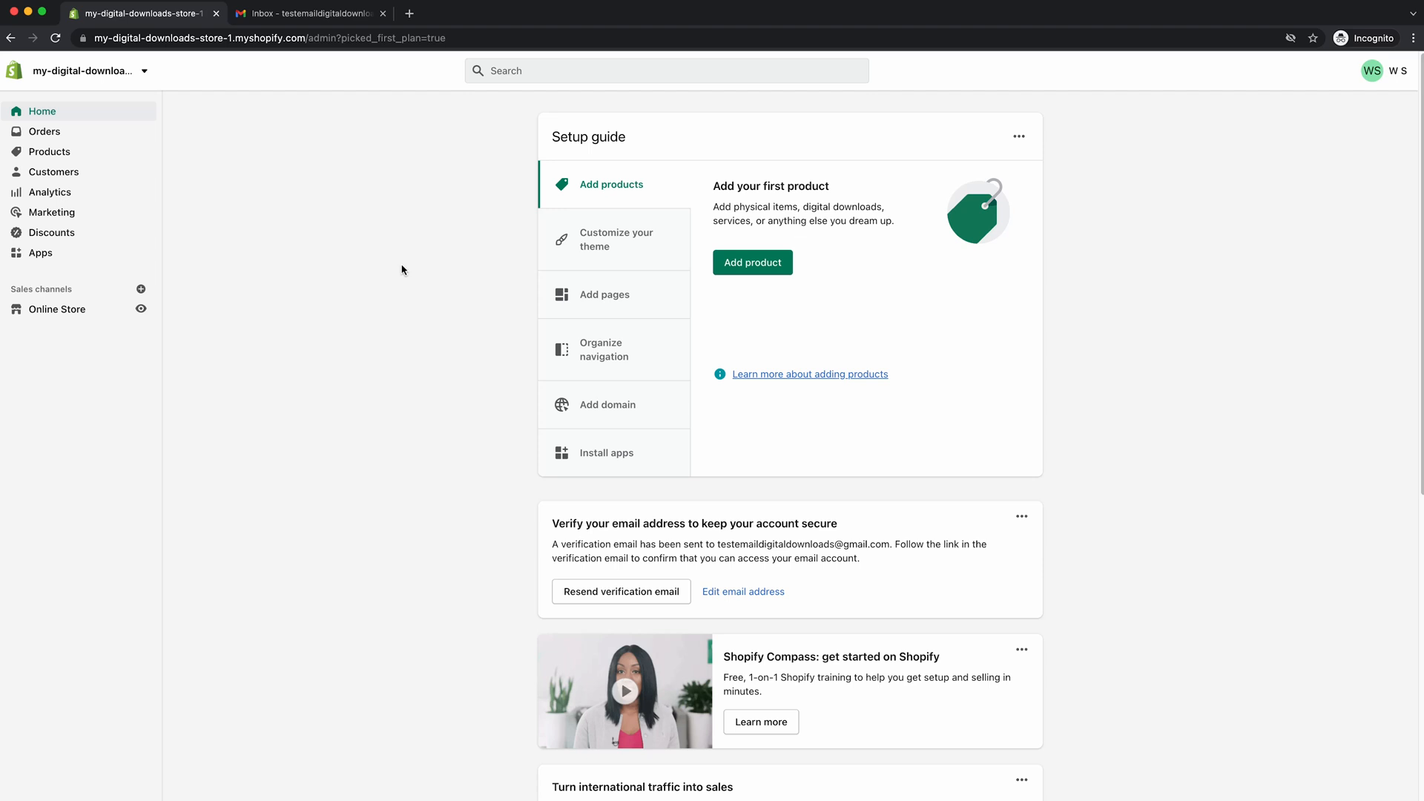
mouse_move(295, 138)
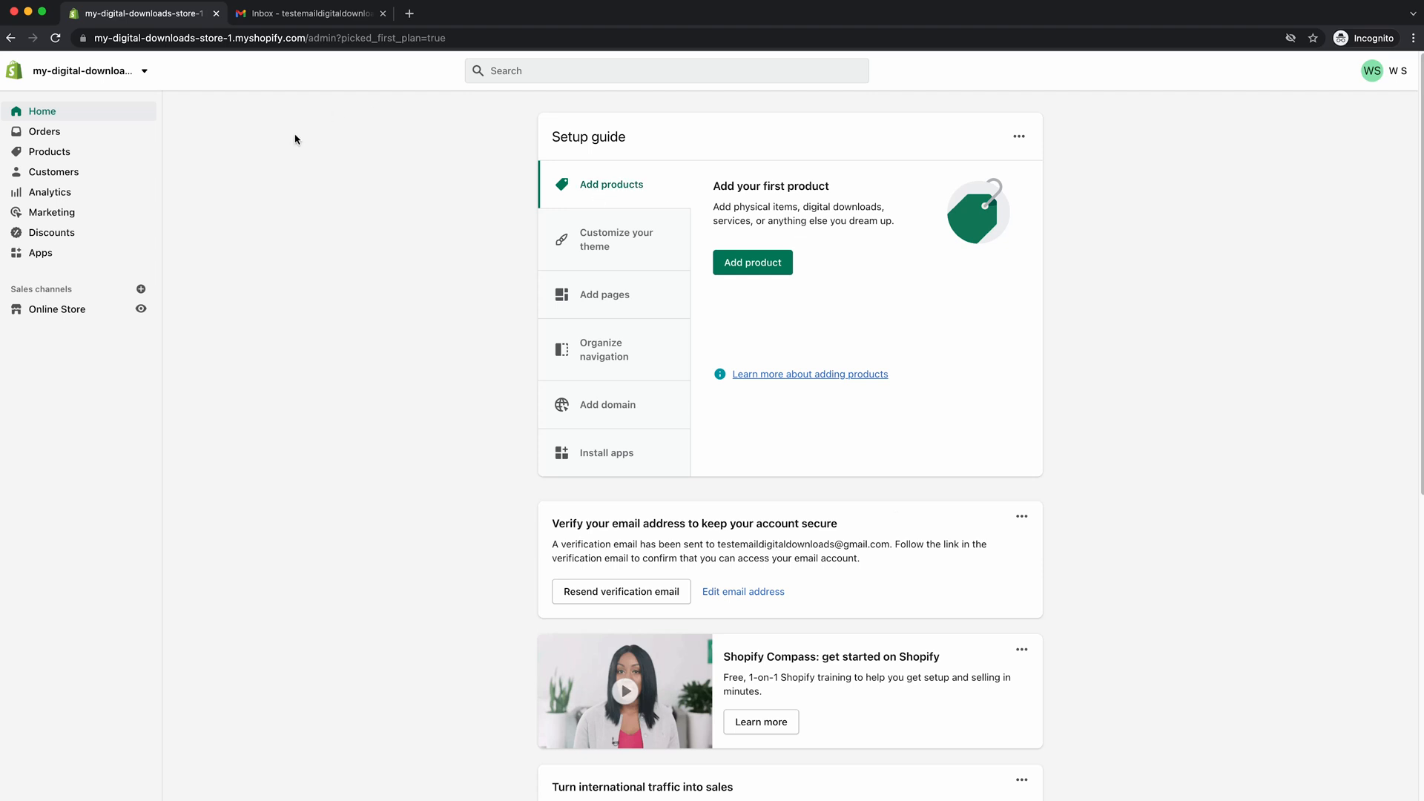
mouse_move(286, 82)
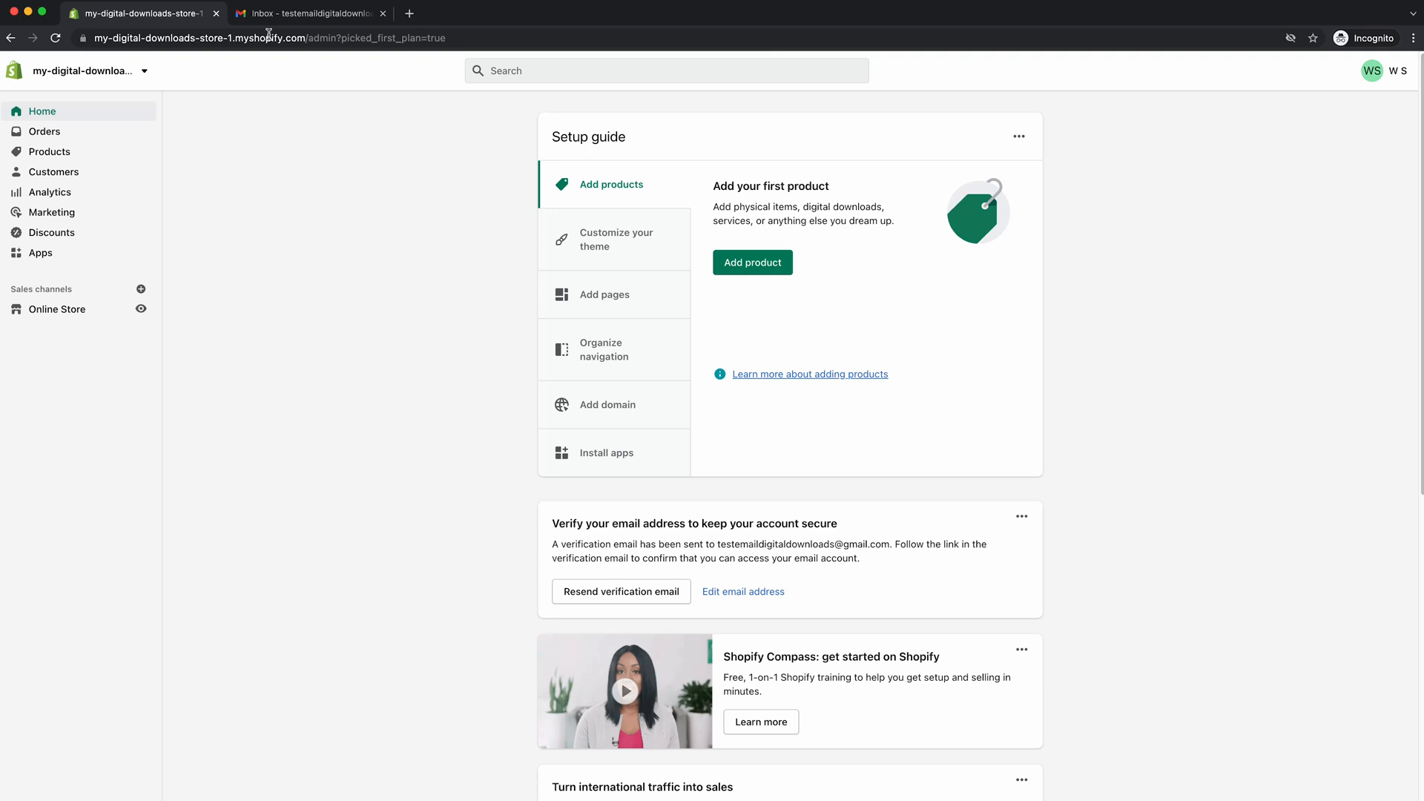
mouse_move(380, 116)
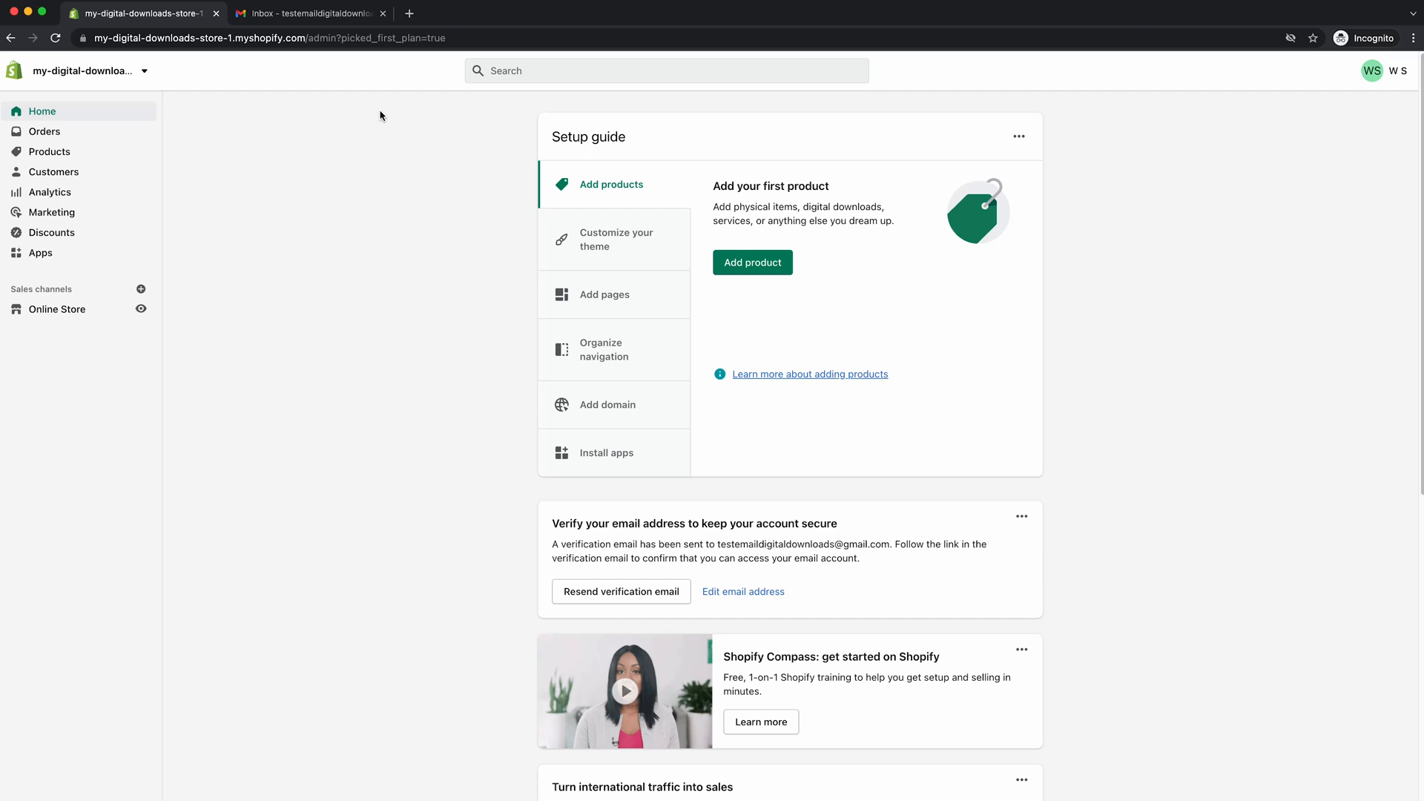
mouse_move(352, 154)
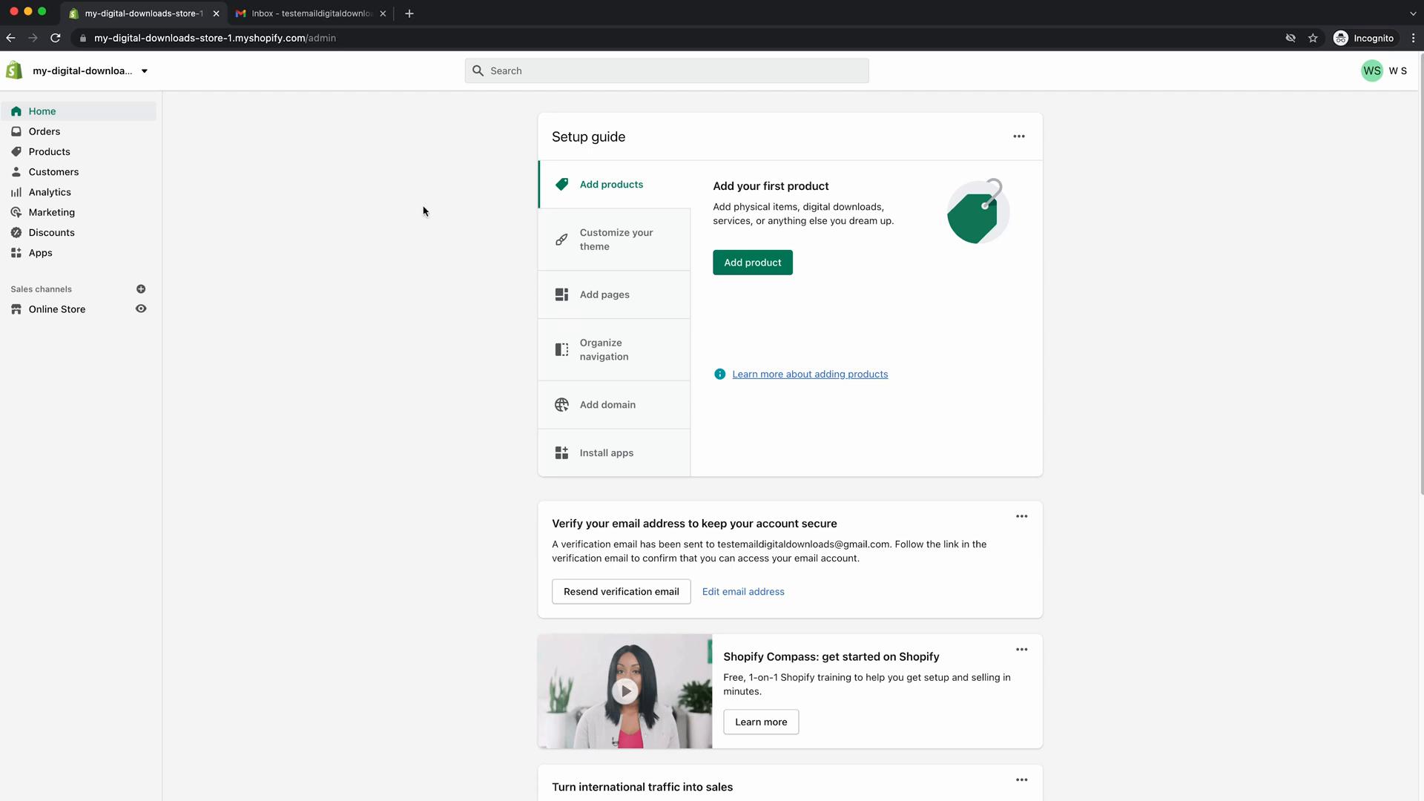
mouse_move(516, 505)
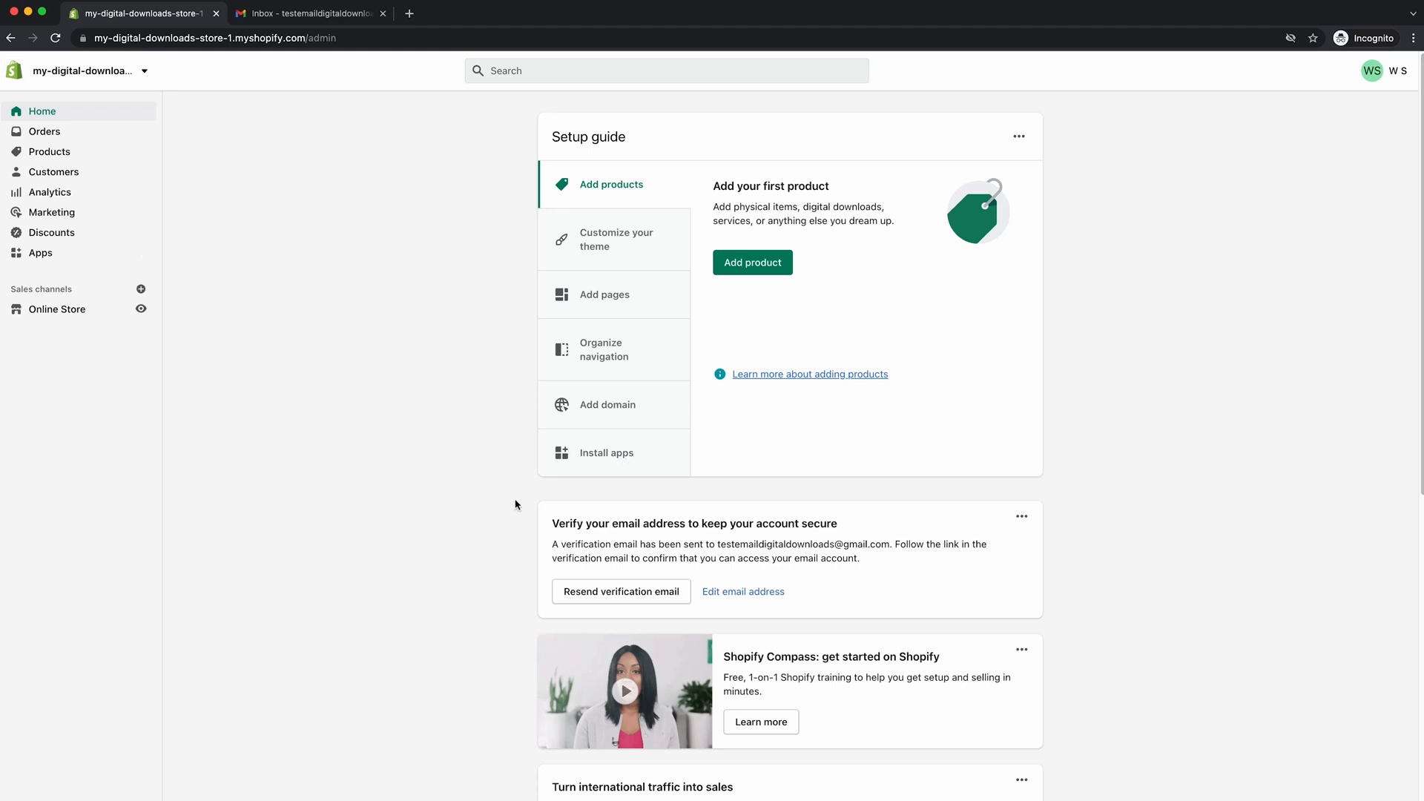
- From the Apps page, open the Shopify App Store in a new tab
click(40, 252)
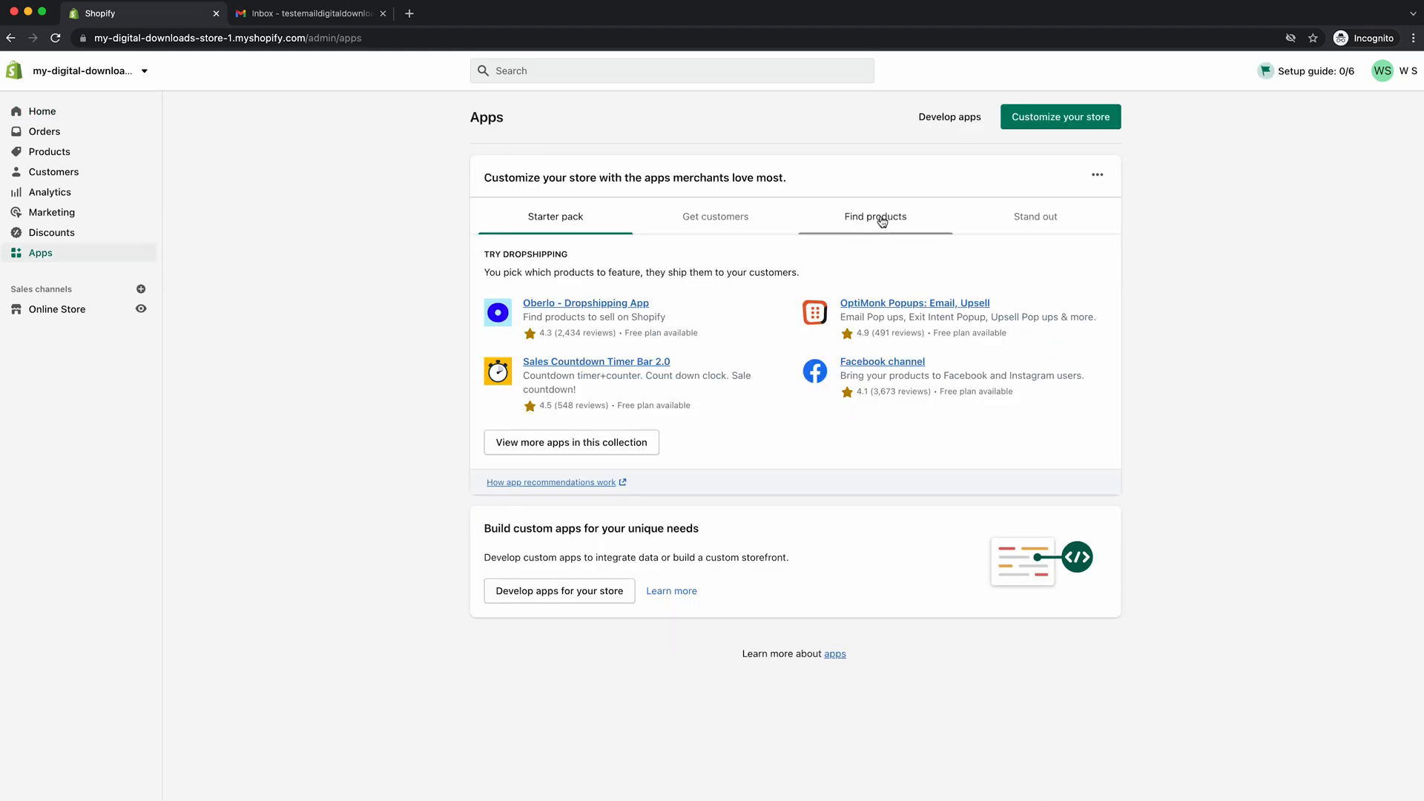
click(1059, 116)
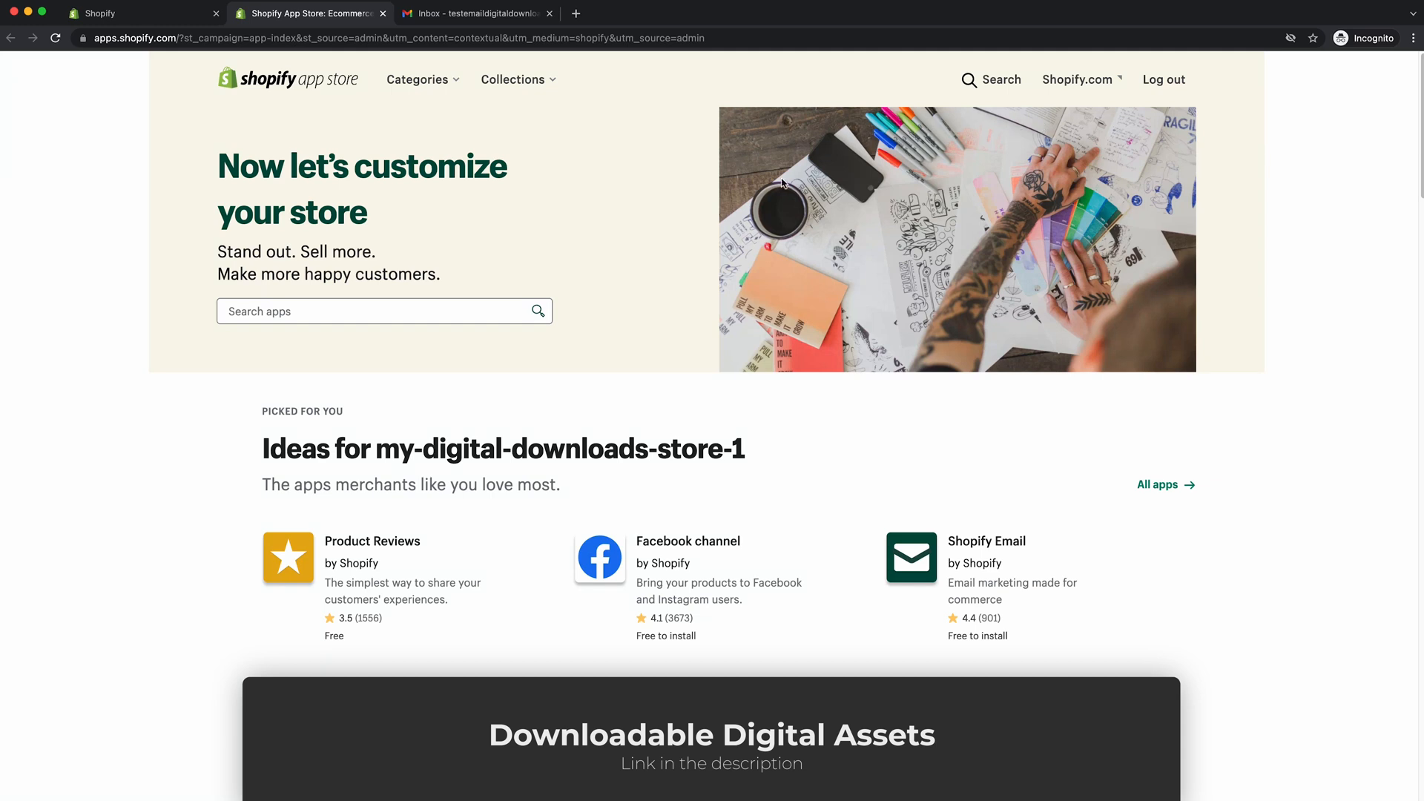
- Search 'downloadable digital', open the Downloadable Digital Assets listing and click Add app
click(381, 311)
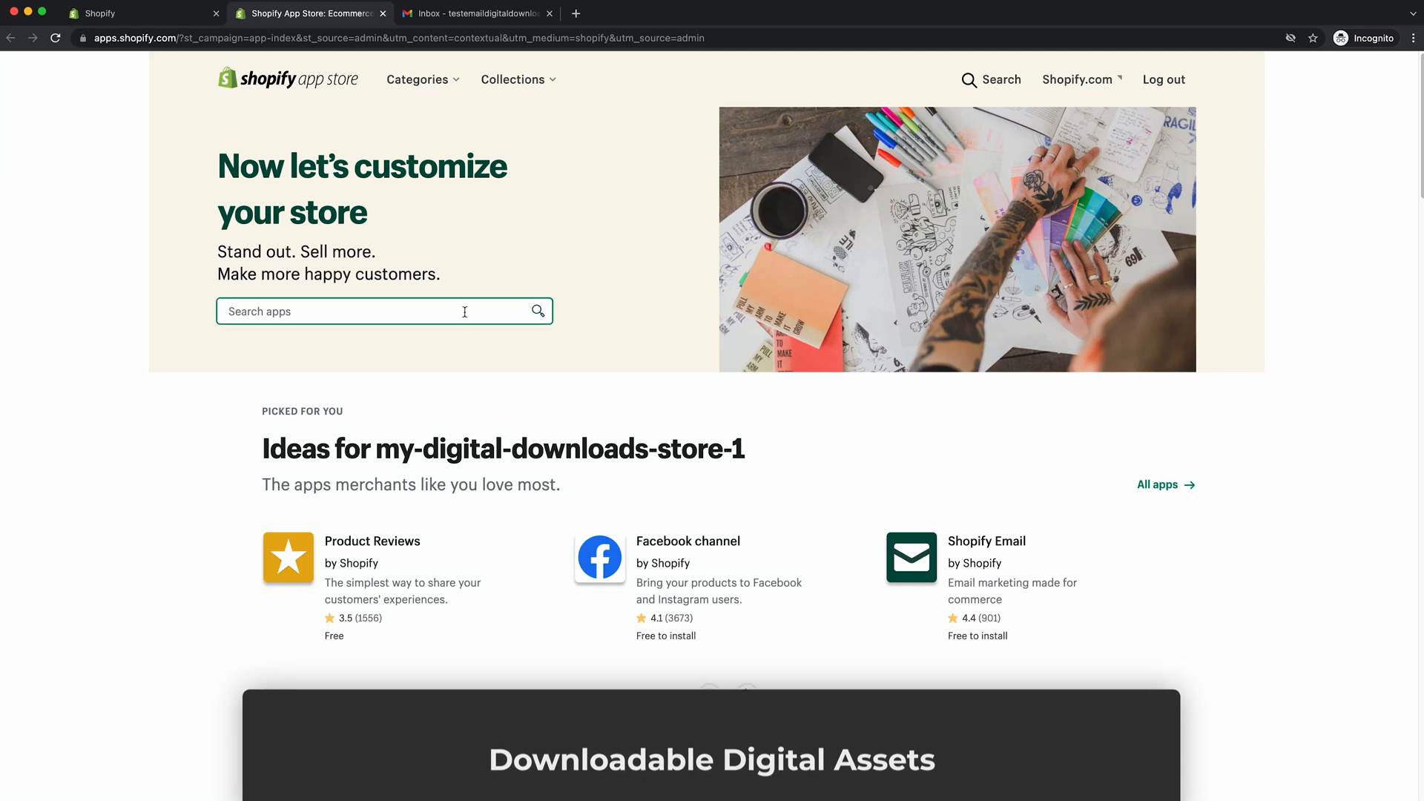
text(downloadable digital)
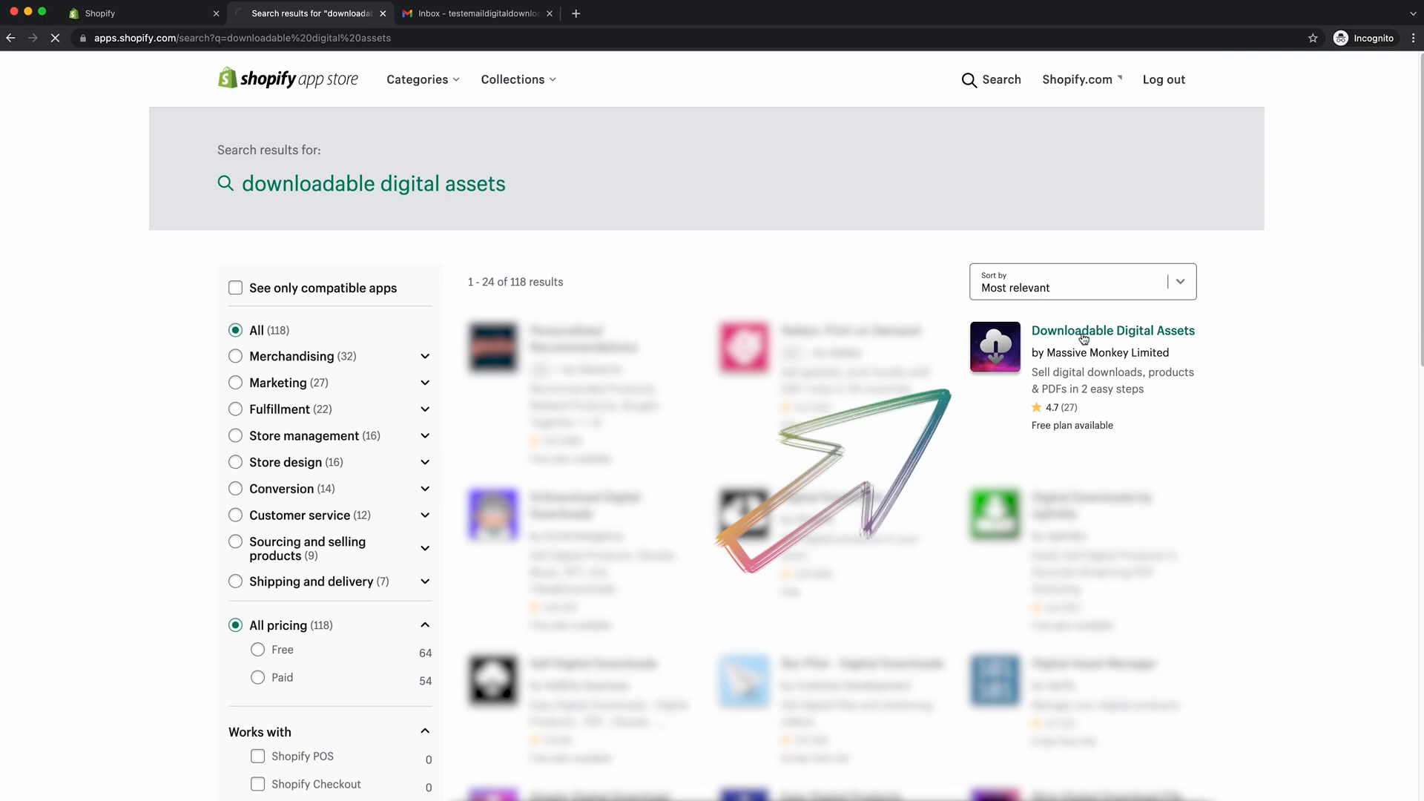
click(1112, 330)
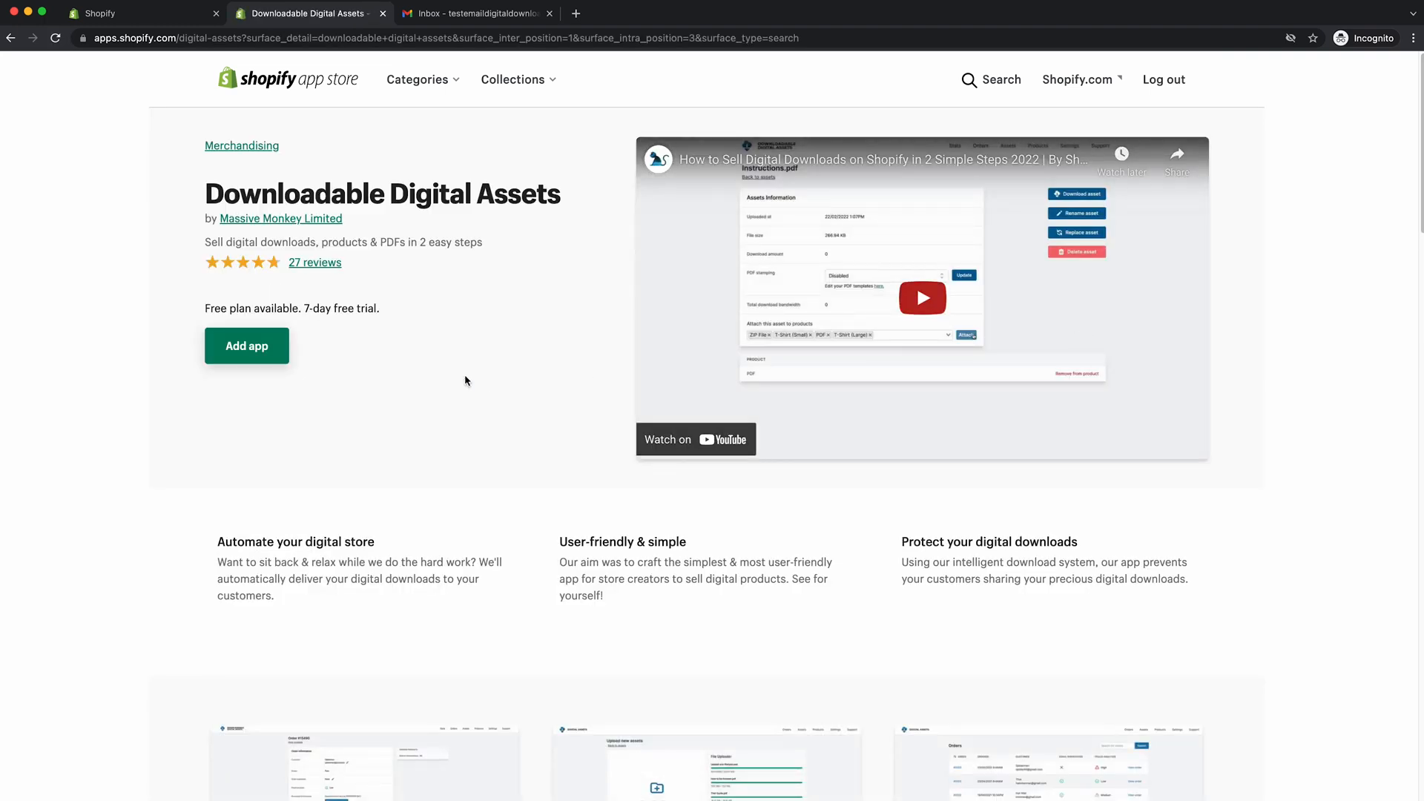
click(247, 347)
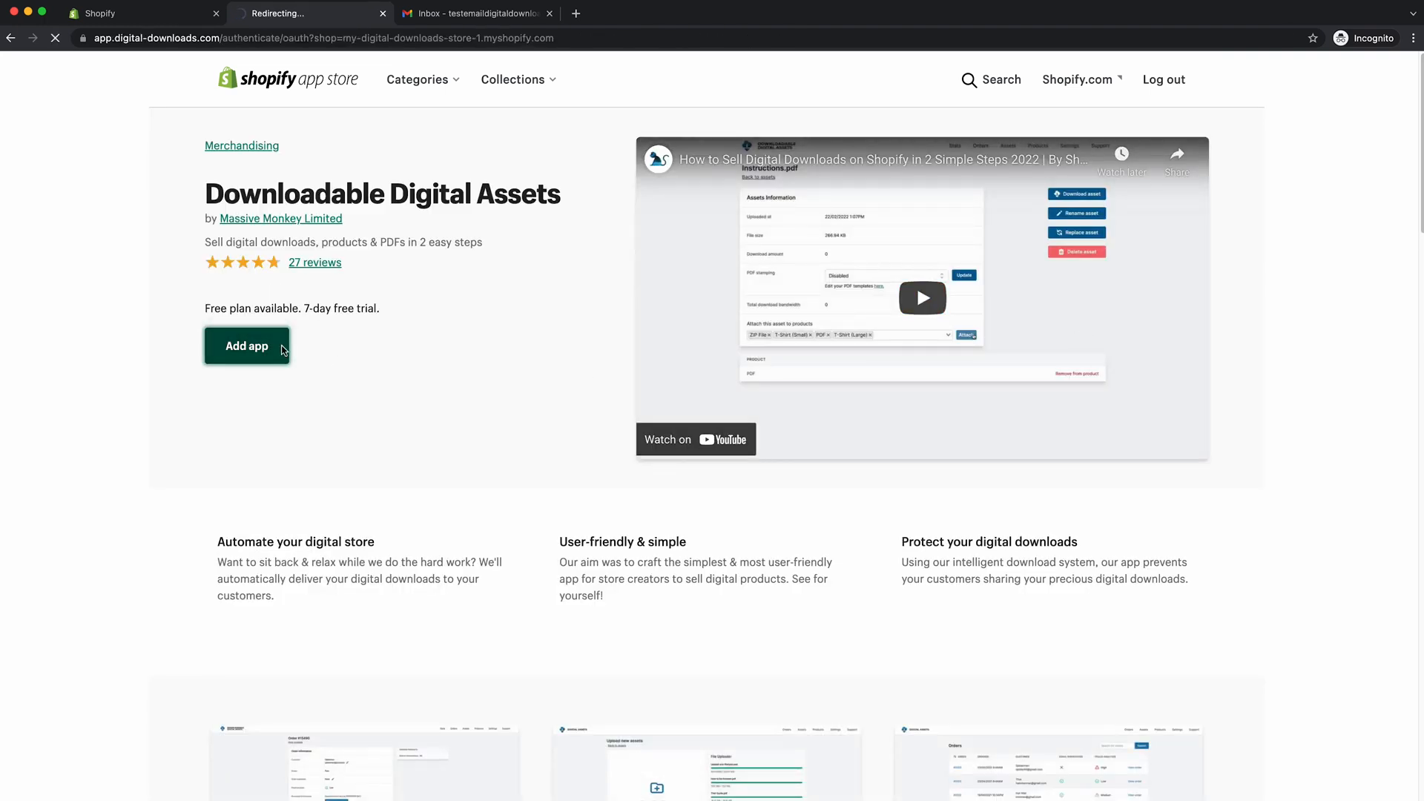
click(246, 344)
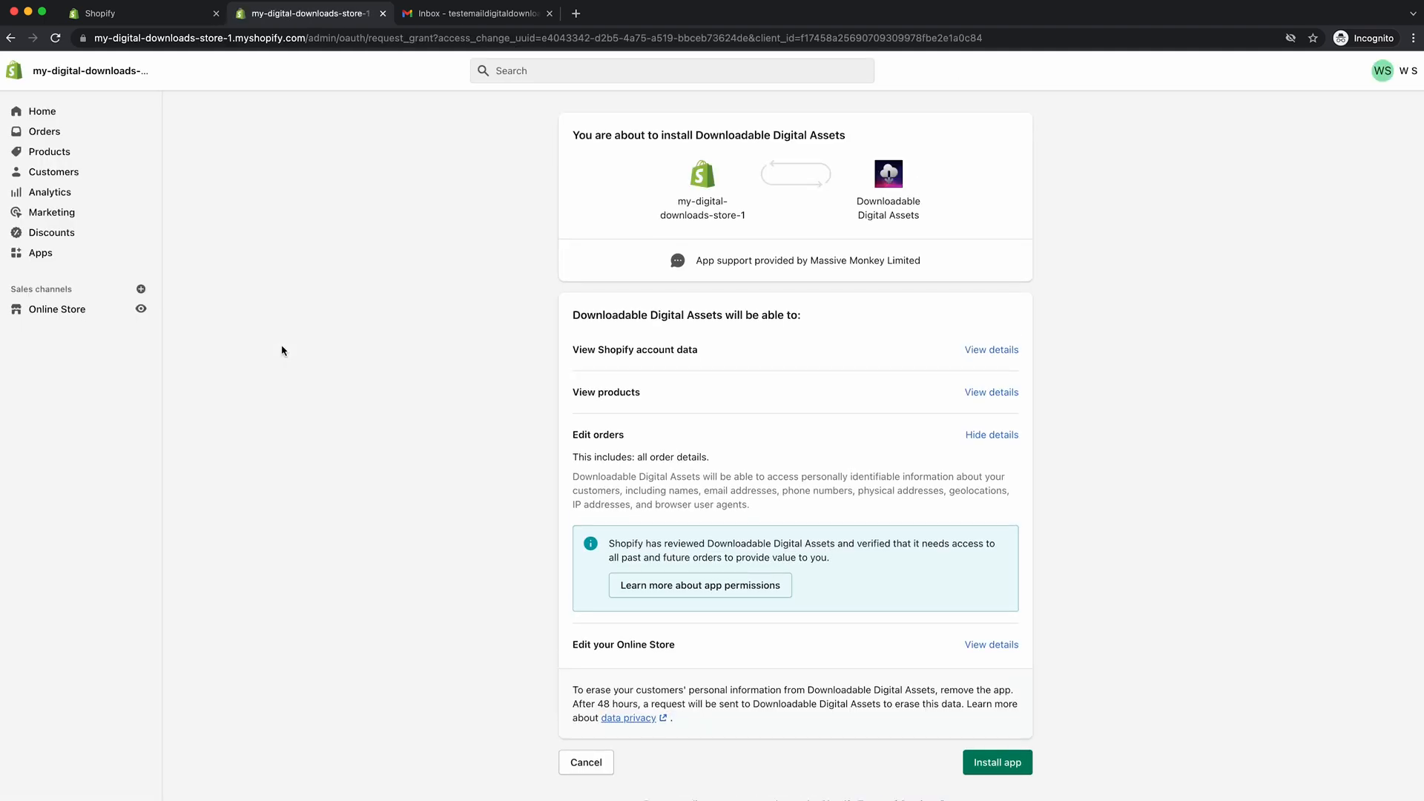
- Install Downloadable Digital Assets, then start a new product under Products
click(997, 762)
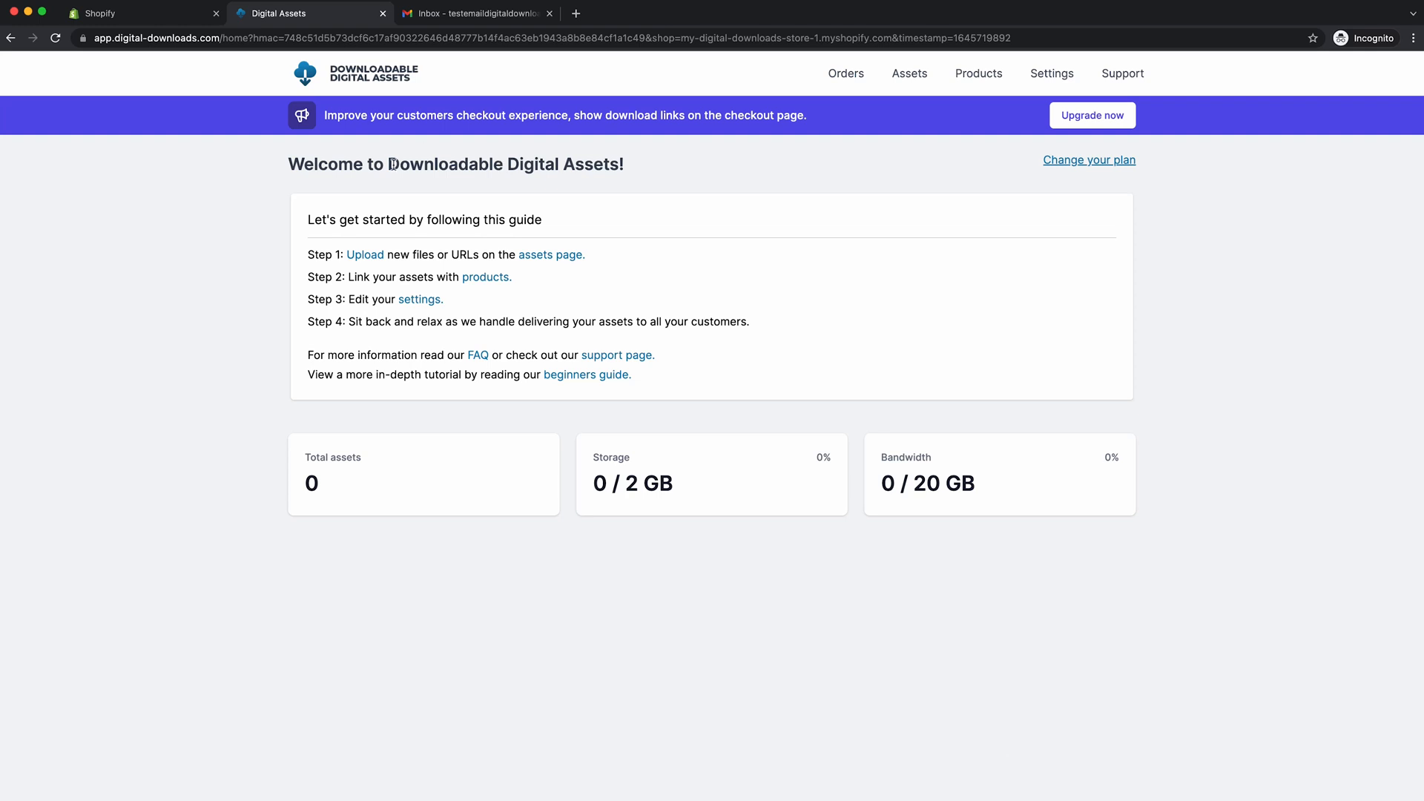
mouse_move(753, 92)
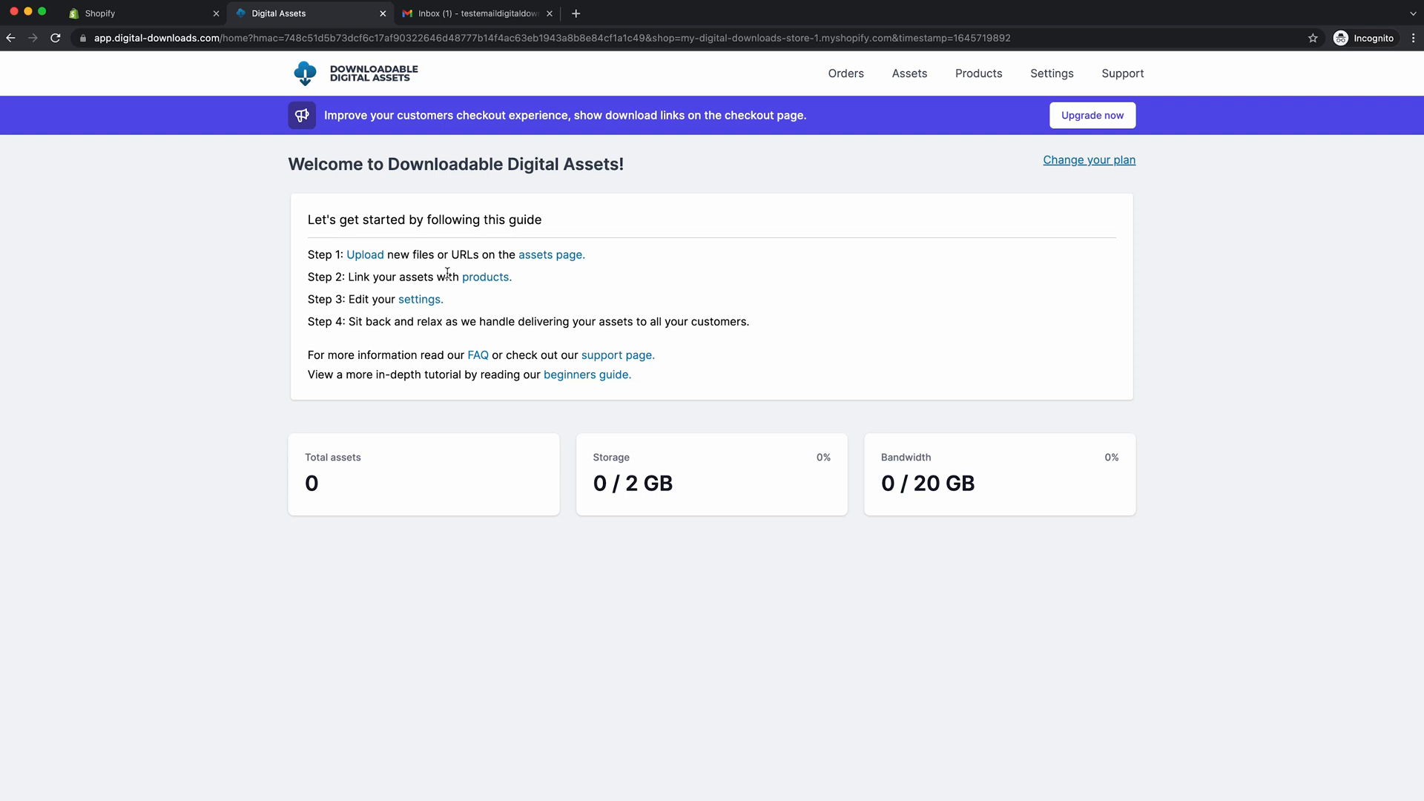
mouse_move(660, 188)
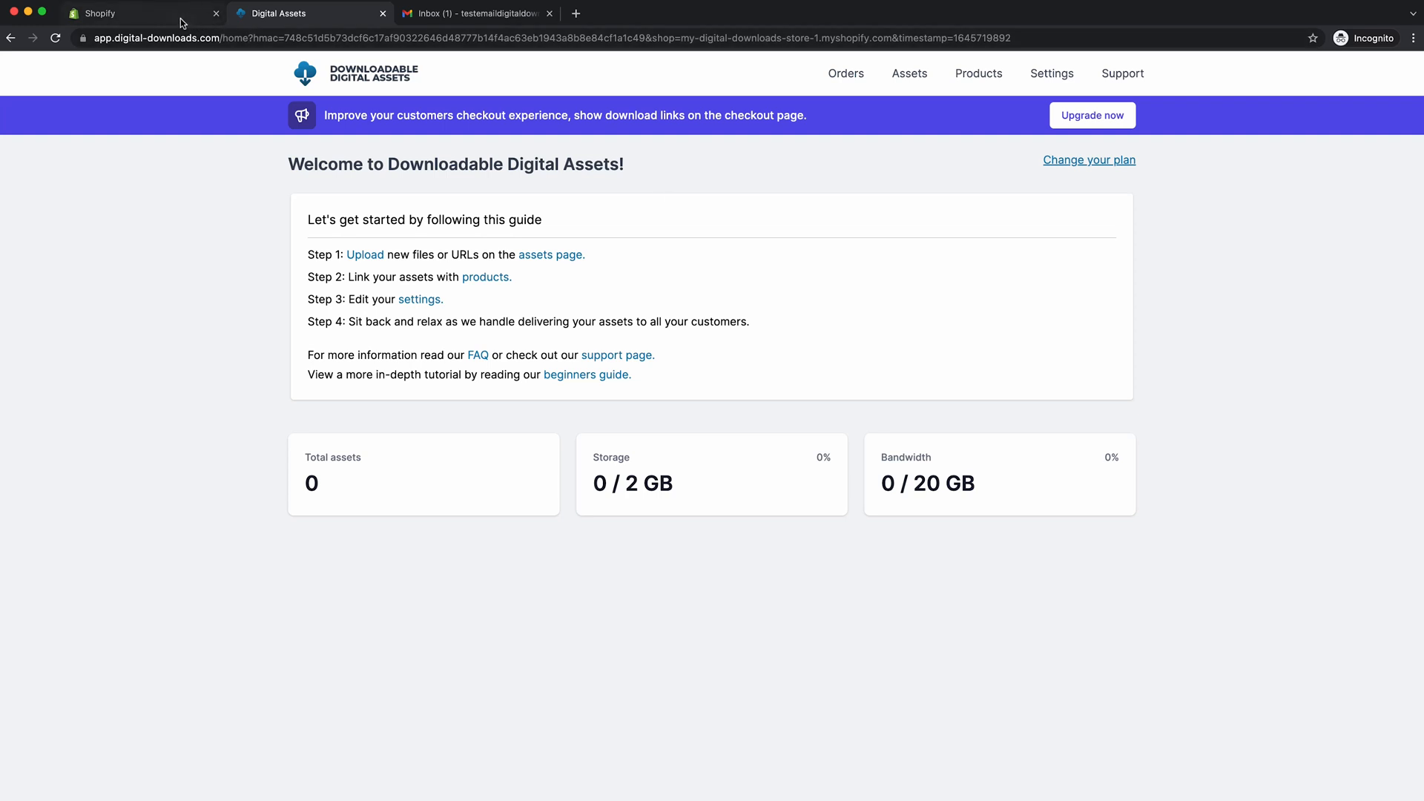
click(127, 12)
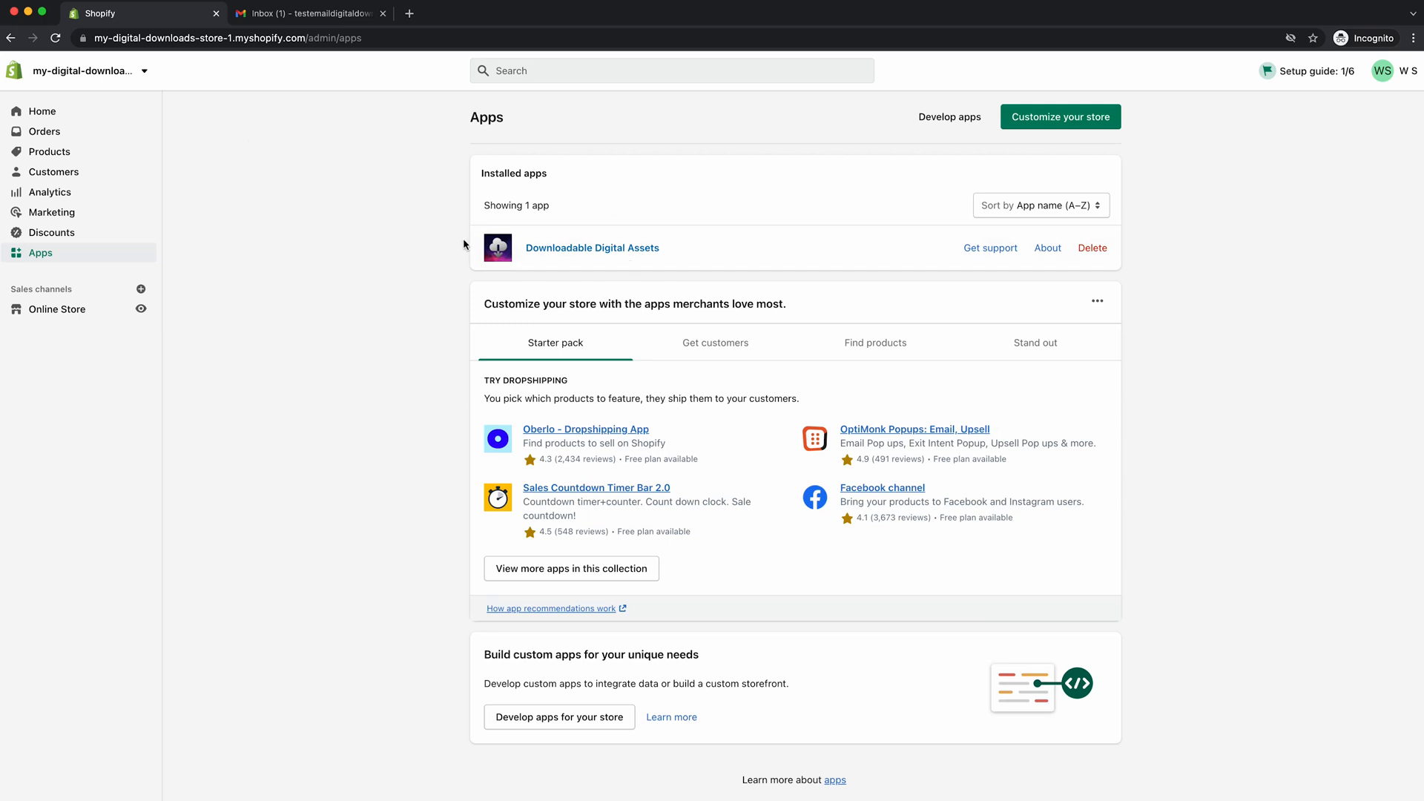
mouse_move(291, 209)
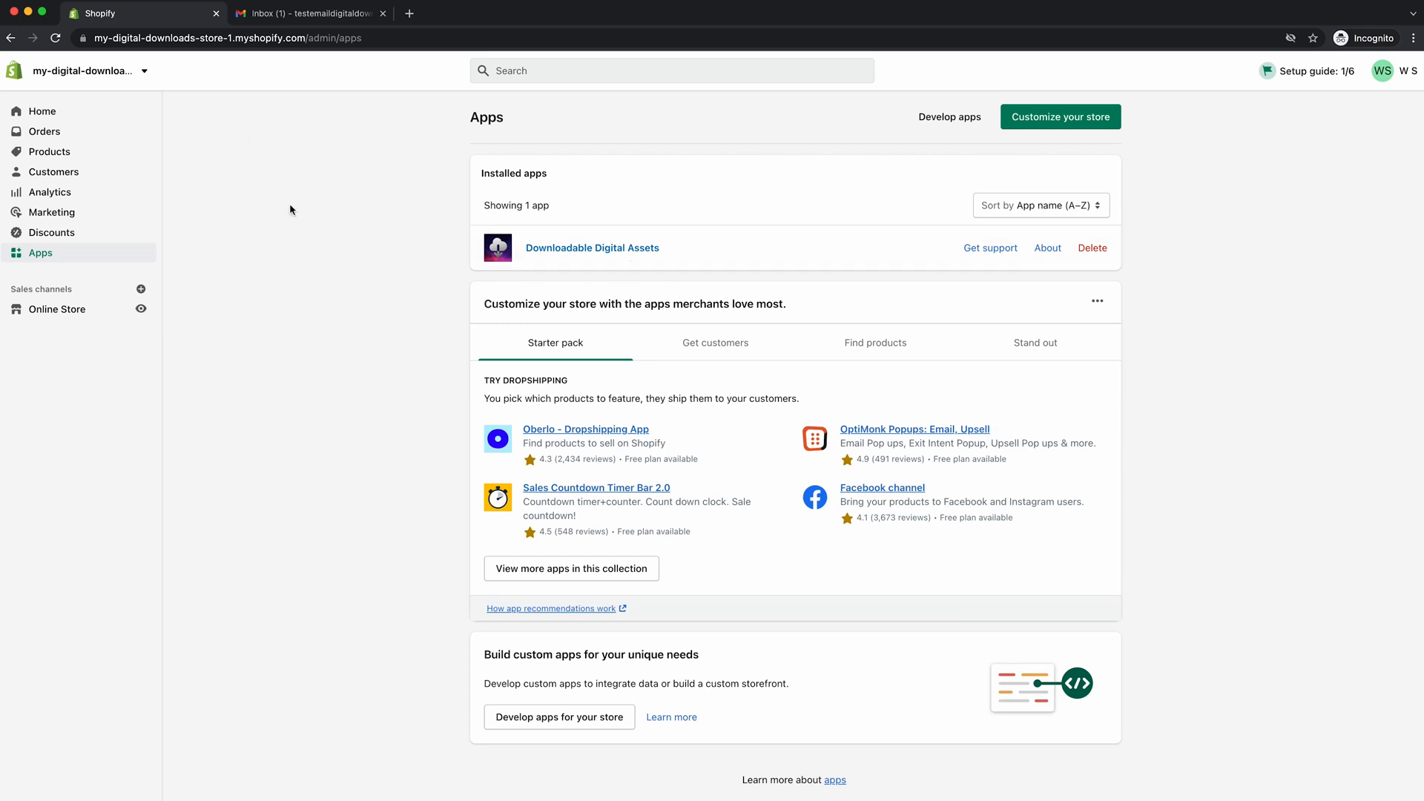
click(50, 151)
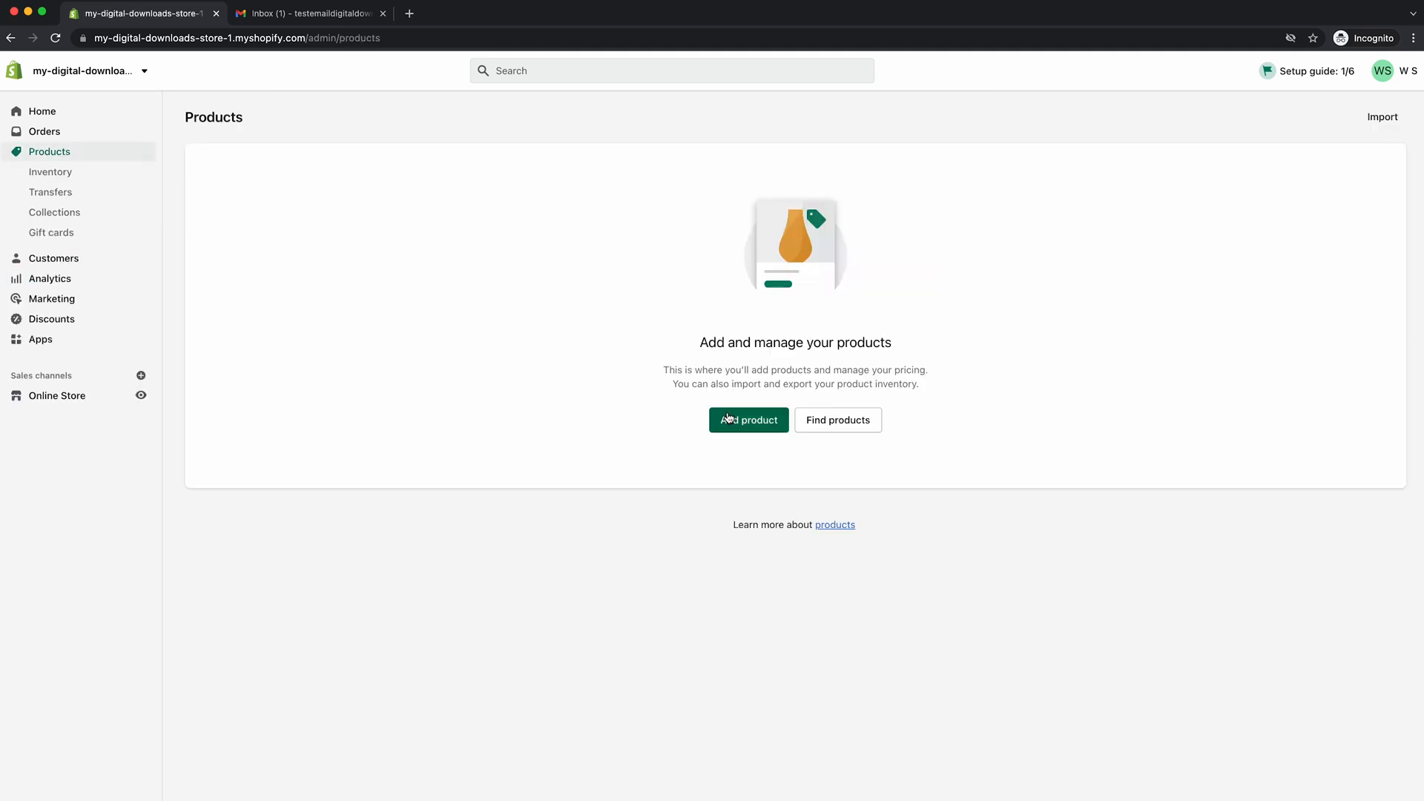
click(748, 420)
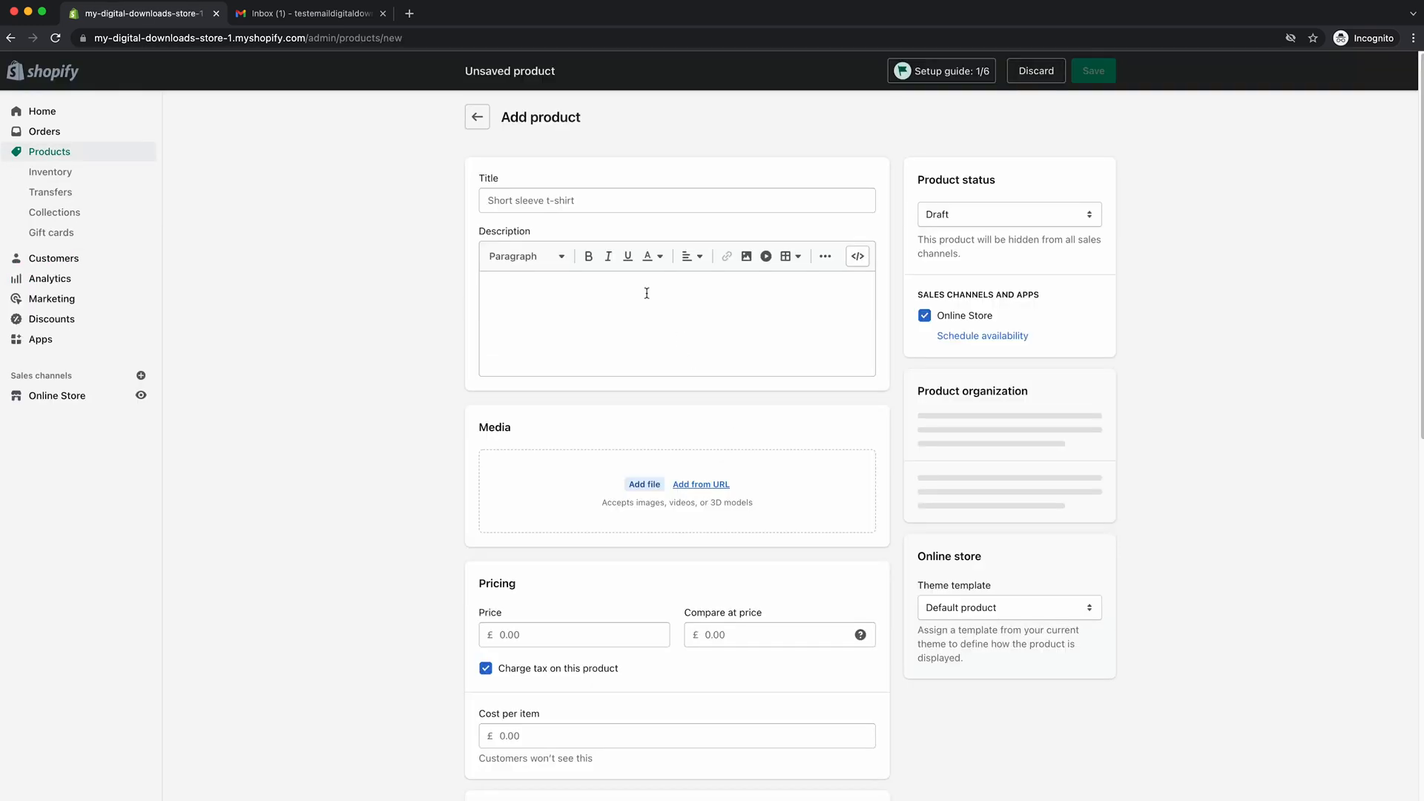
- Title the new product 'Course' and upload a cover image
click(676, 199)
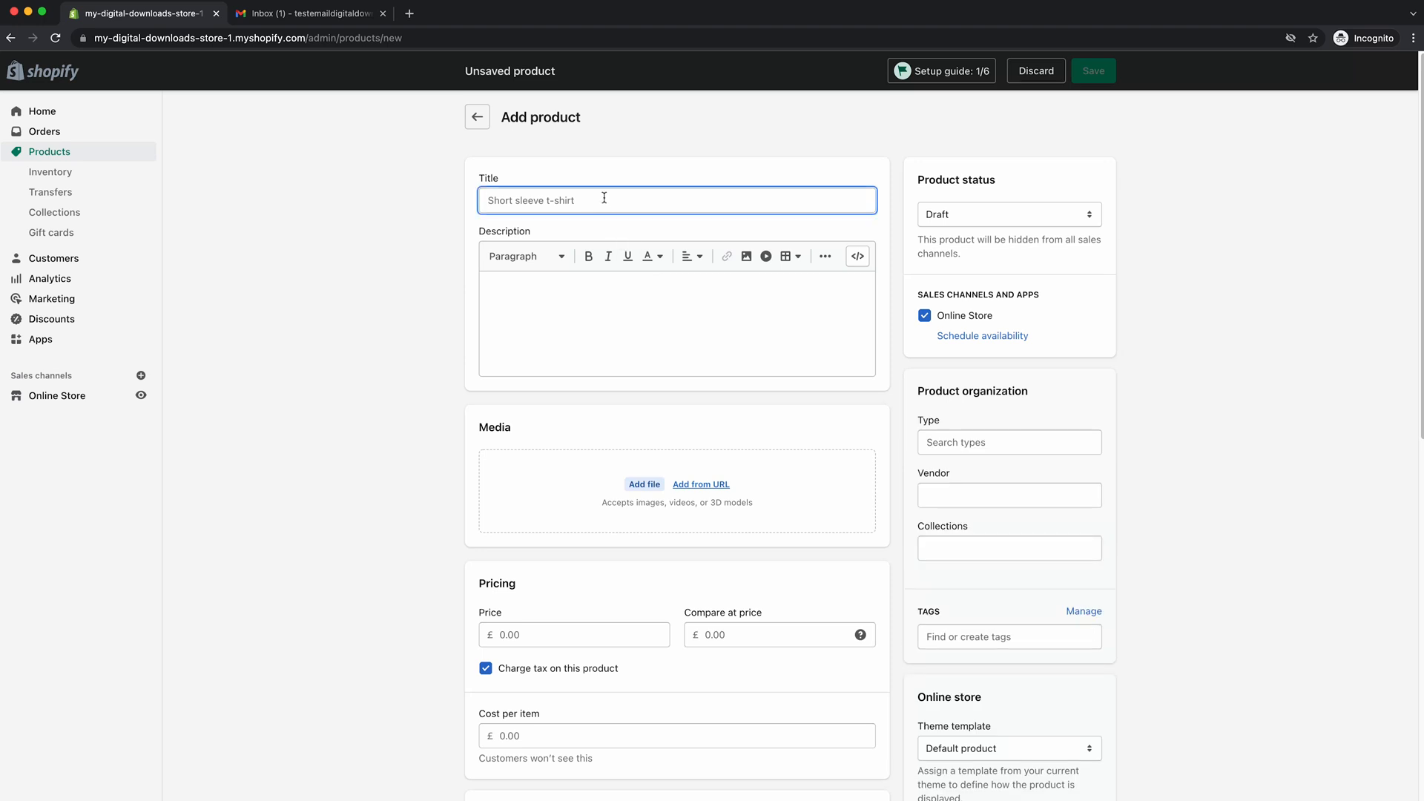
text(Cour)
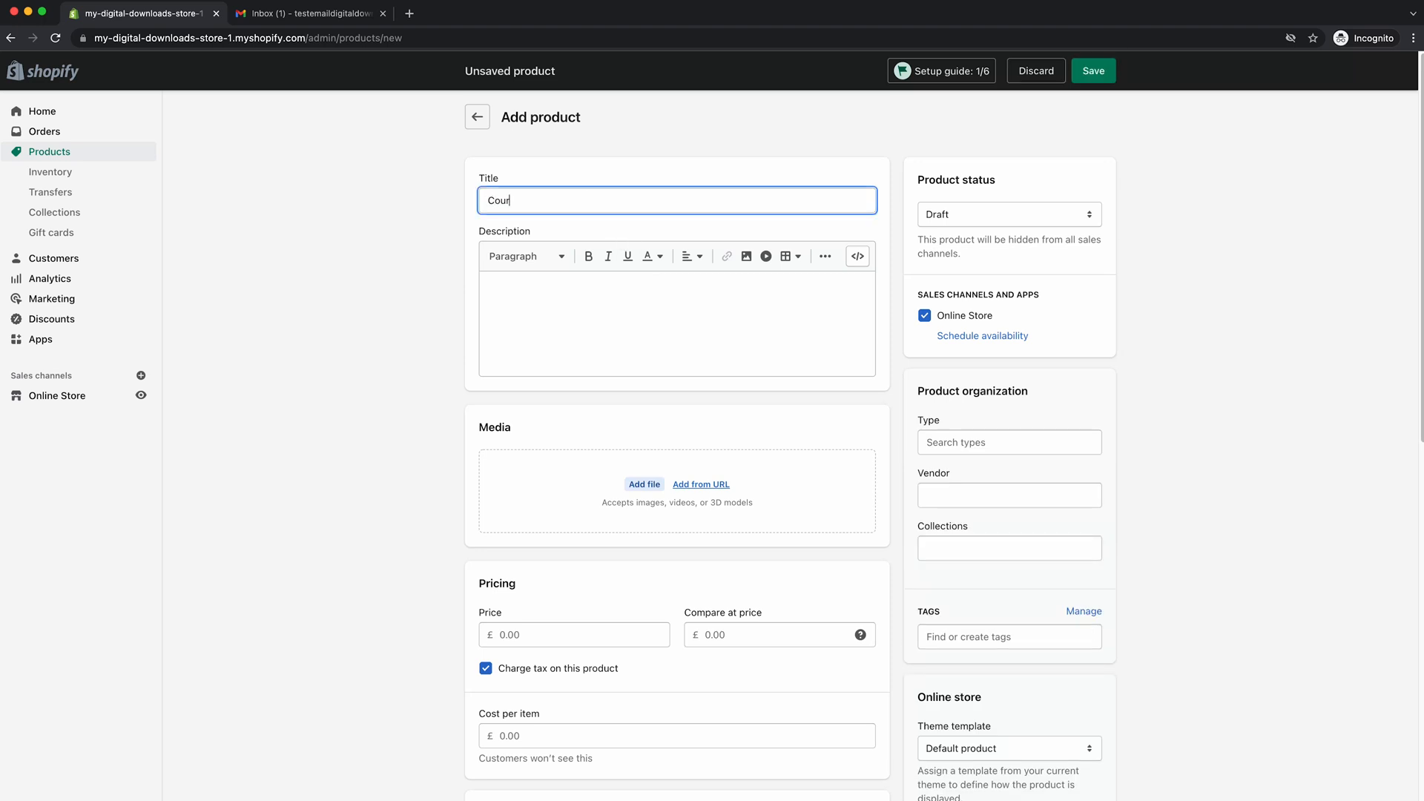
click(675, 322)
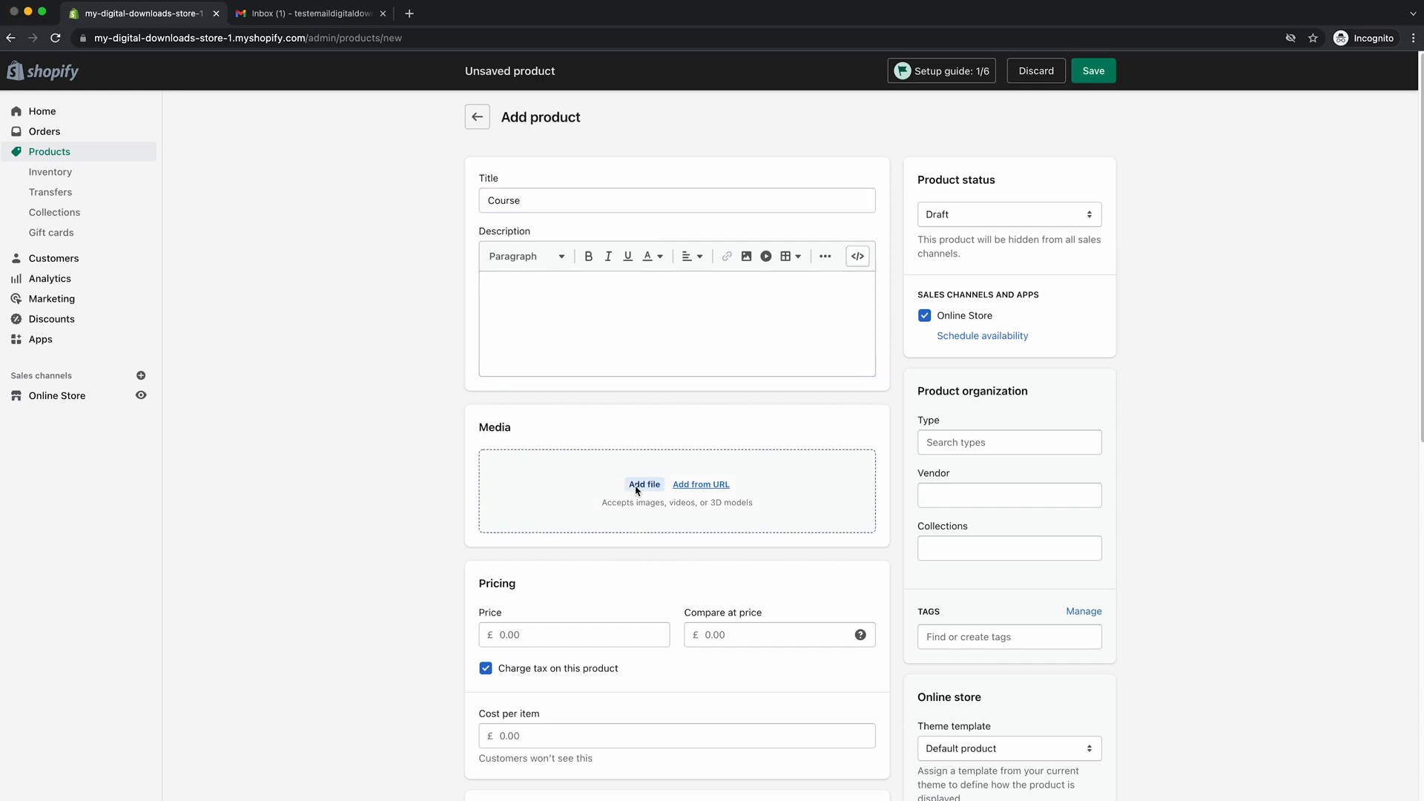
click(643, 485)
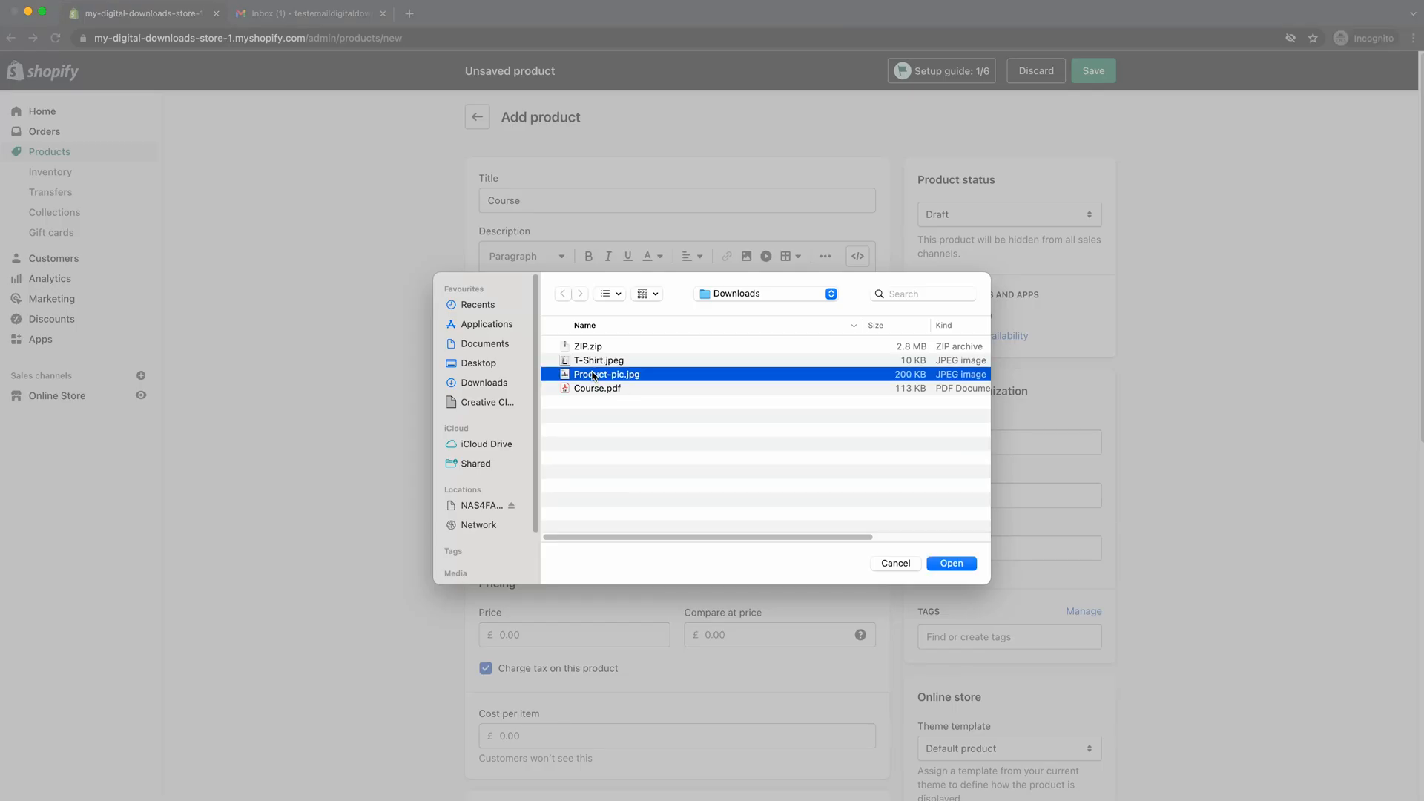
click(951, 563)
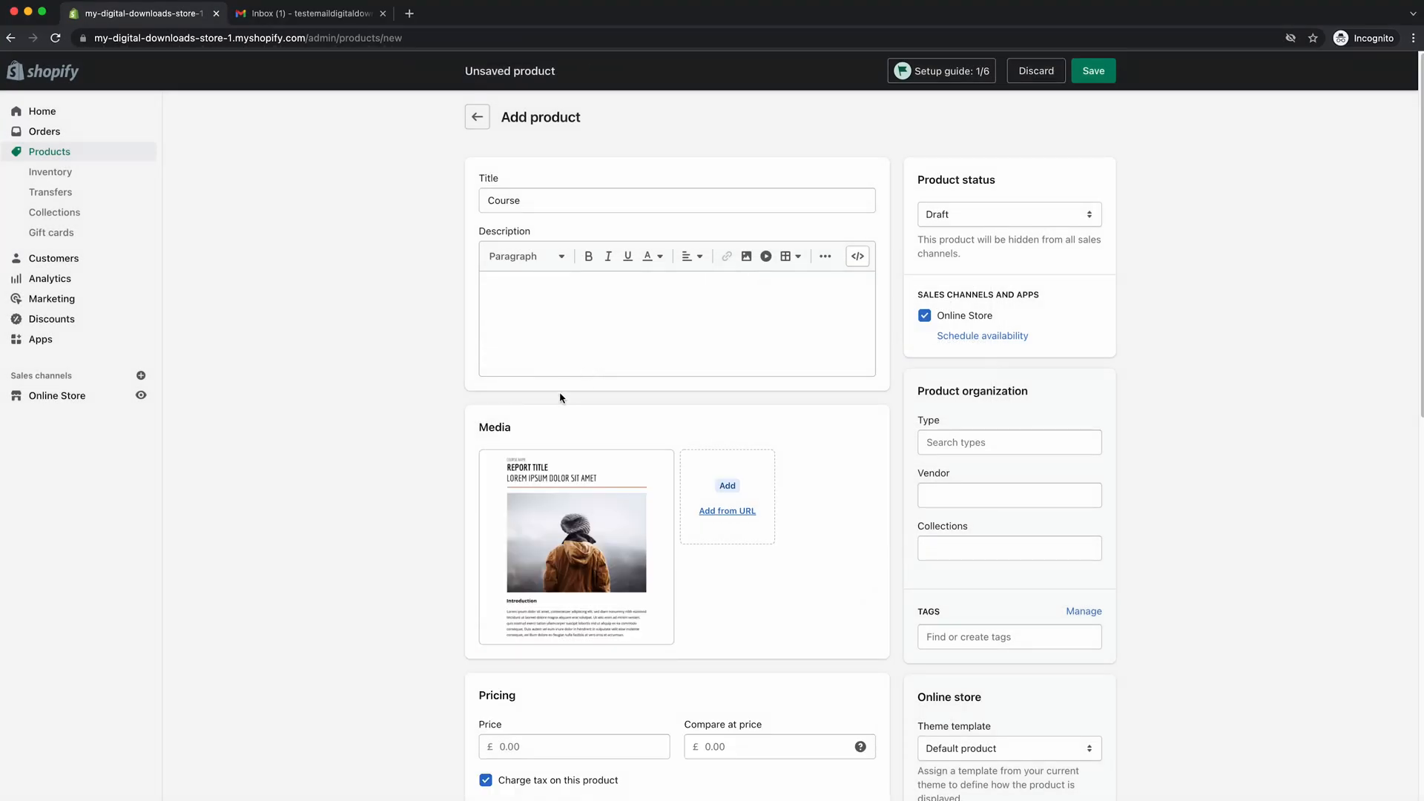
text(0.)
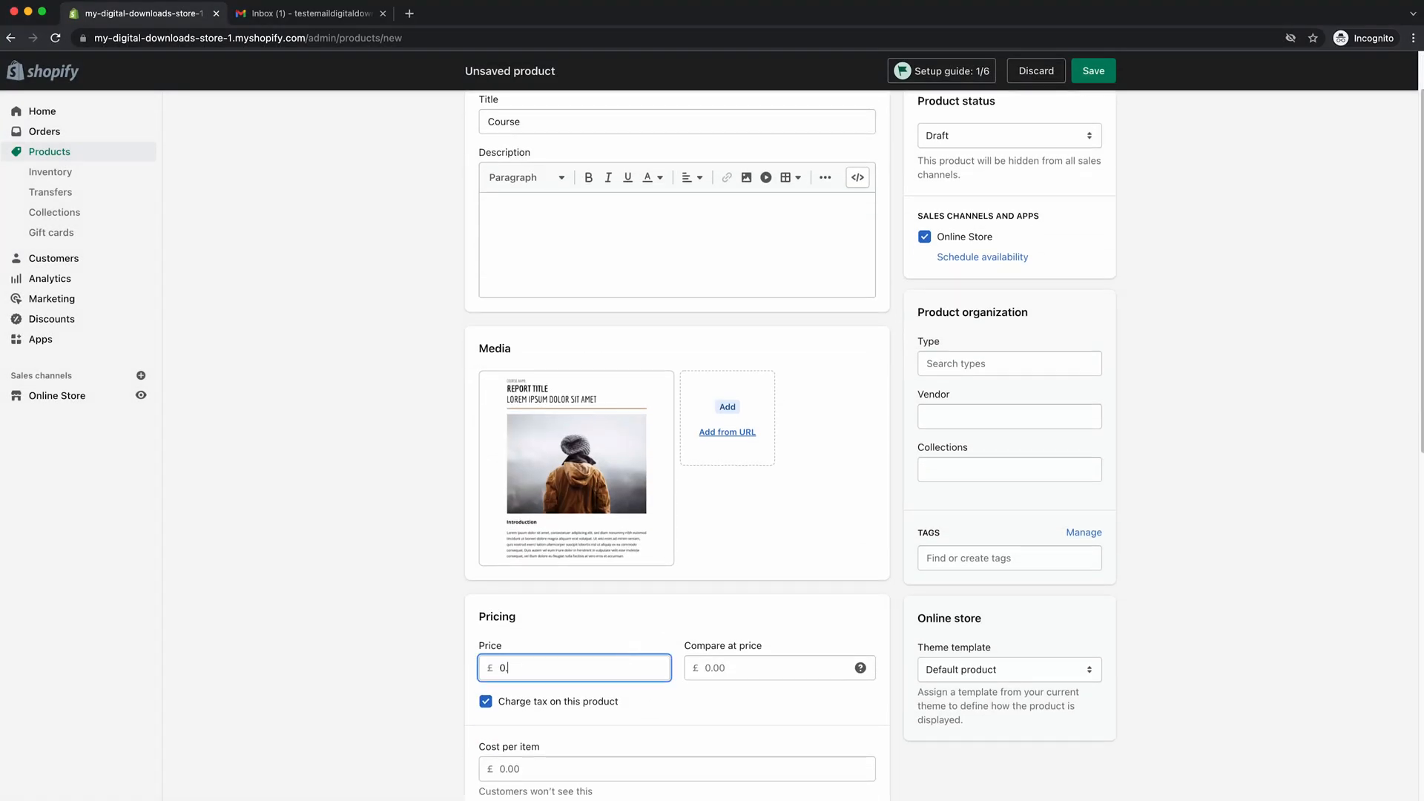
- Turn off Track quantity and the physical product option for Course
scroll(down, 3)
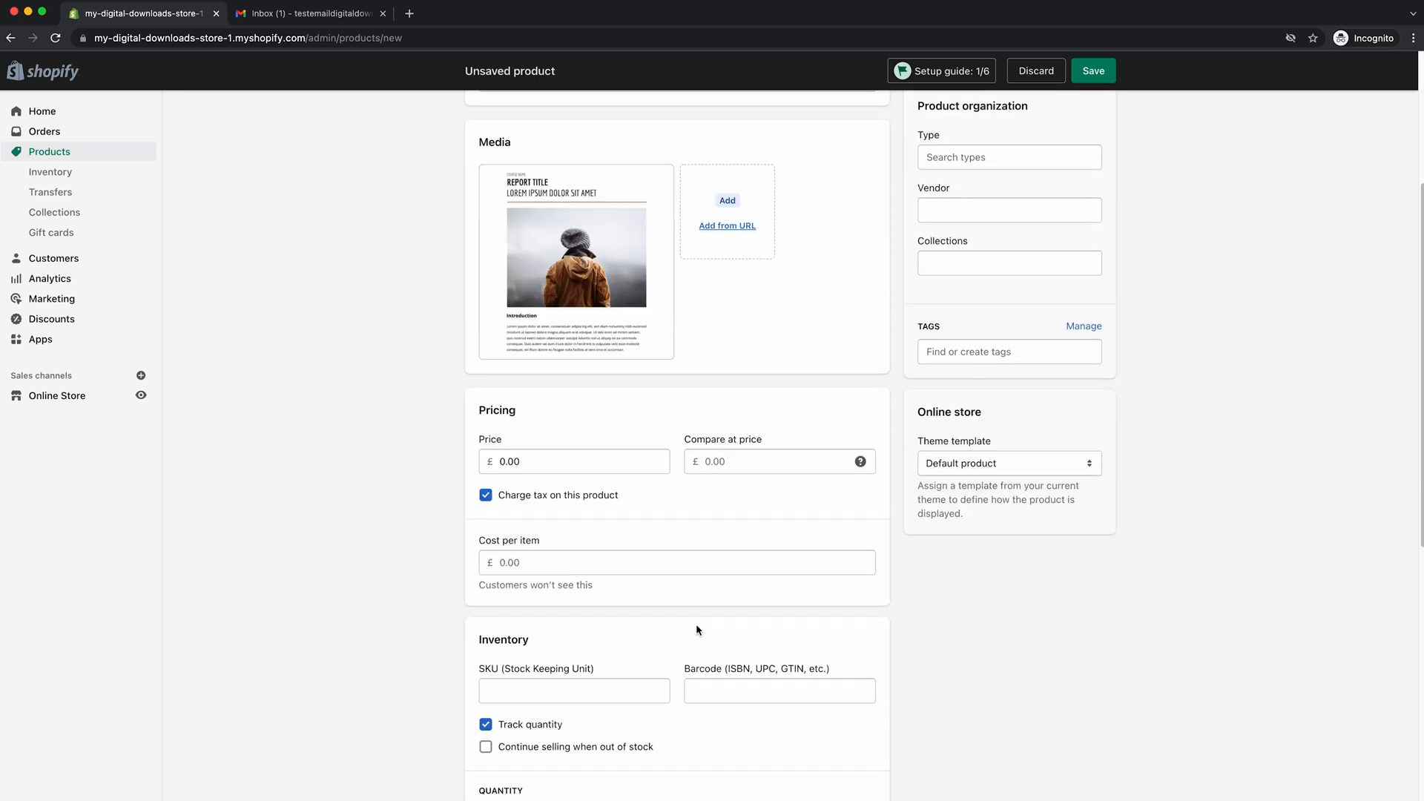
mouse_move(642, 661)
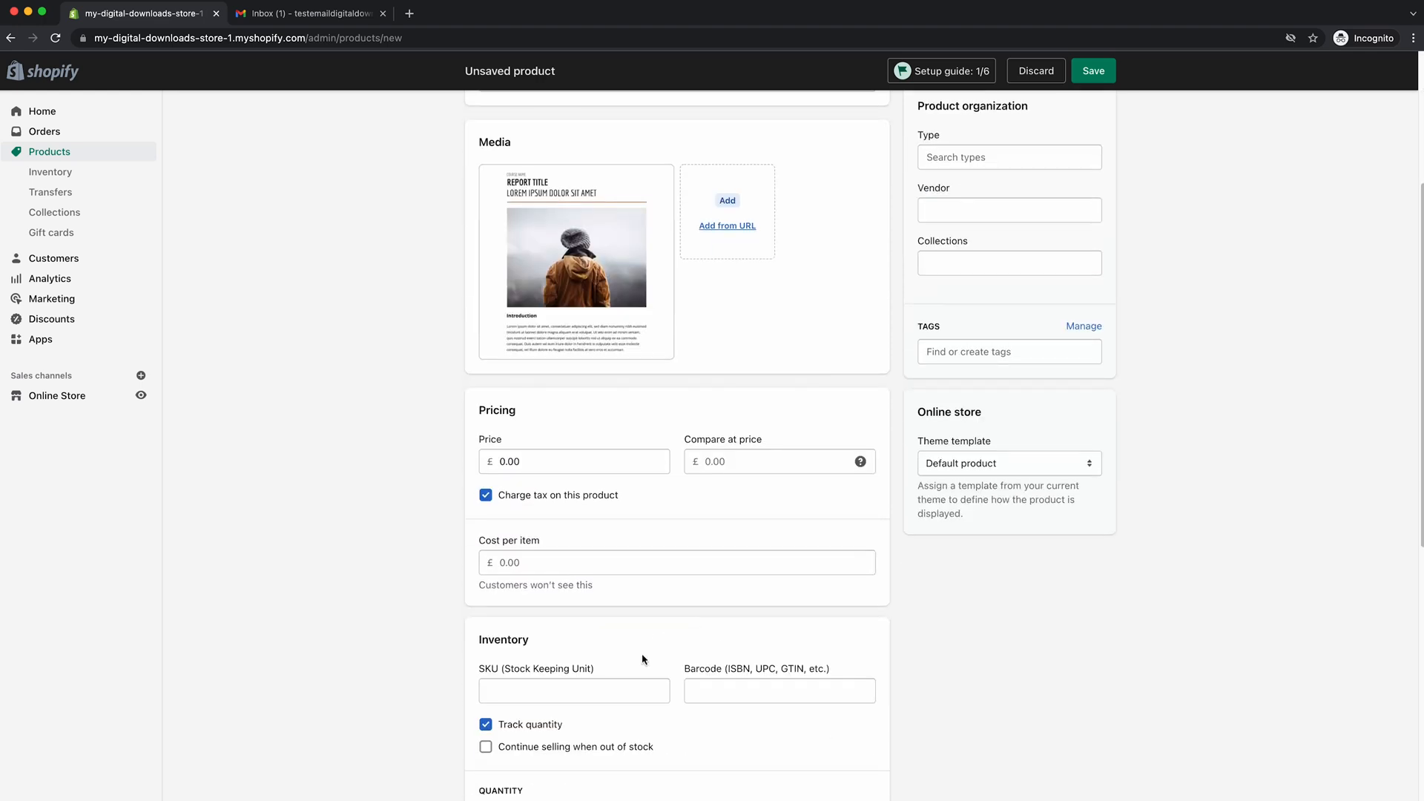
scroll(down, 3)
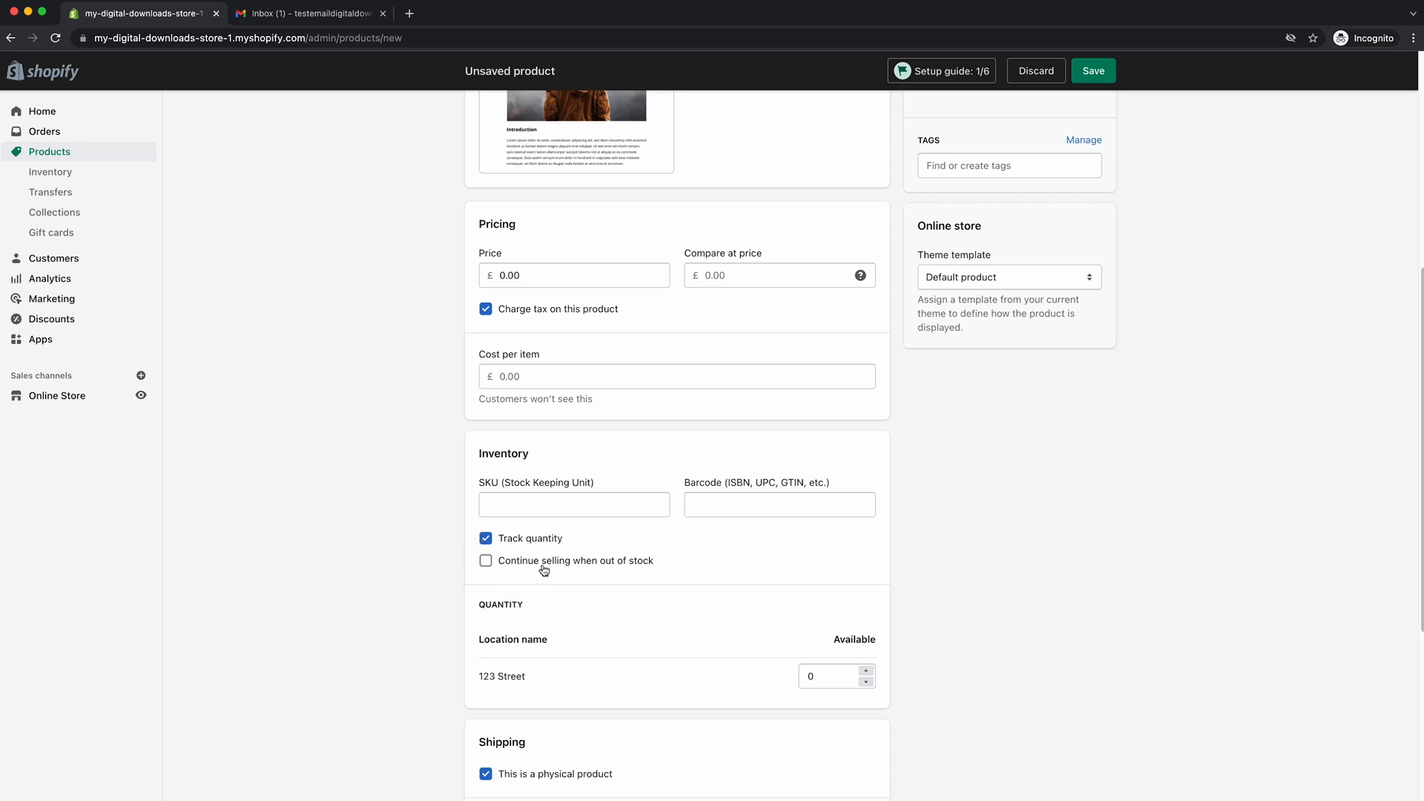
click(485, 538)
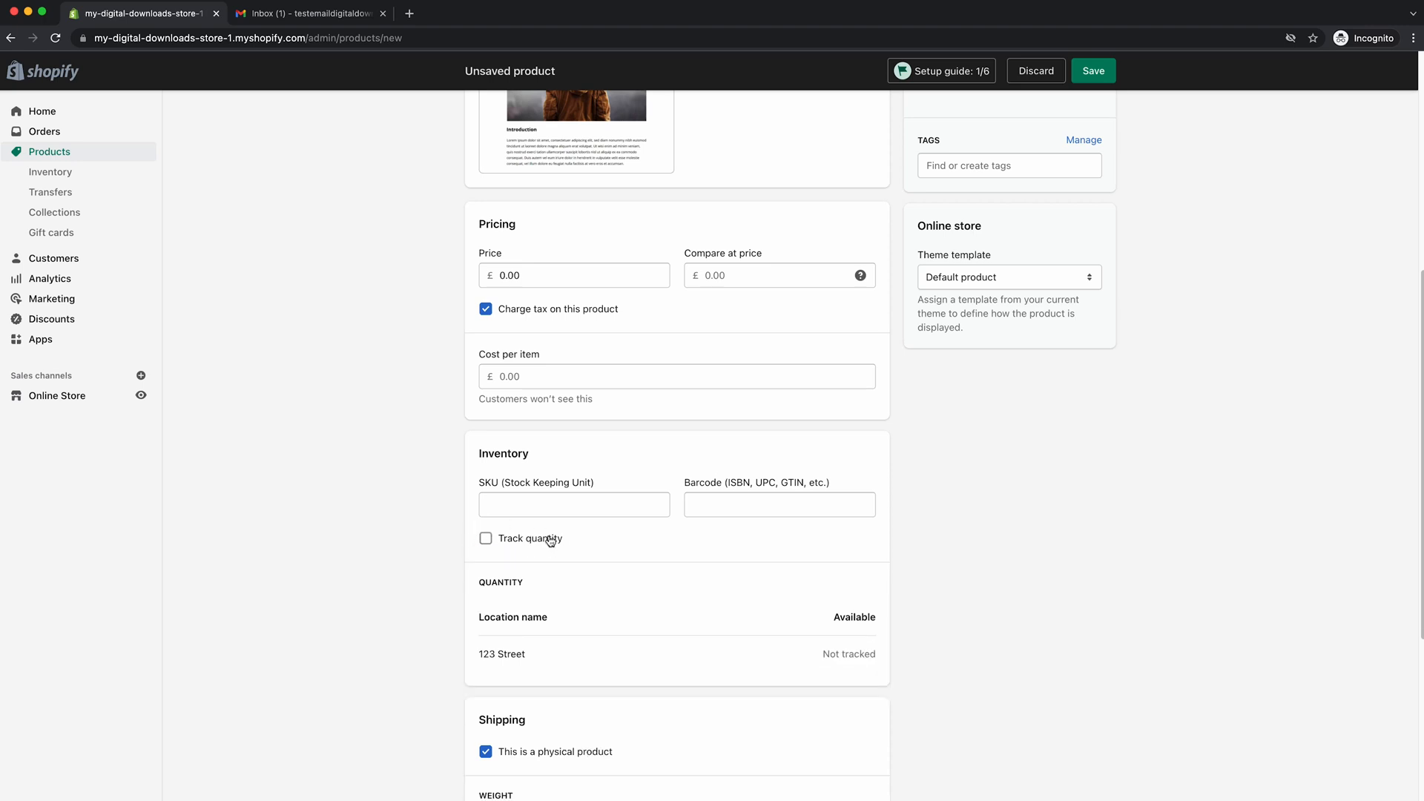
scroll(down, 3)
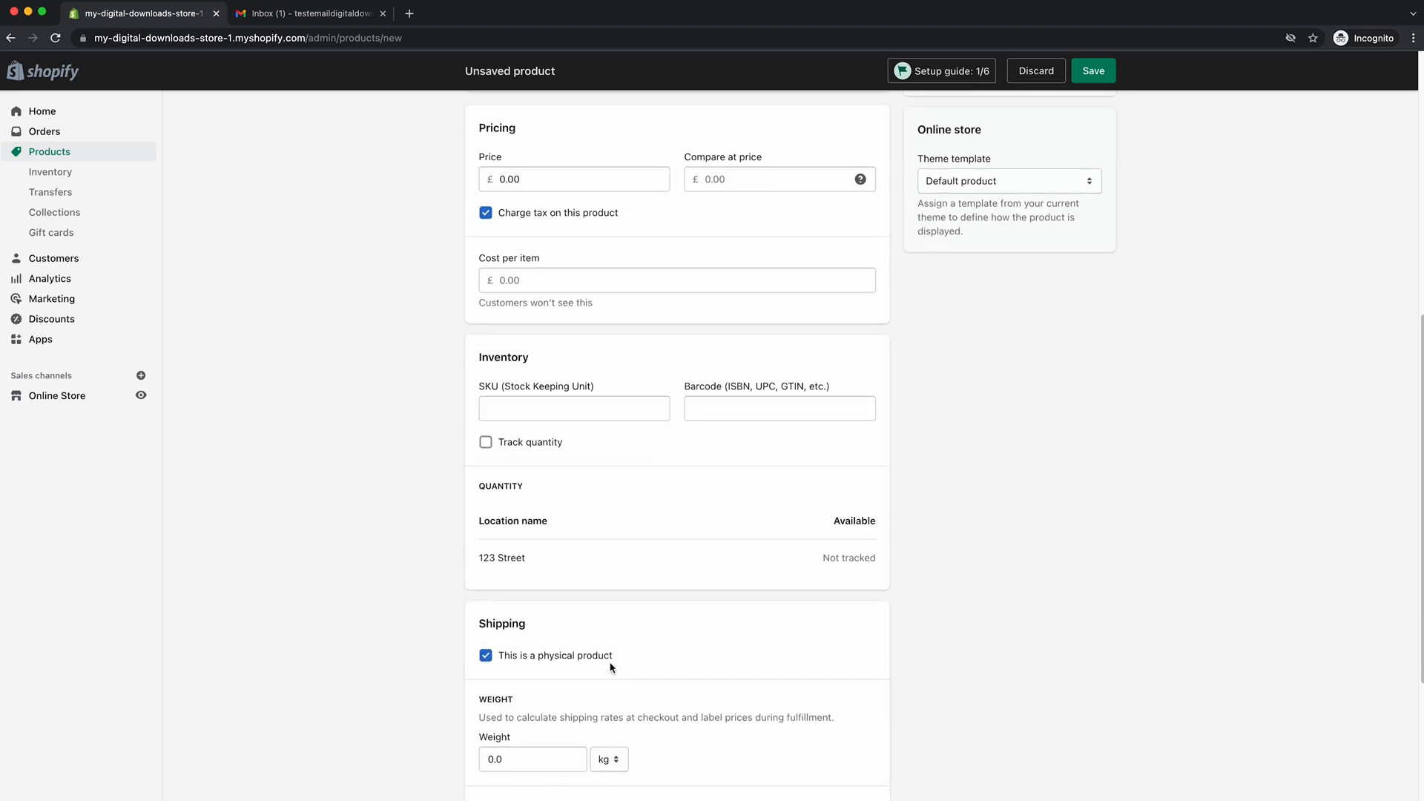
scroll(down, 3)
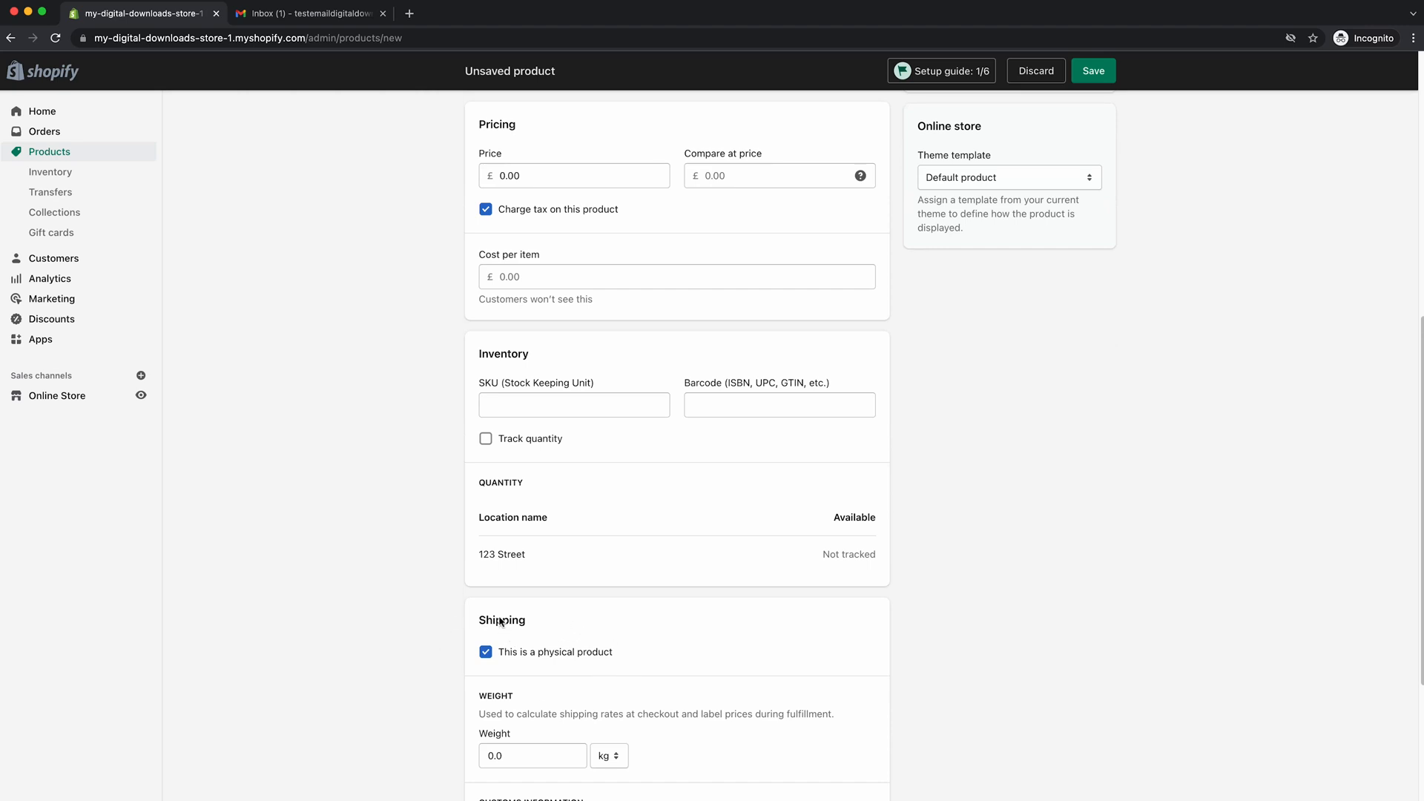
mouse_move(660, 675)
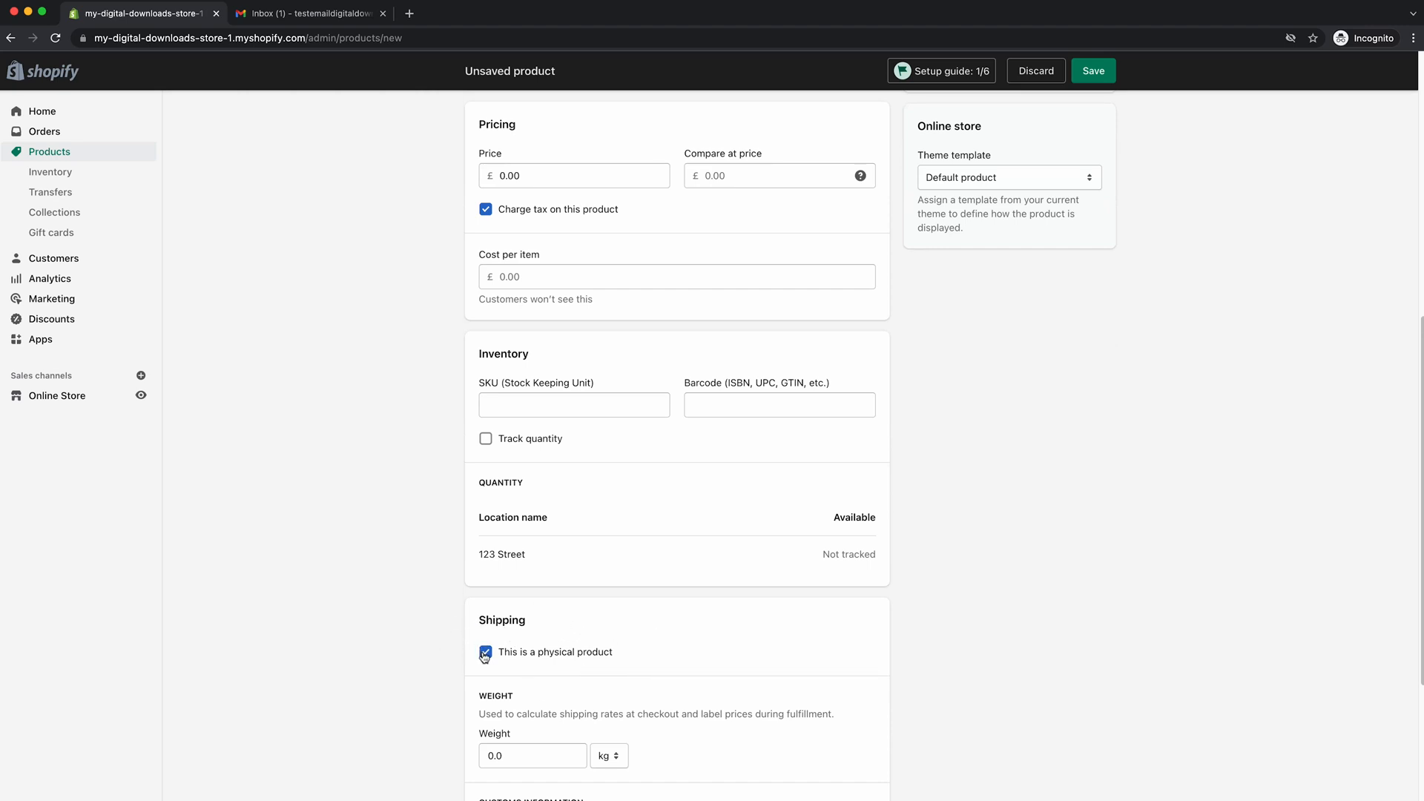
click(486, 652)
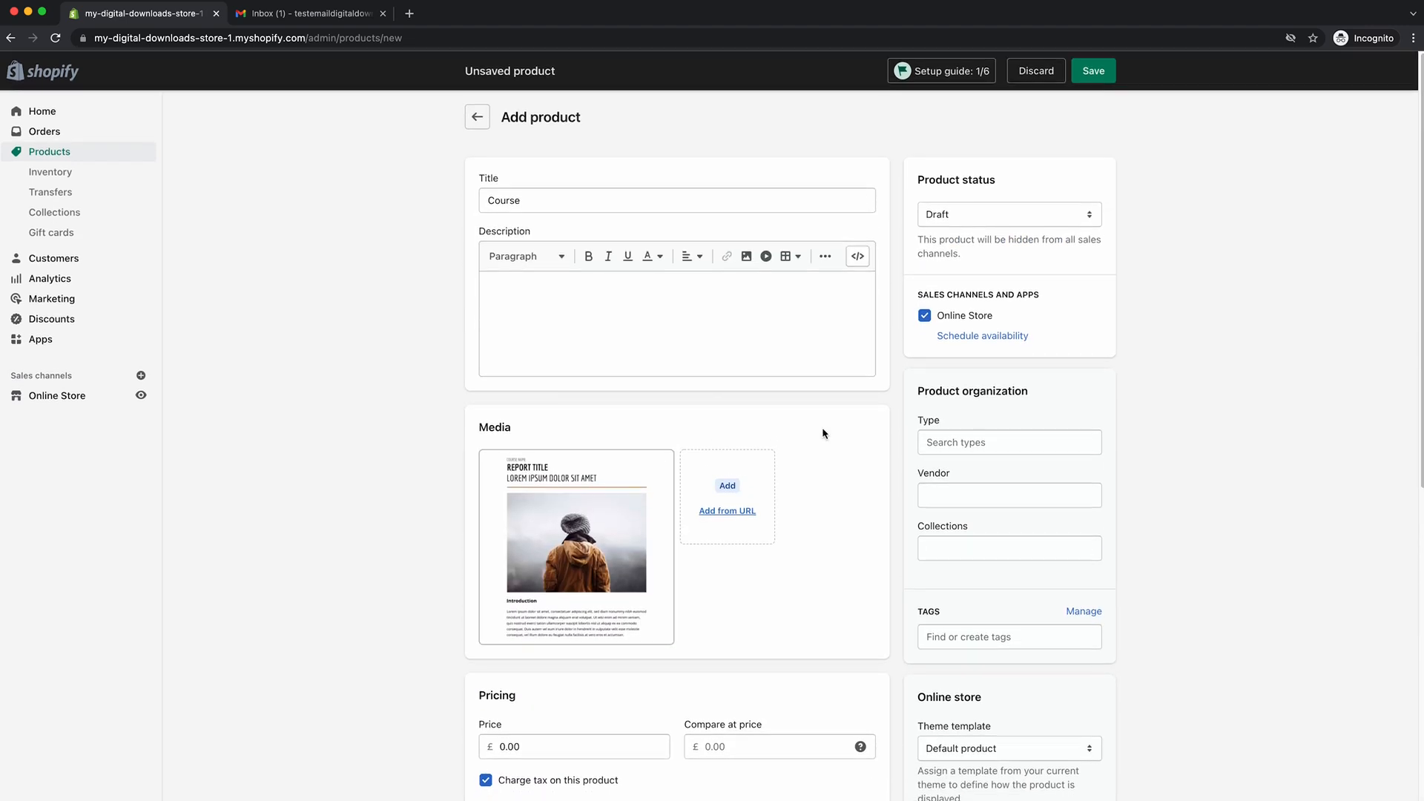
- Set Course's status to Active and save the product
click(1007, 215)
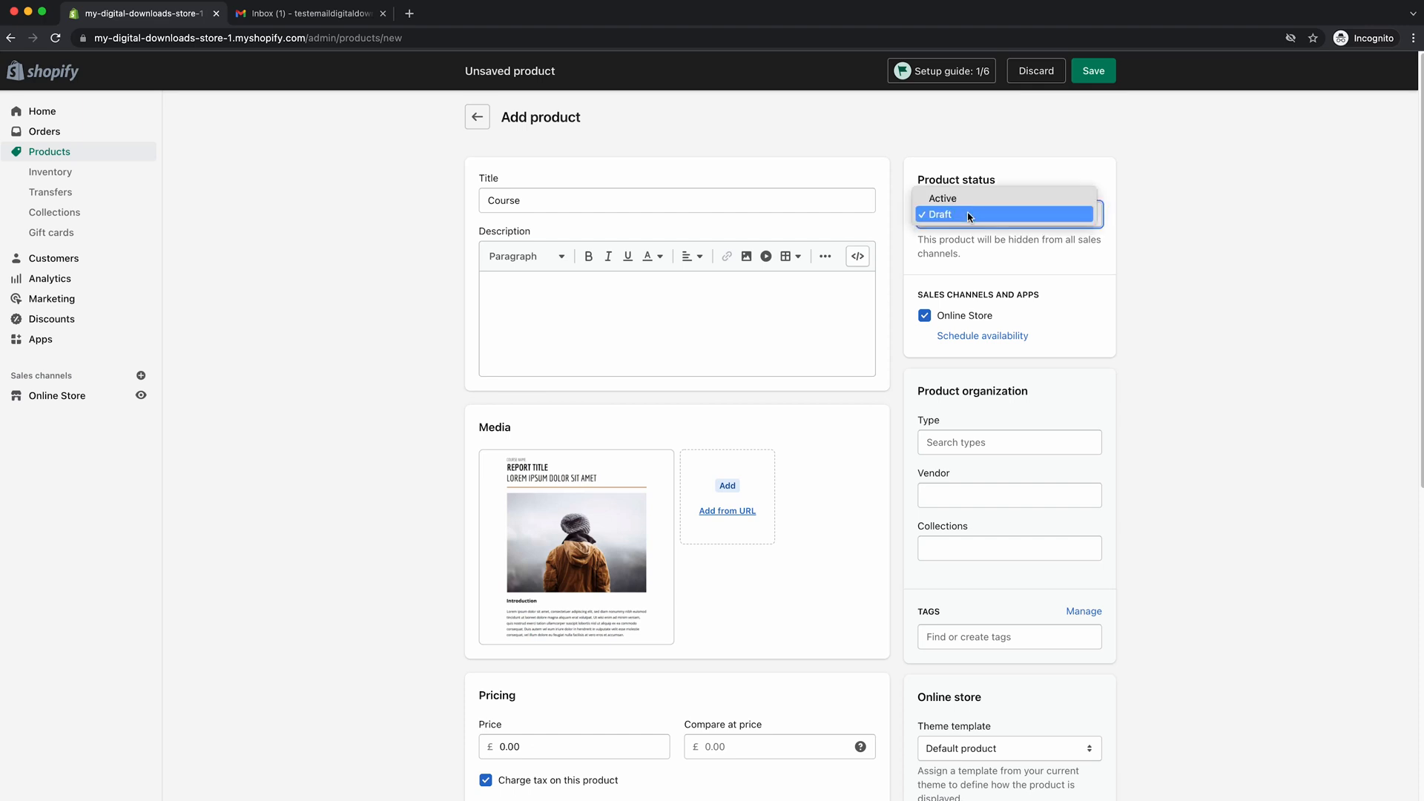
click(943, 198)
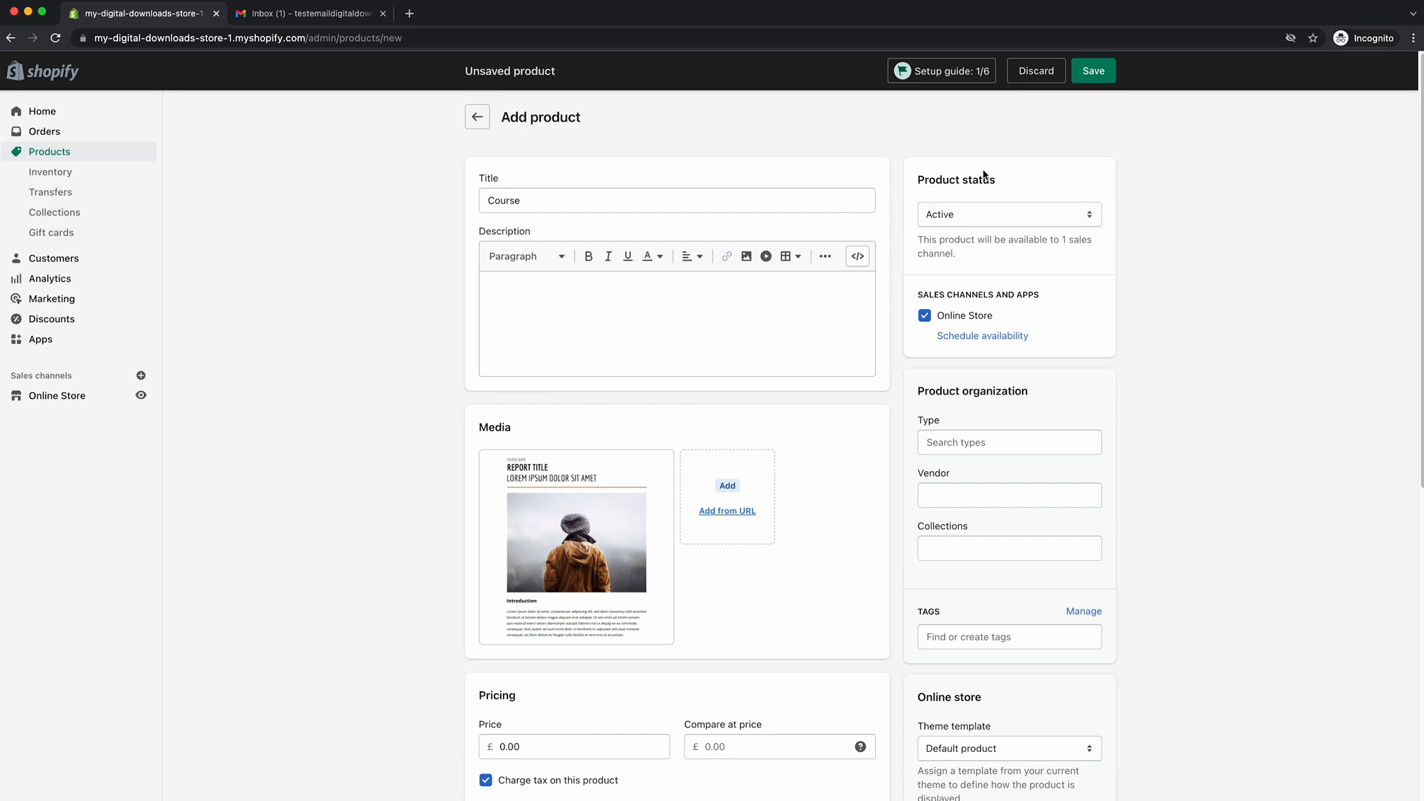
click(1092, 71)
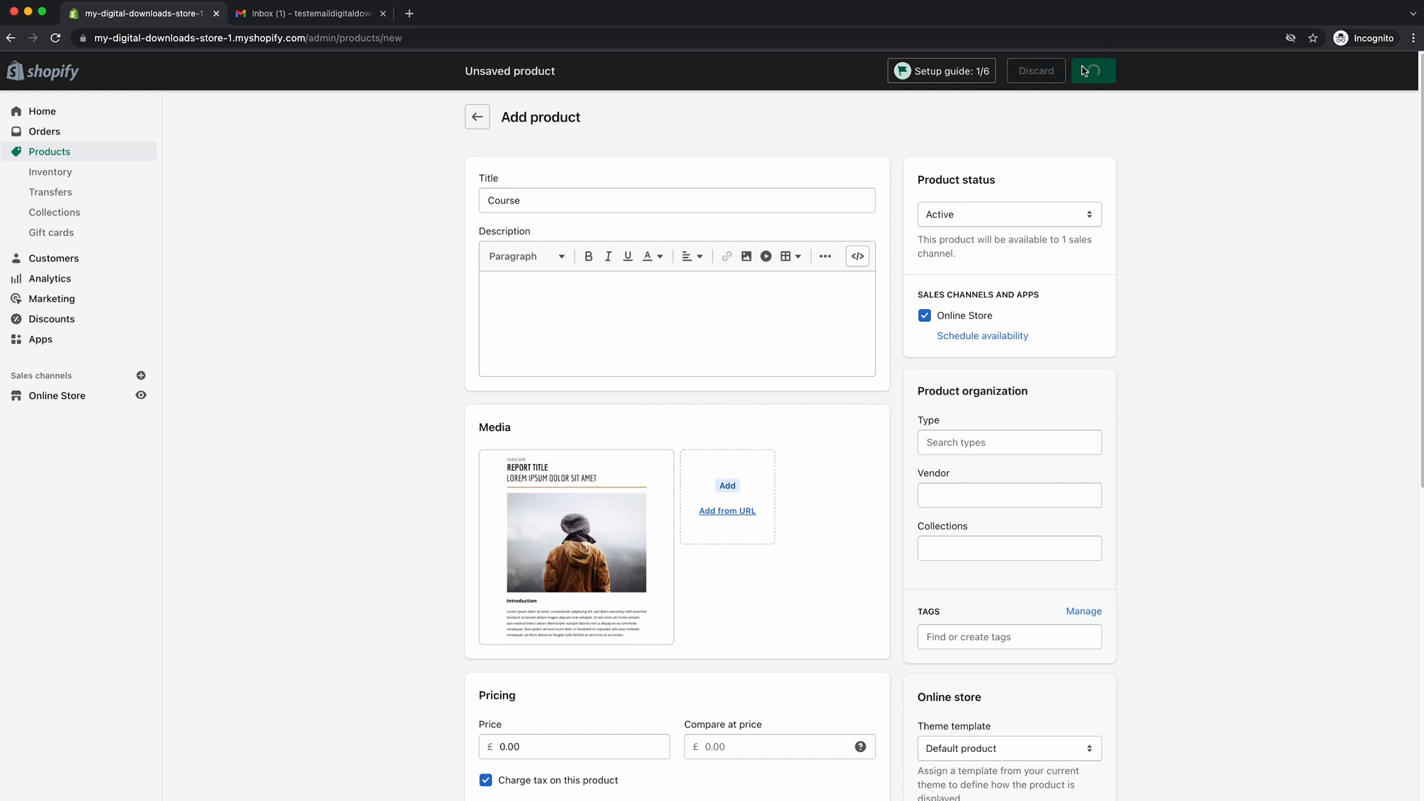
click(1093, 71)
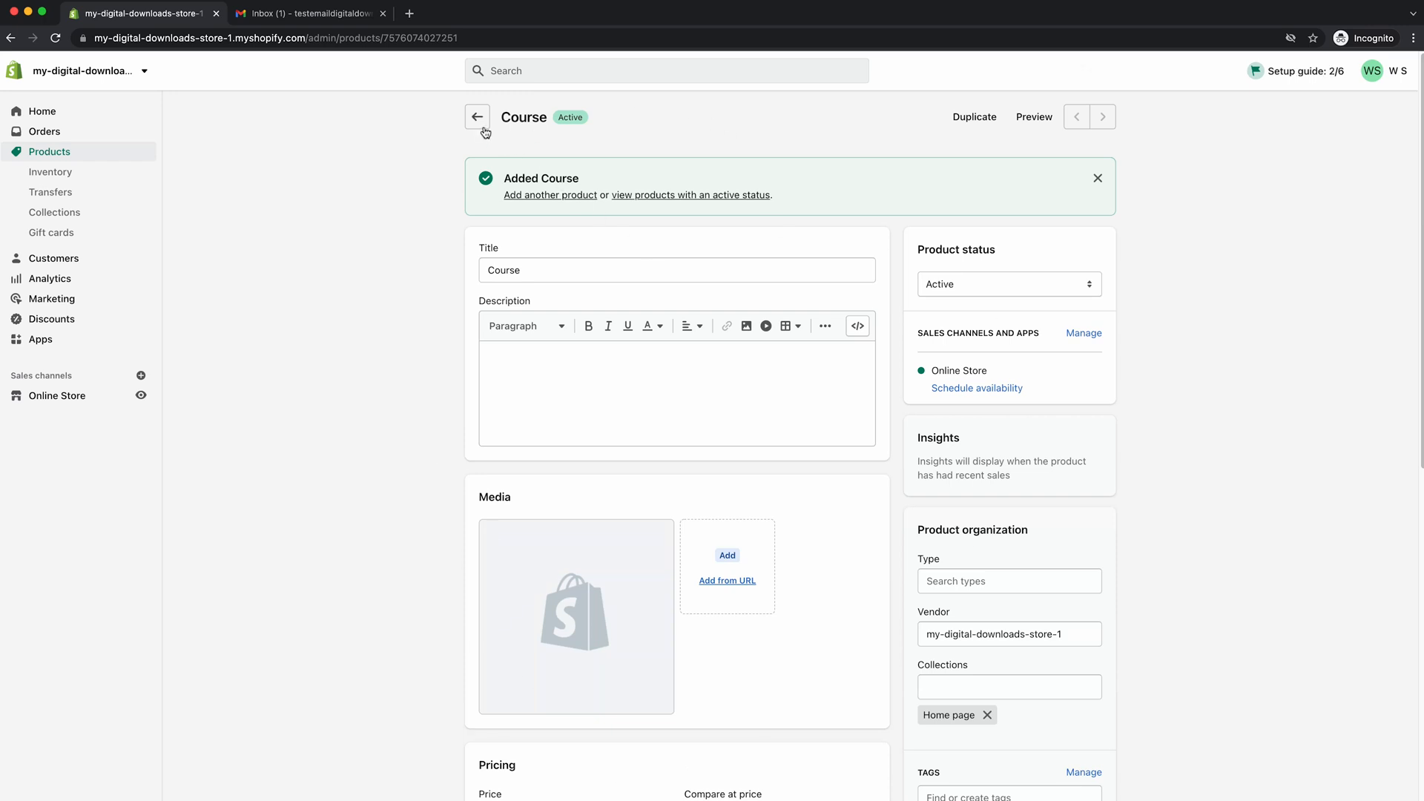
- Create and save an 'MP3' product using the T-Shirt.jpeg photo as media
click(476, 116)
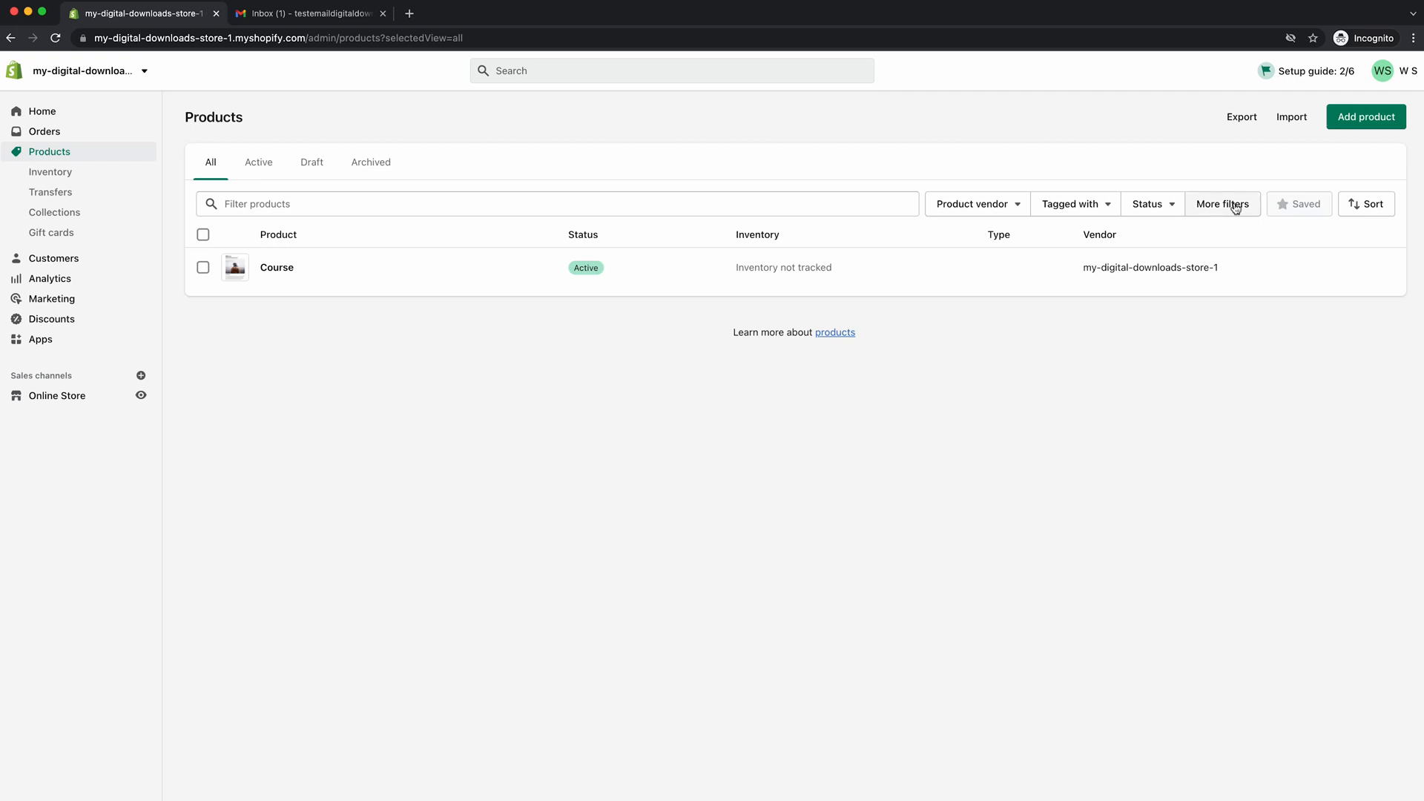
click(1365, 117)
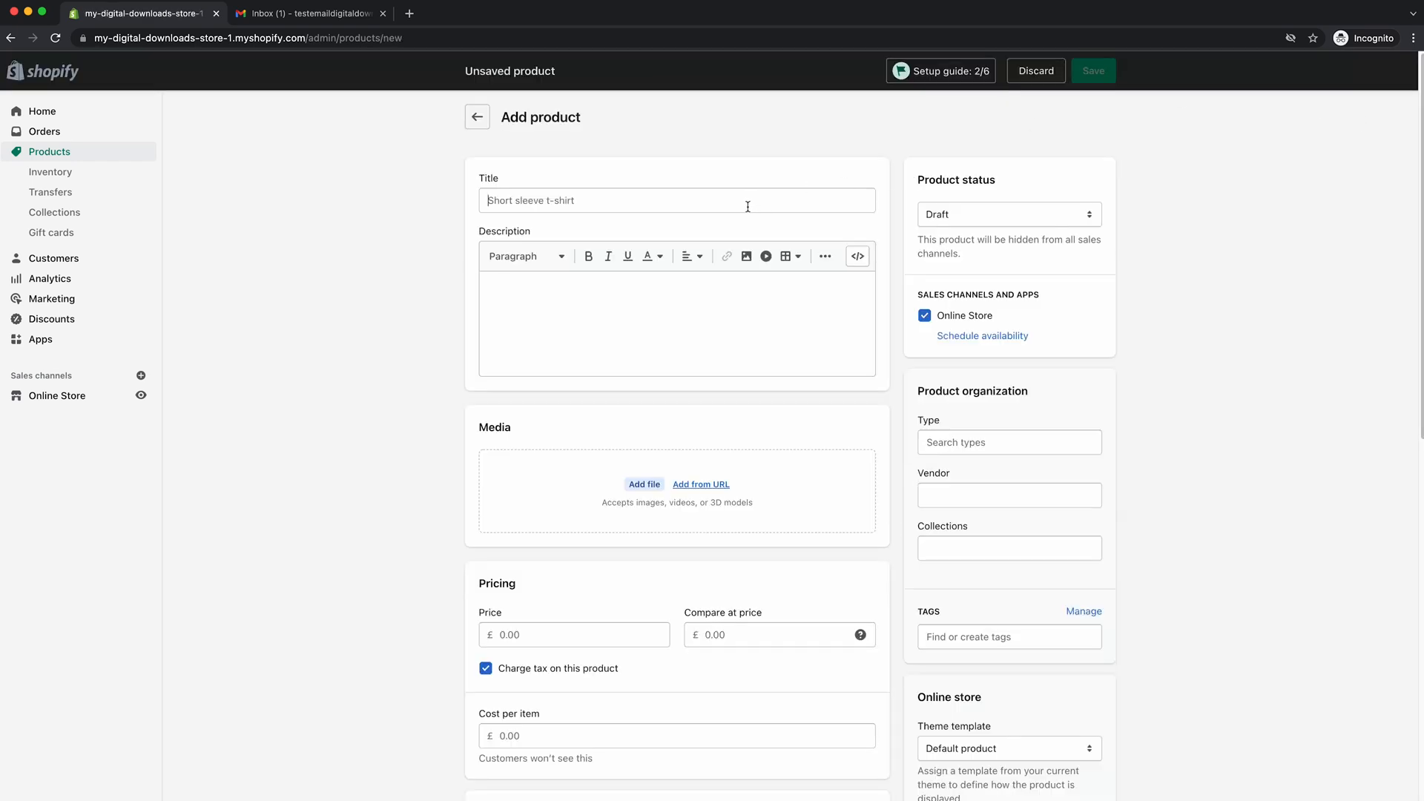
text(MP3)
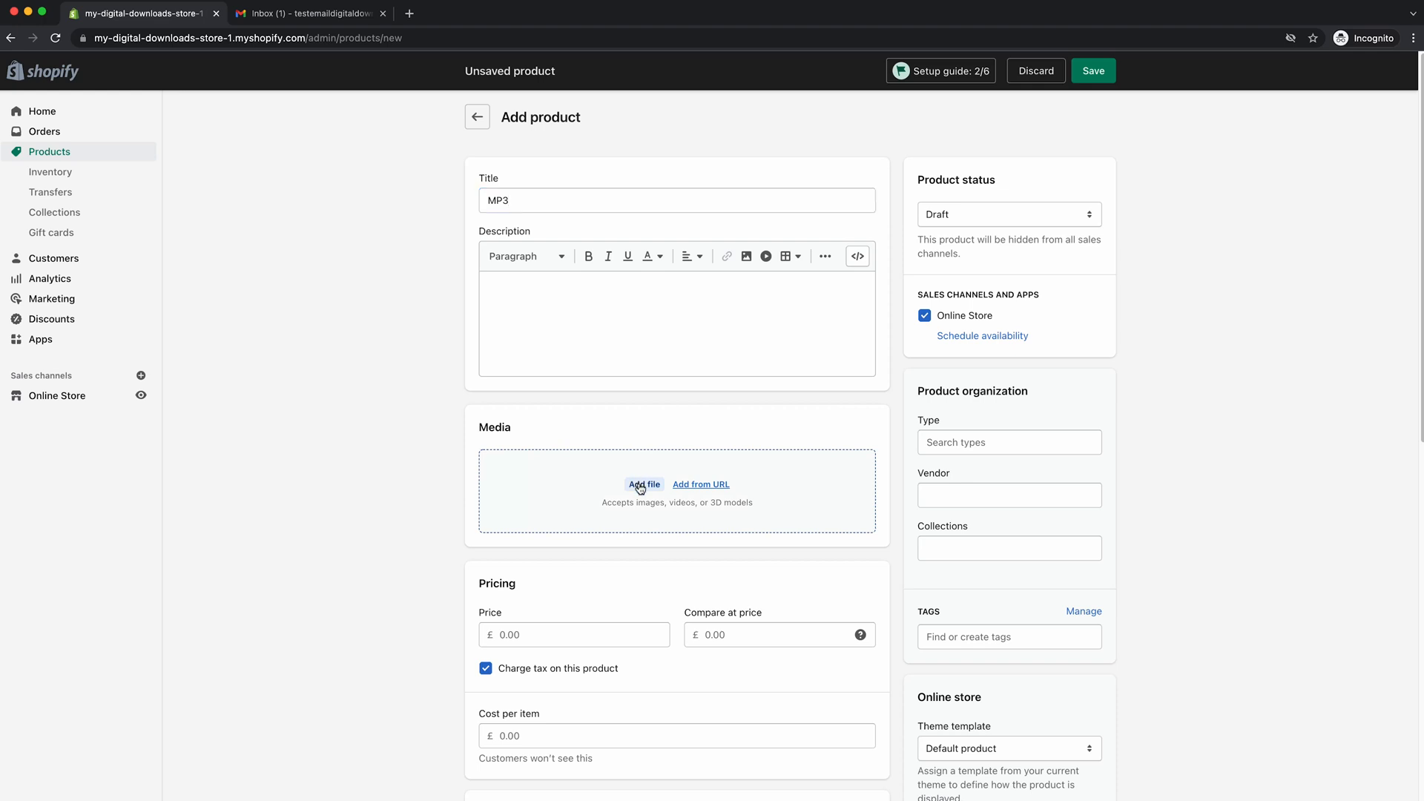
click(643, 485)
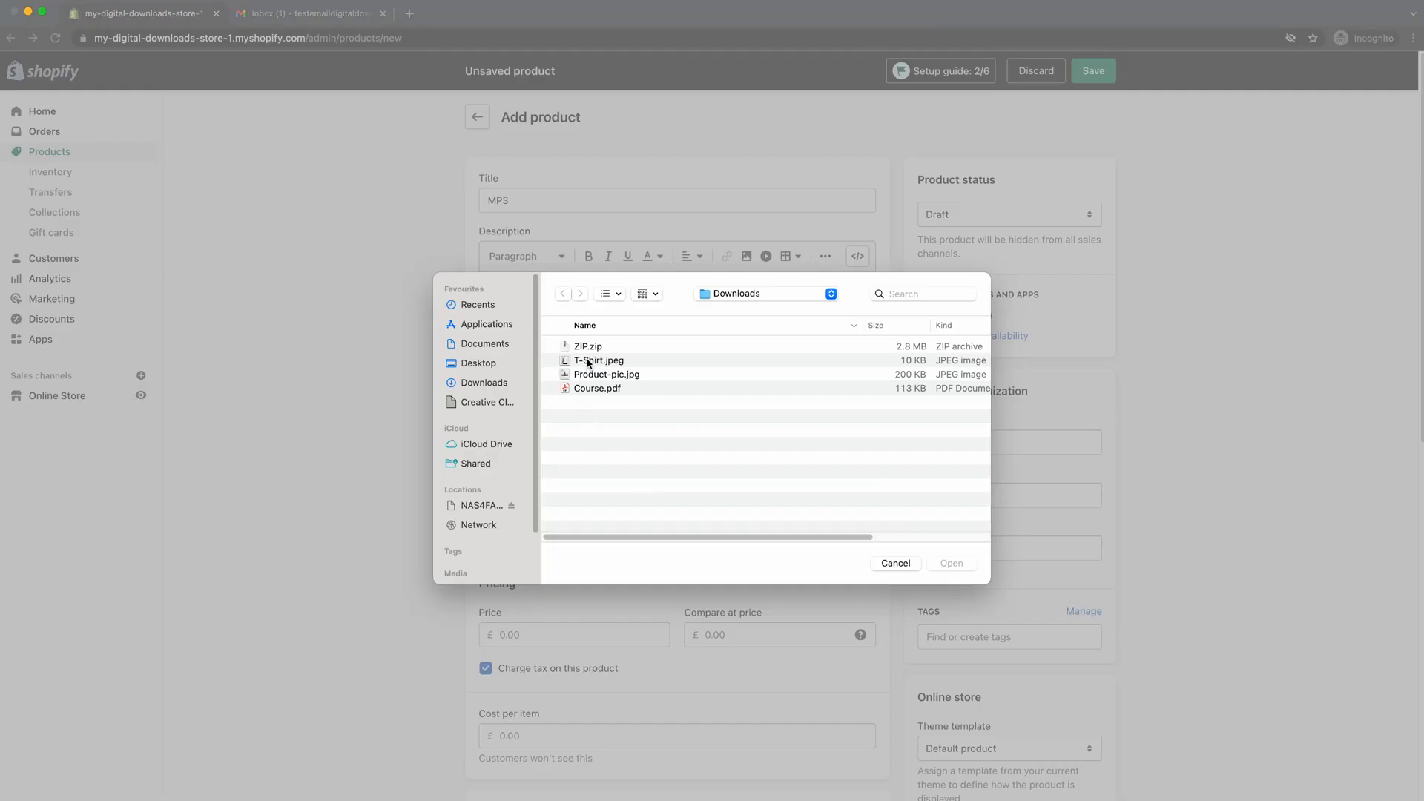
double_click(606, 374)
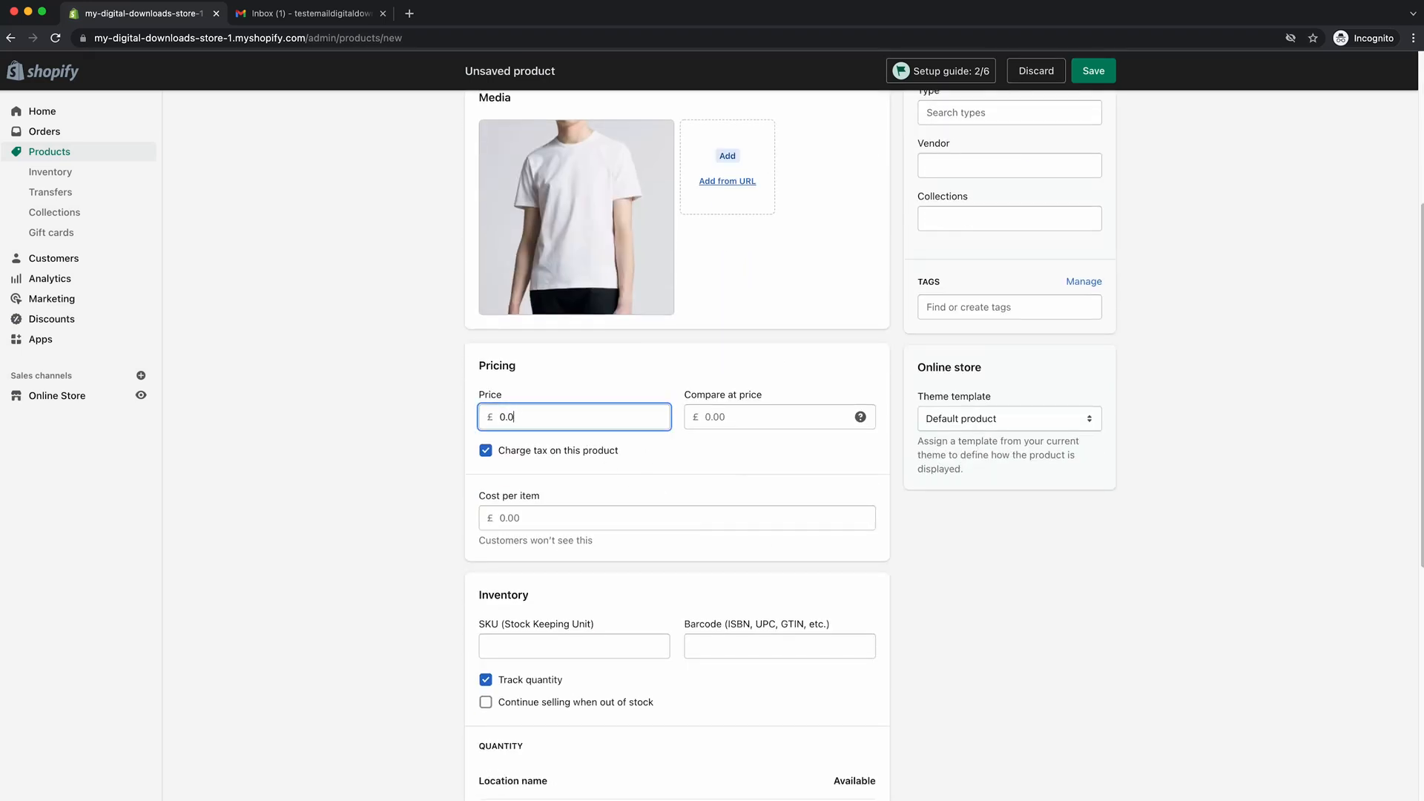
scroll(down, 3)
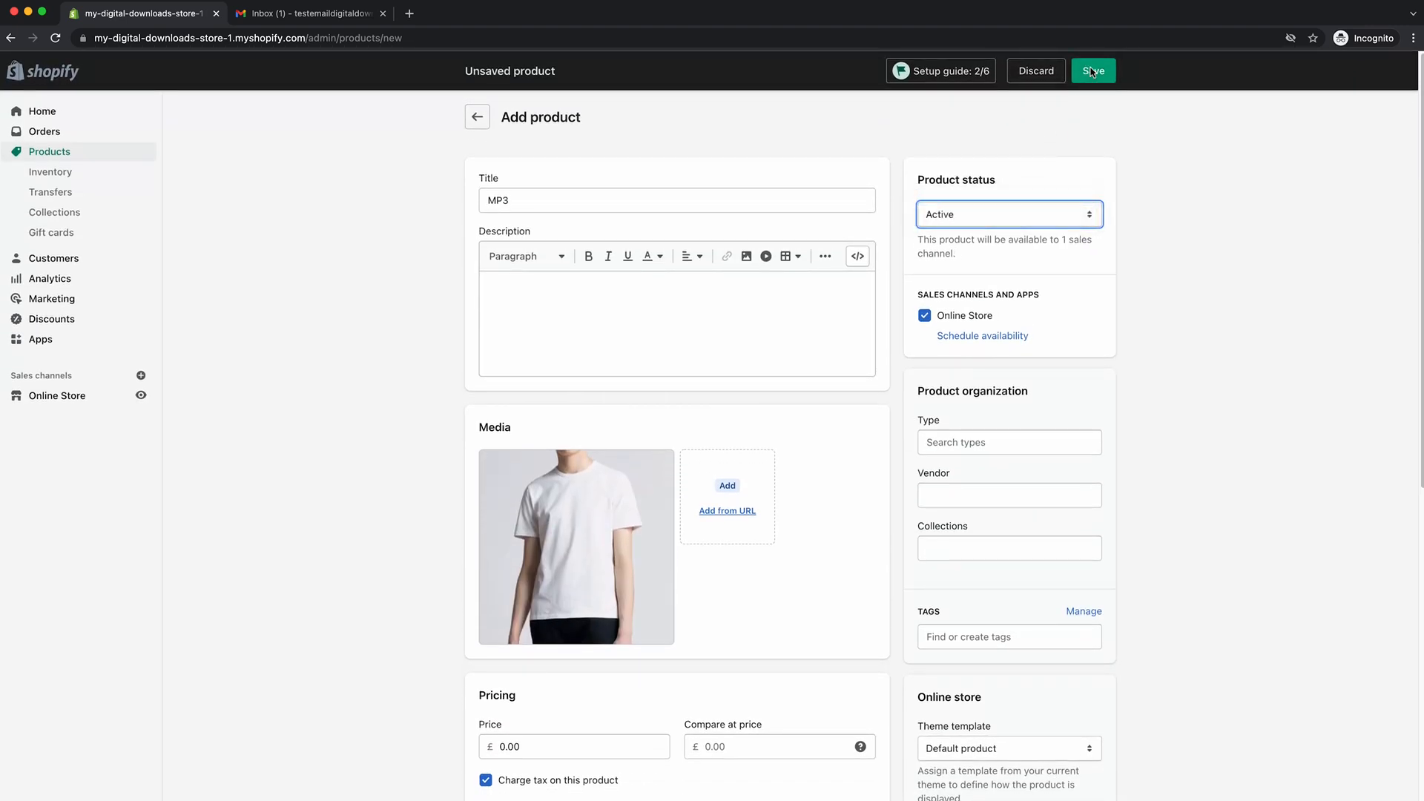
click(1093, 72)
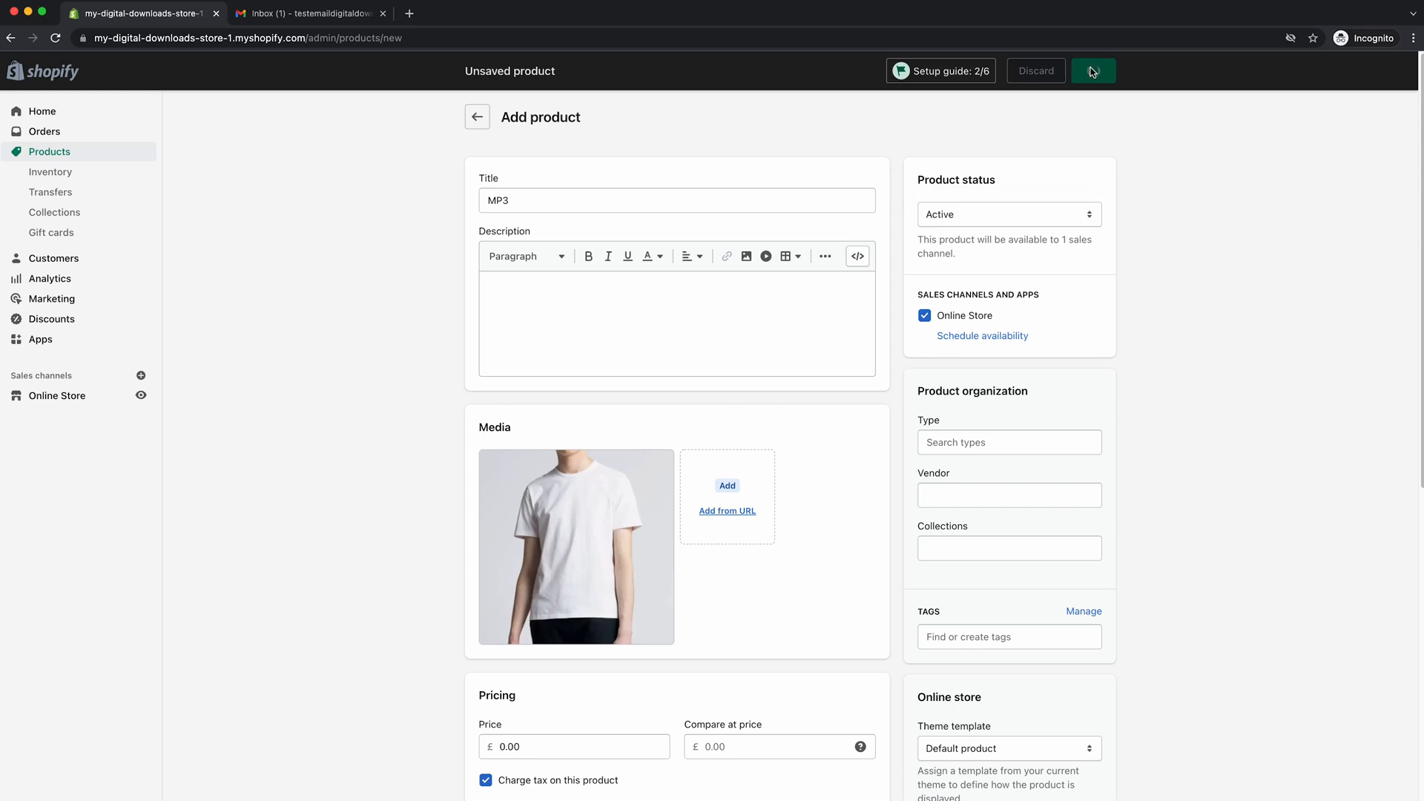
click(1092, 71)
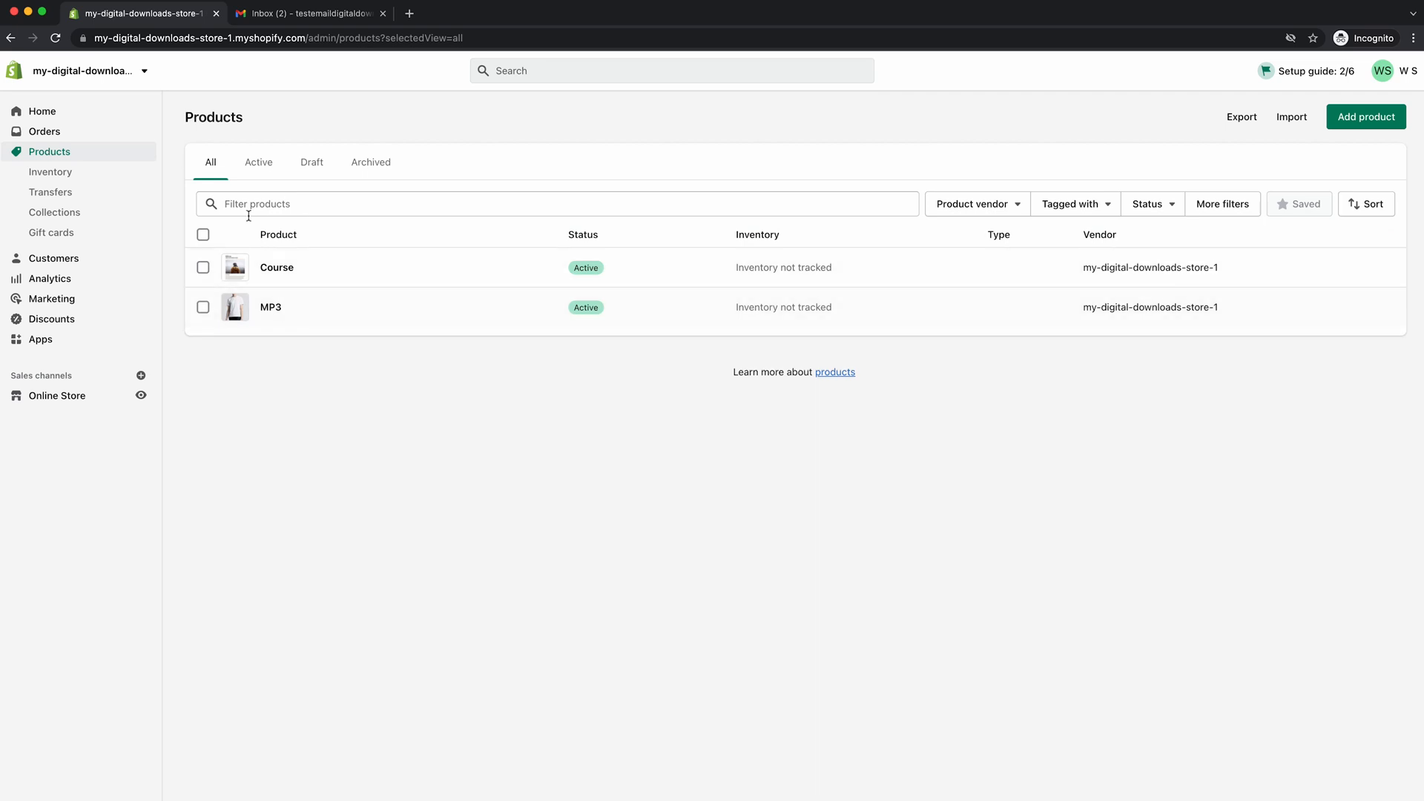
- Open Downloadable Digital Assets from Apps and go to its Assets page
click(41, 252)
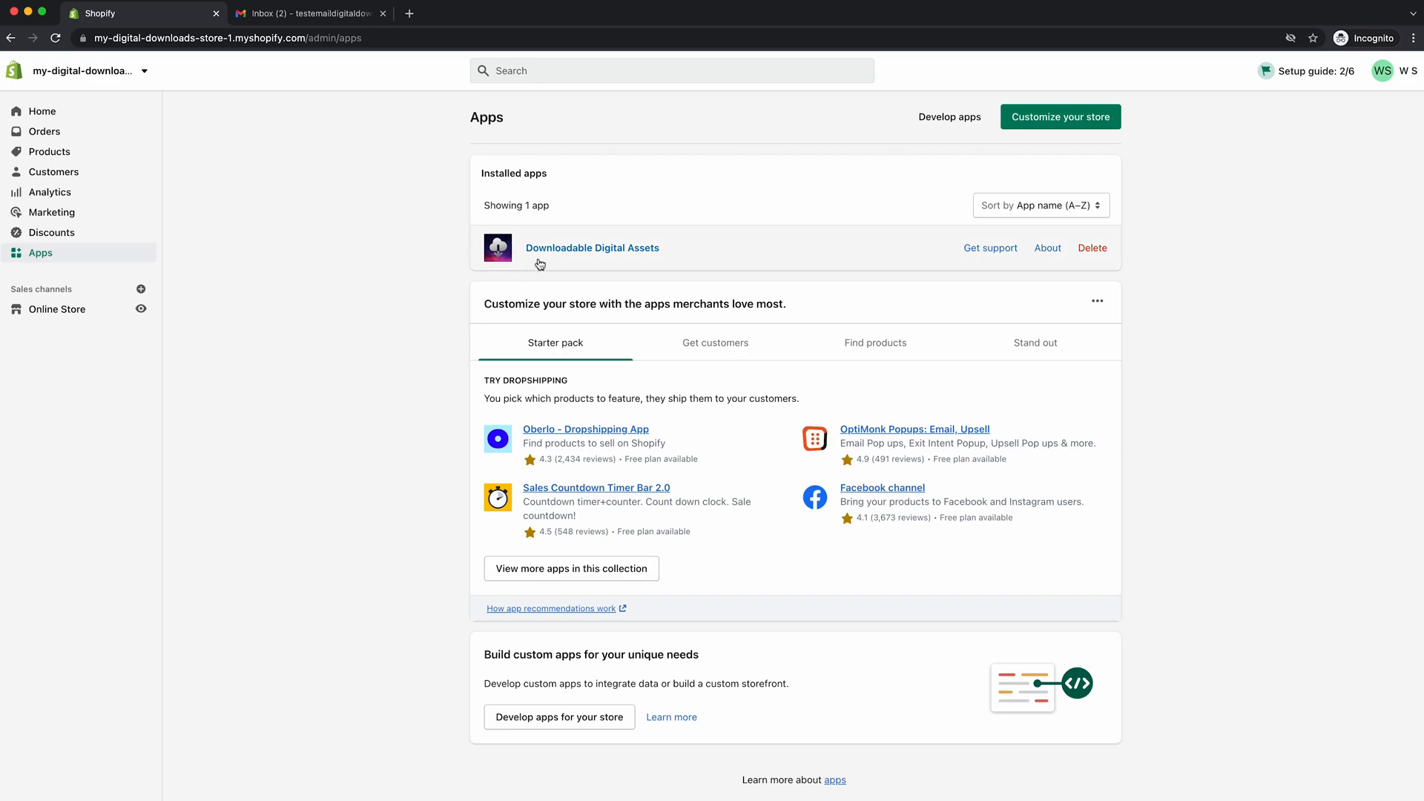
click(591, 248)
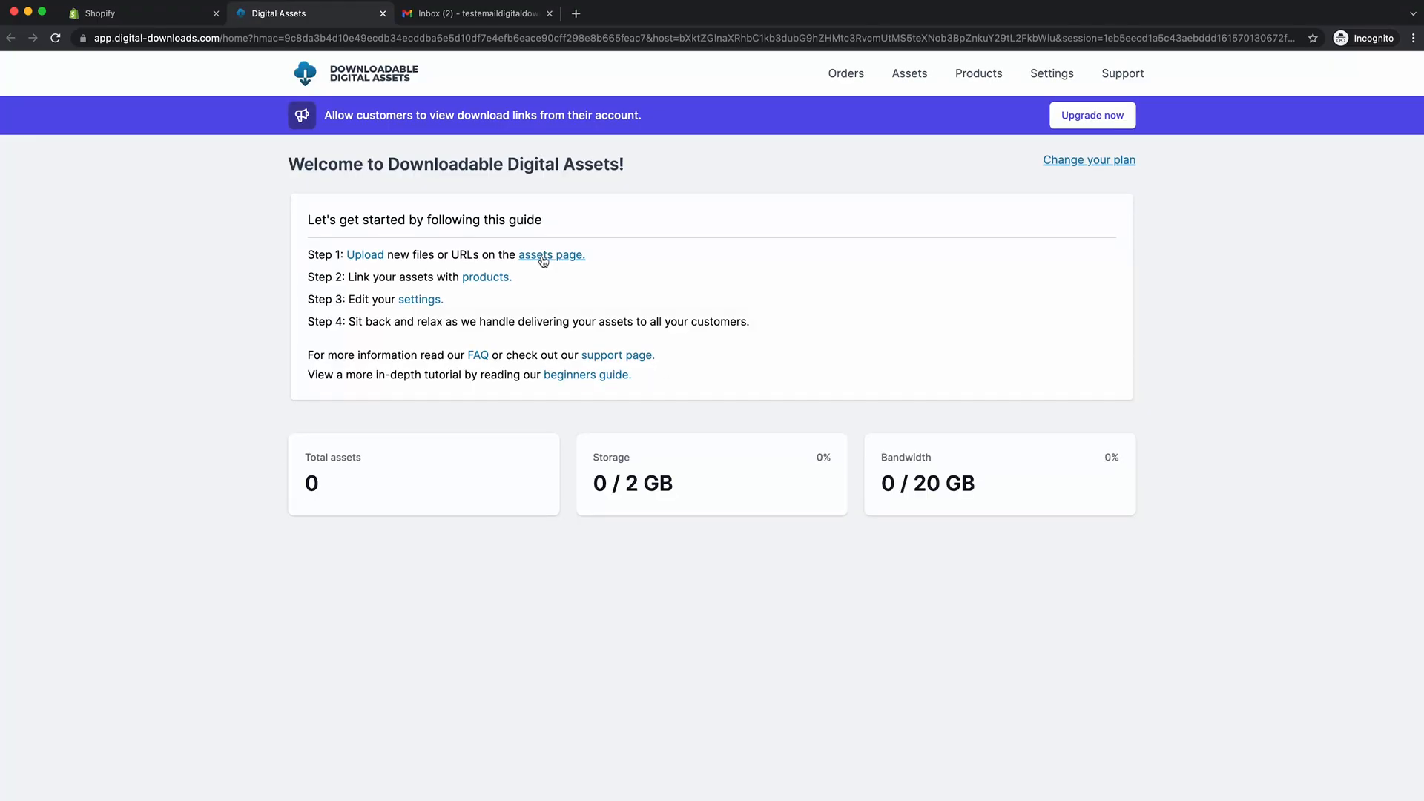
mouse_move(910, 73)
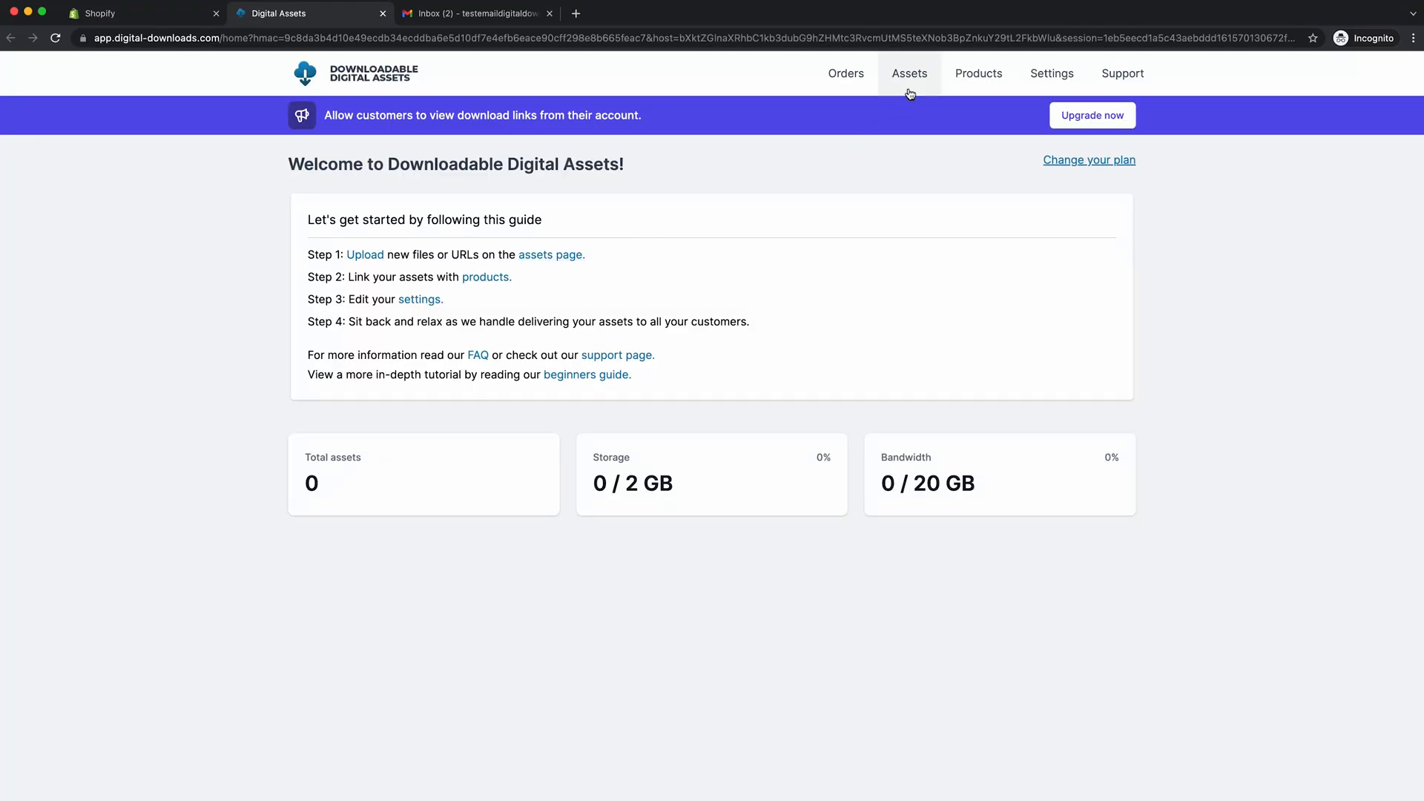
click(909, 73)
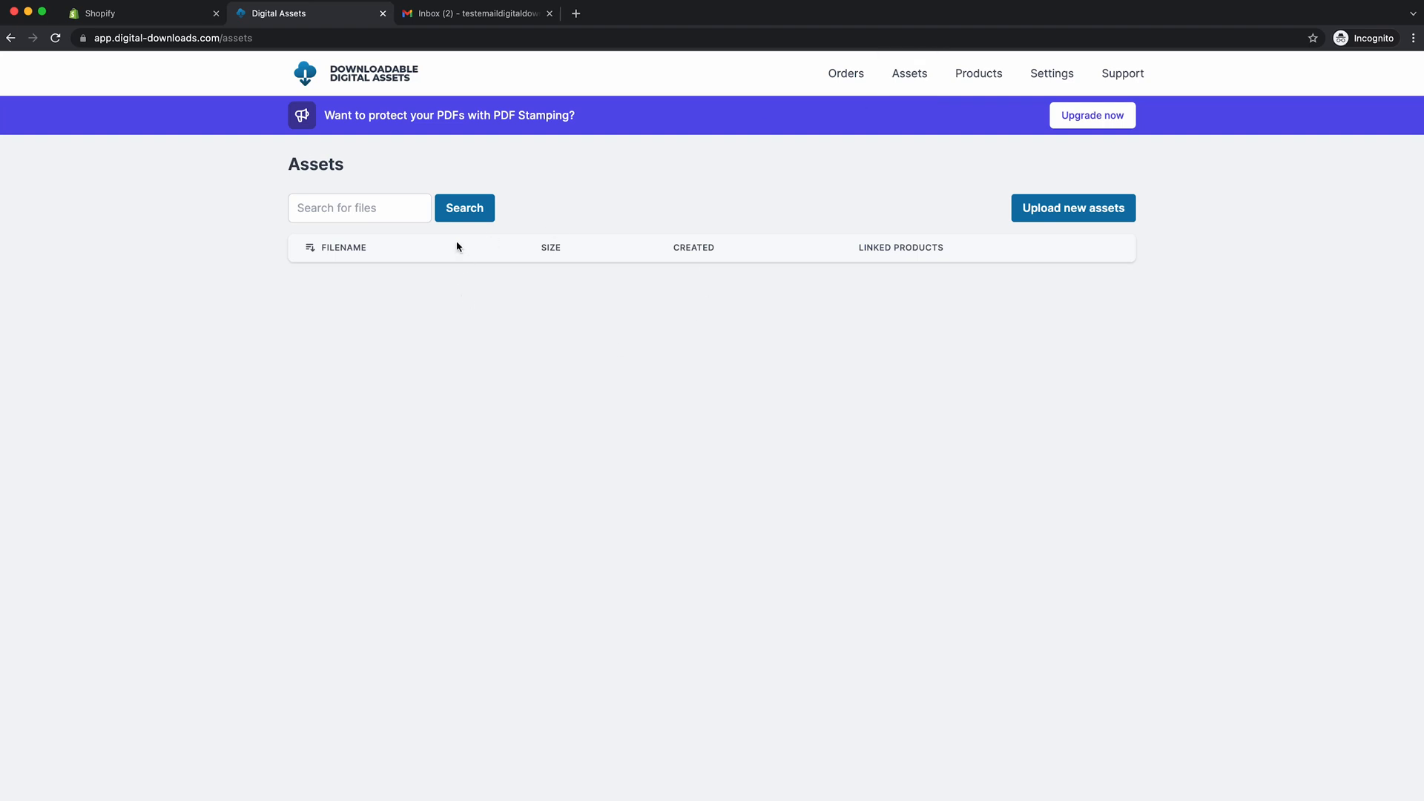
mouse_move(1073, 207)
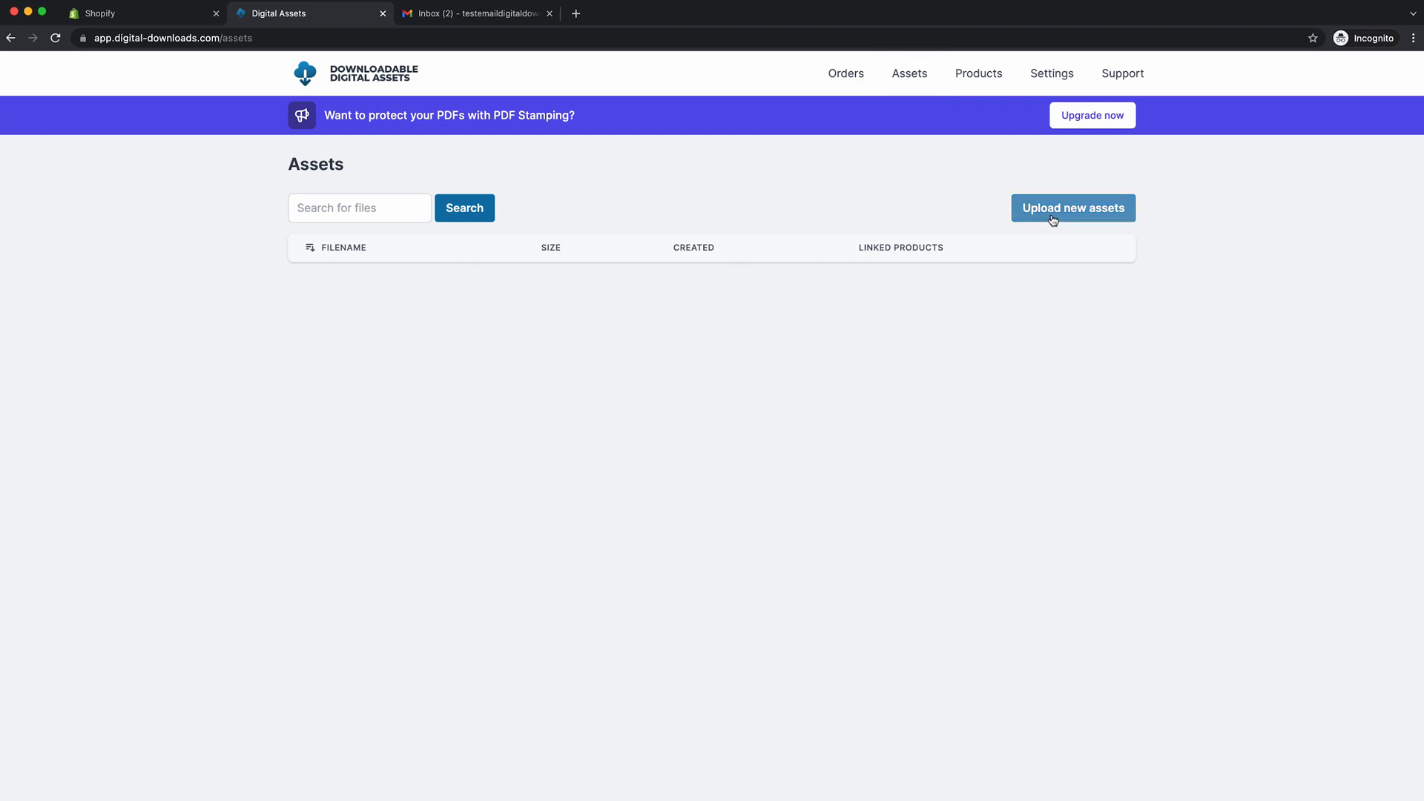
- Upload Course.pdf and ZIP.zip as new assets, then view the app's Products list
click(1073, 207)
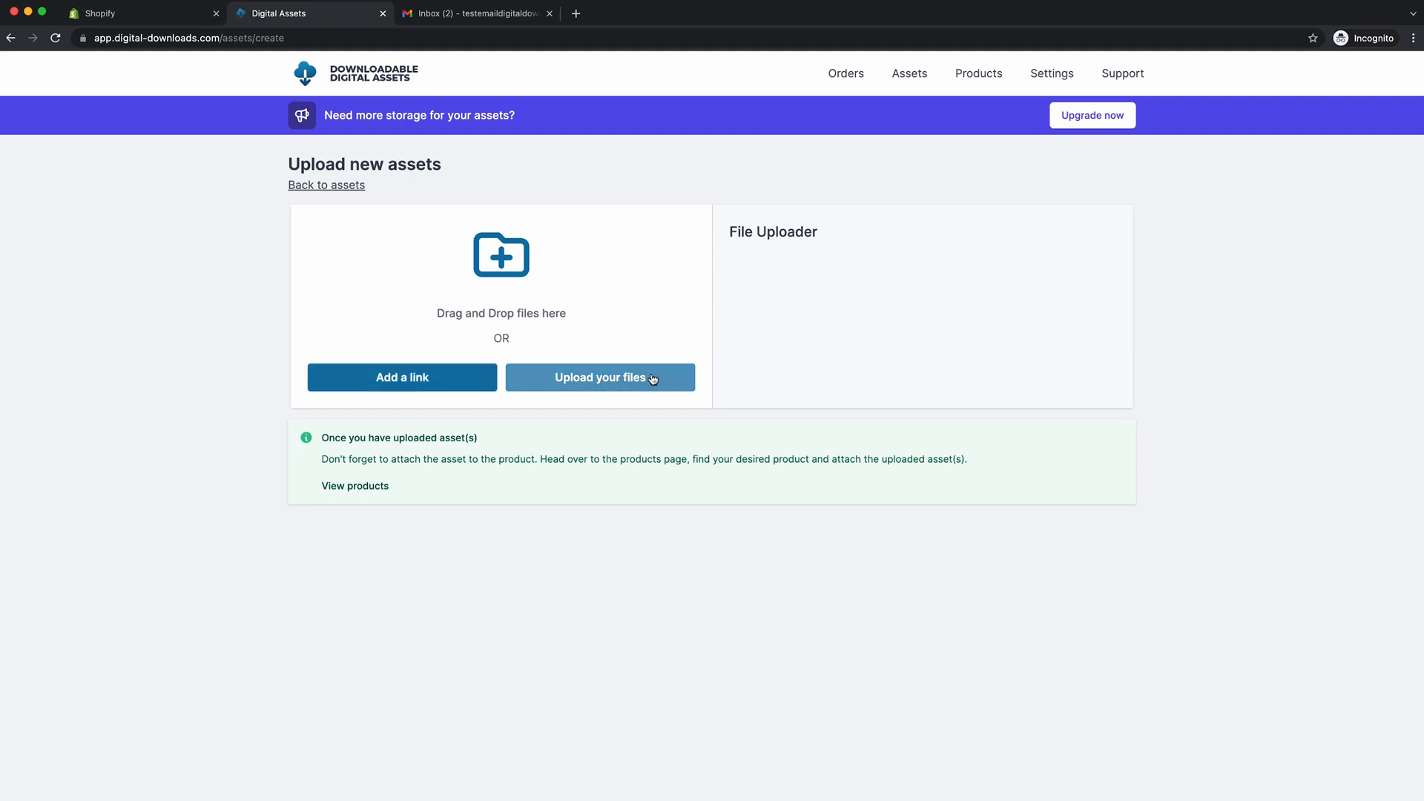
click(599, 377)
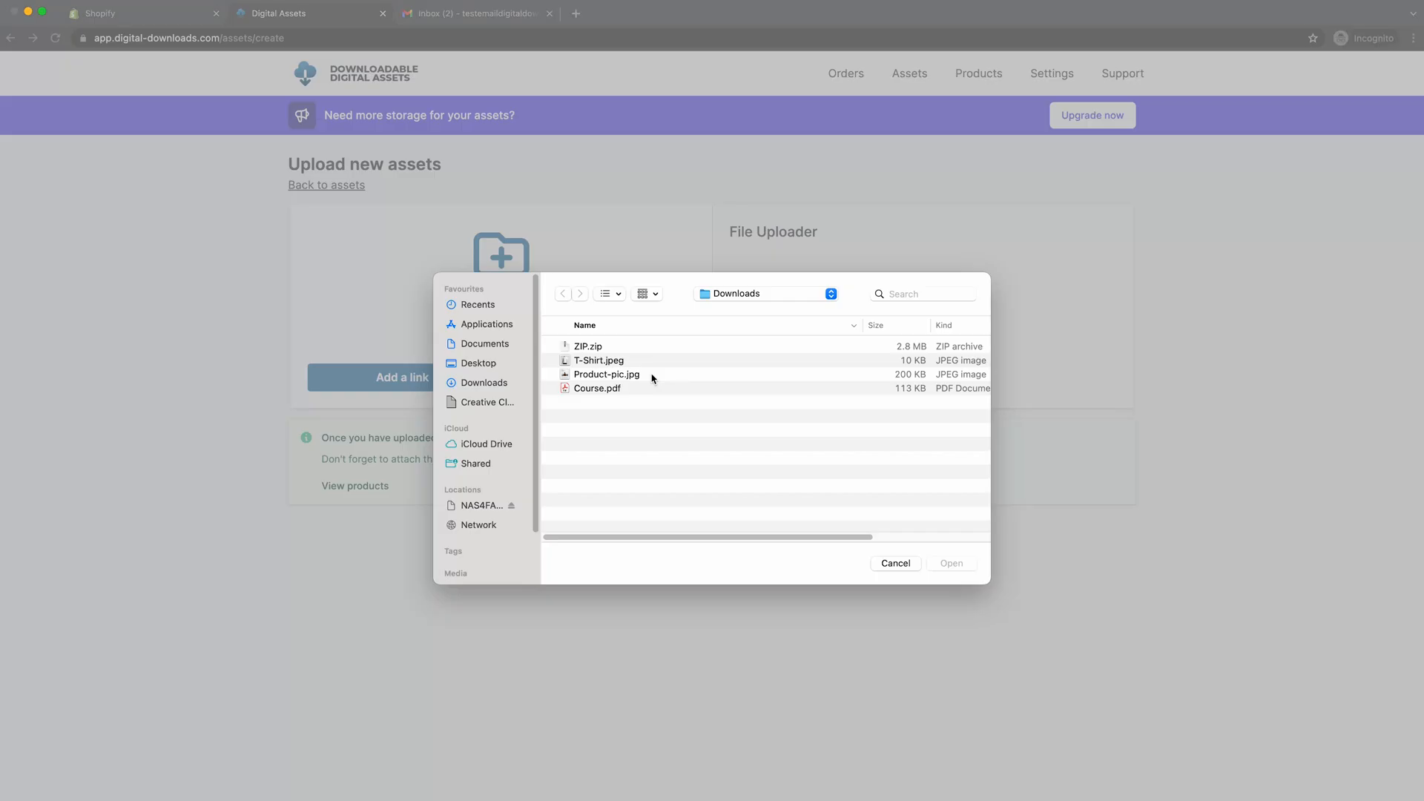
click(596, 388)
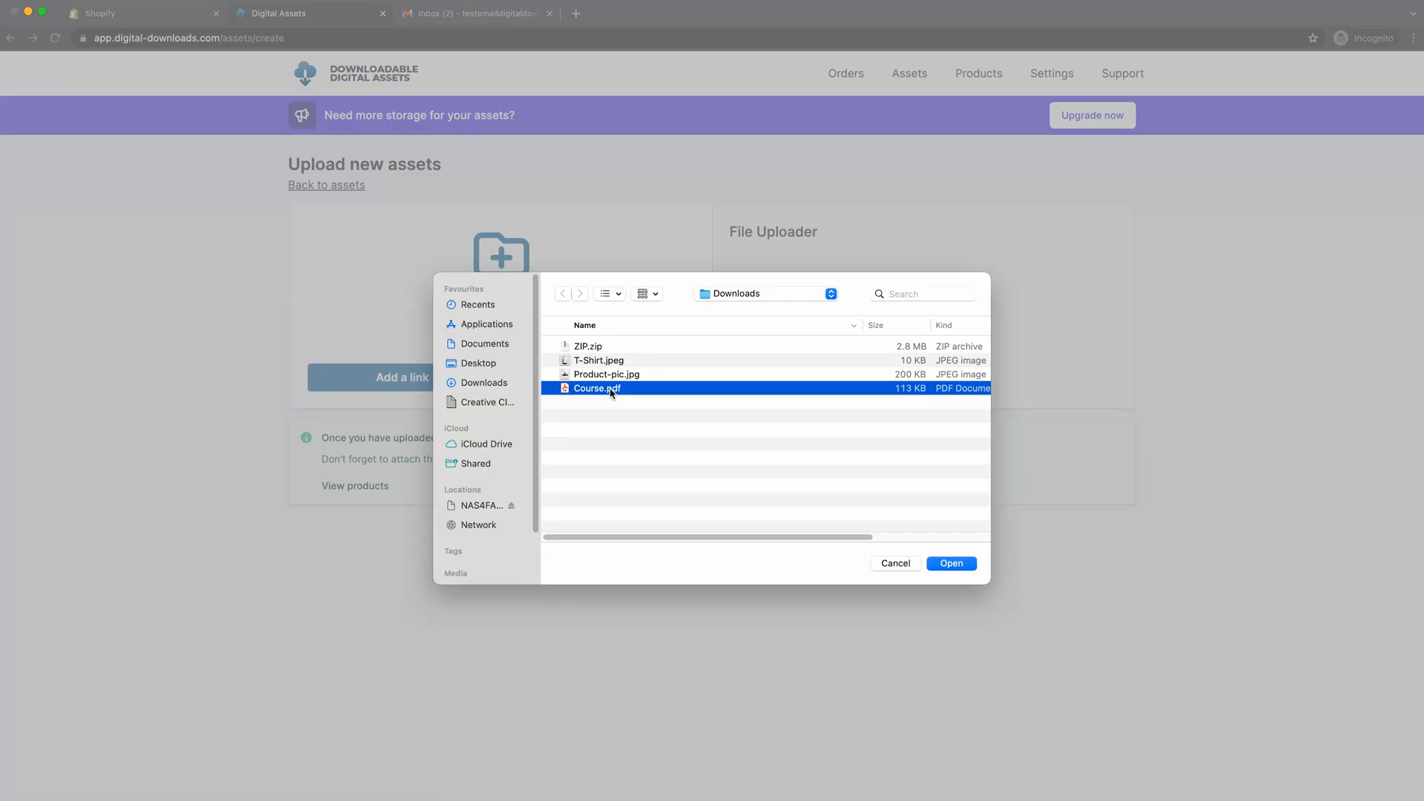
click(587, 346)
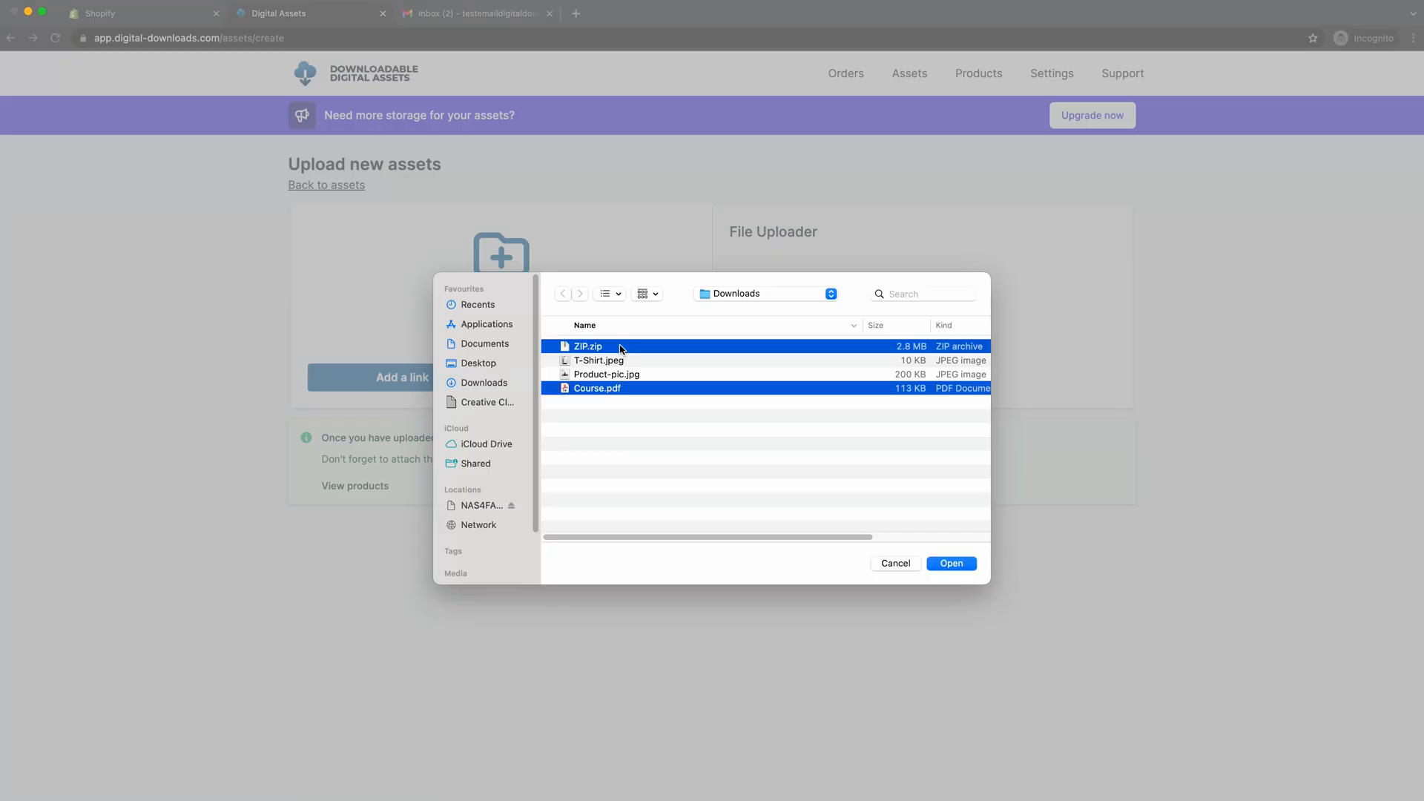
click(951, 563)
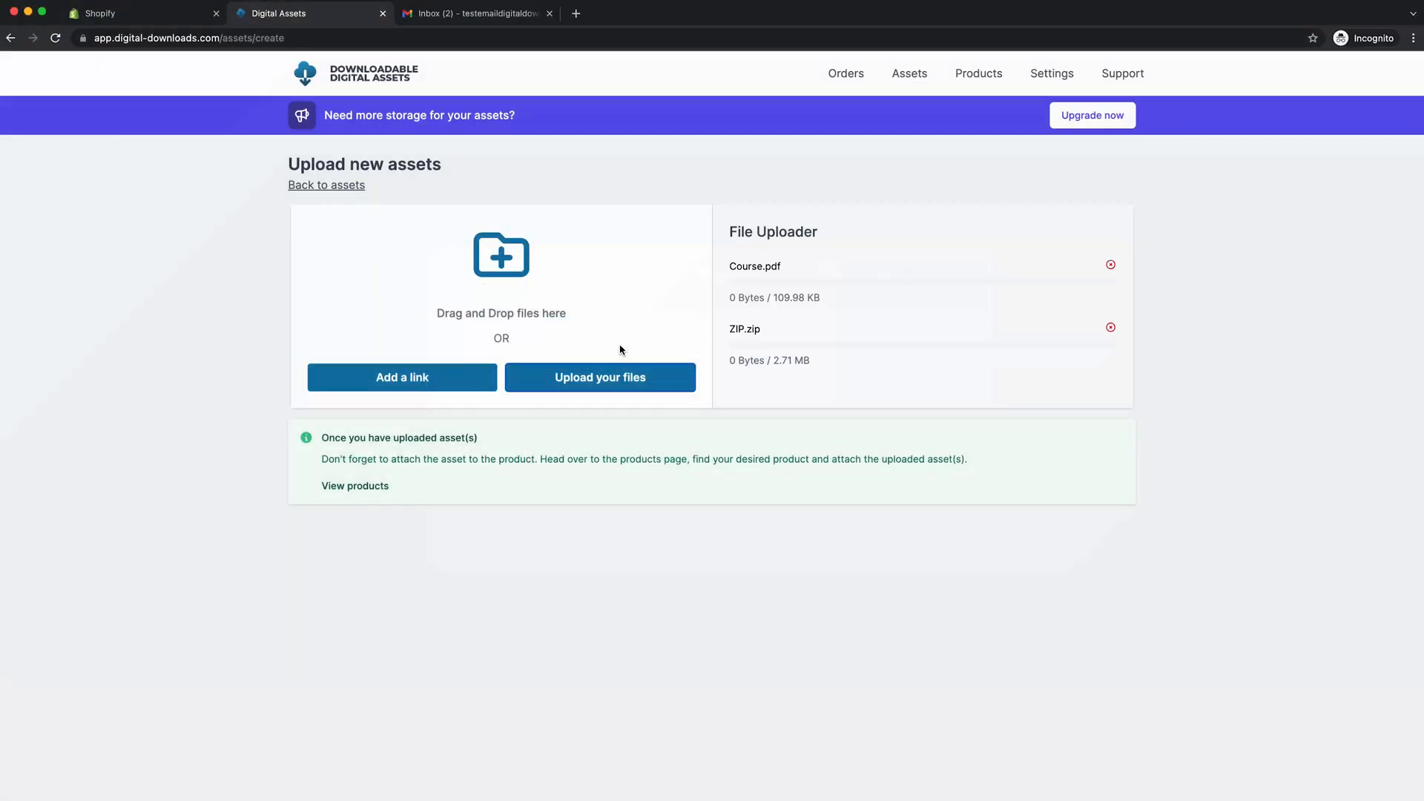
click(599, 377)
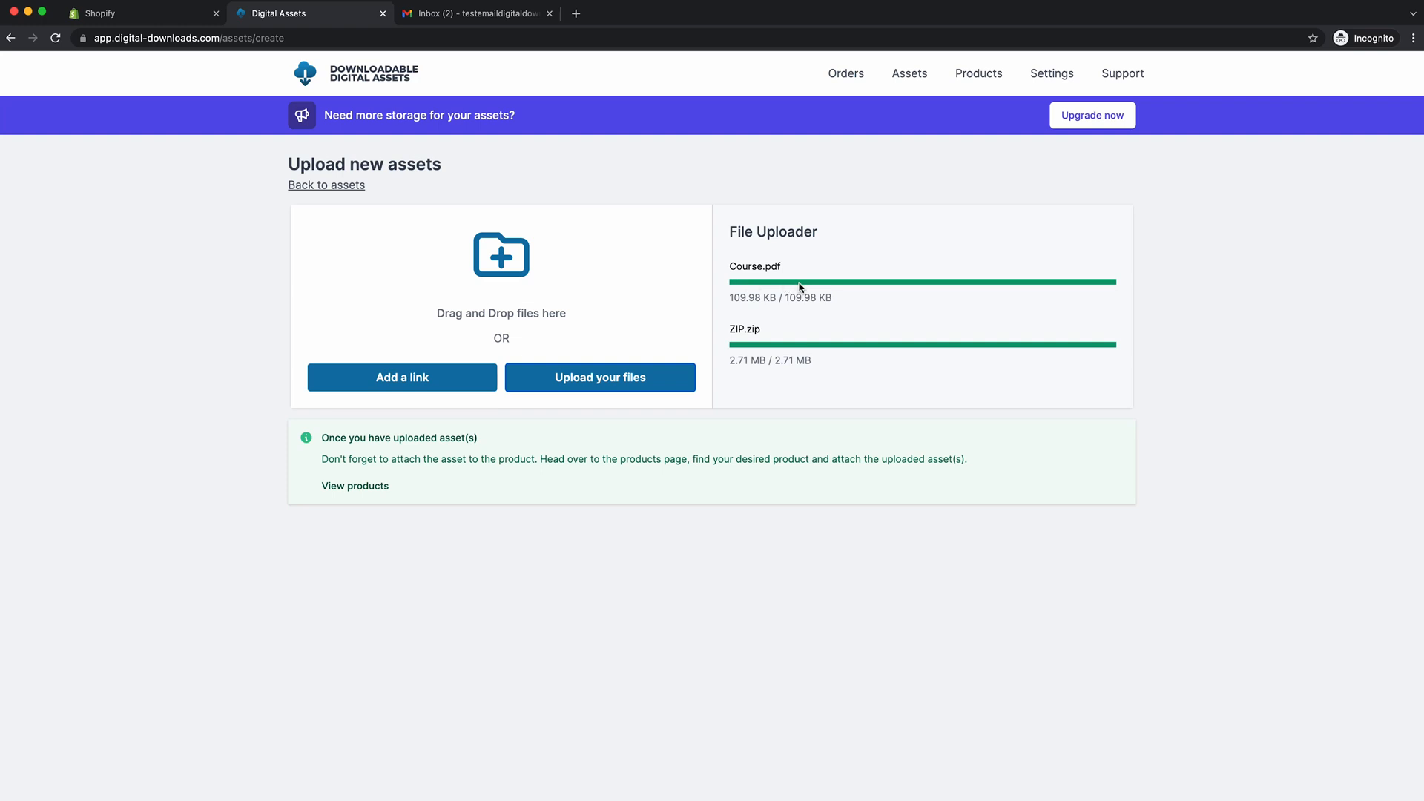
click(978, 73)
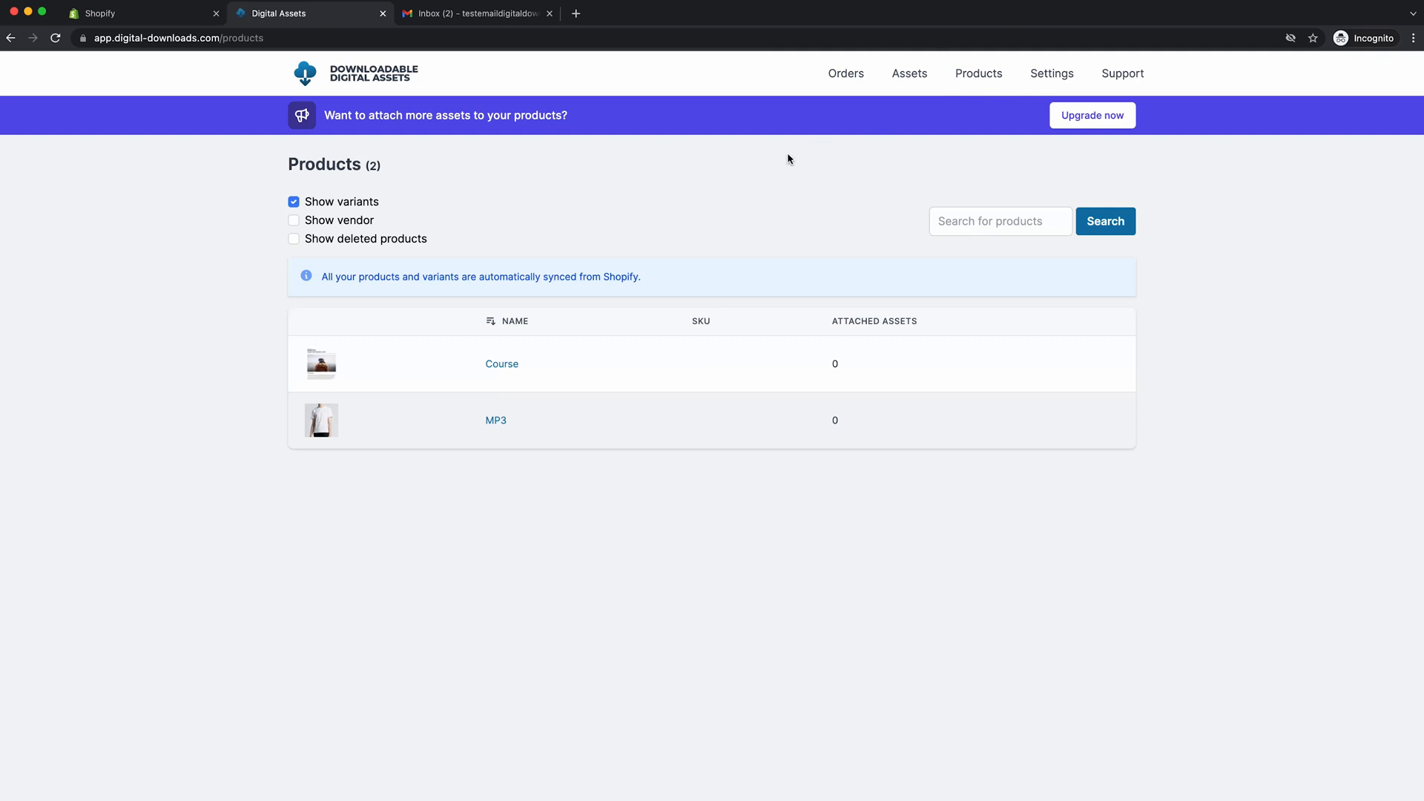
- Check Shopify's Products, then return to the Digital Assets tab's product list
drag(321, 277, 412, 277)
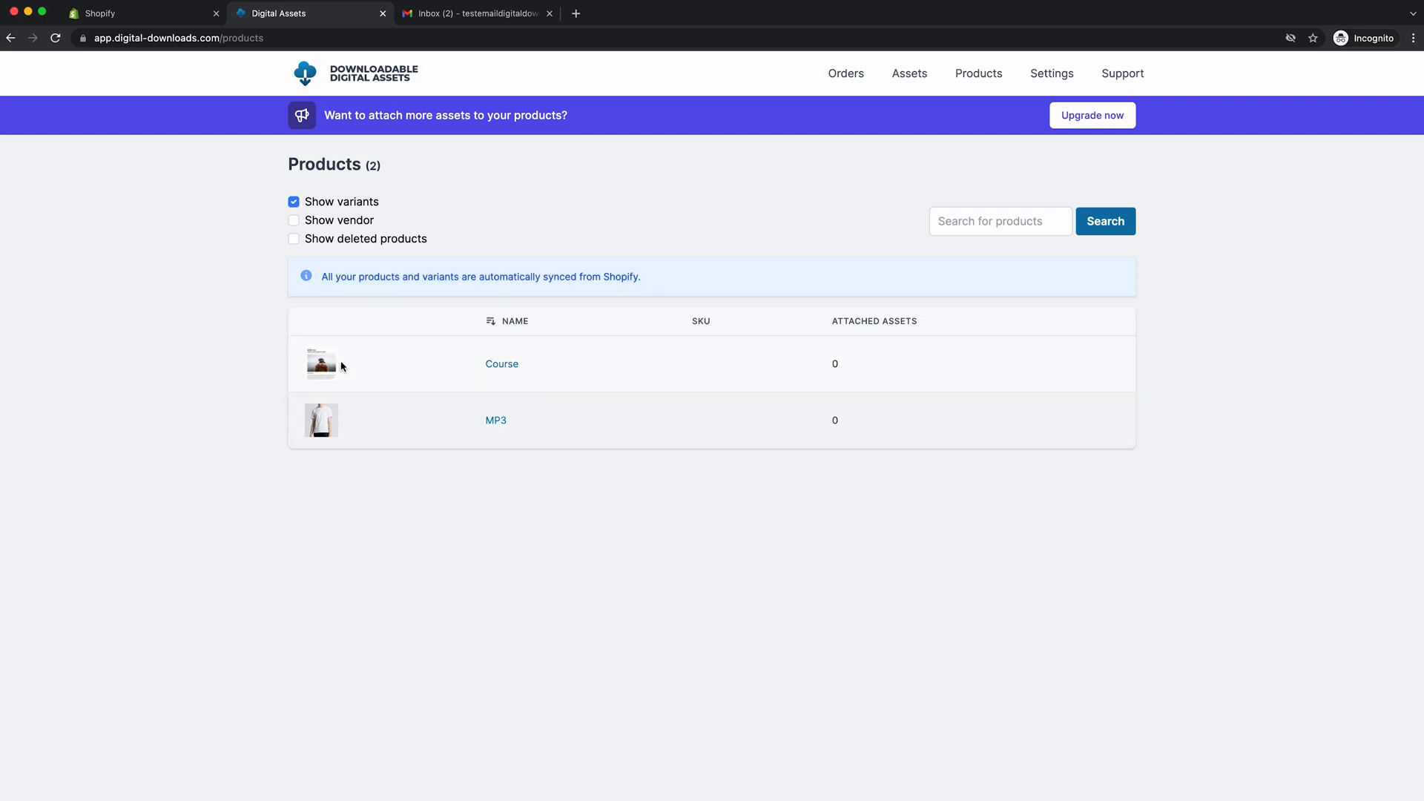
click(126, 13)
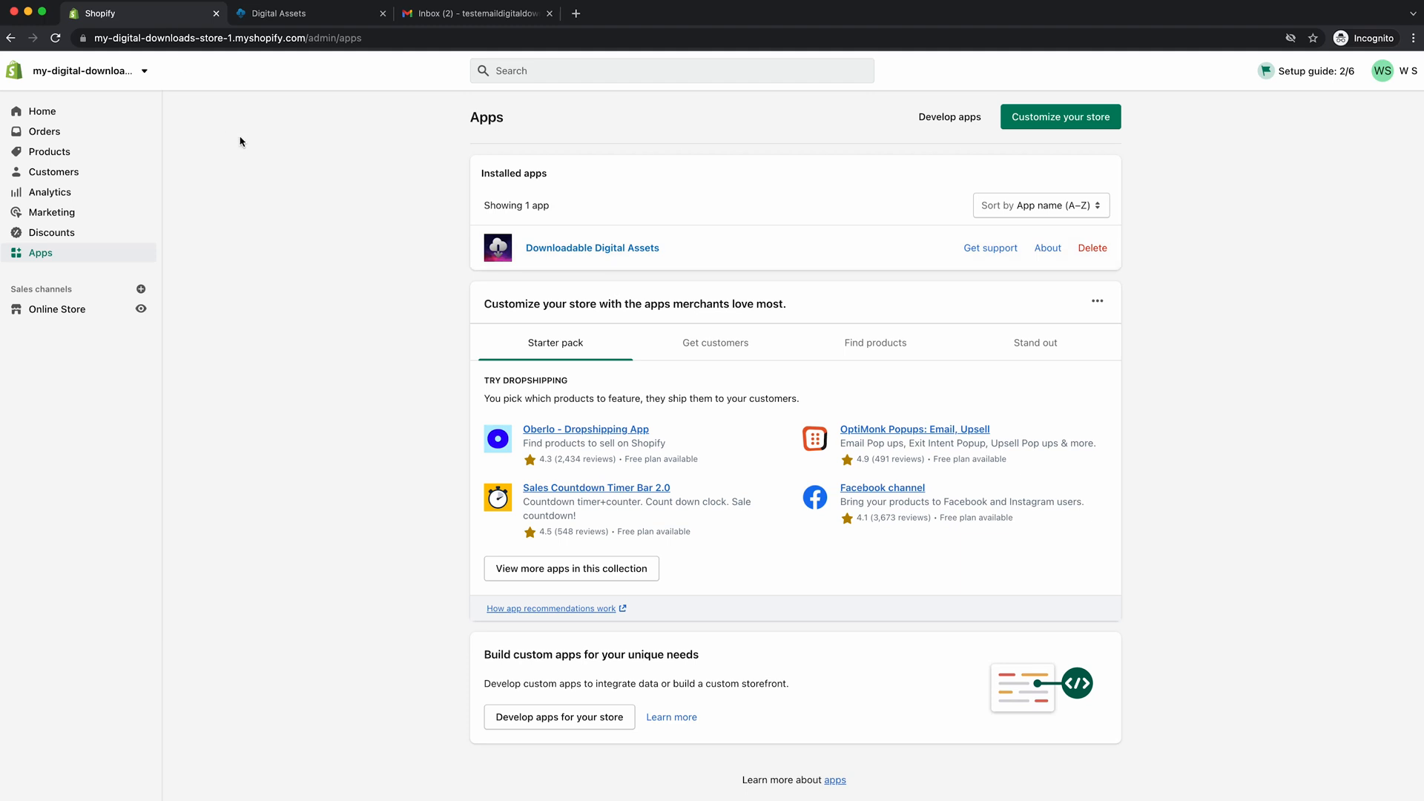
click(48, 151)
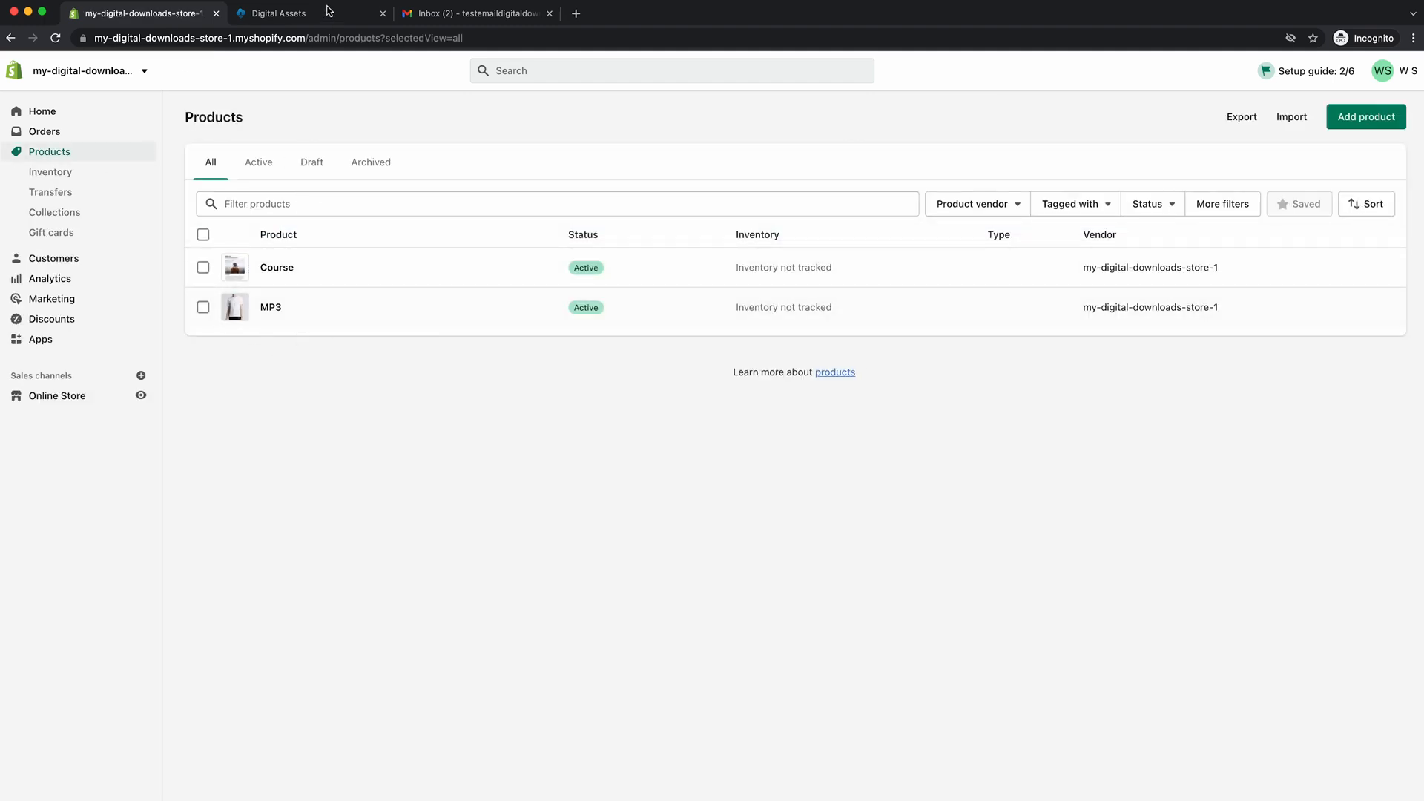
click(277, 13)
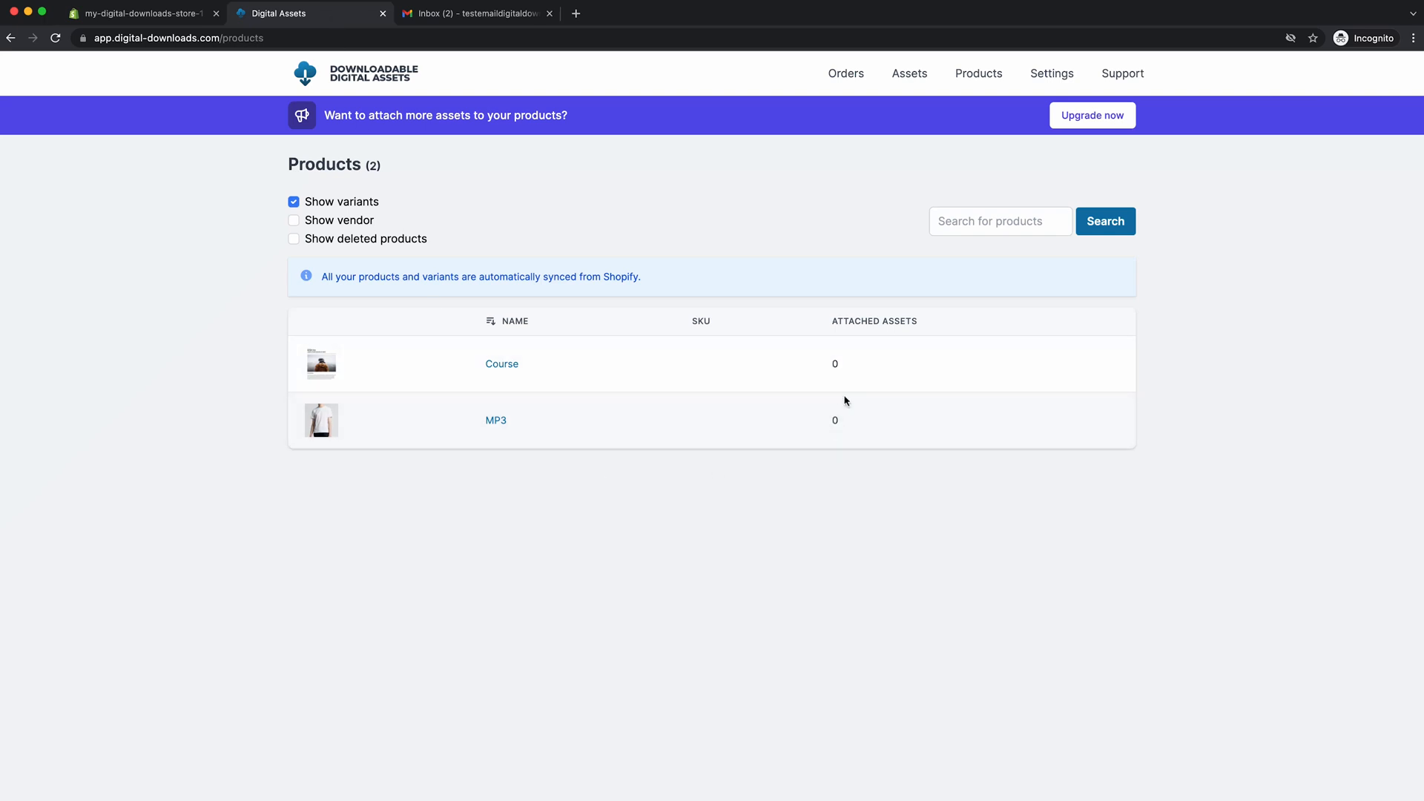
mouse_move(501, 369)
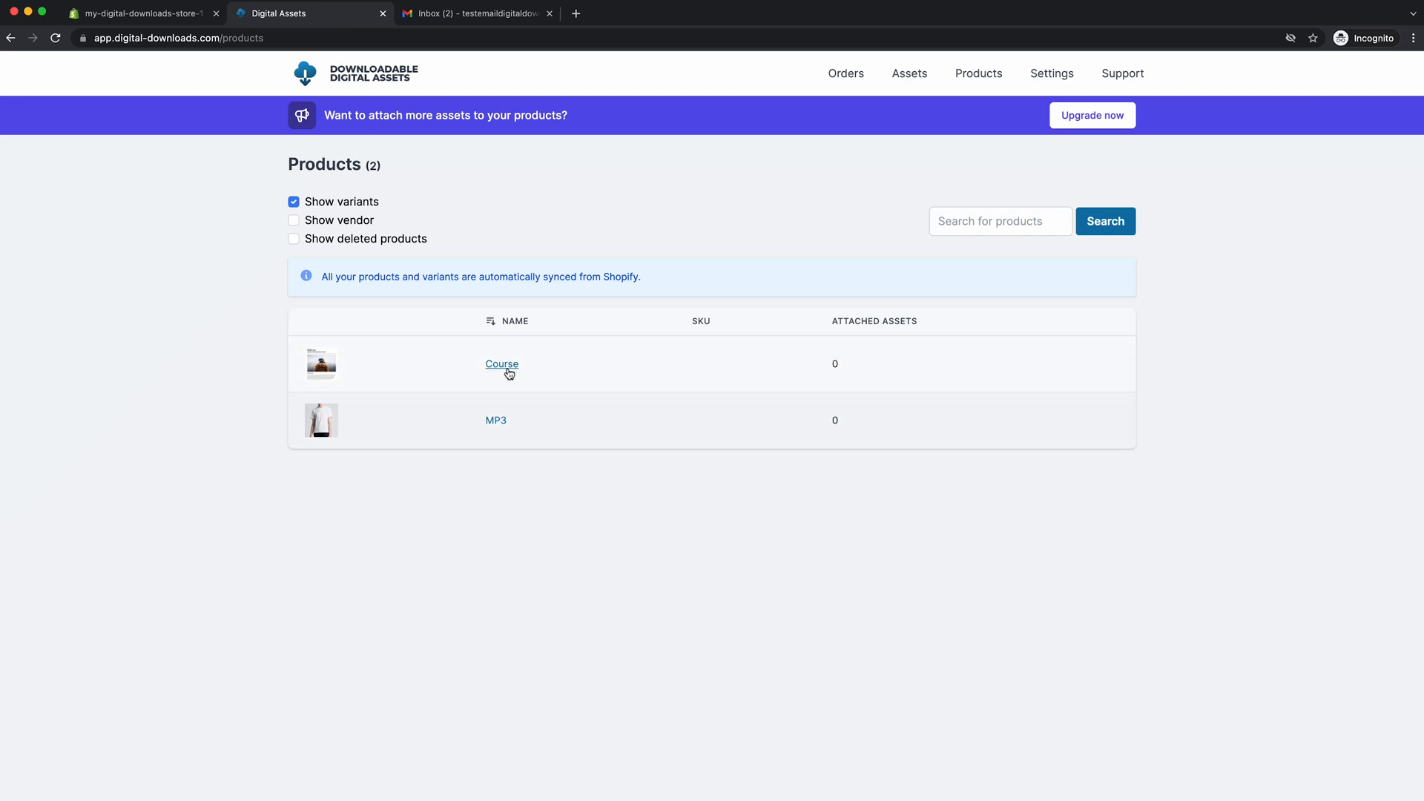
- Attach Course.pdf to the Course product and return to the list
click(501, 365)
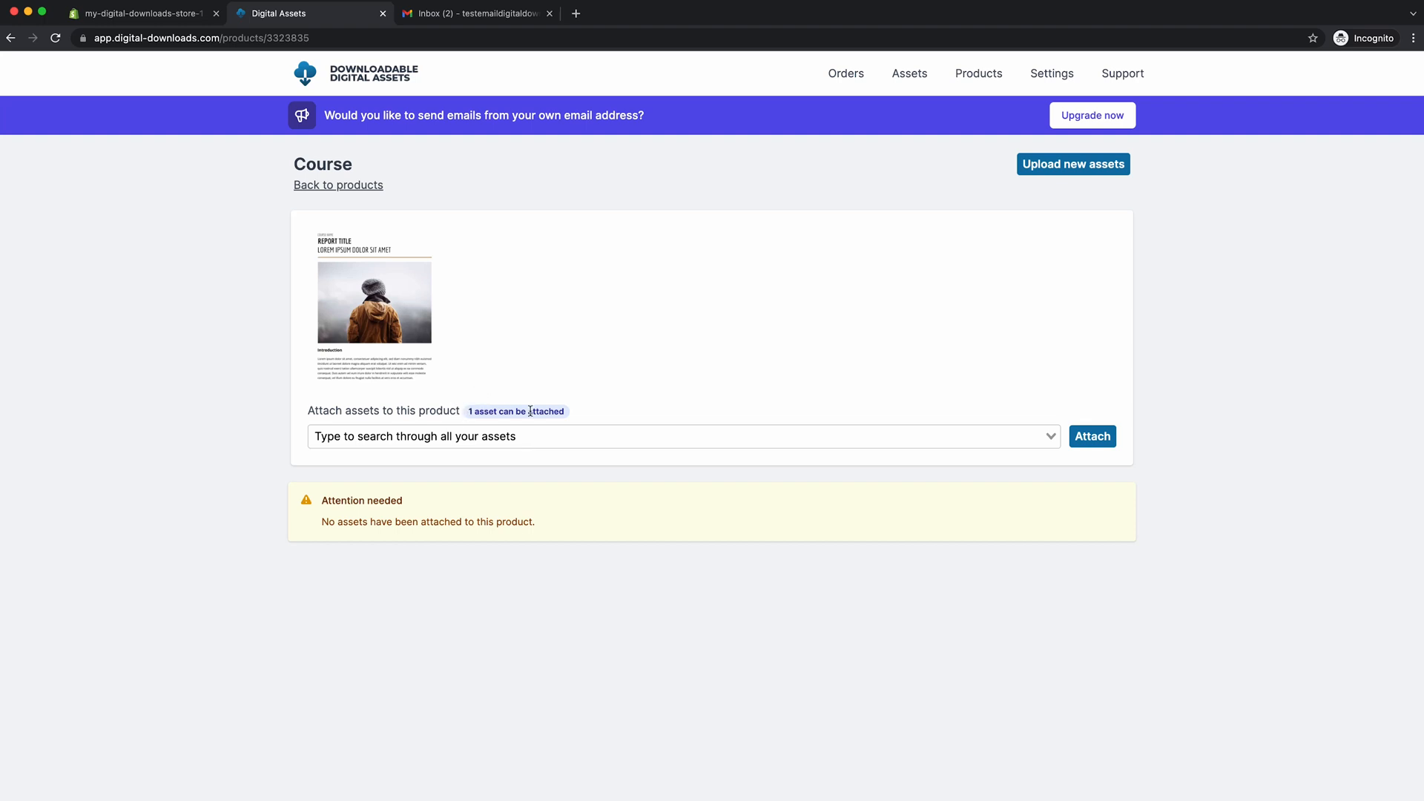
click(680, 436)
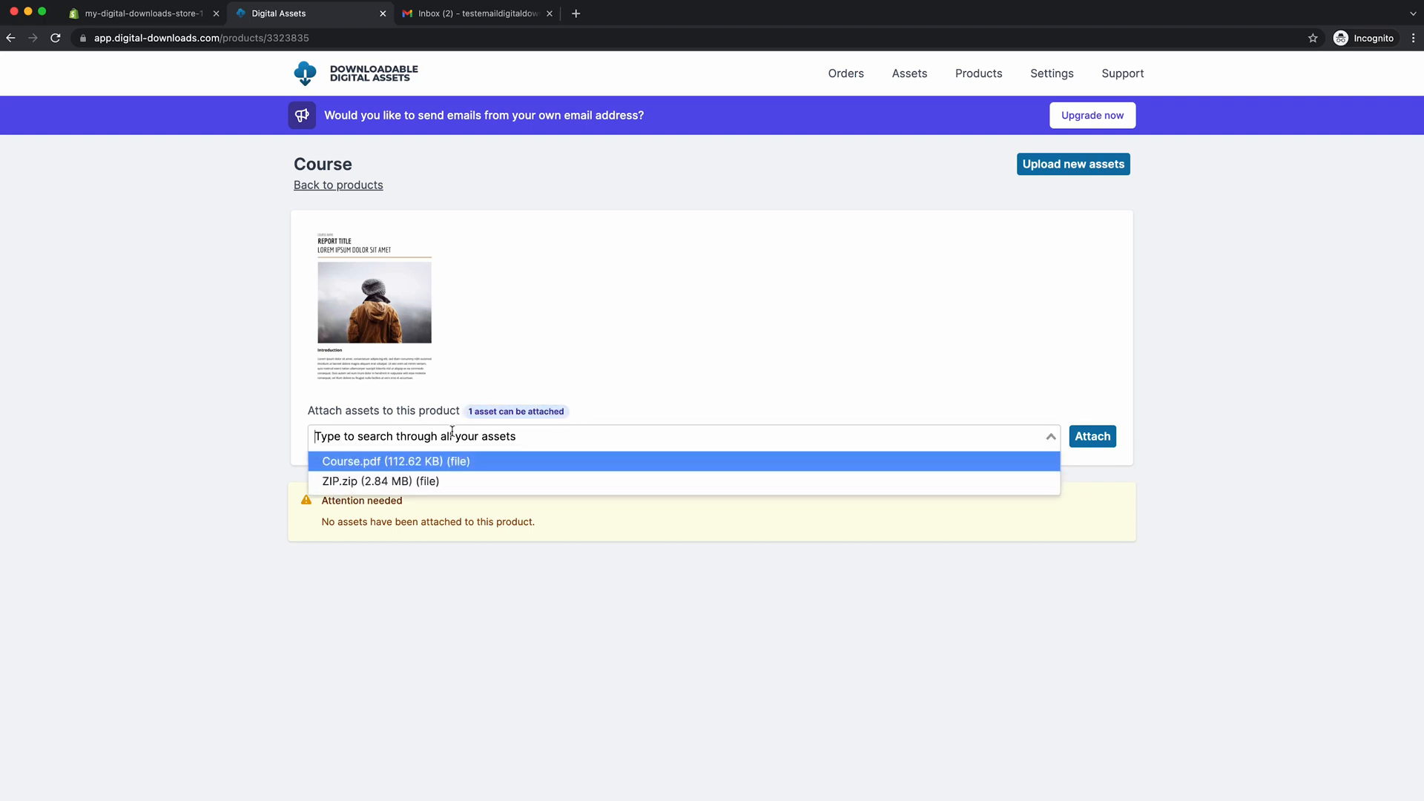
click(396, 460)
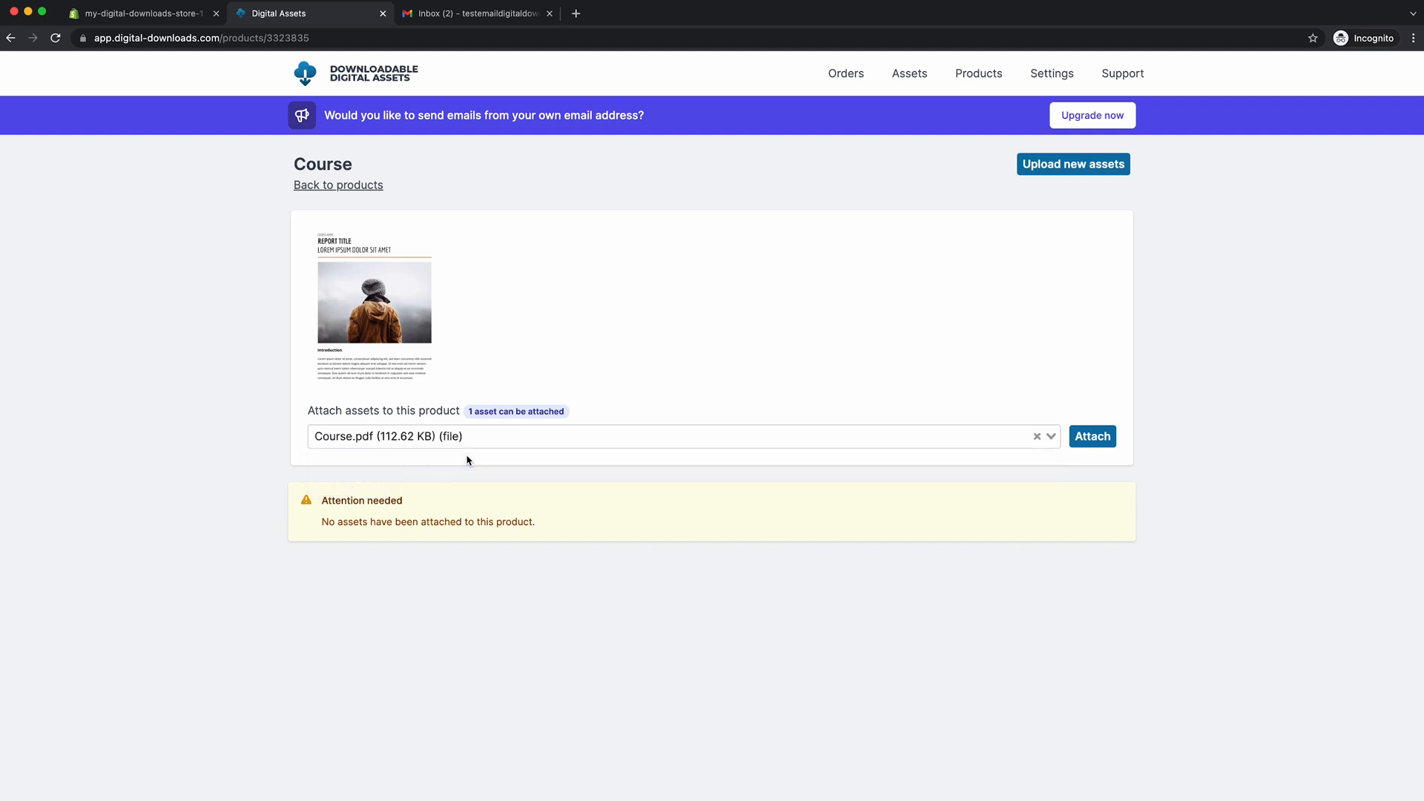
click(1091, 436)
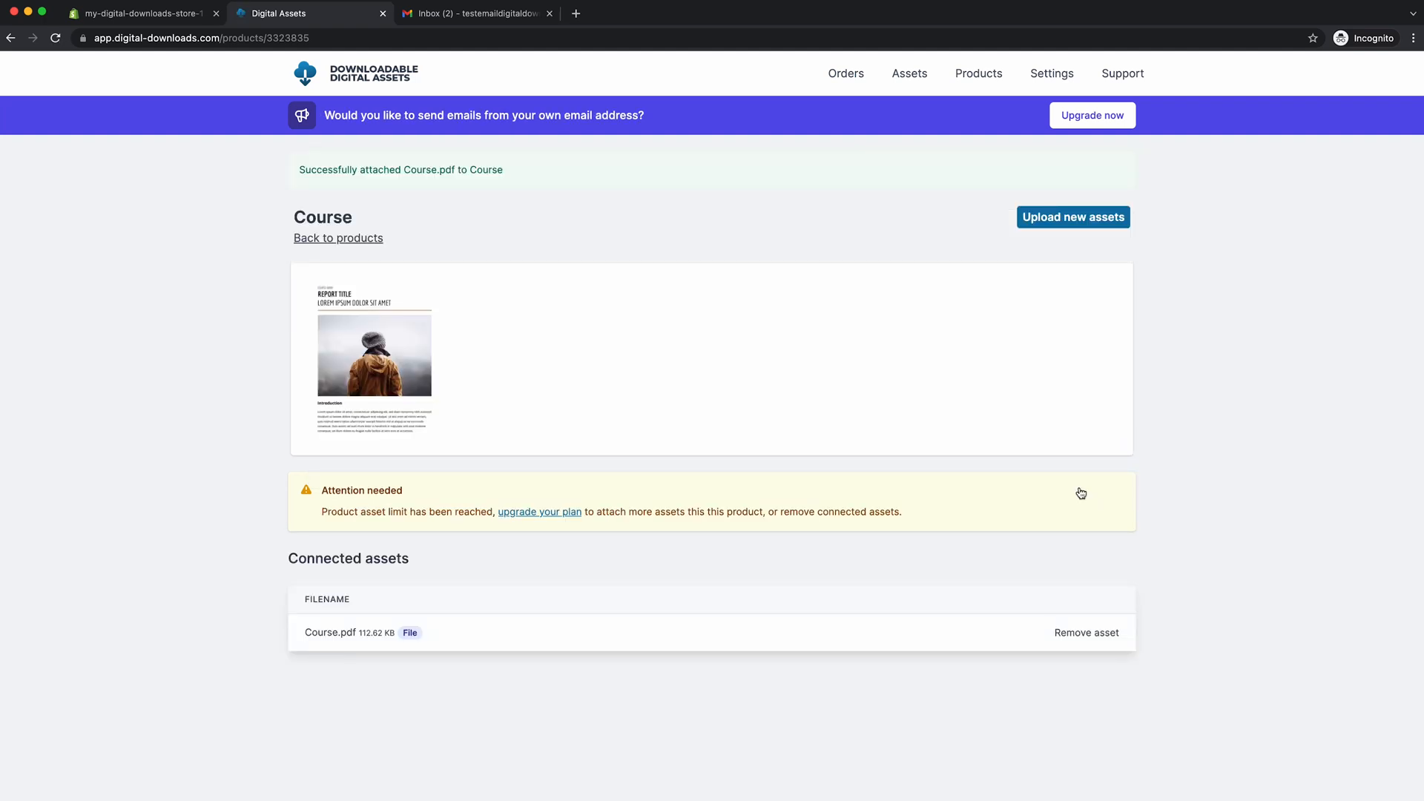
click(338, 238)
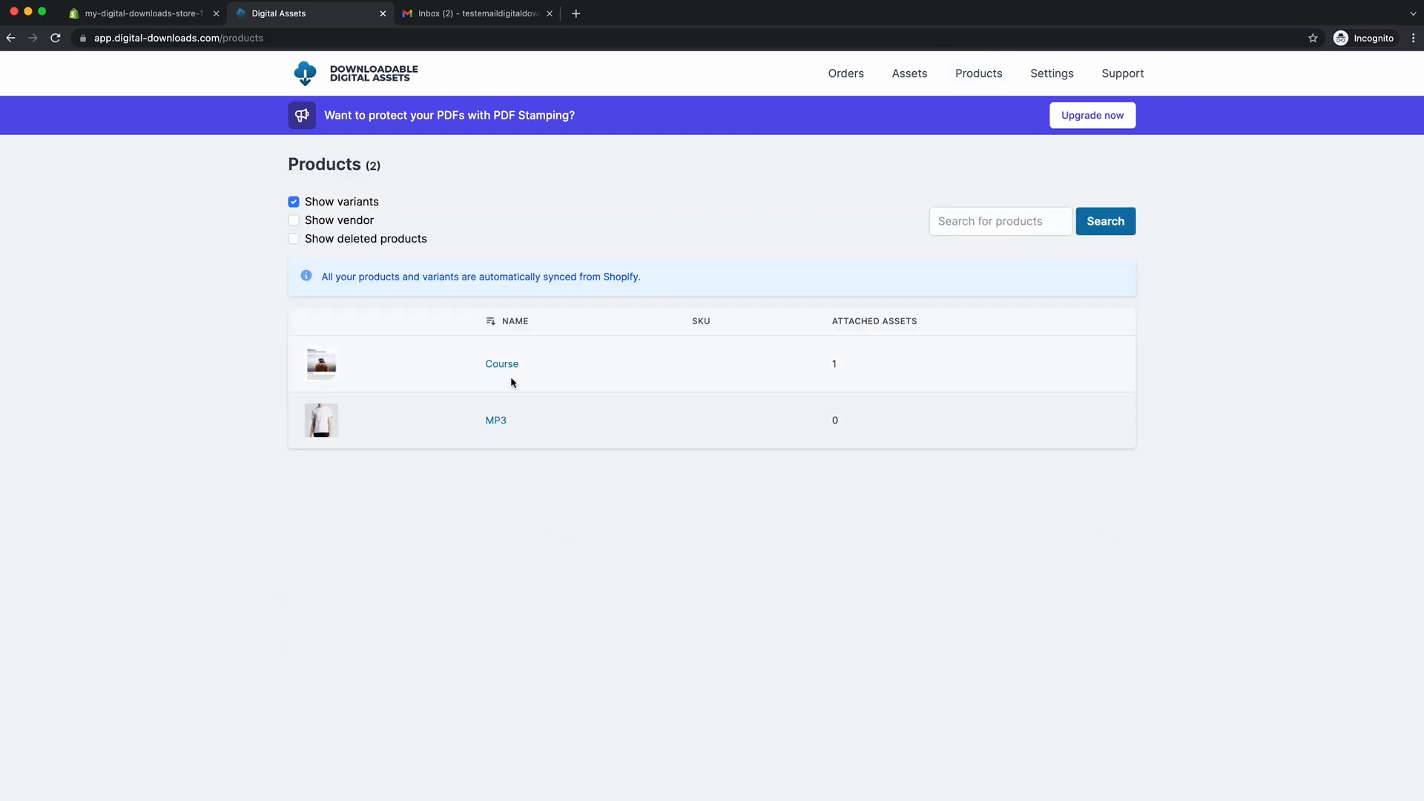
- Attach ZIP.zip to the MP3 product and return to the list
click(496, 420)
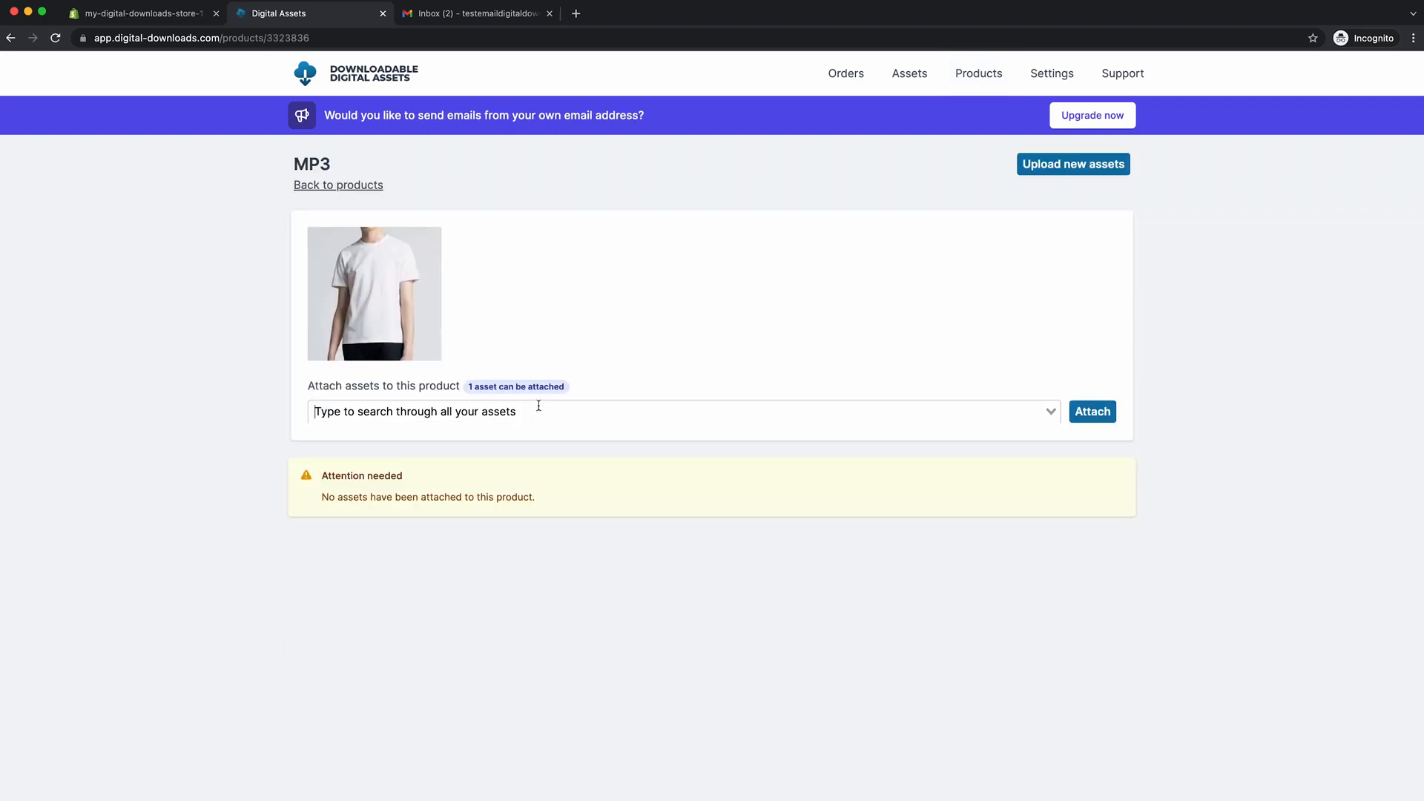
click(413, 412)
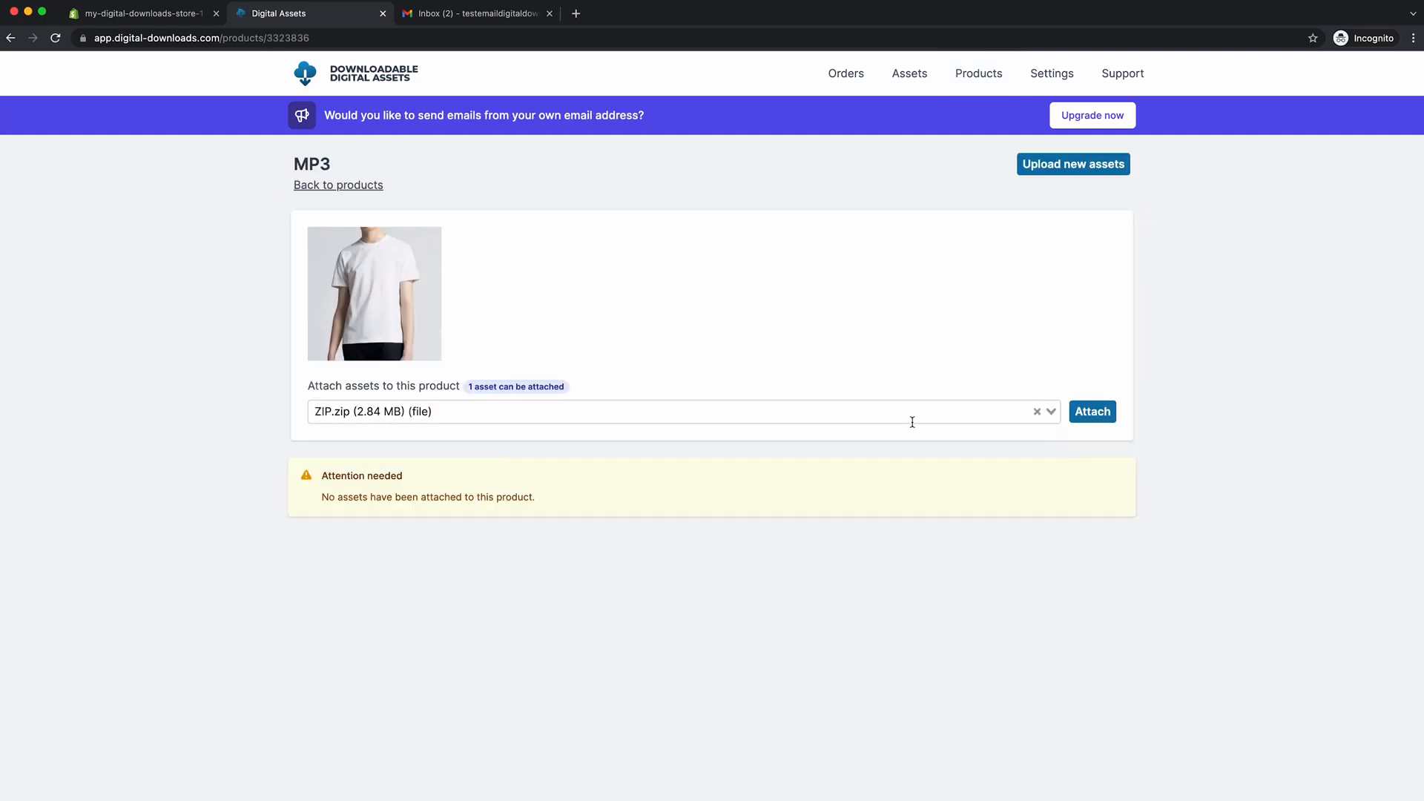
click(1092, 410)
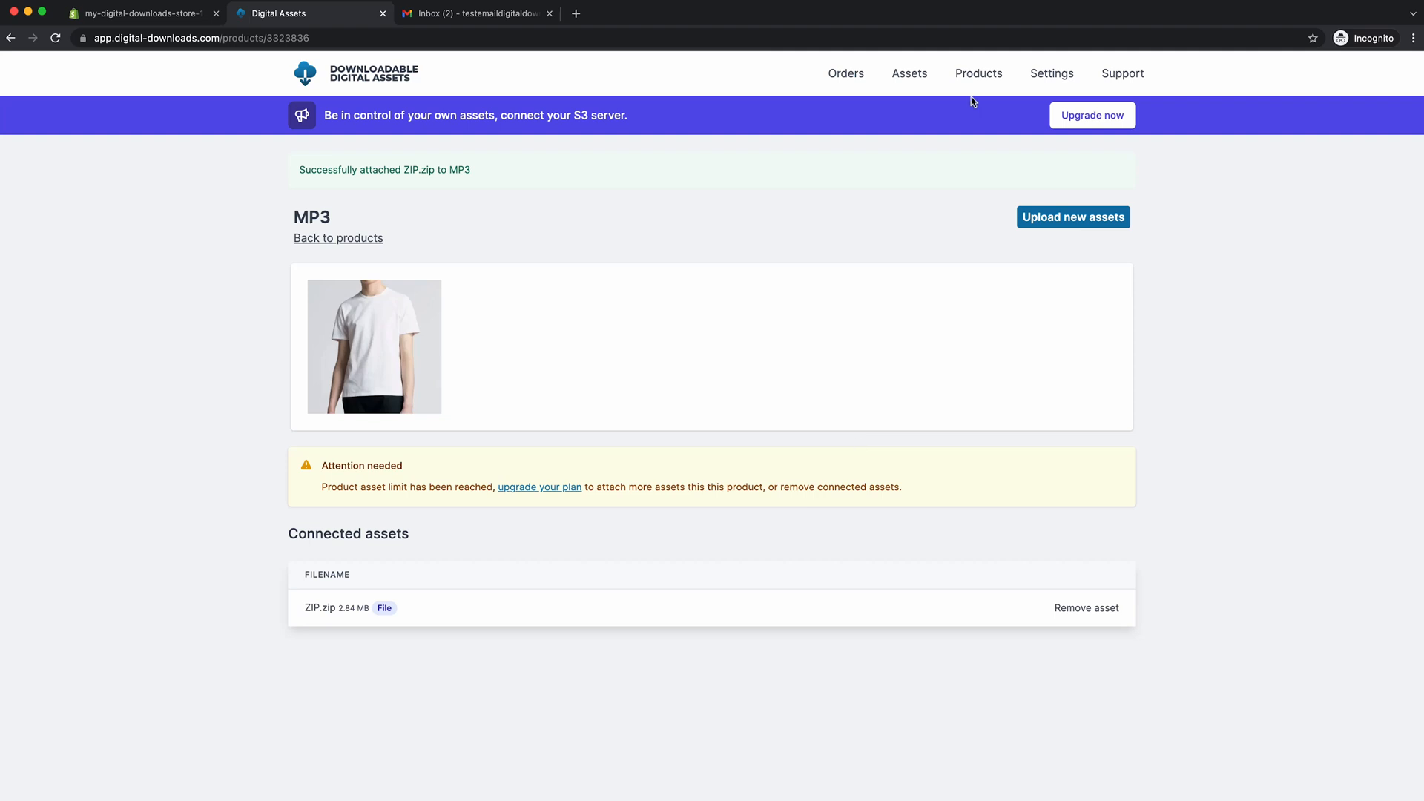
click(338, 238)
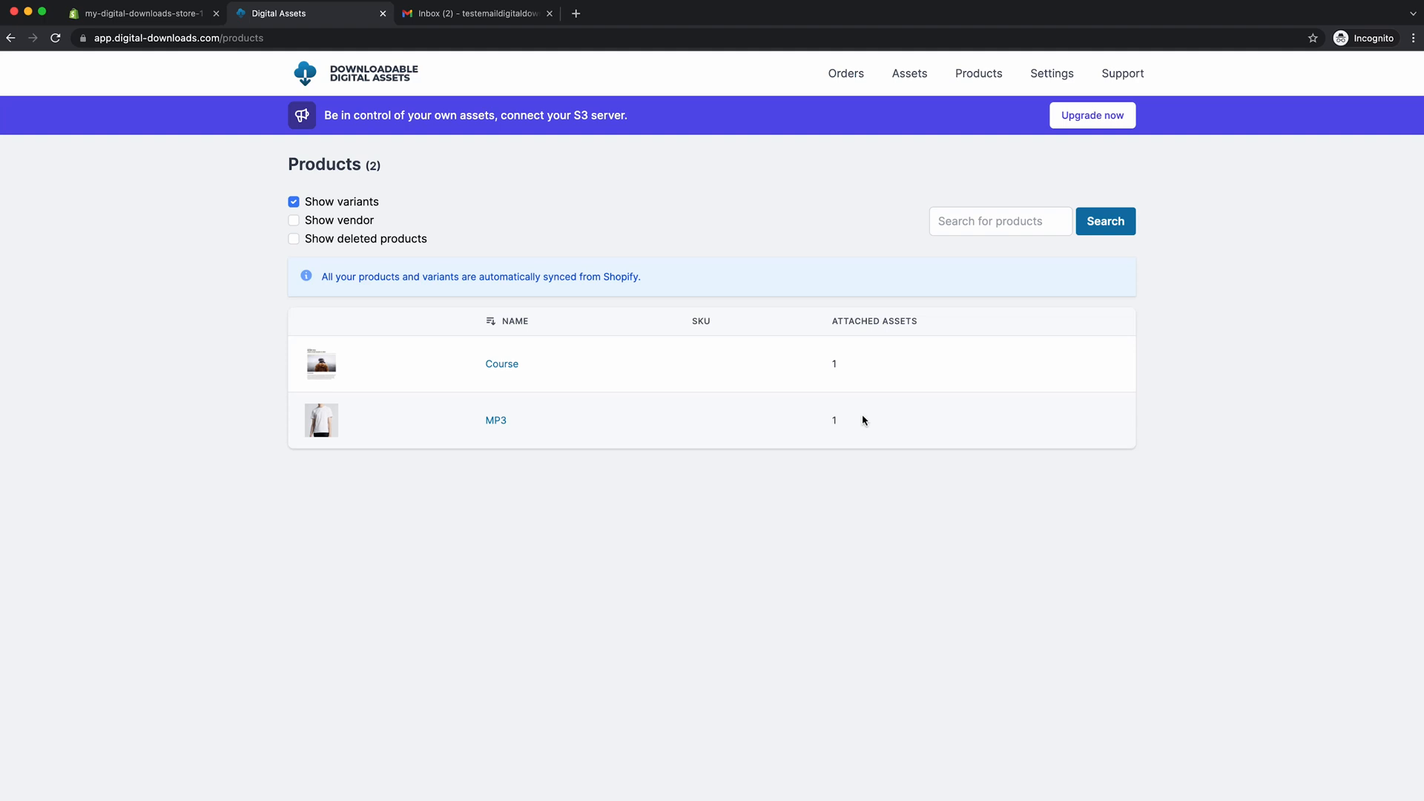
mouse_move(374, 136)
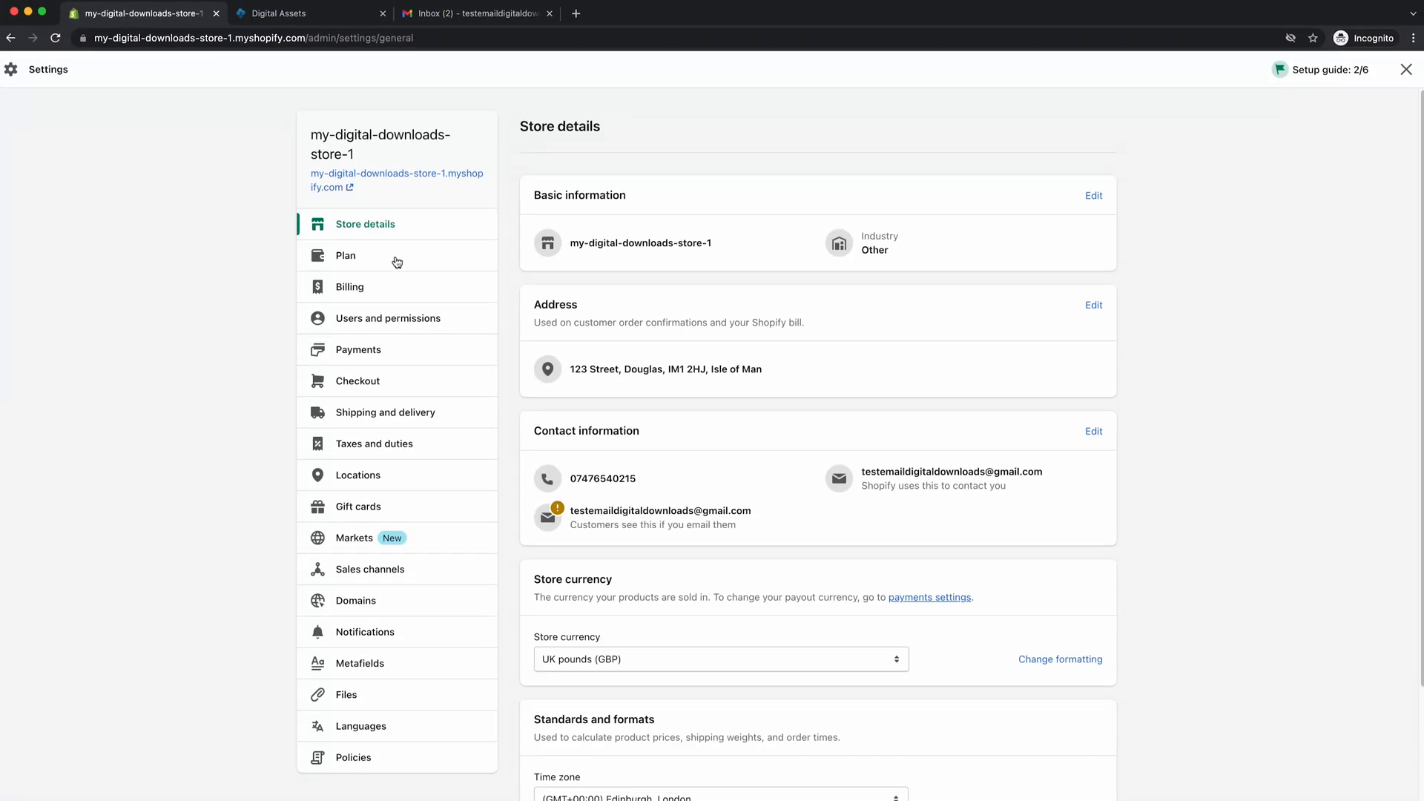
- Activate the (for testing) Bogus Gateway in Payments settings and return to Payments
click(358, 349)
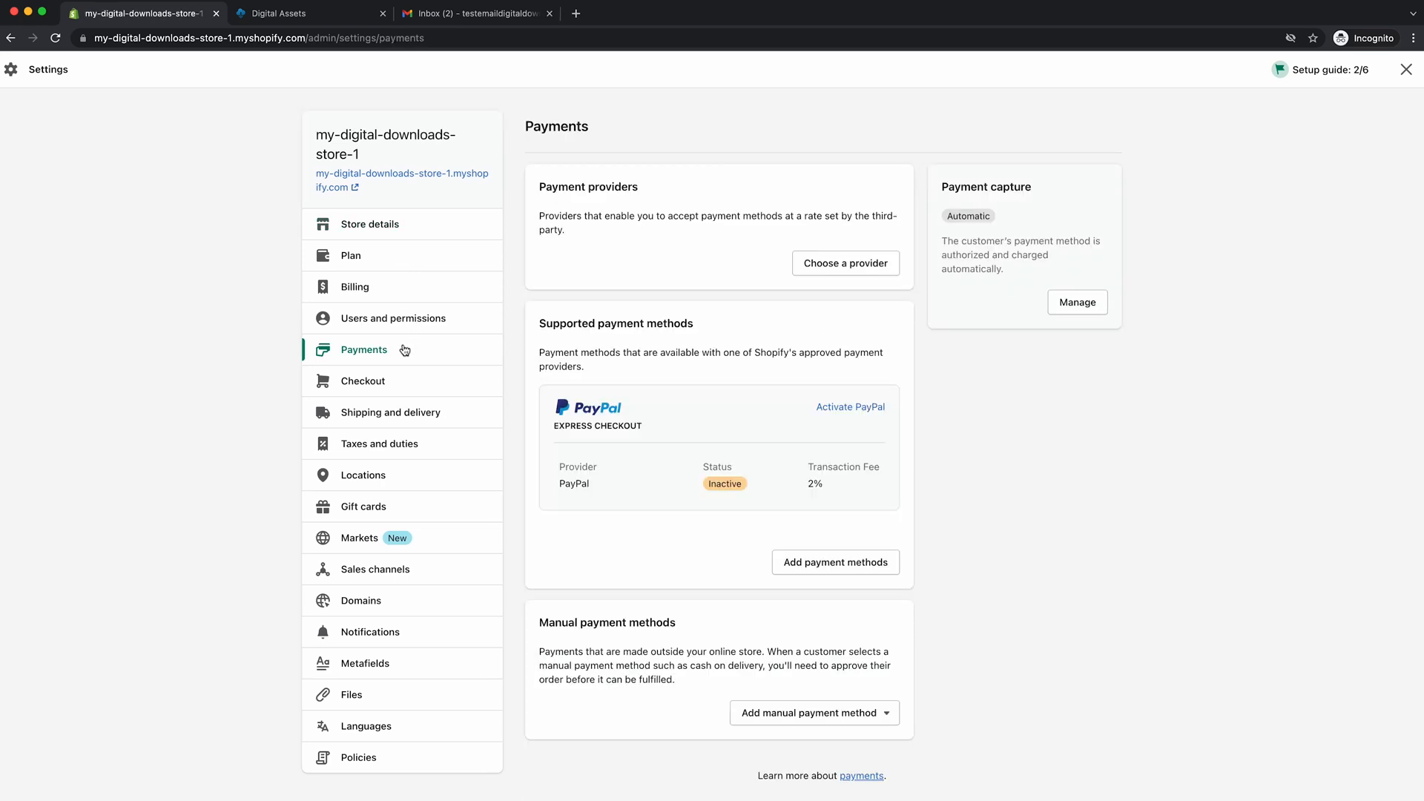
click(844, 263)
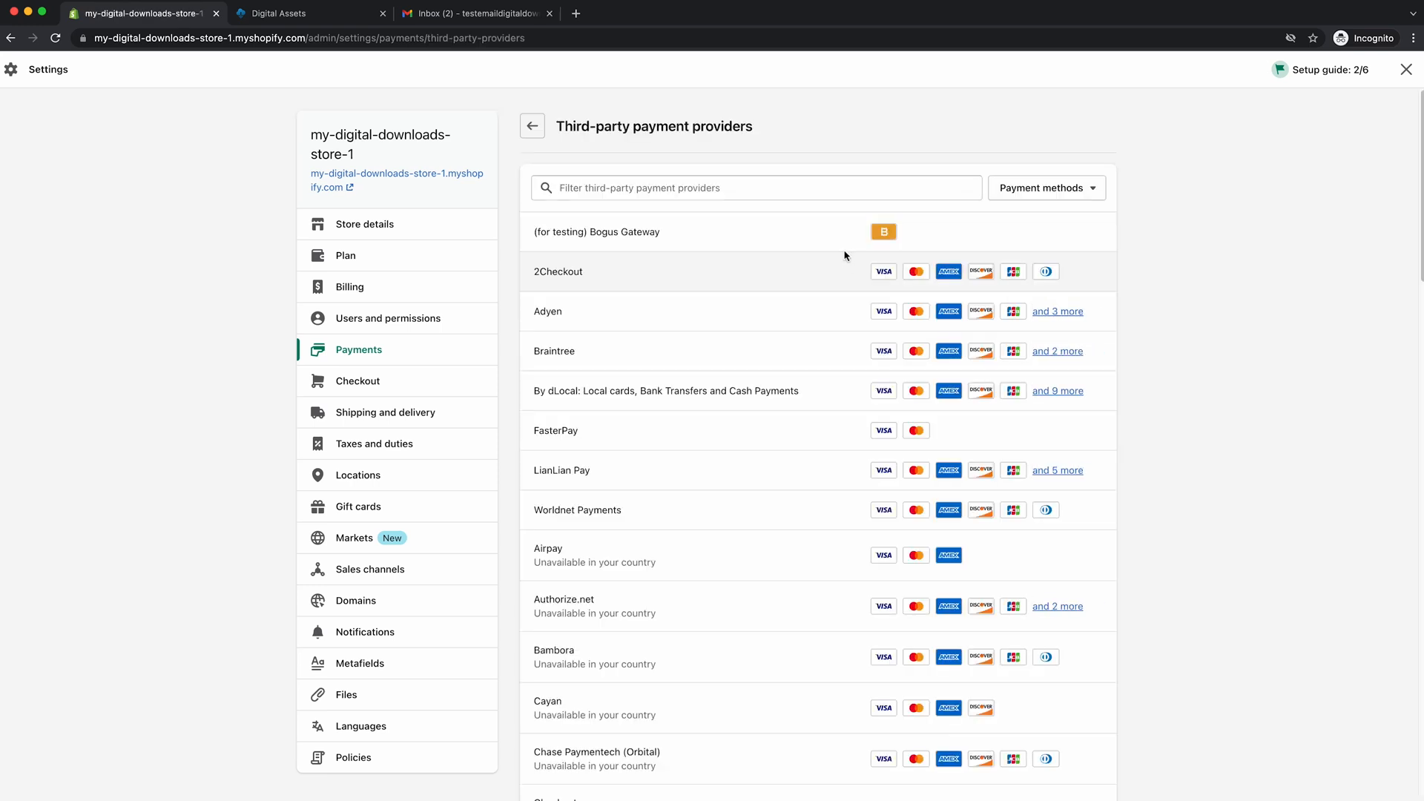
click(596, 231)
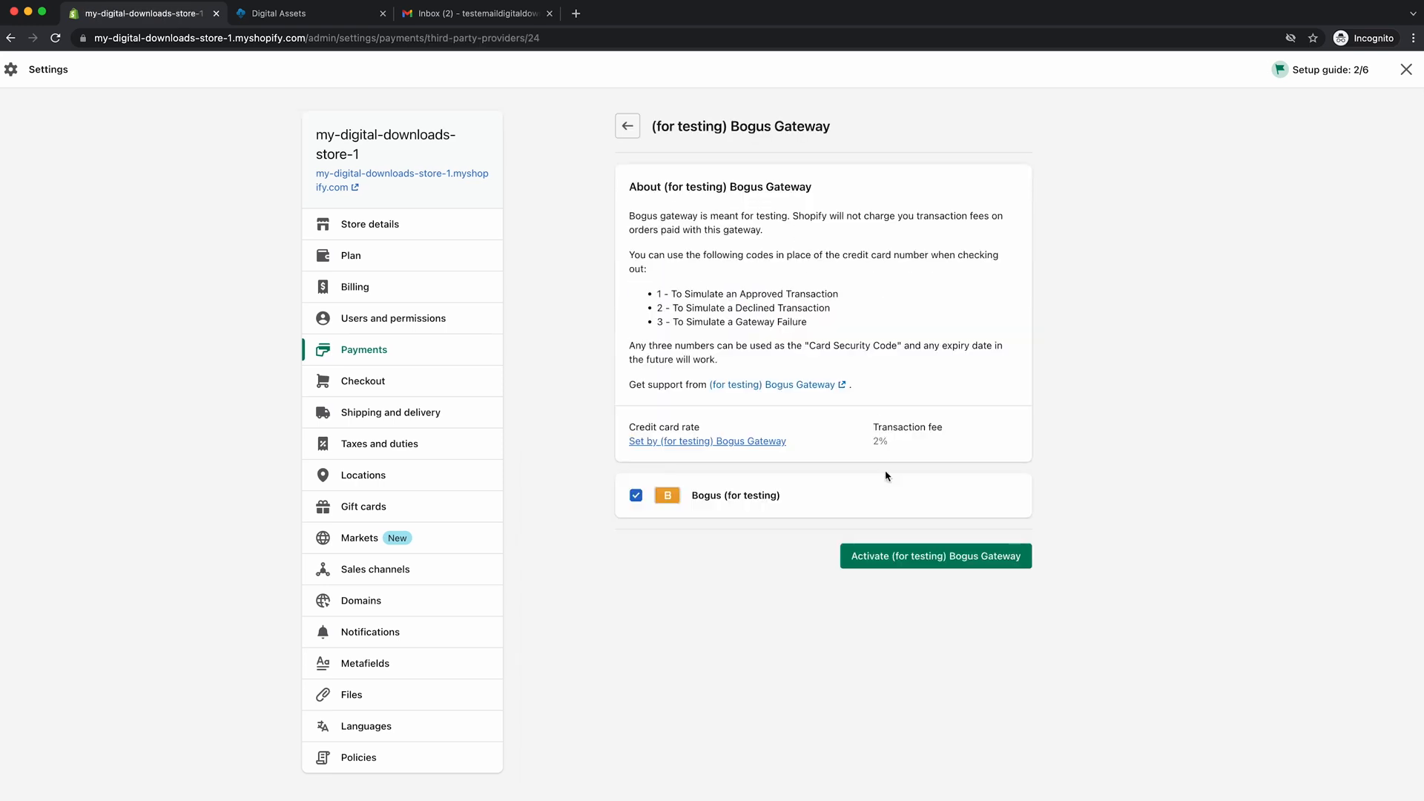
click(934, 556)
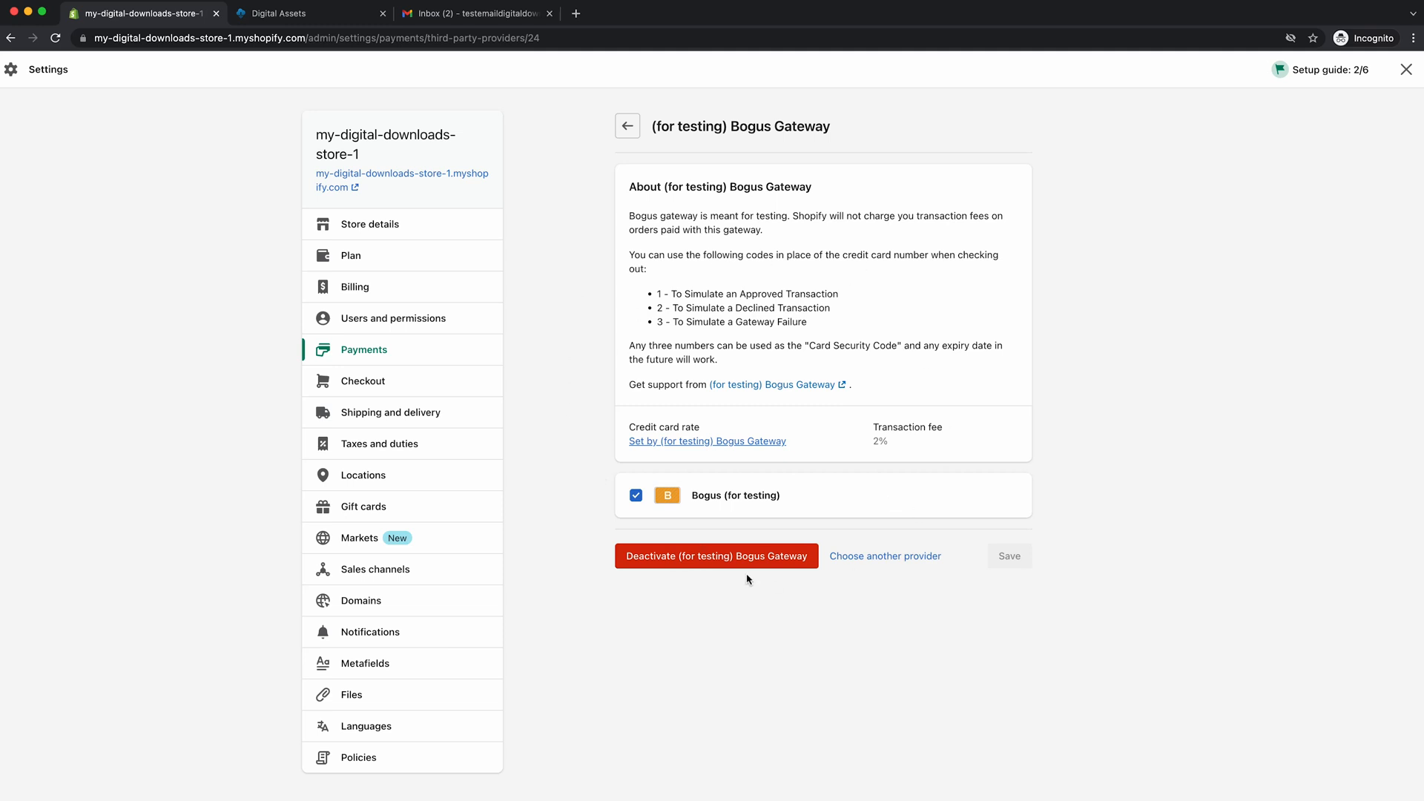
mouse_move(913, 332)
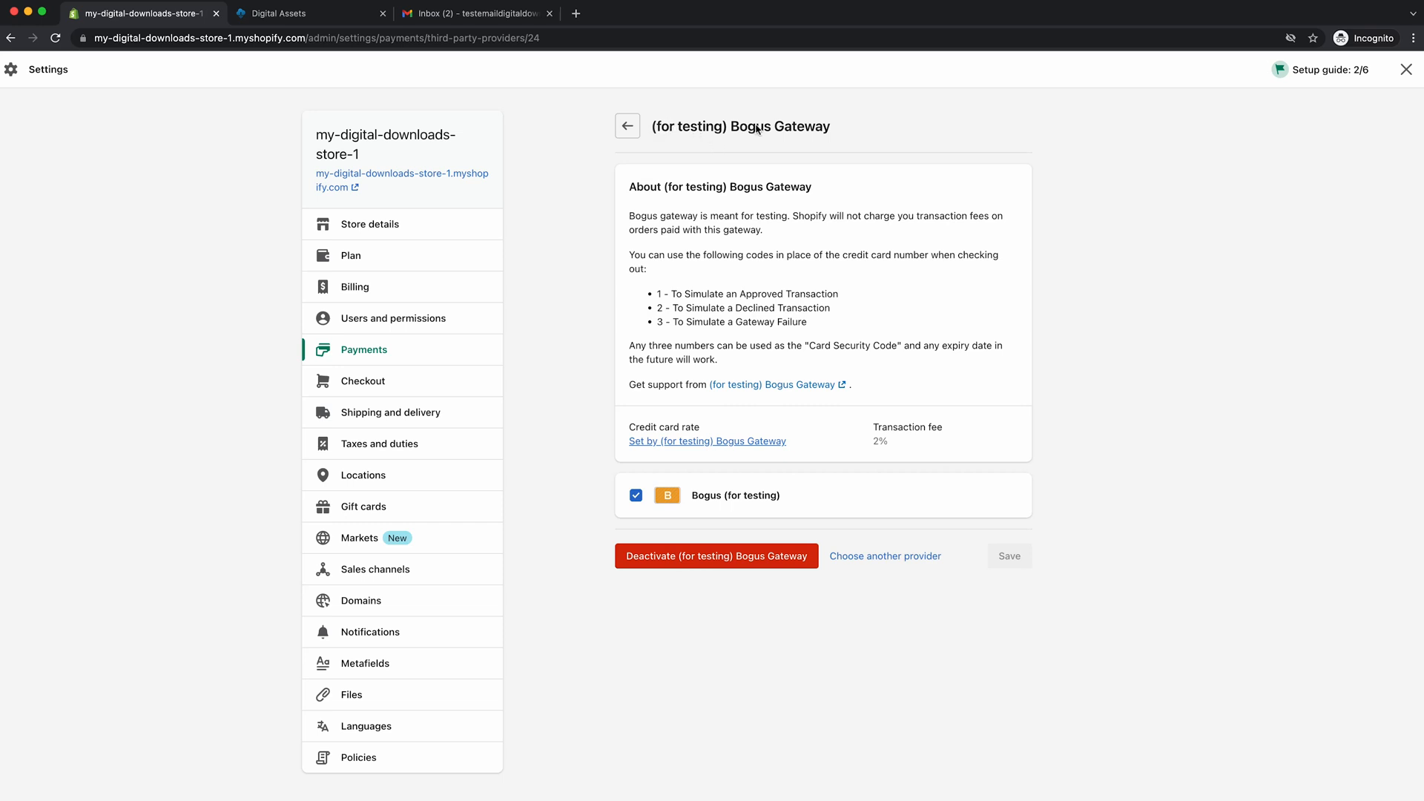
click(627, 125)
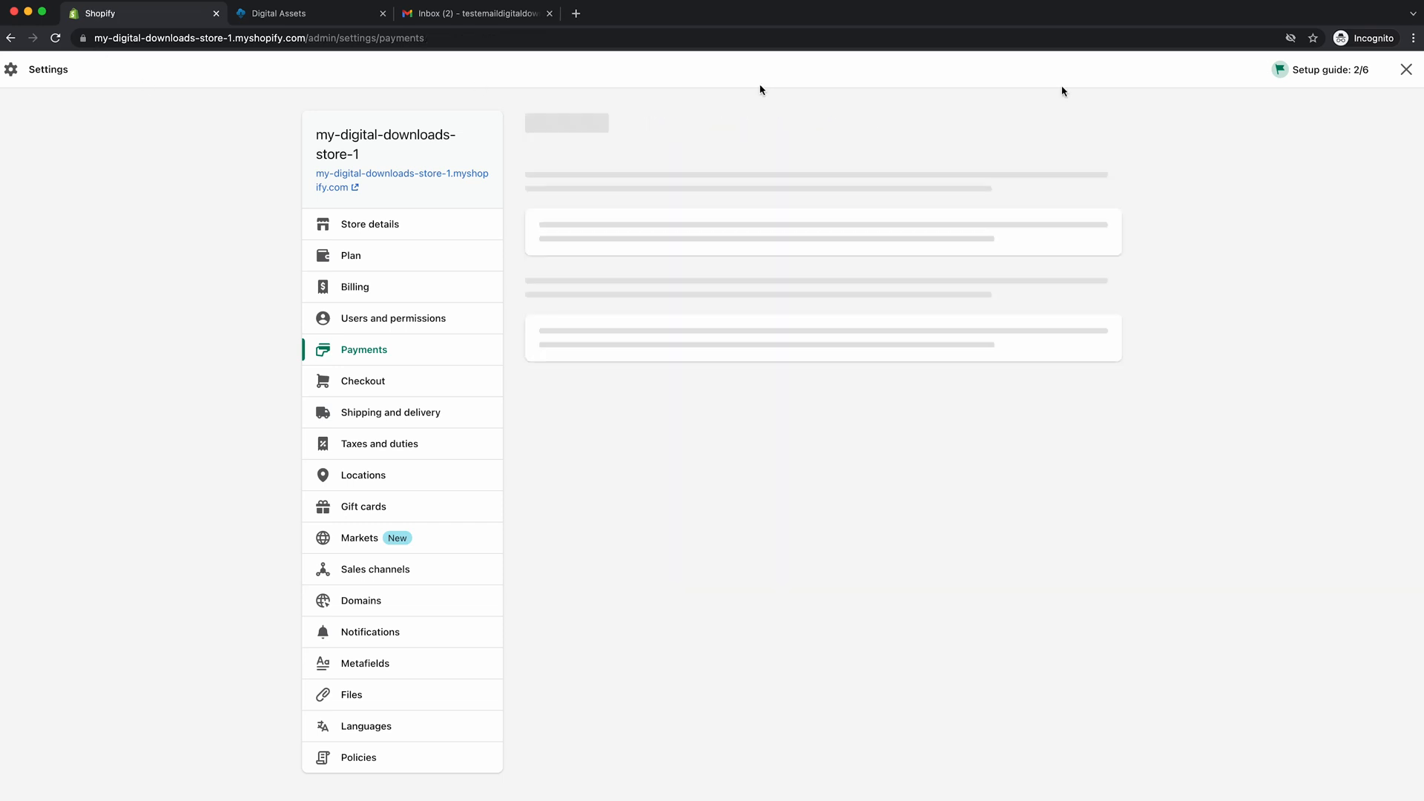
- Pick the Professional plan in the app's pricing and approve its $25/month subscription
click(304, 13)
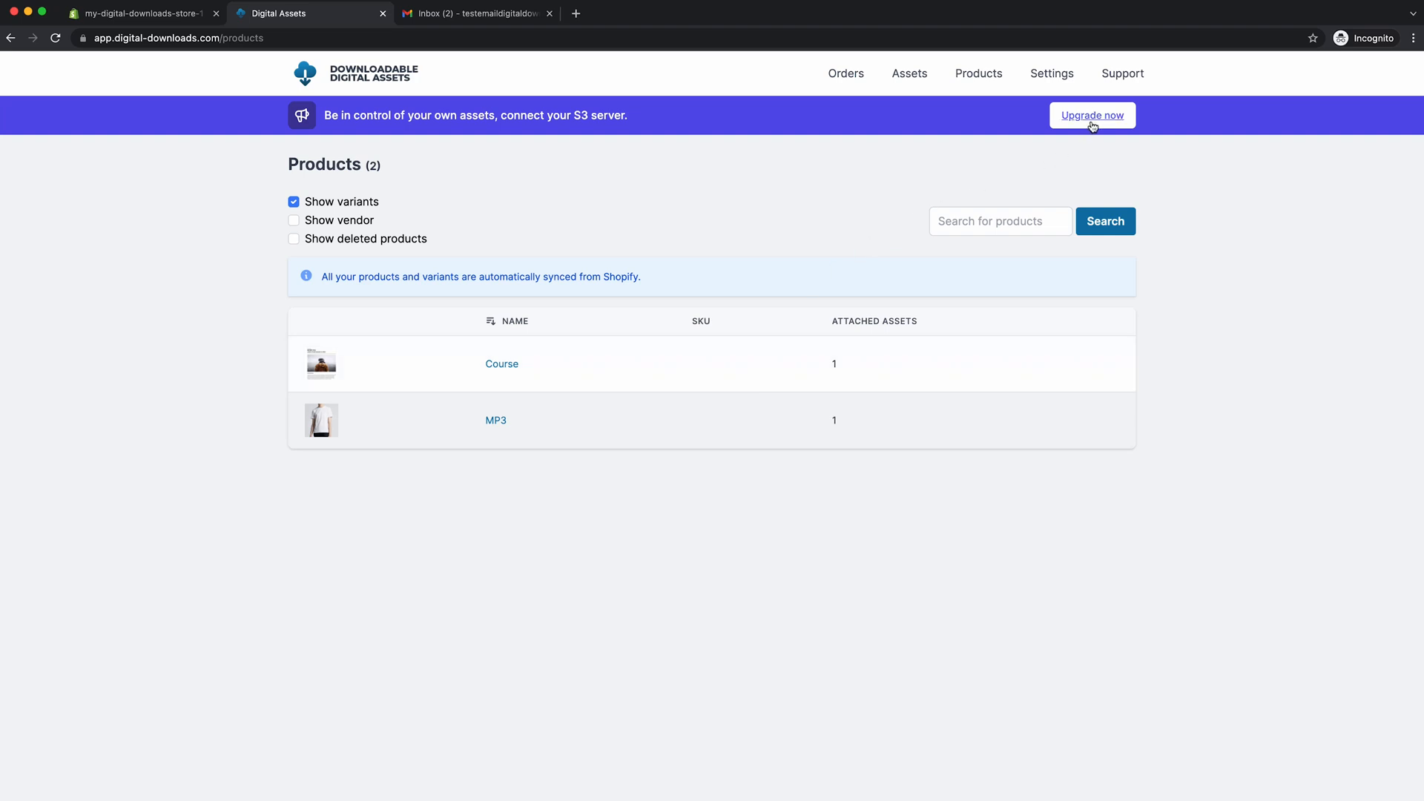
click(1092, 115)
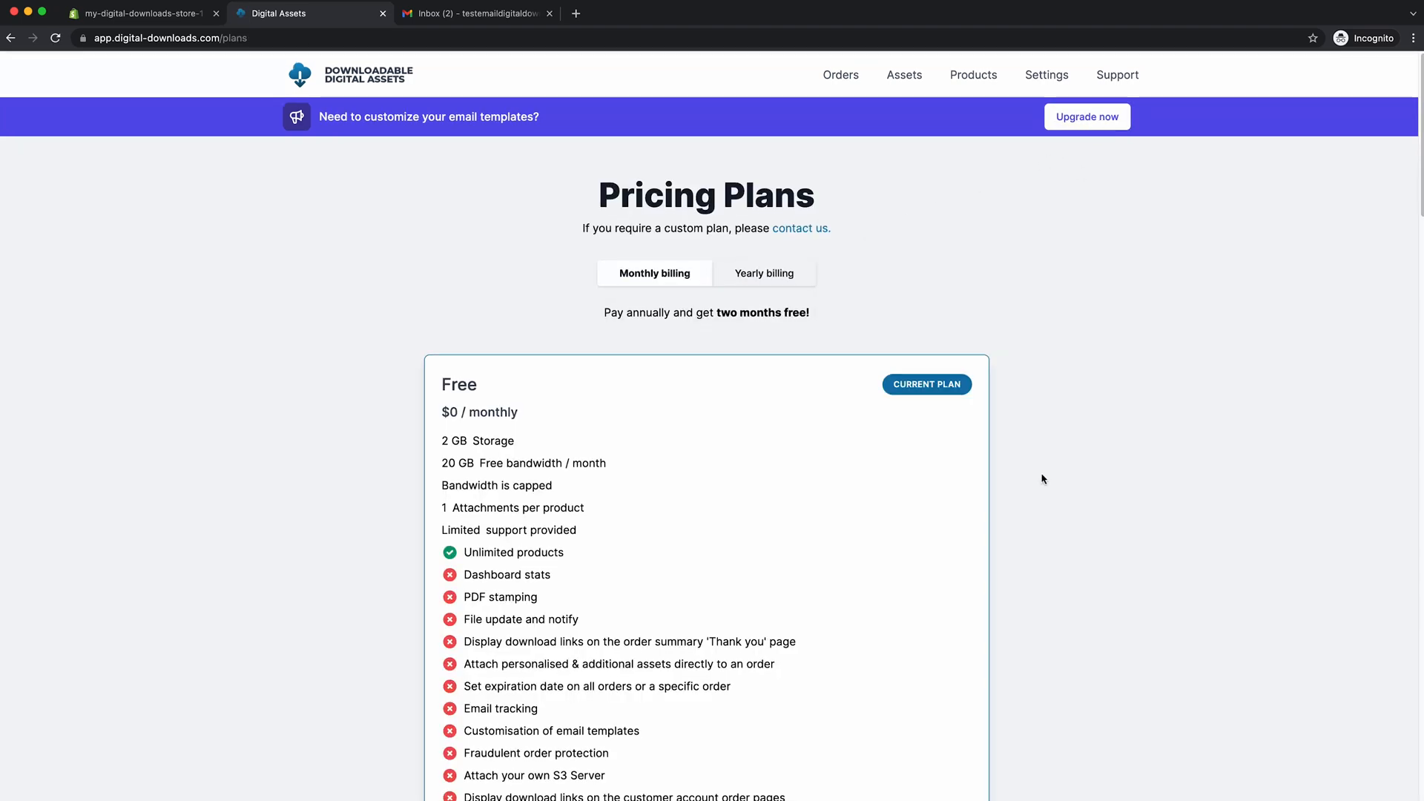
scroll(down, 3)
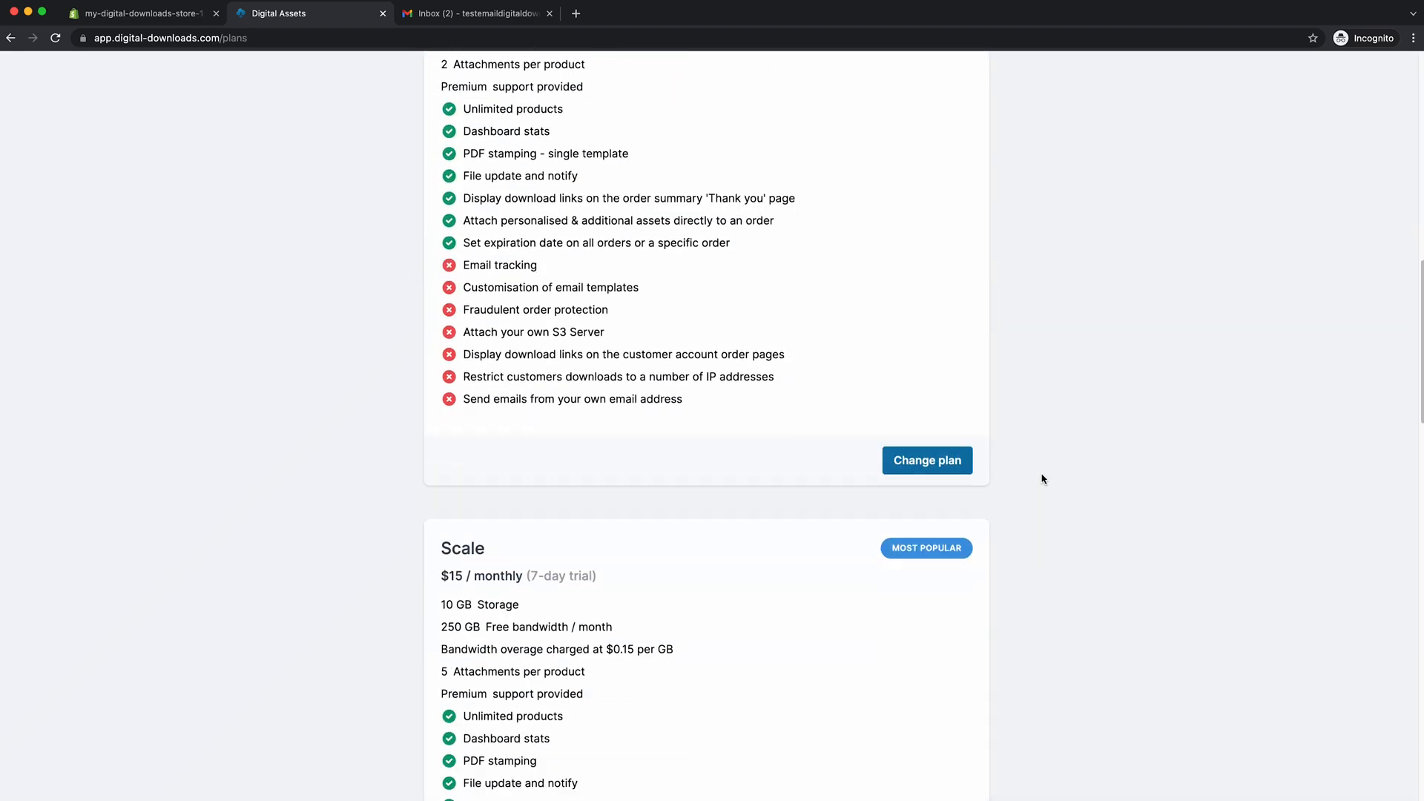
scroll(down, 3)
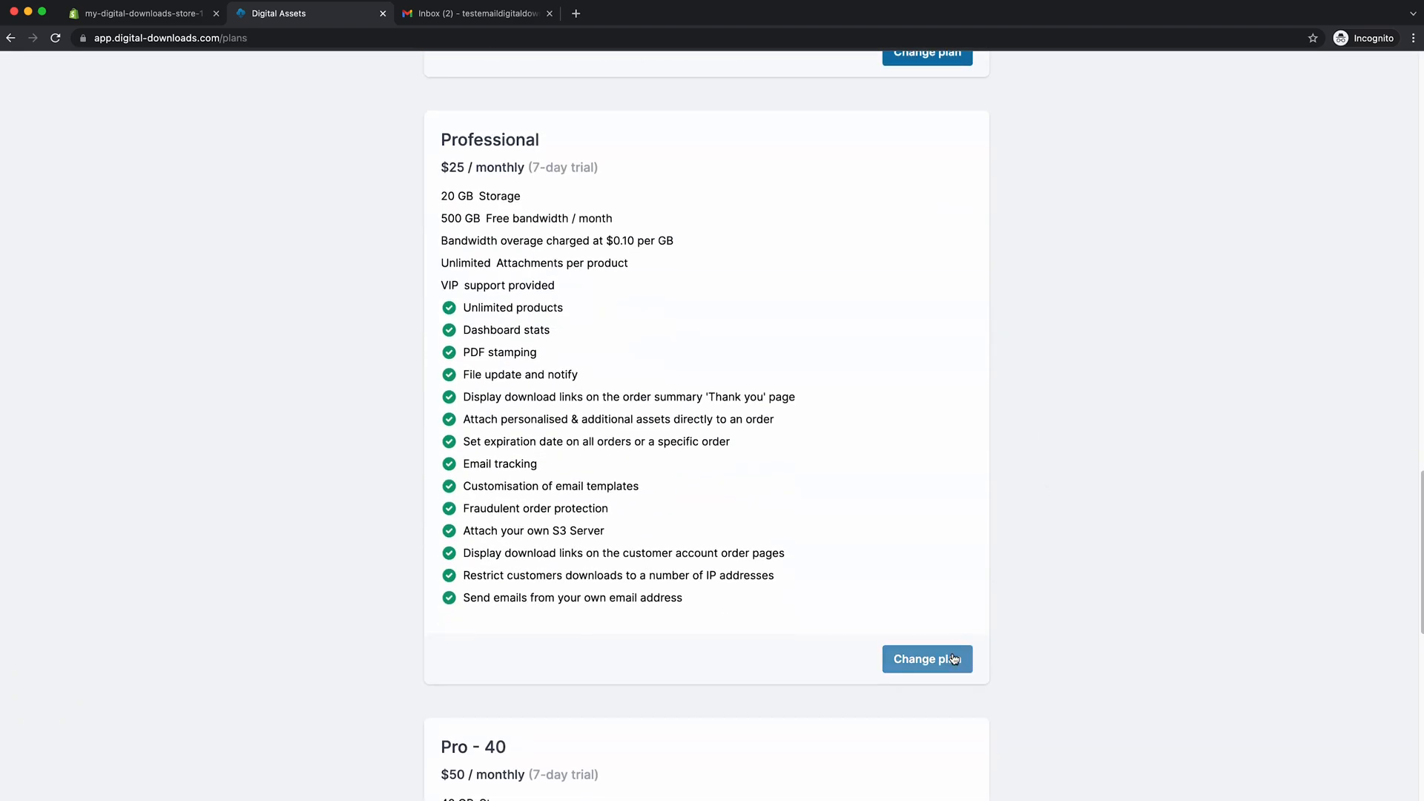
click(926, 659)
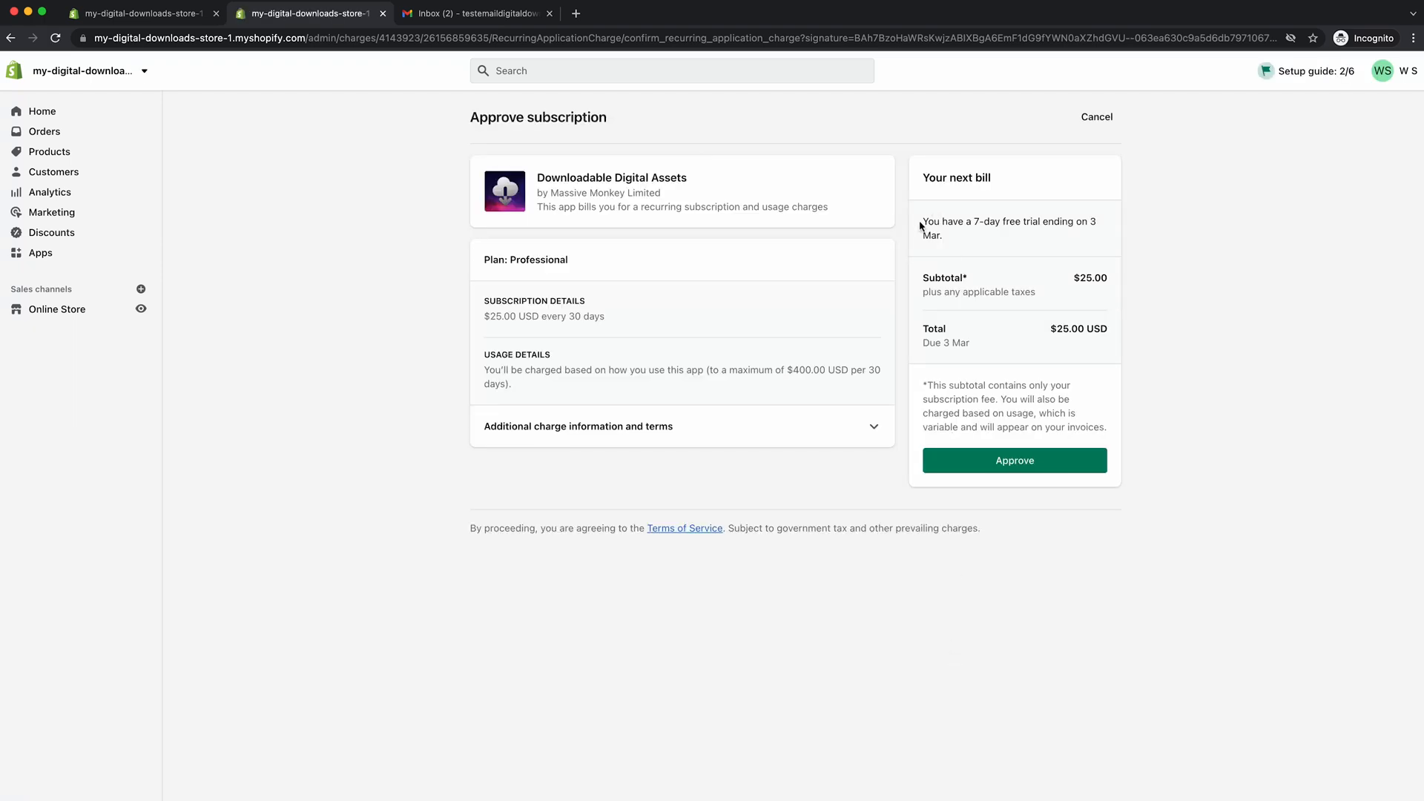
mouse_move(1056, 259)
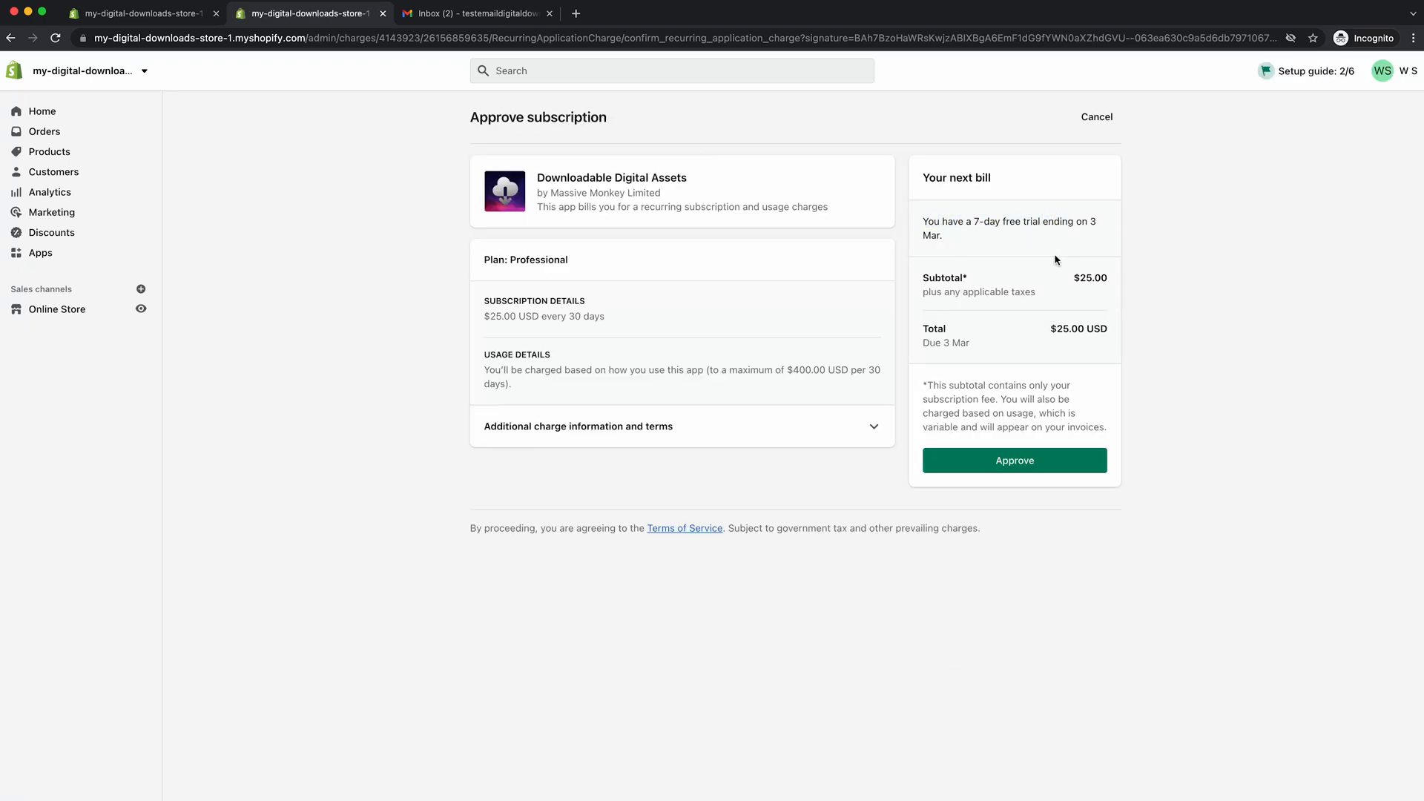
click(1014, 461)
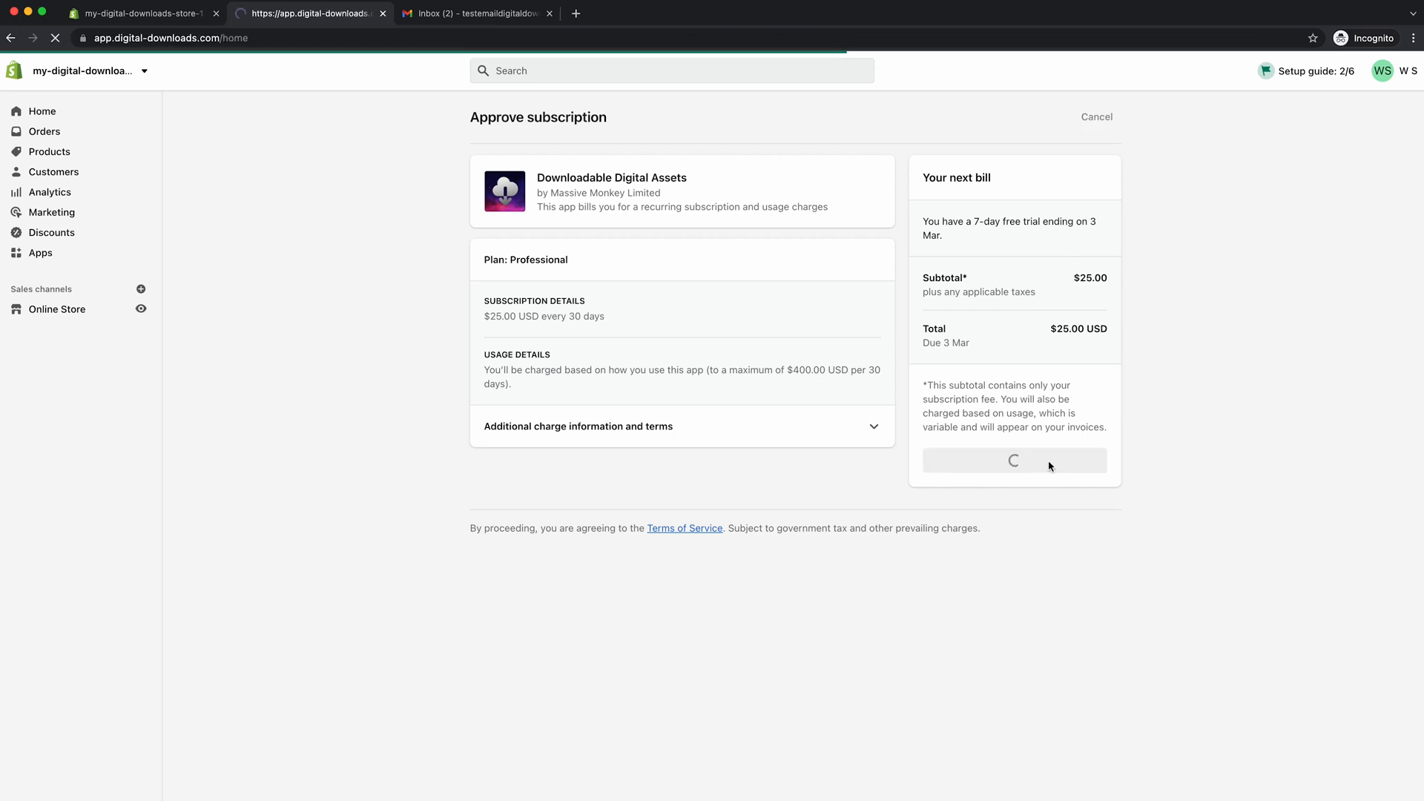
click(1013, 461)
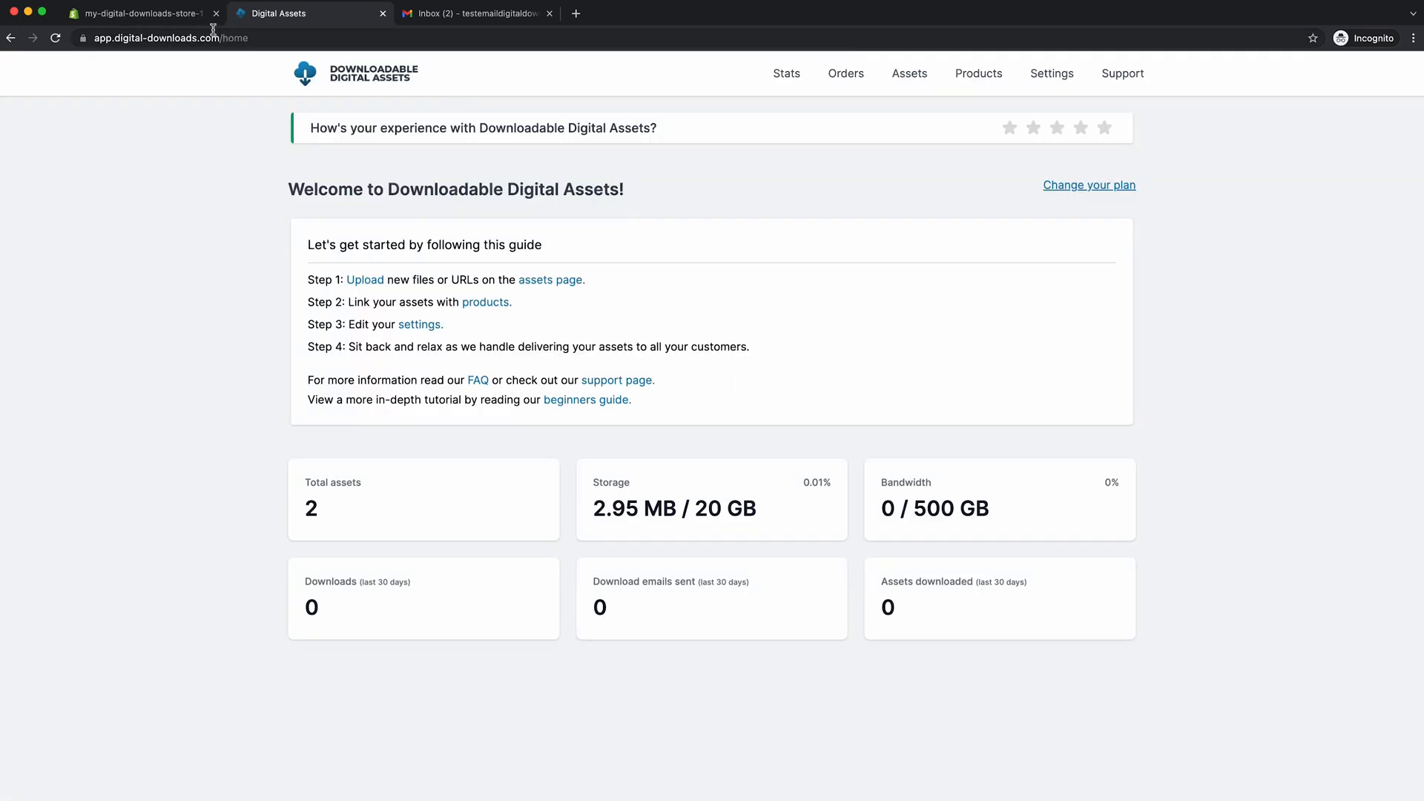
- In the app's Settings, tick download links for checkout and customer order history pages
click(137, 13)
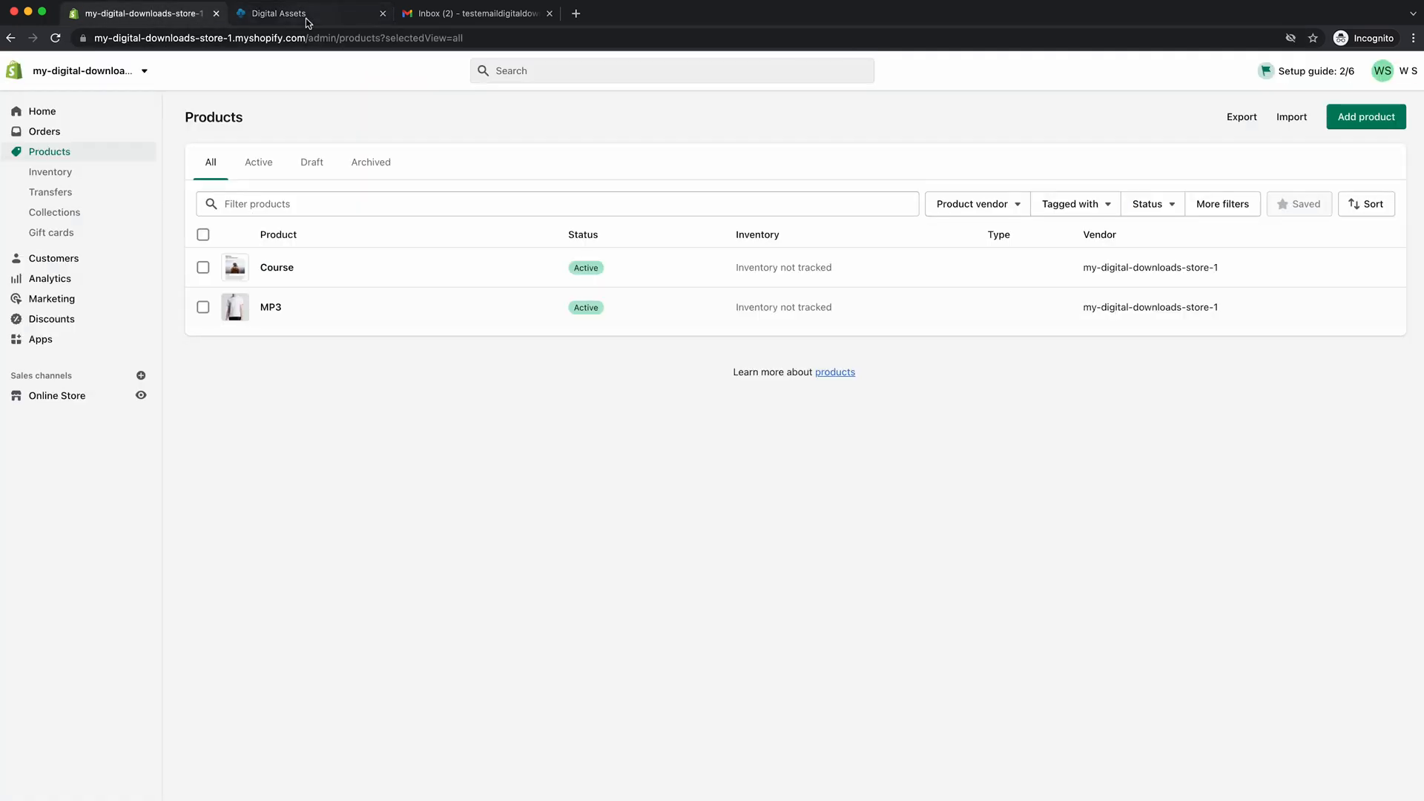
click(308, 12)
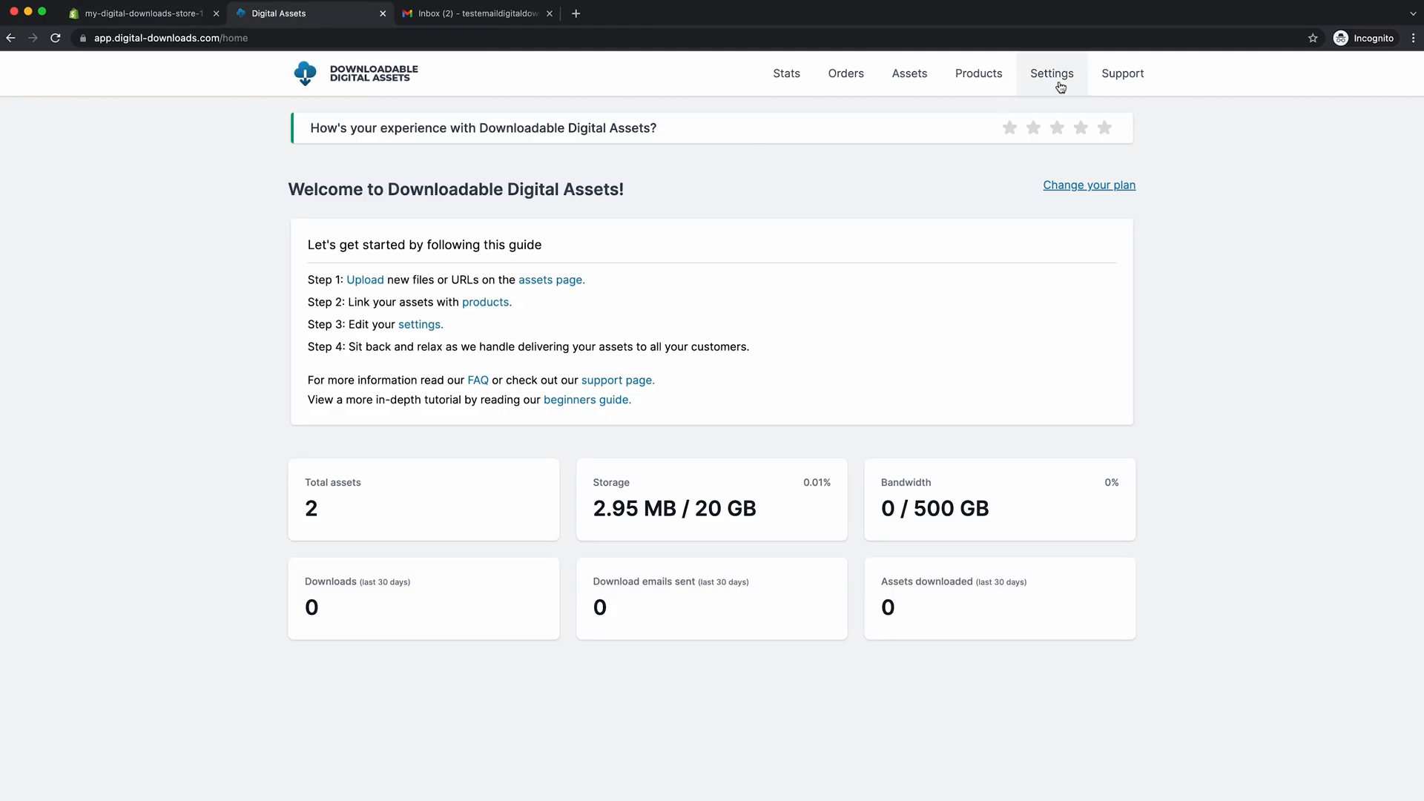
click(1051, 74)
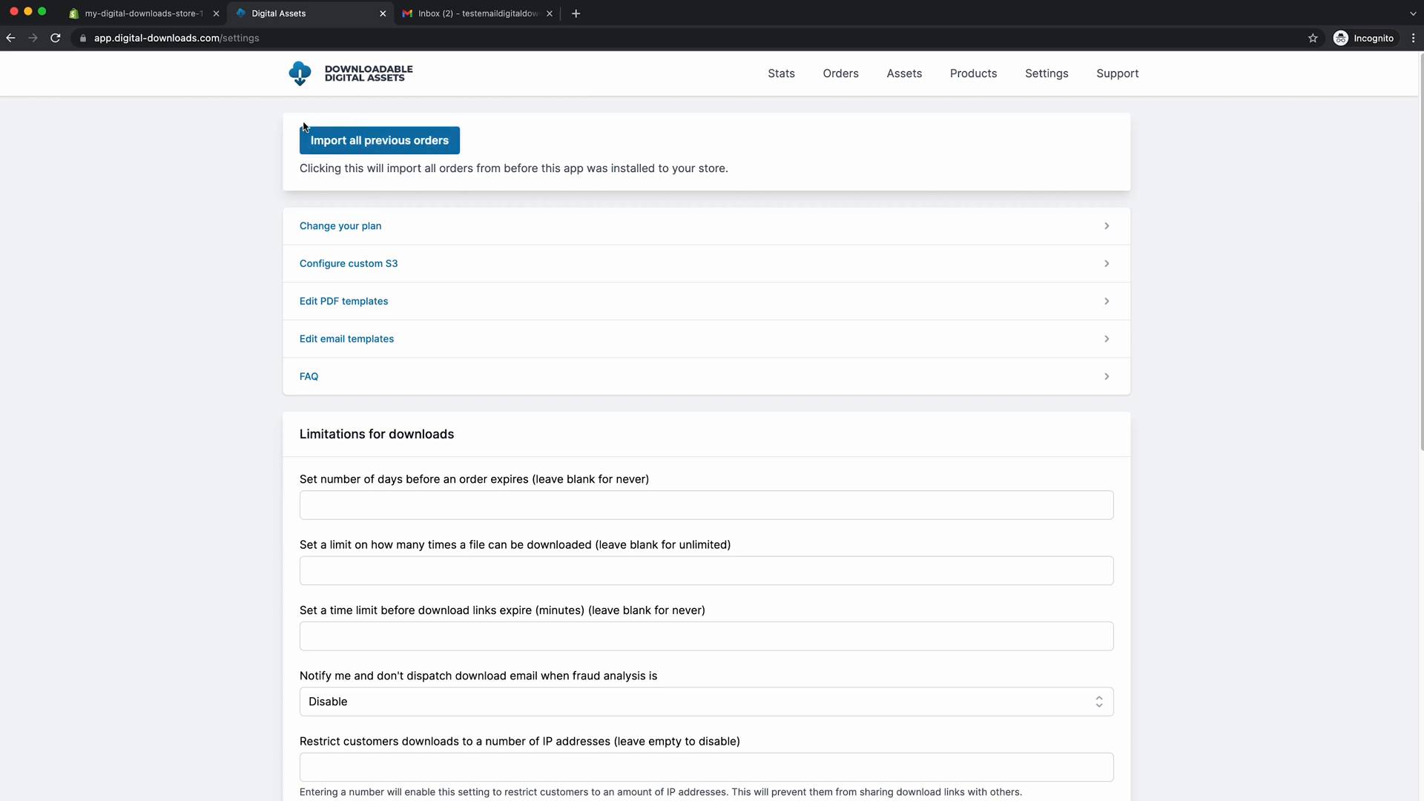
mouse_move(304, 169)
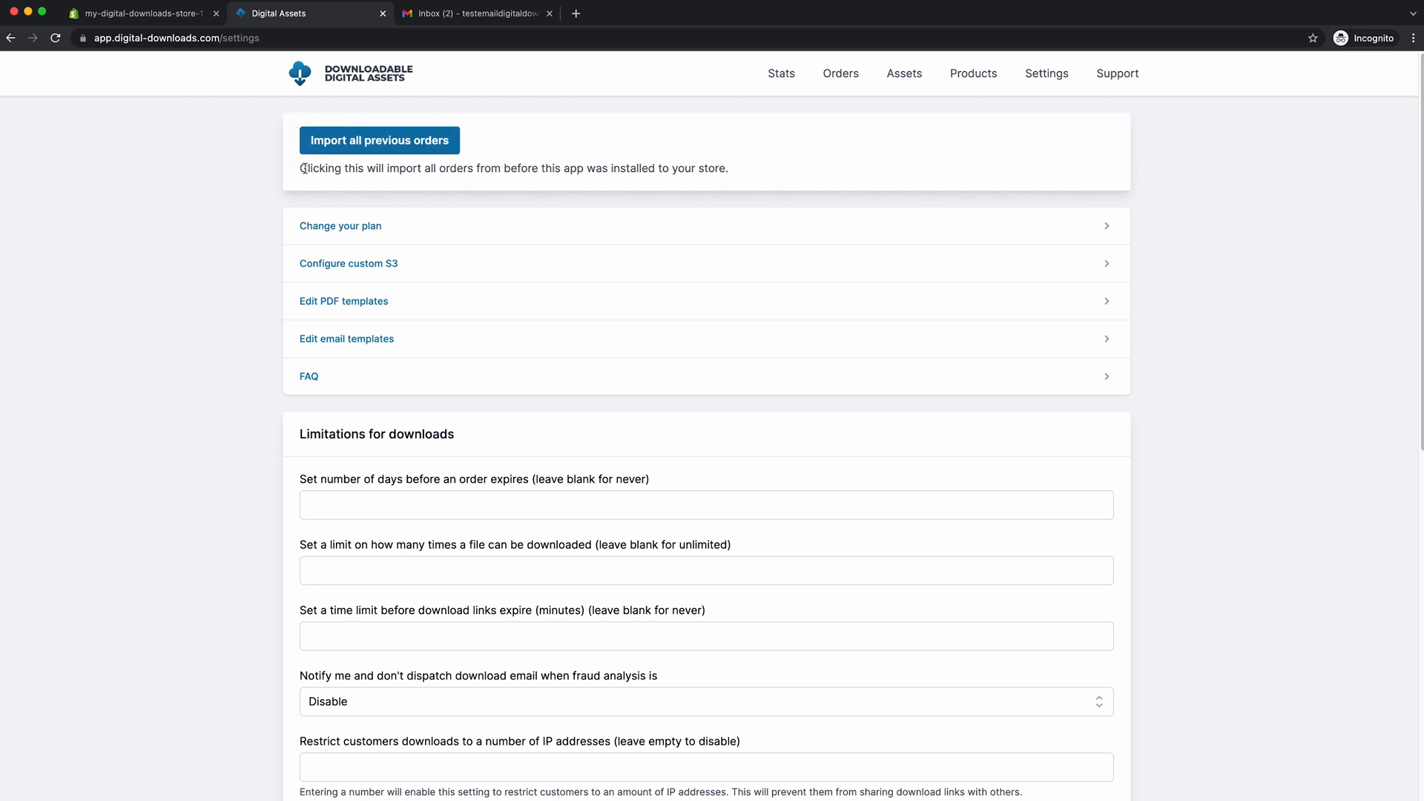
mouse_move(418, 118)
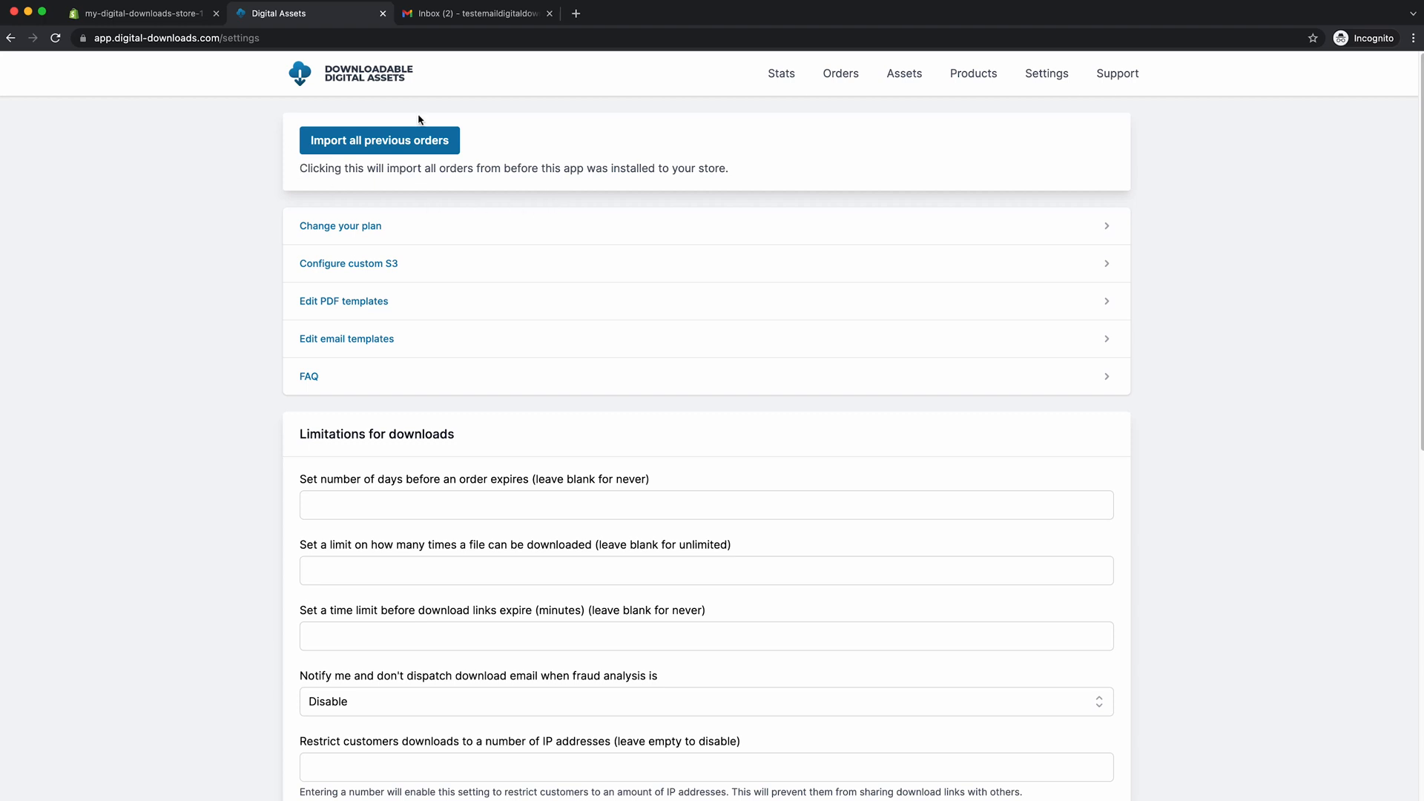
mouse_move(349, 161)
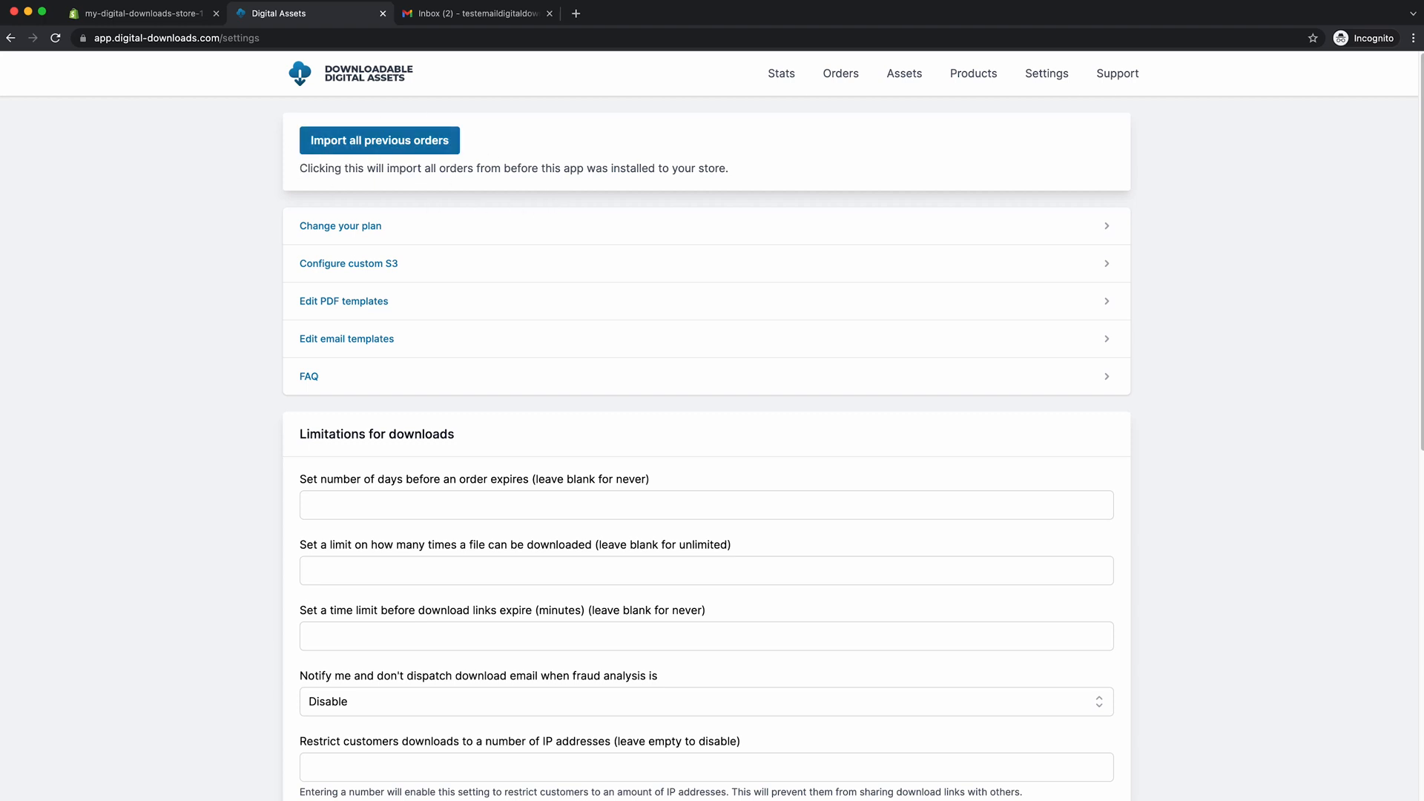
scroll(down, 3)
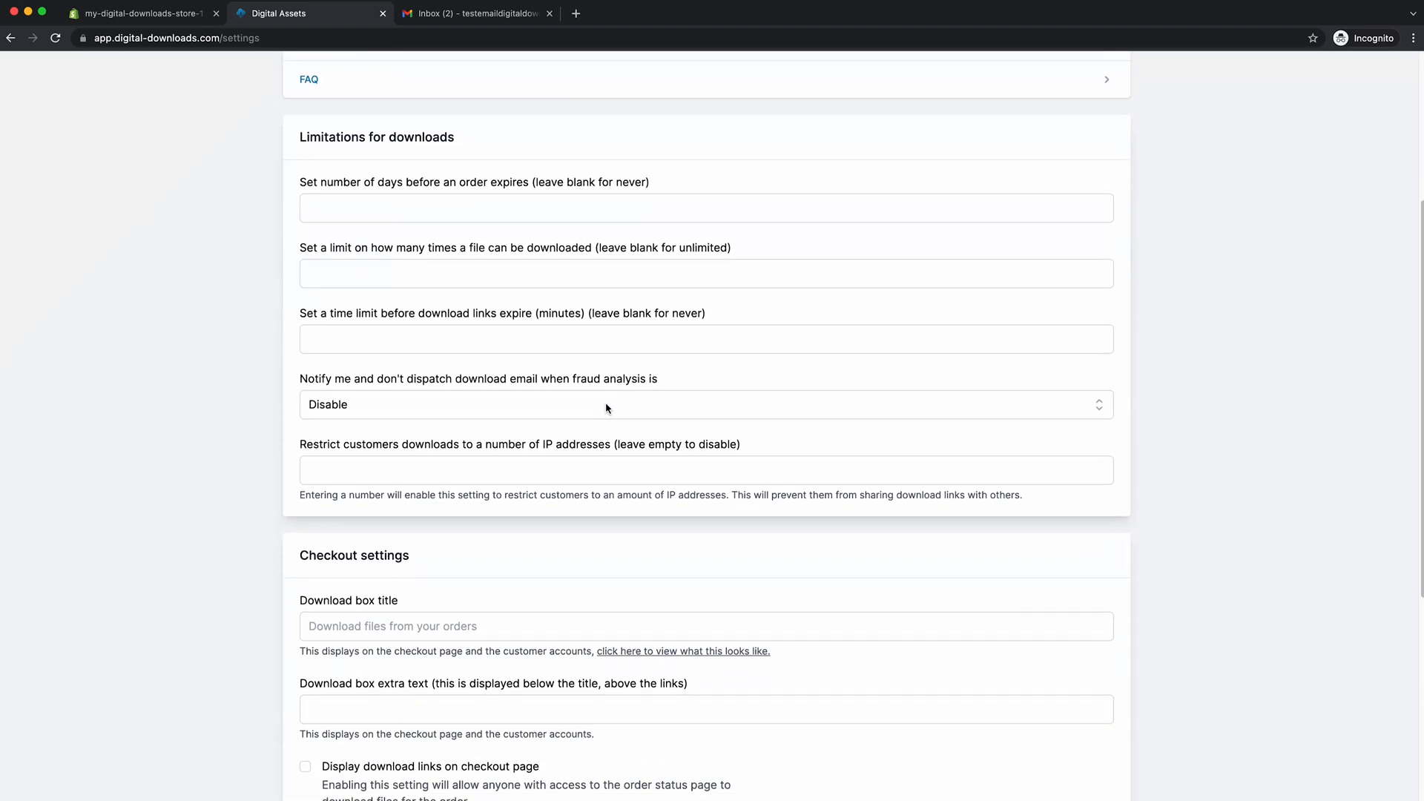
scroll(down, 3)
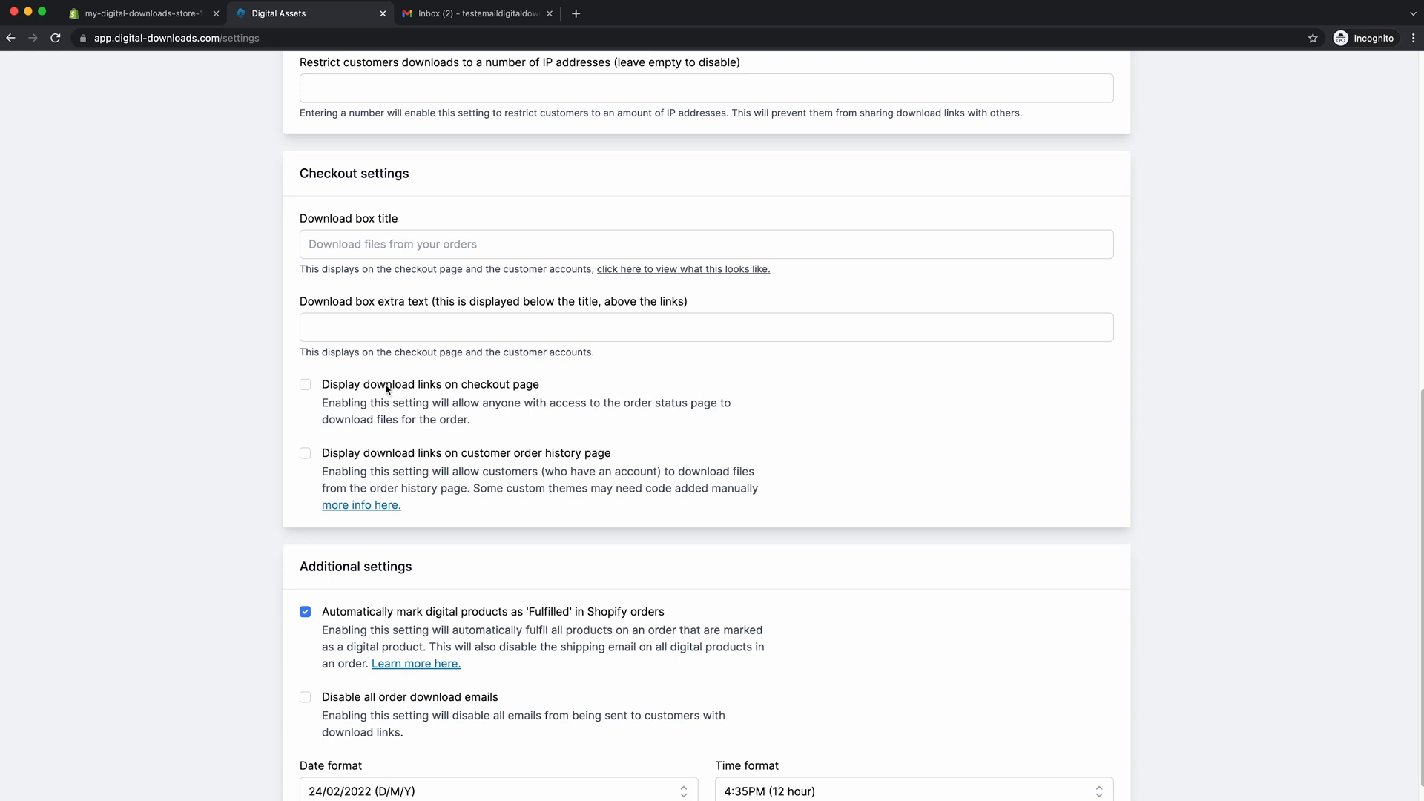
mouse_move(511, 392)
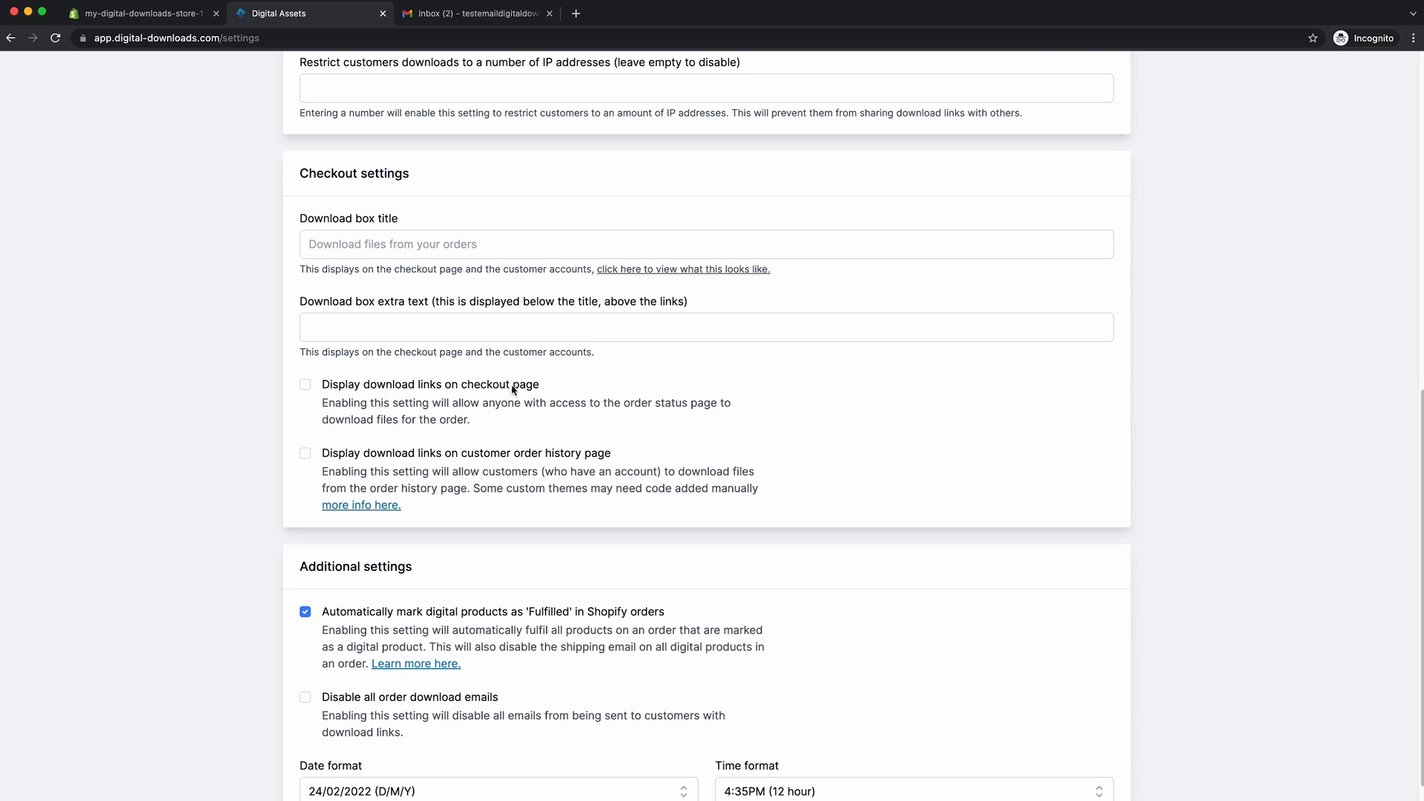
mouse_move(511, 391)
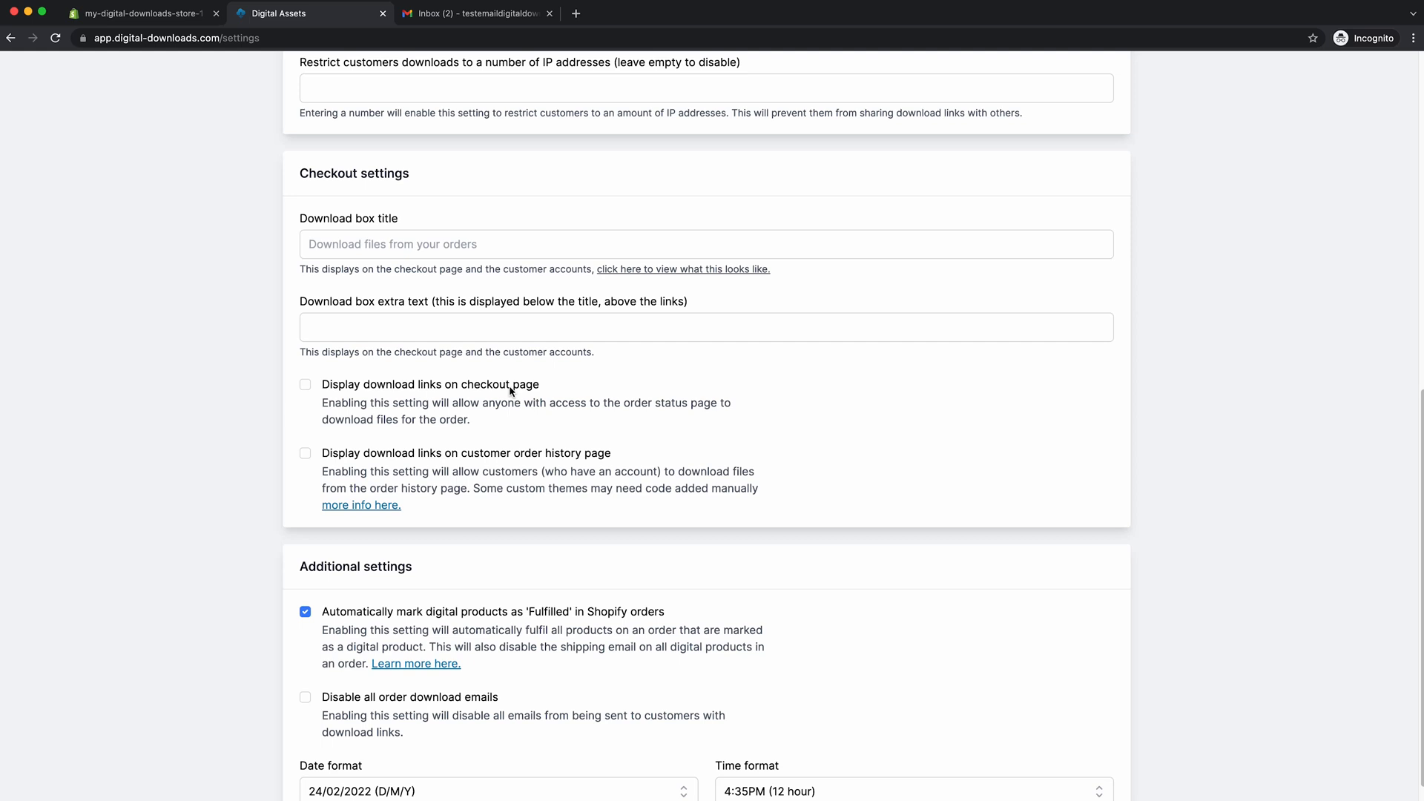
click(304, 384)
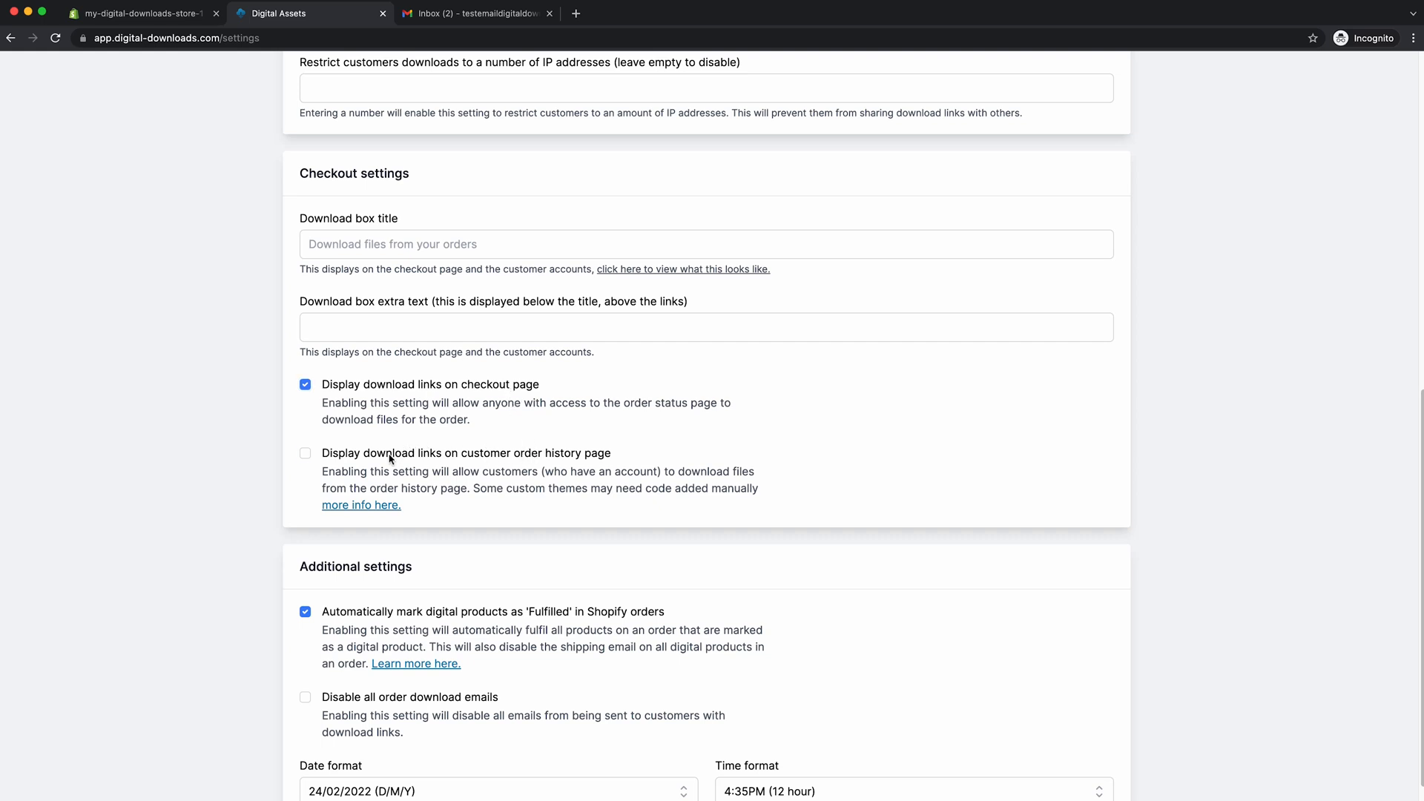
click(304, 452)
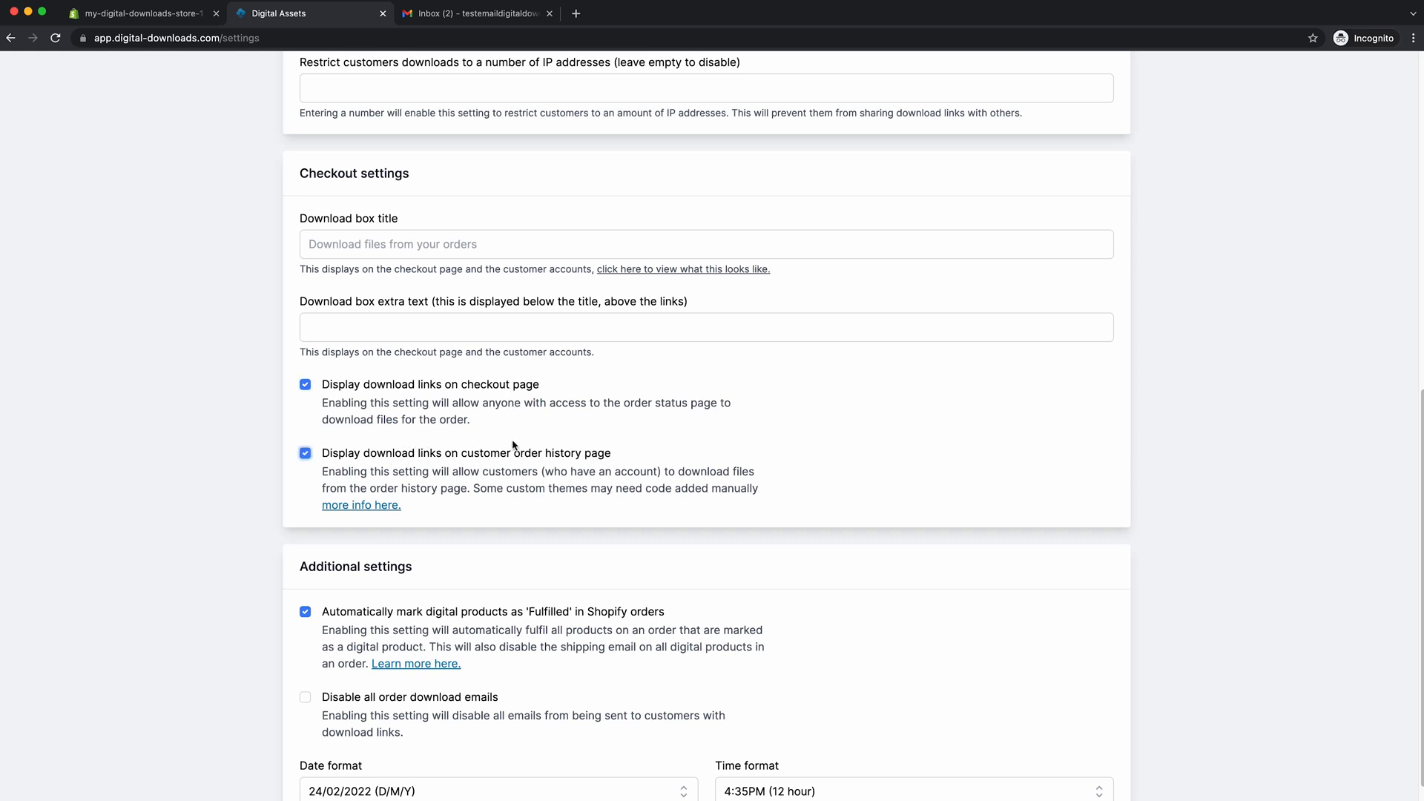
scroll(down, 3)
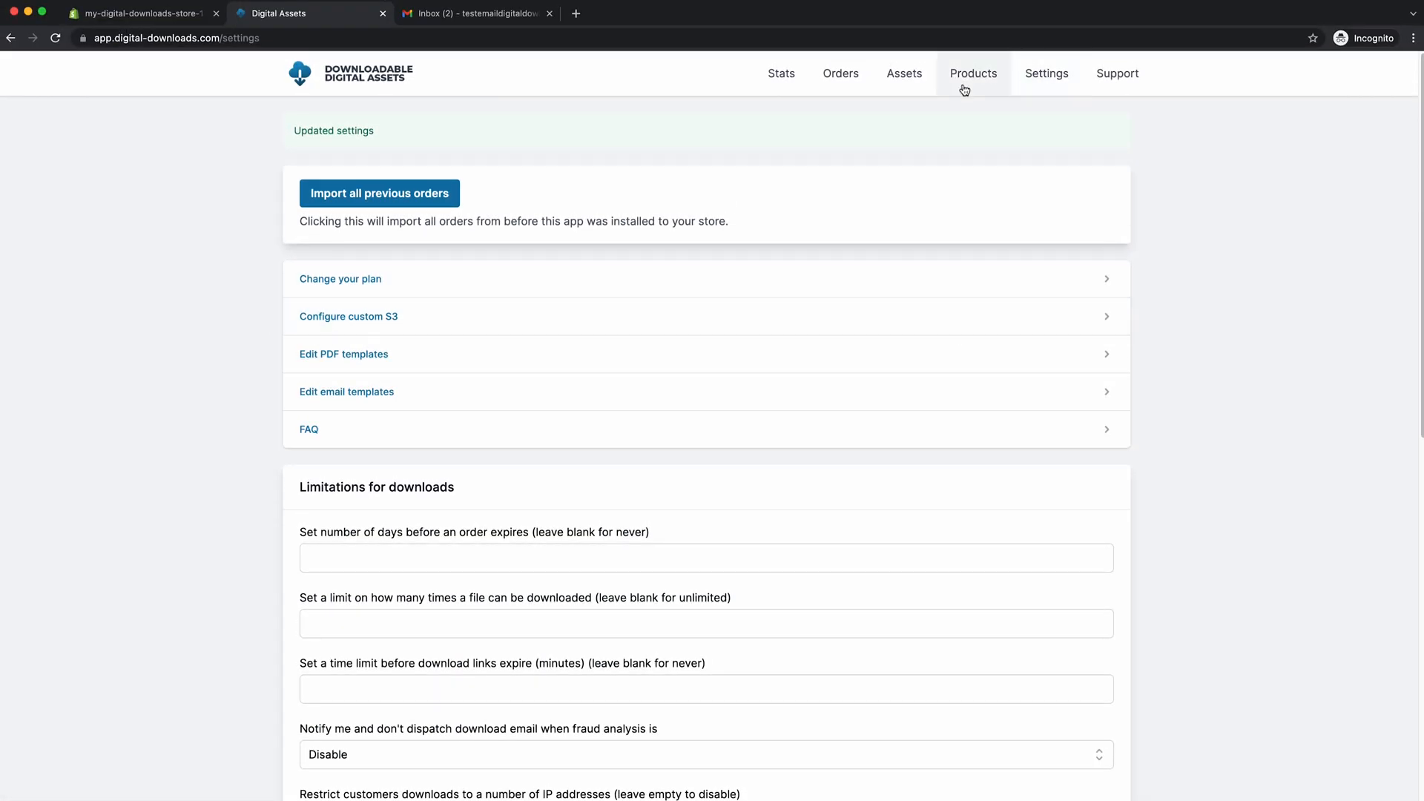
click(972, 73)
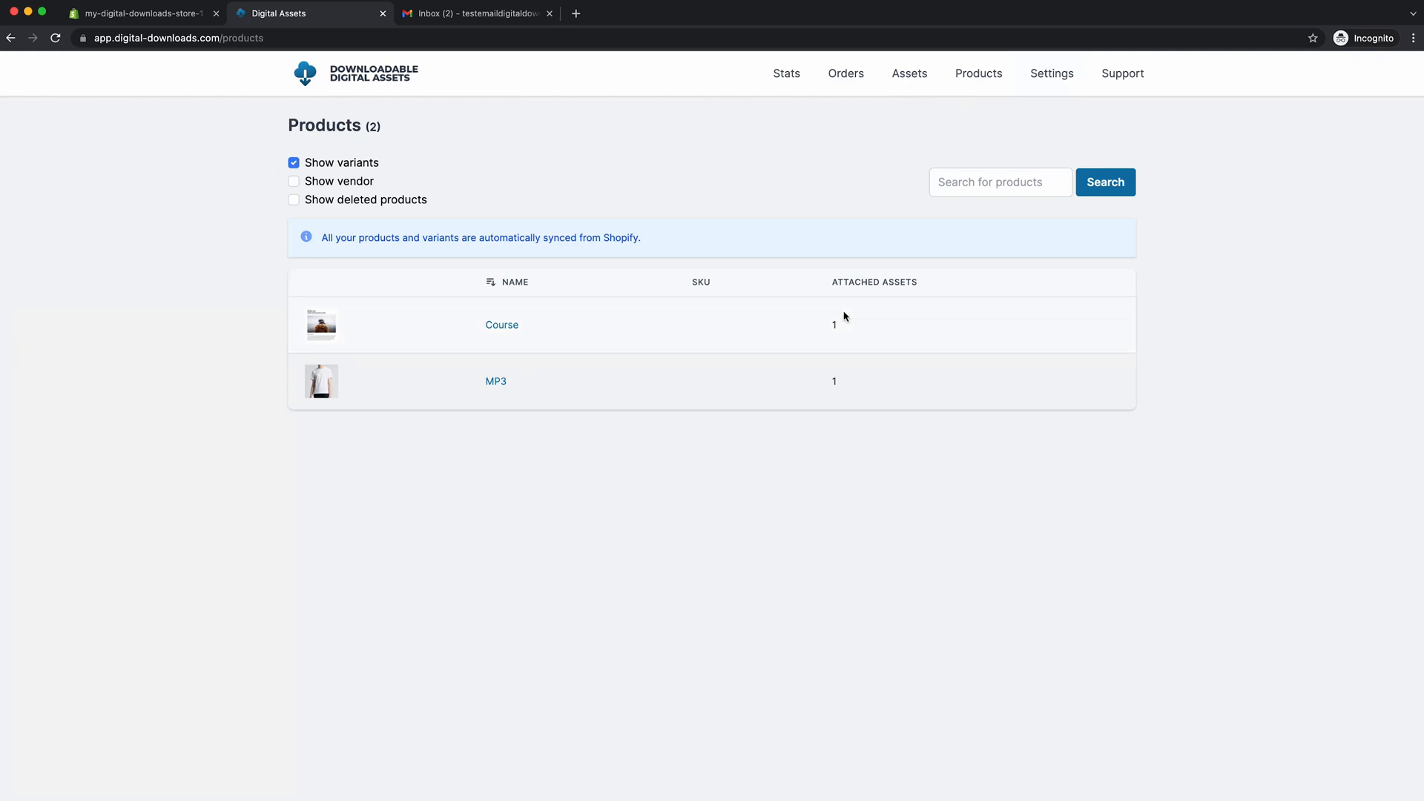
mouse_move(853, 329)
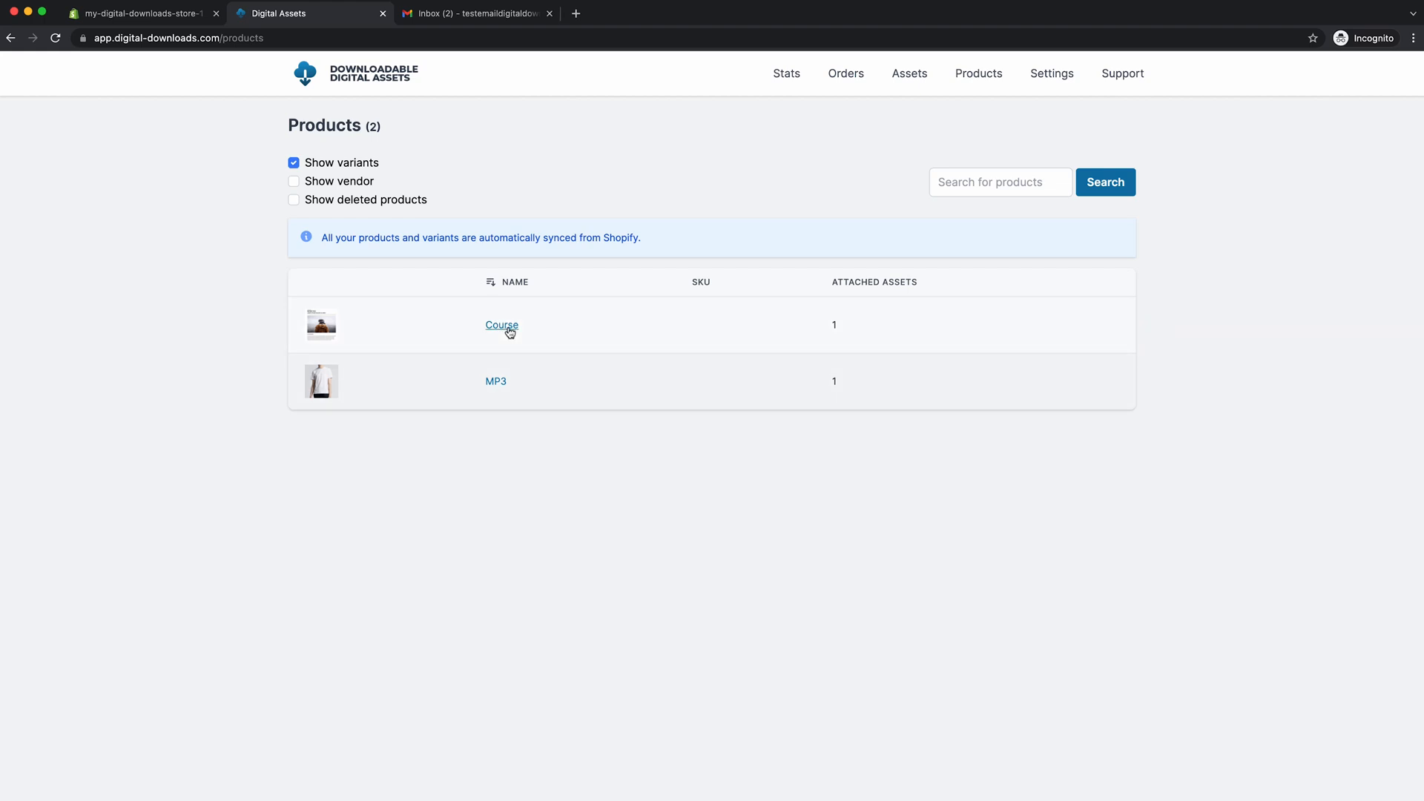
mouse_move(509, 348)
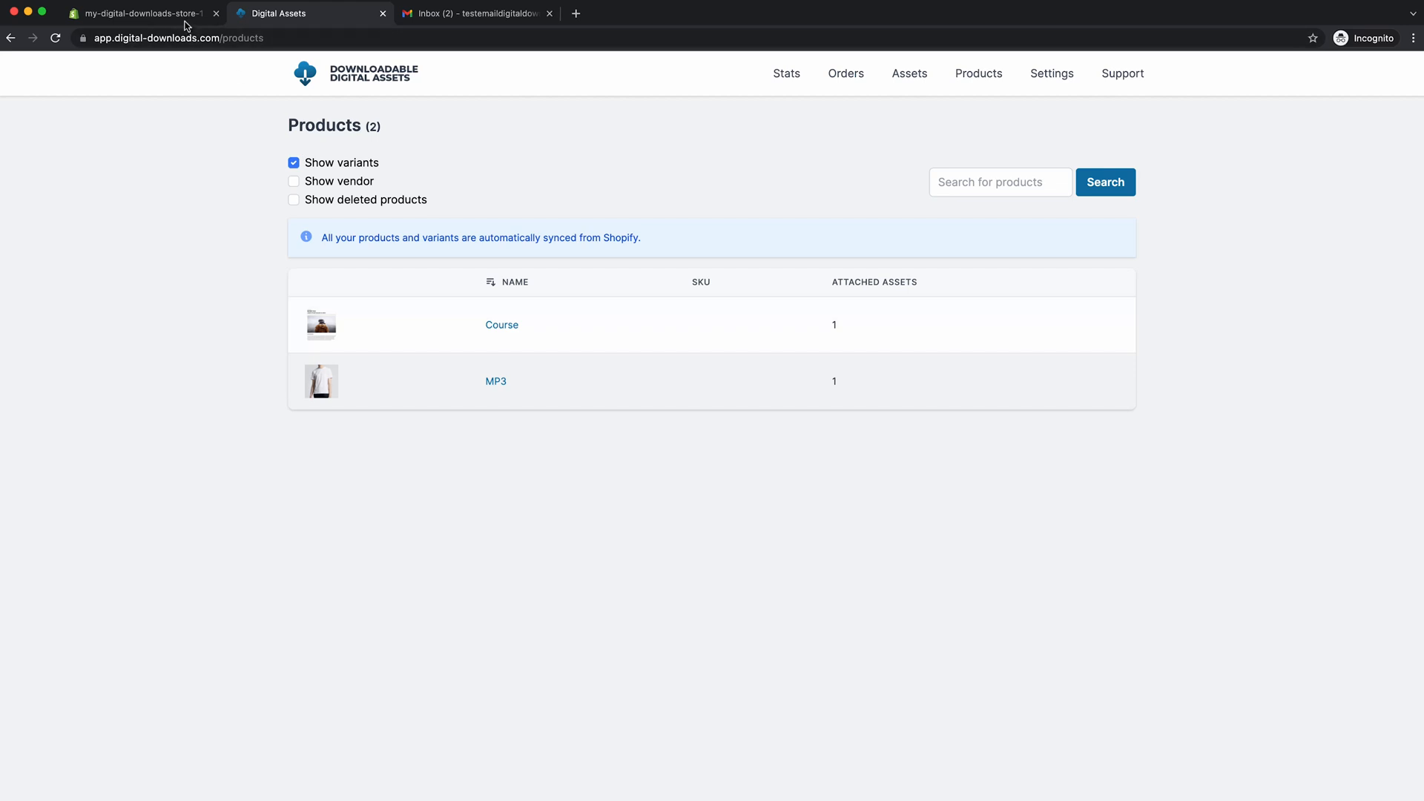
- Return to the Shopify admin Products page listing Course and MP3
click(136, 13)
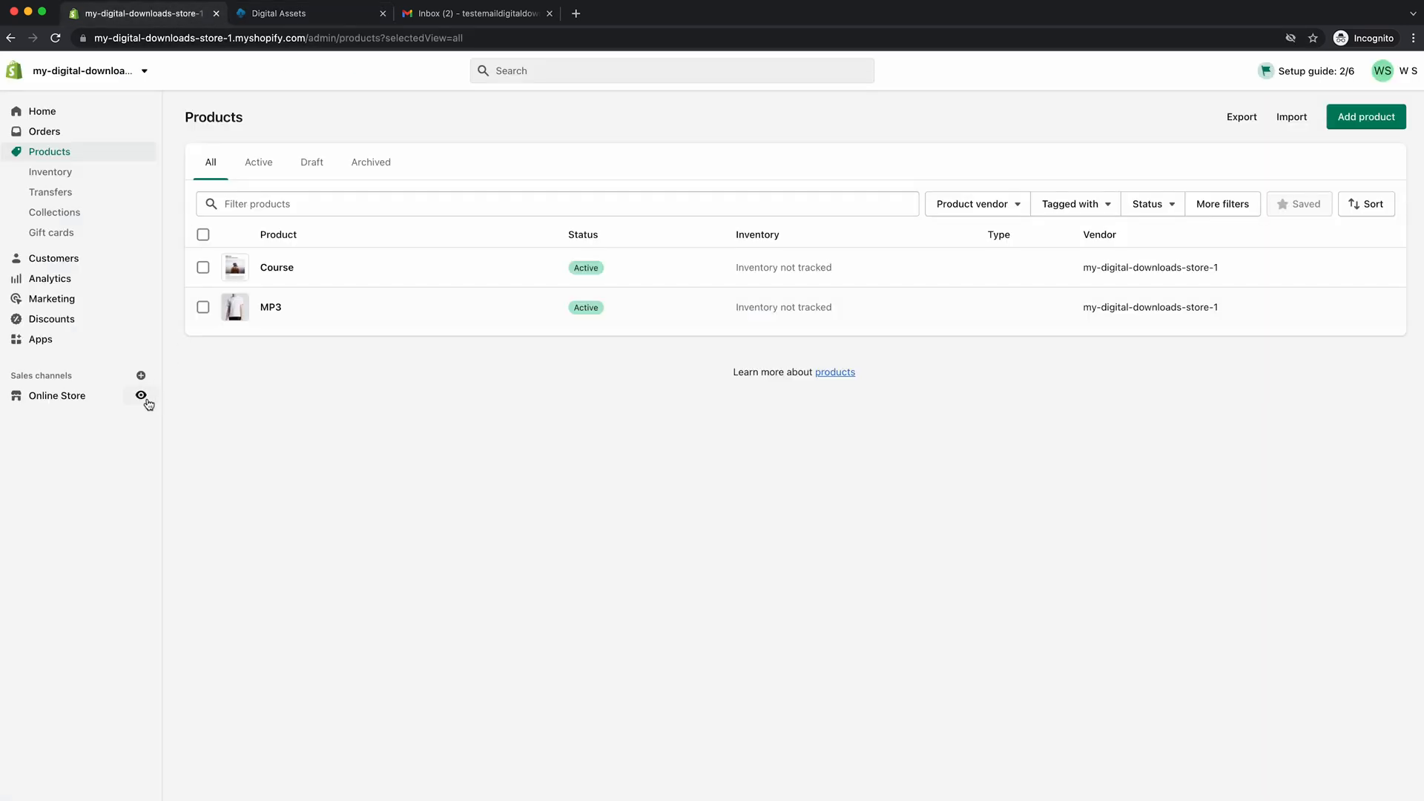
- Add Course and MP3 to the storefront cart and proceed to the £0.00 checkout
click(140, 396)
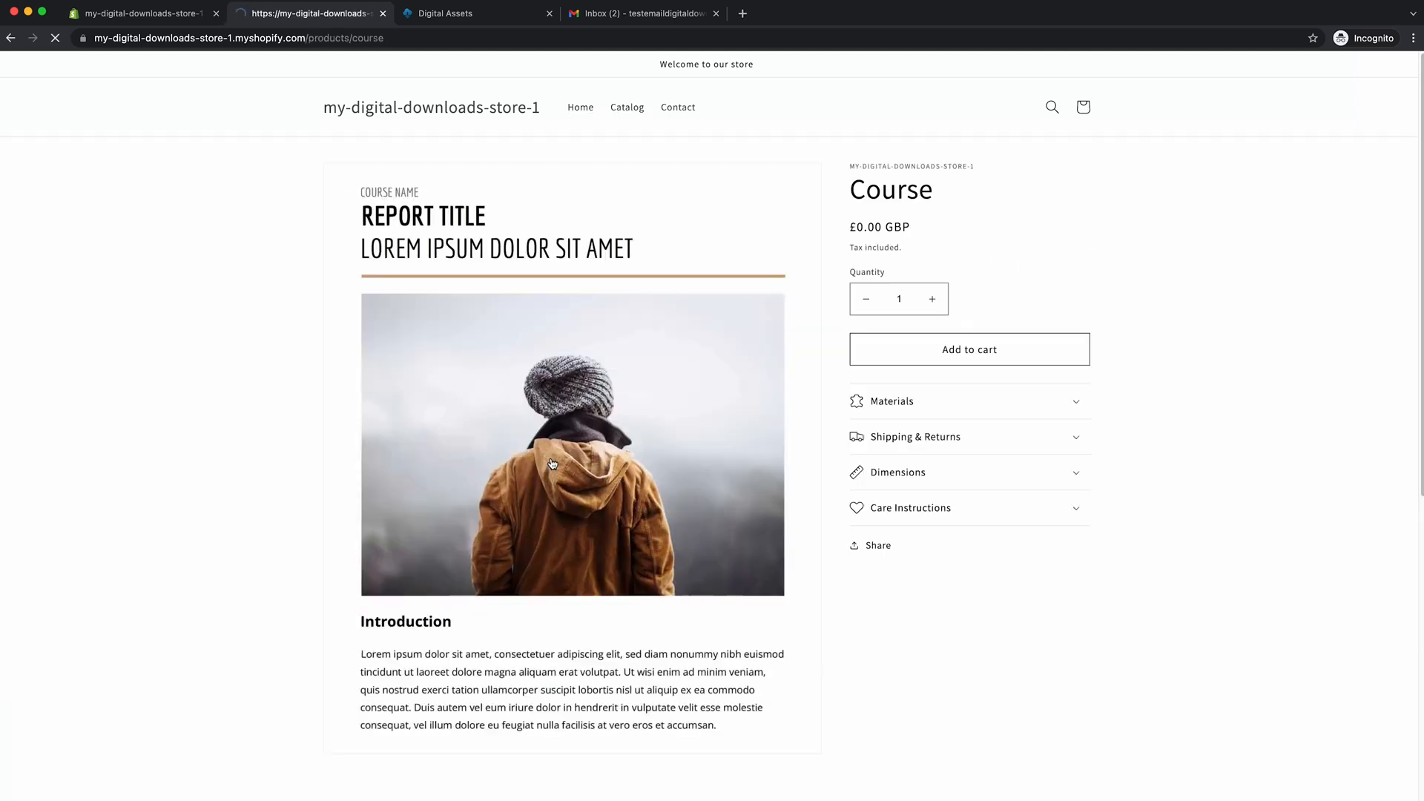
click(968, 349)
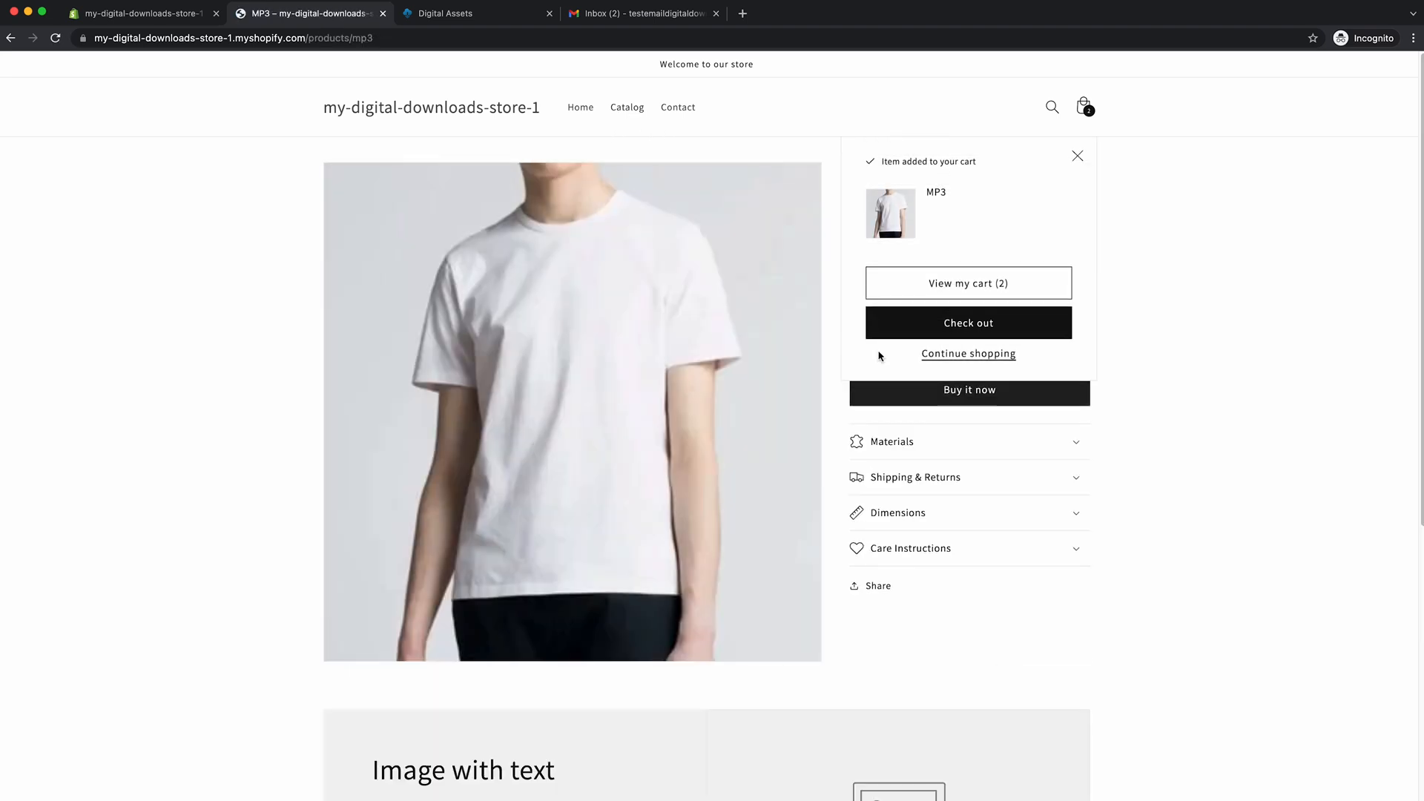
click(968, 283)
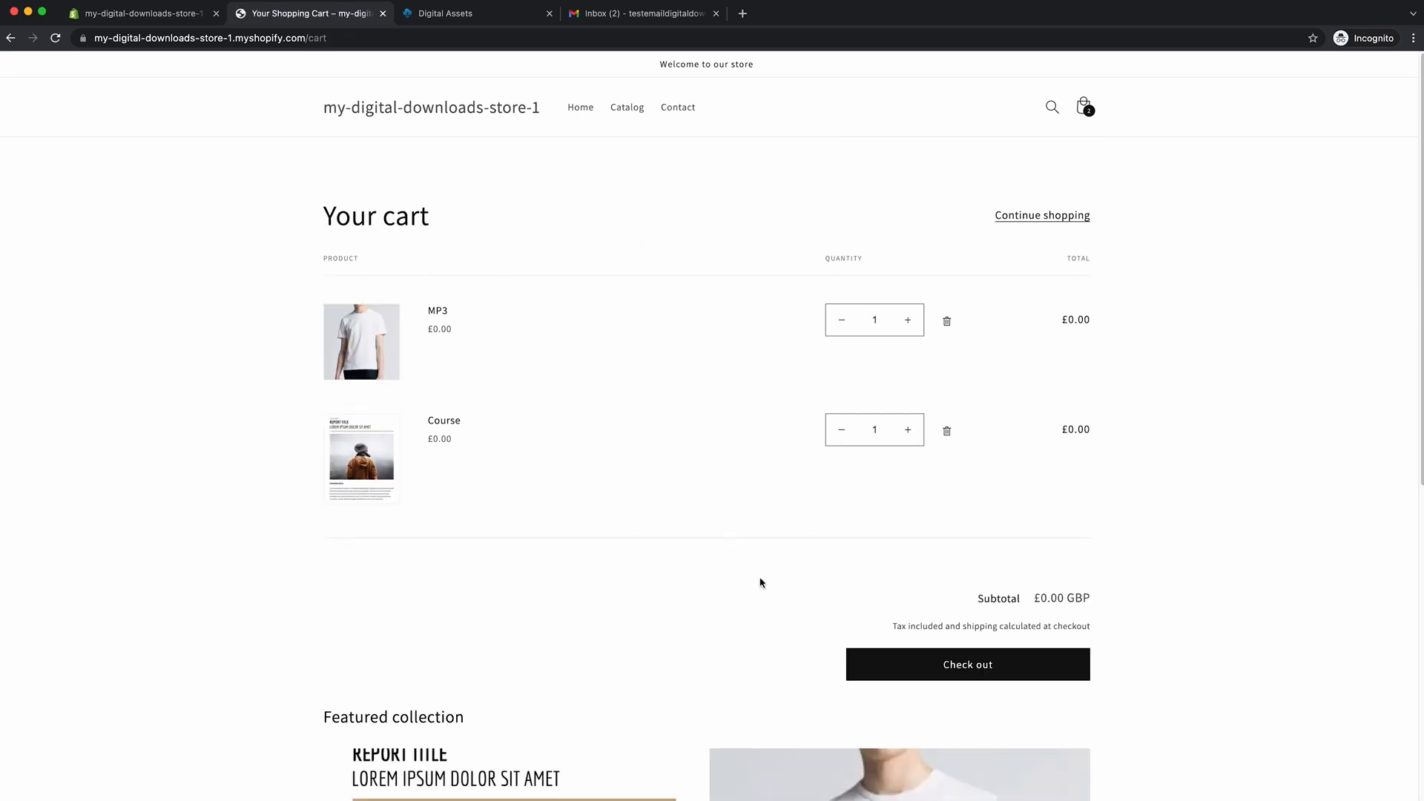
click(967, 664)
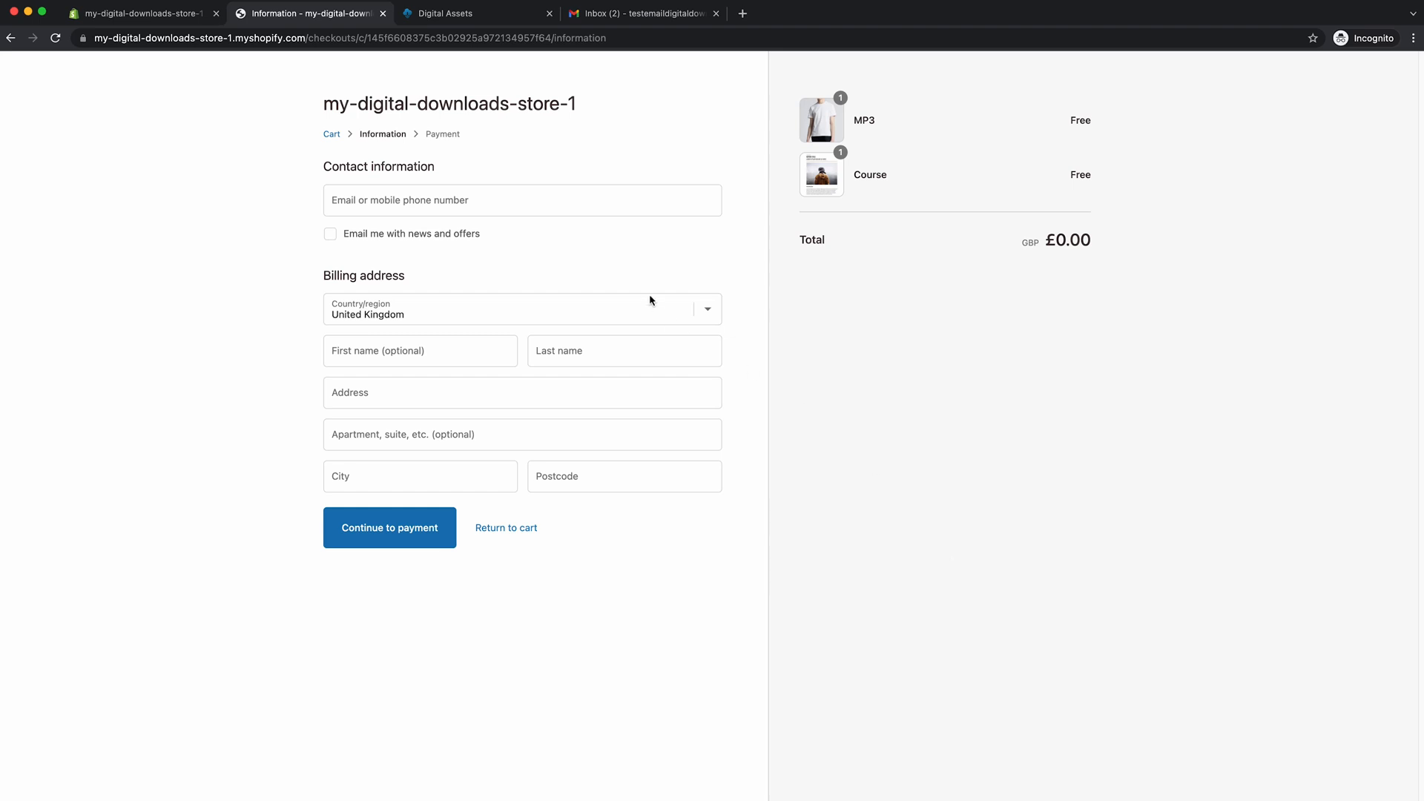
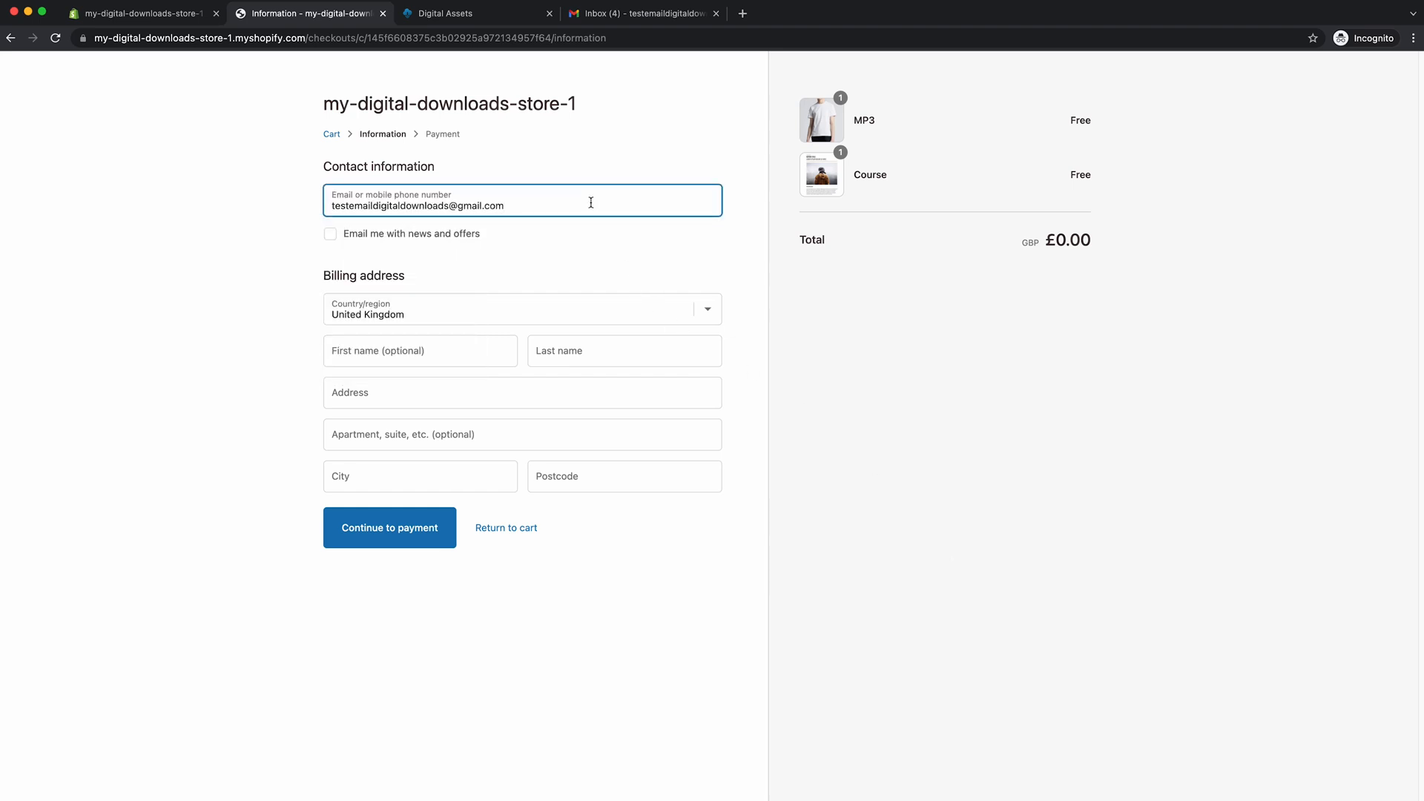
click(419, 350)
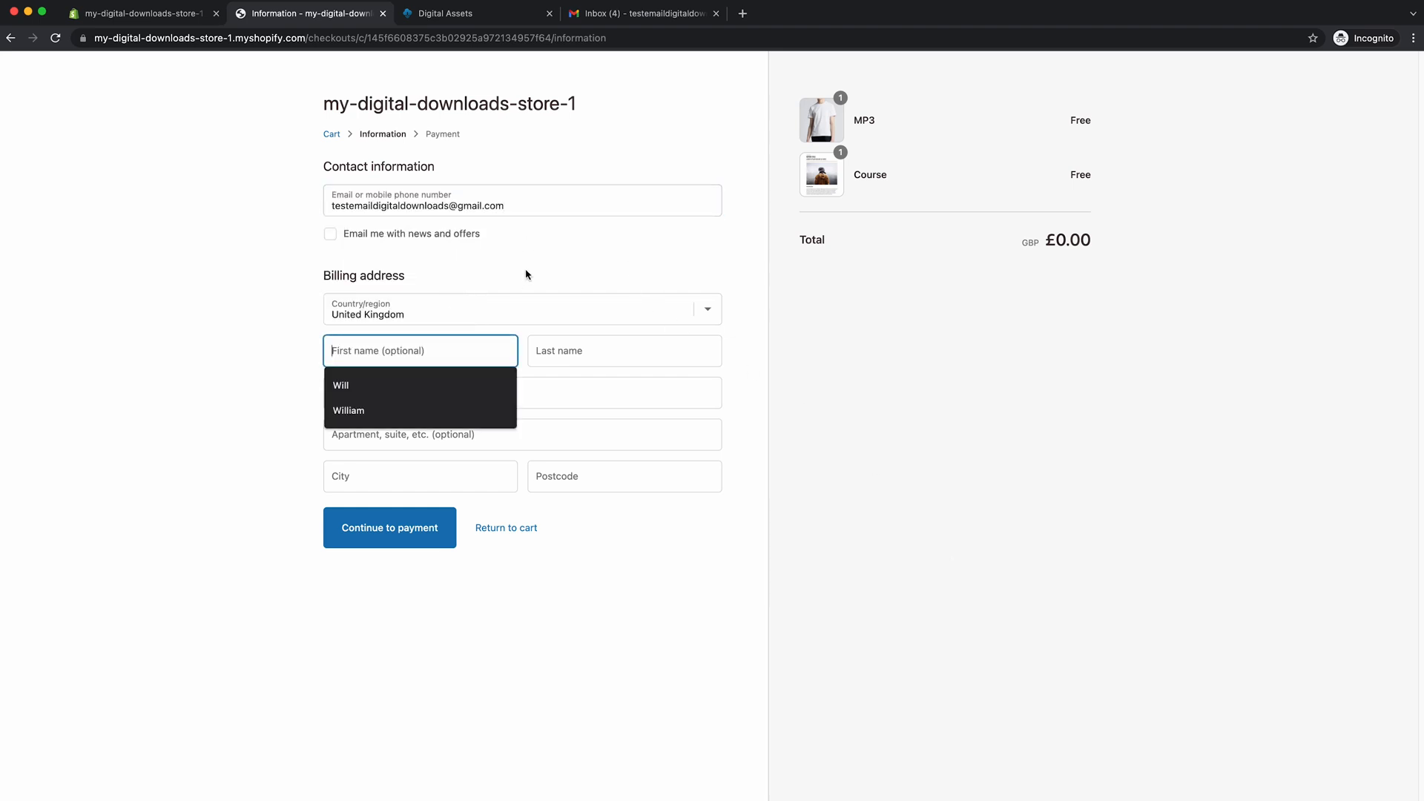
text(S)
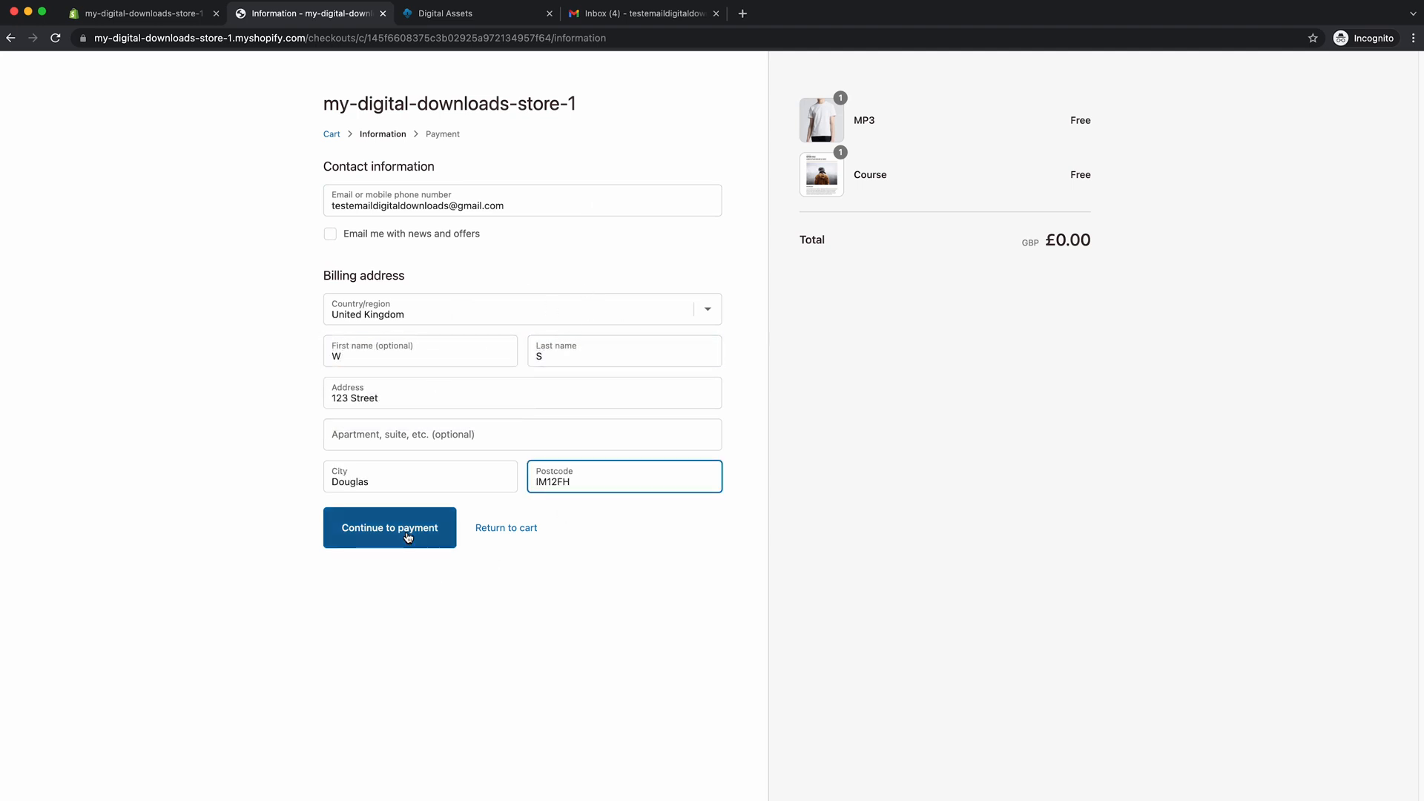
click(389, 527)
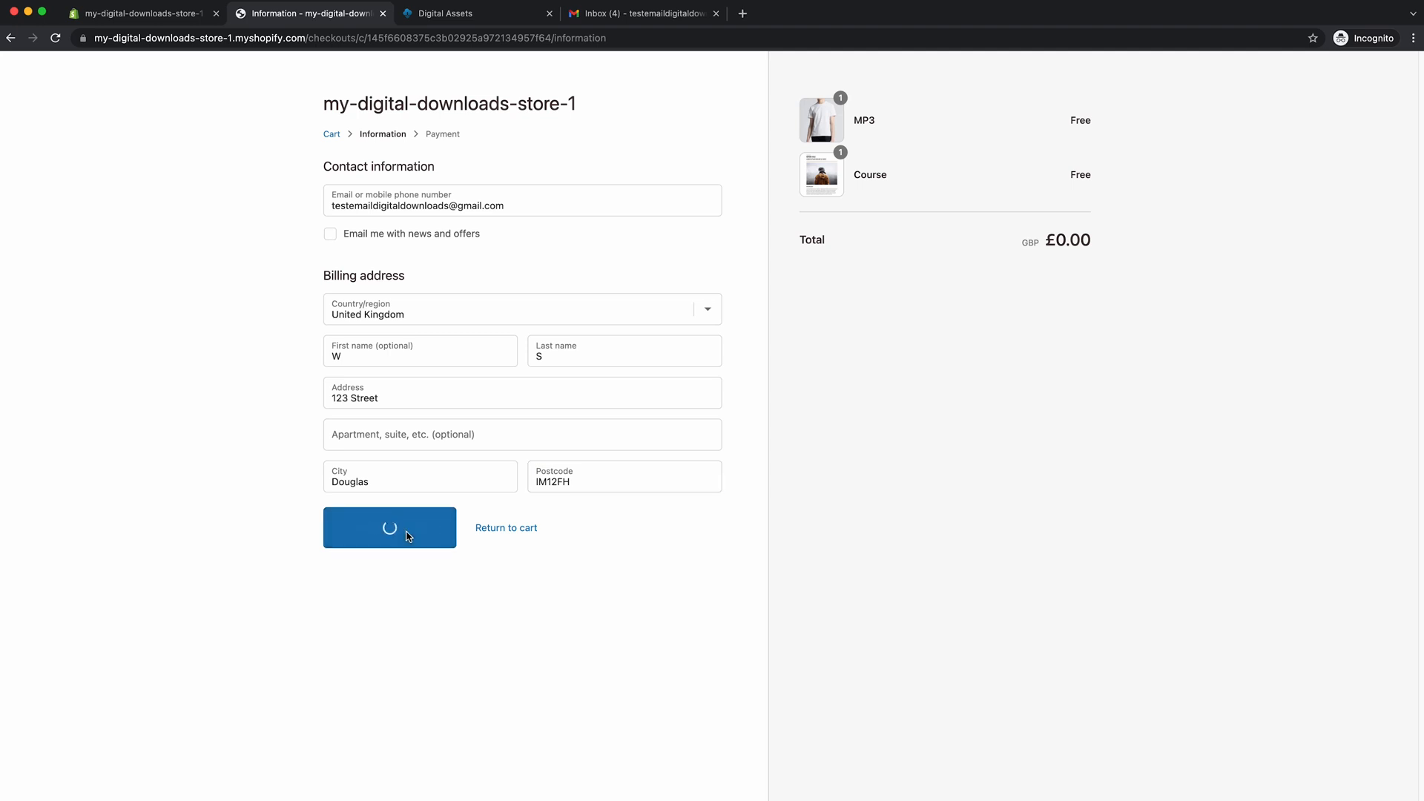
click(388, 527)
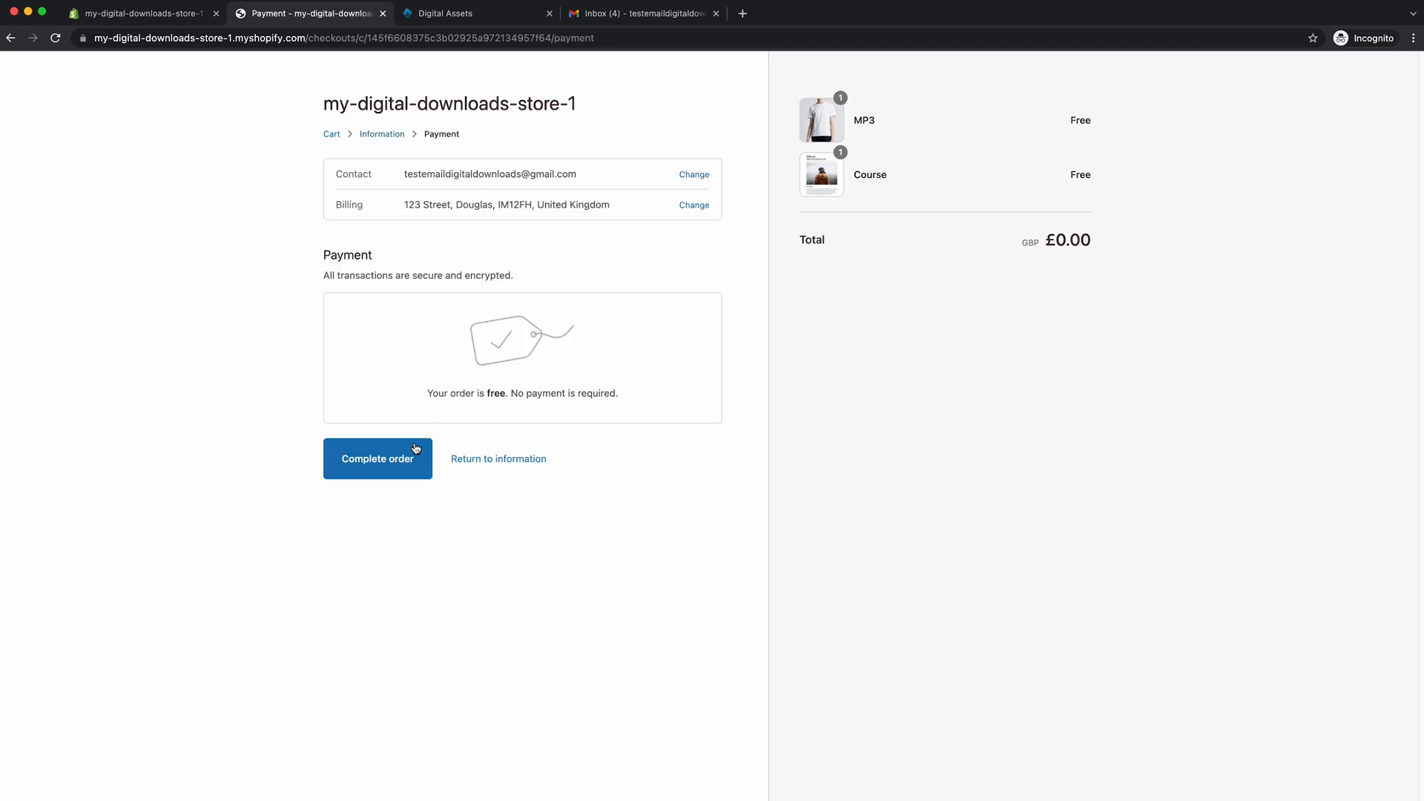
click(376, 458)
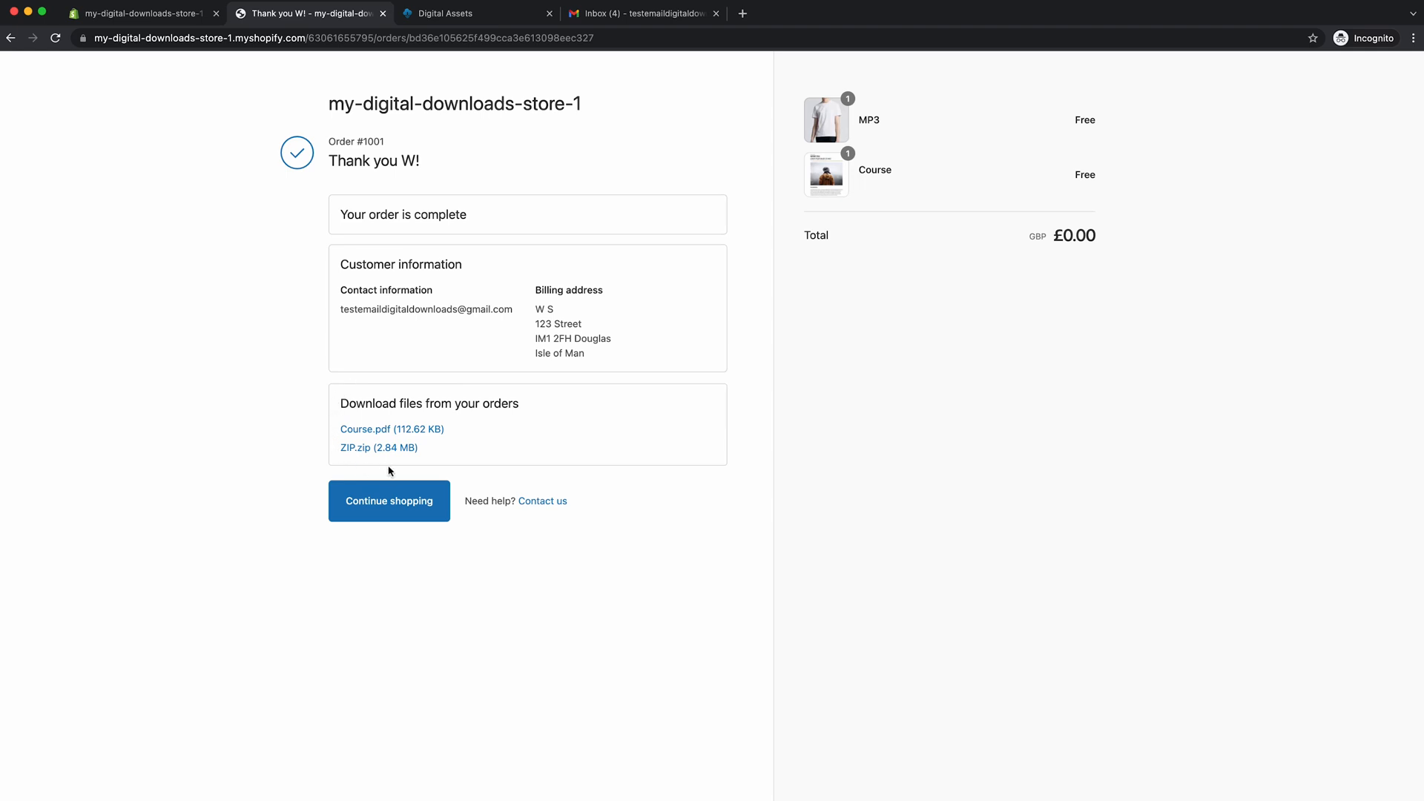
mouse_move(347, 432)
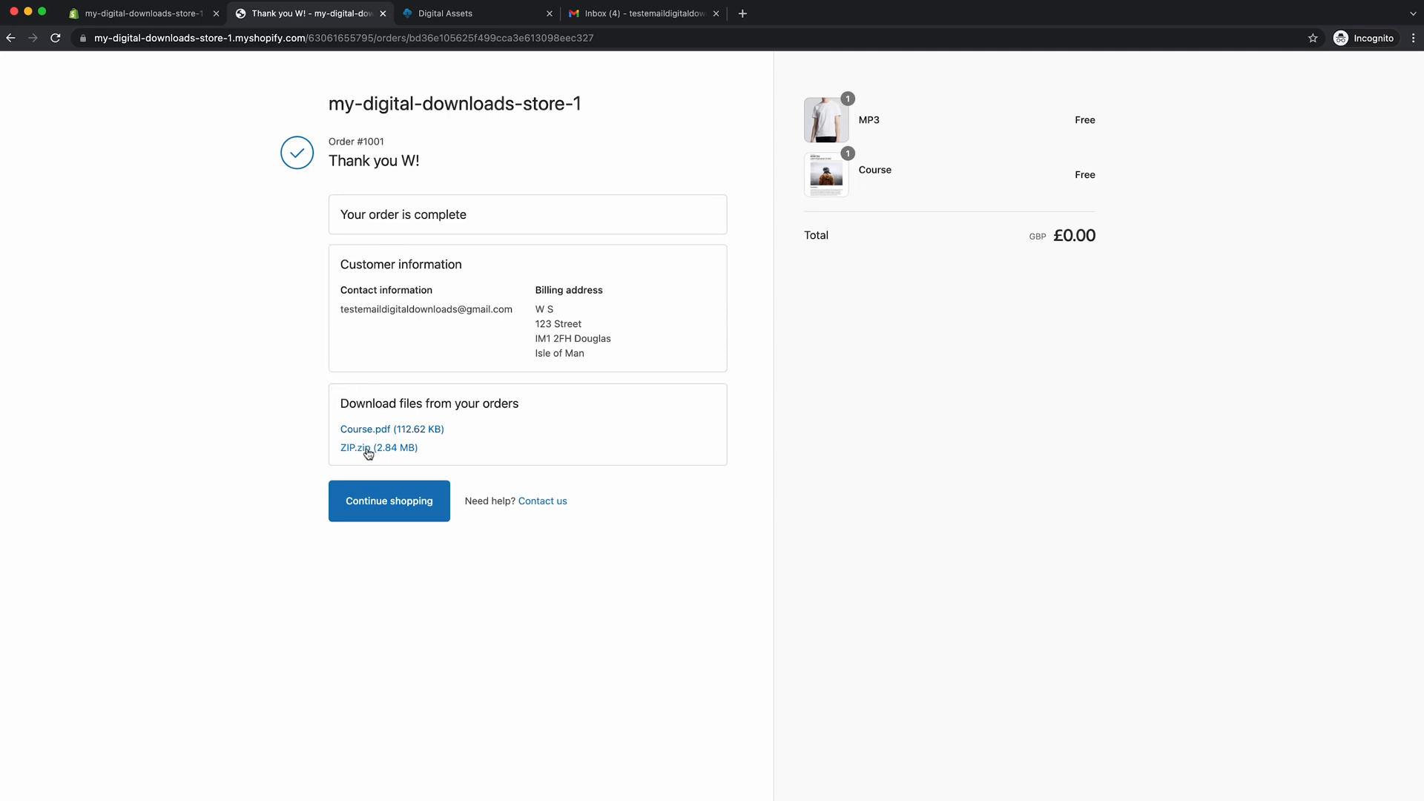
mouse_move(391, 405)
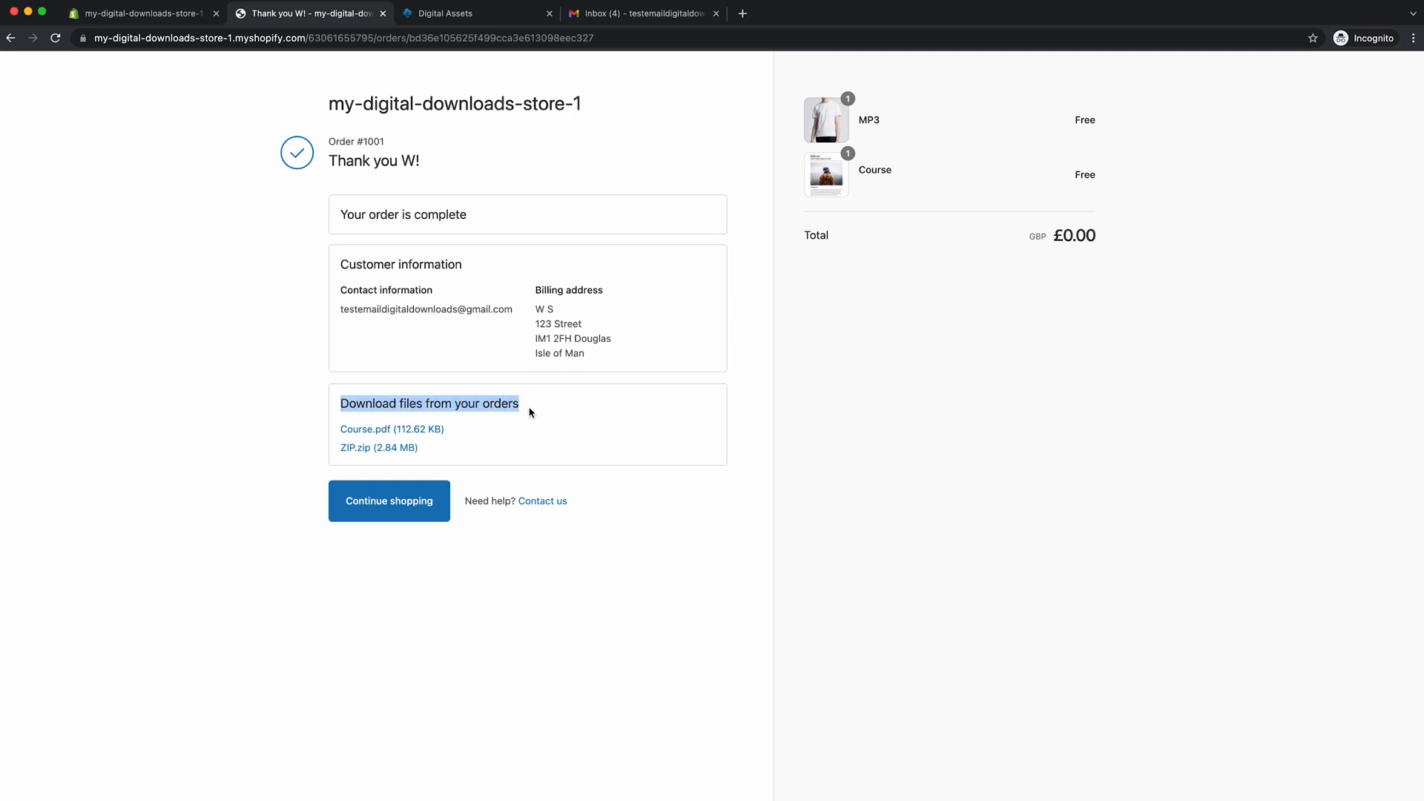
- Leave order #1001's thank-you page for the Digital Assets app tab
click(478, 50)
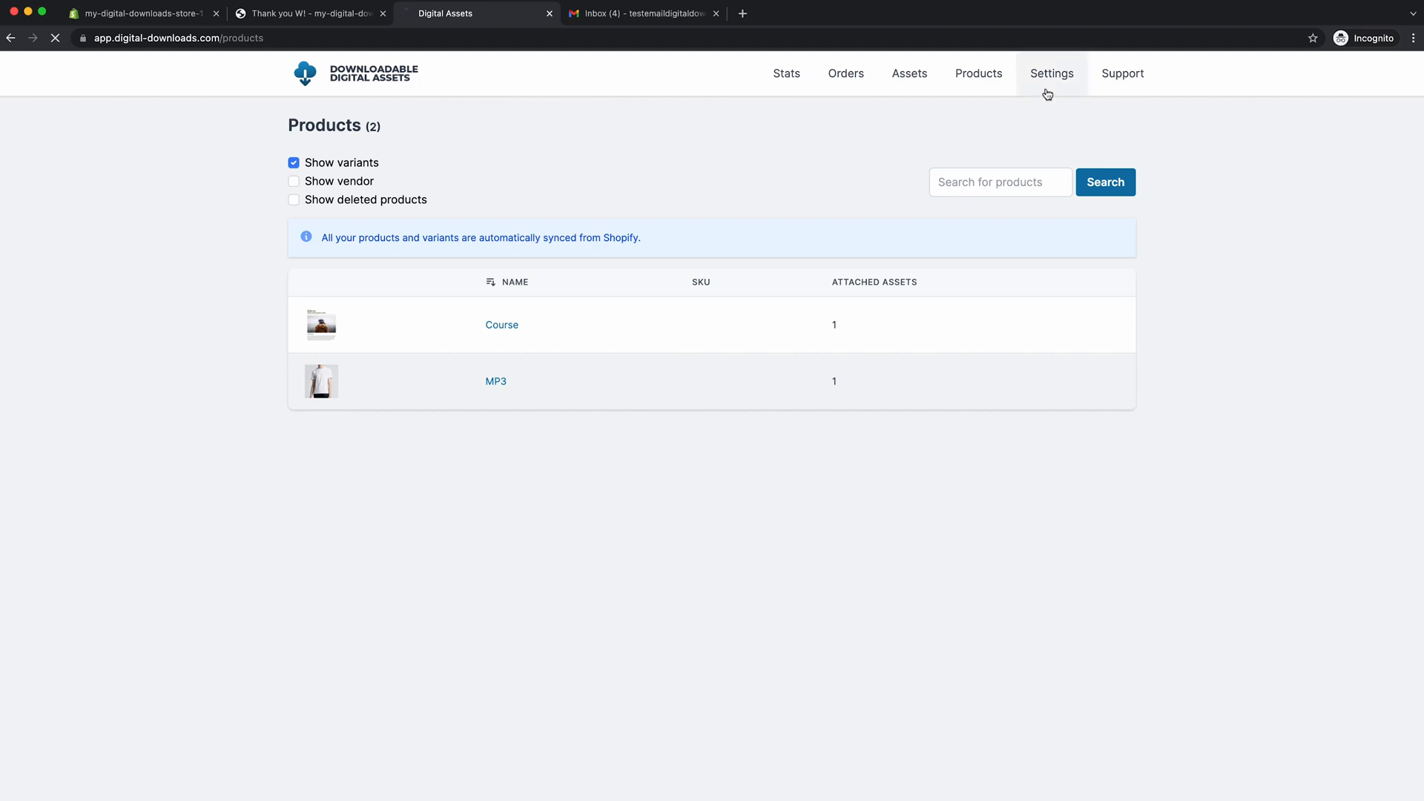
- Title the checkout download box 'Download here' in the app's Settings
click(1051, 74)
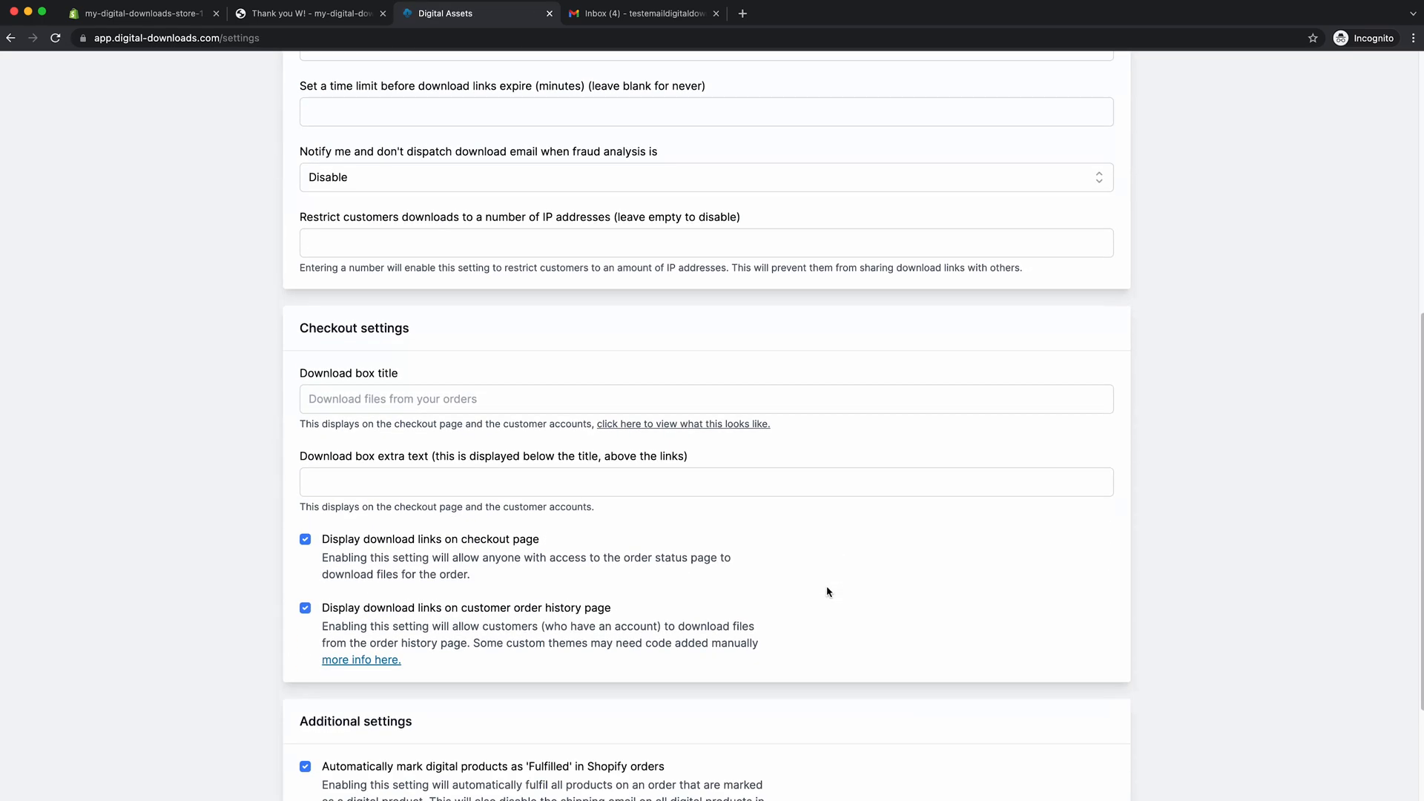
text(Download)
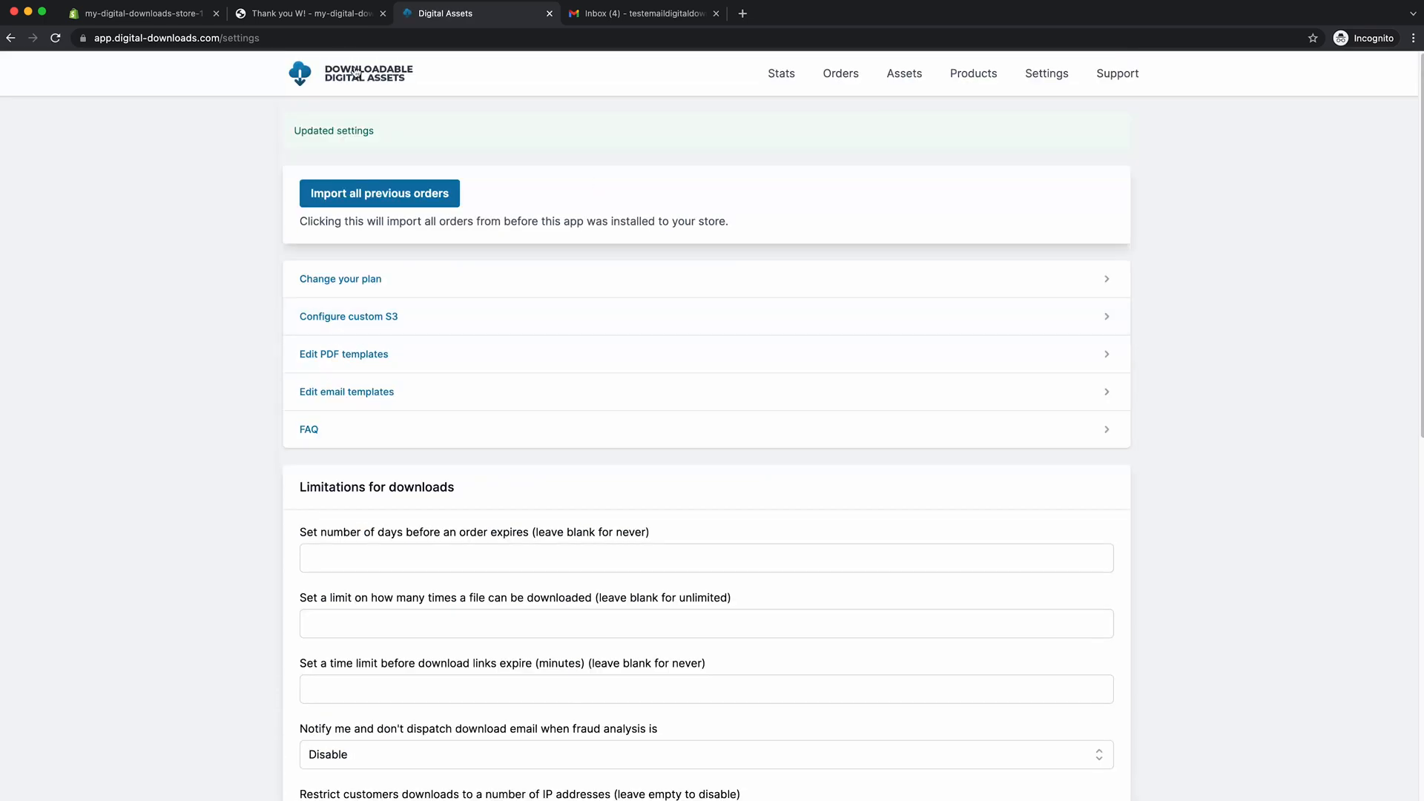
click(309, 13)
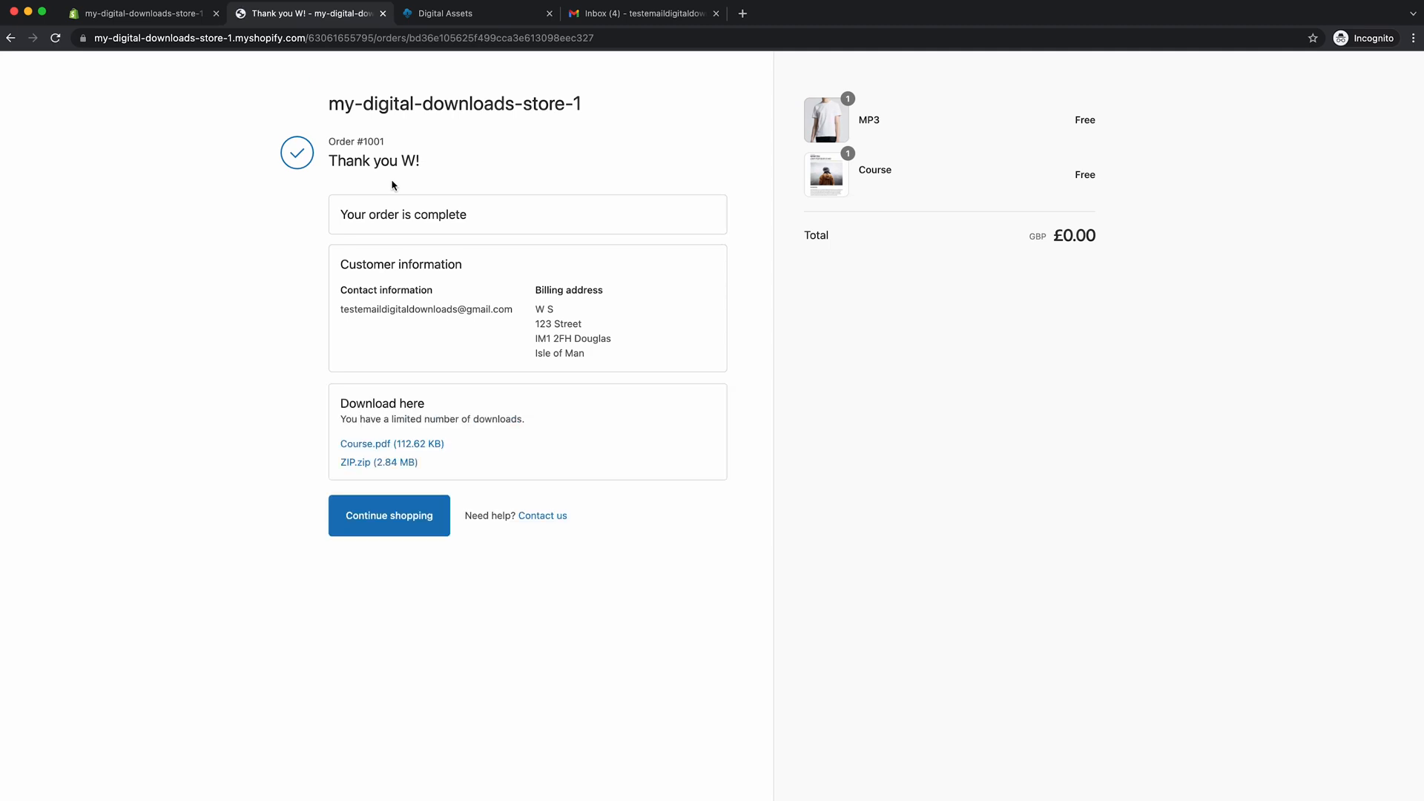
- Recheck the order's thank-you page, then return to the Digital Assets Settings page
double_click(352, 403)
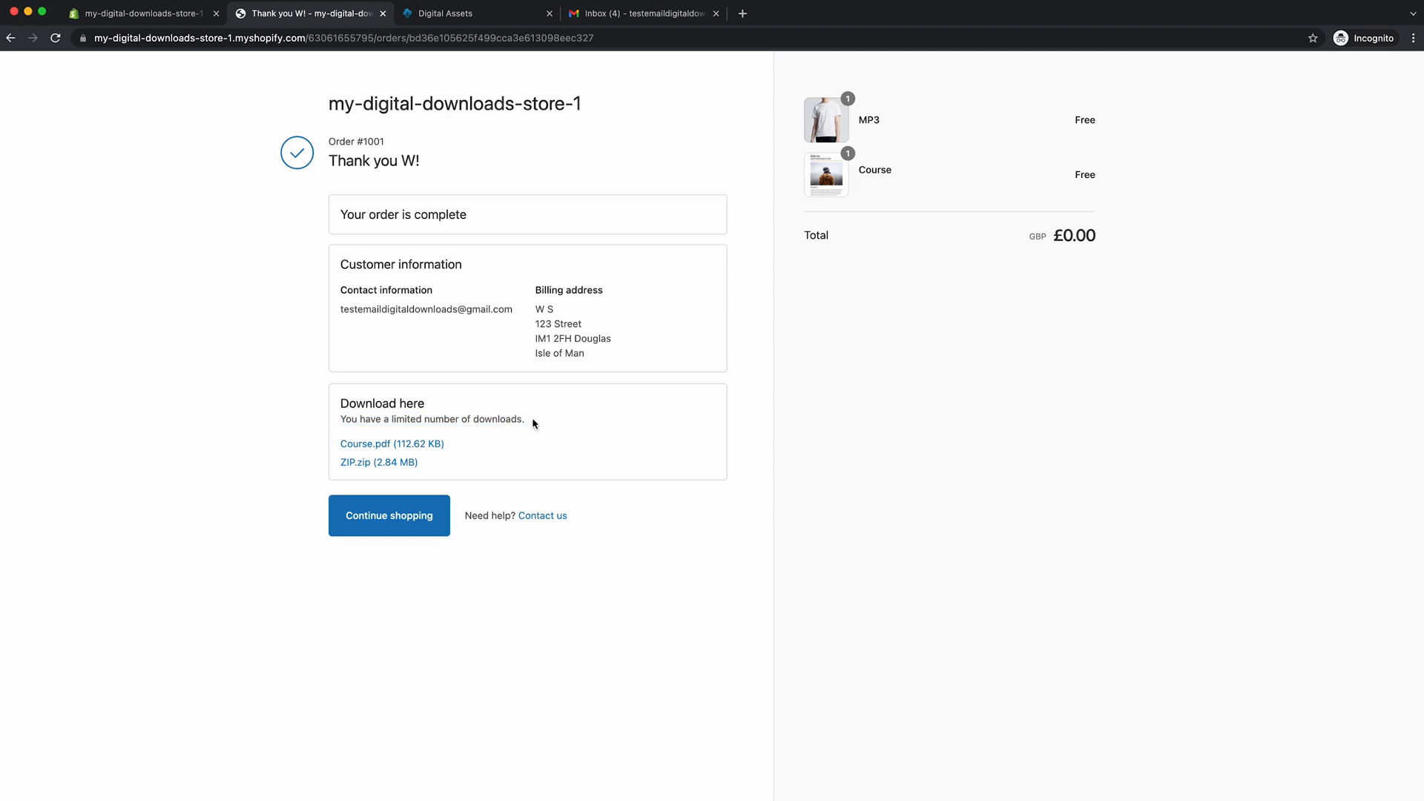
click(477, 13)
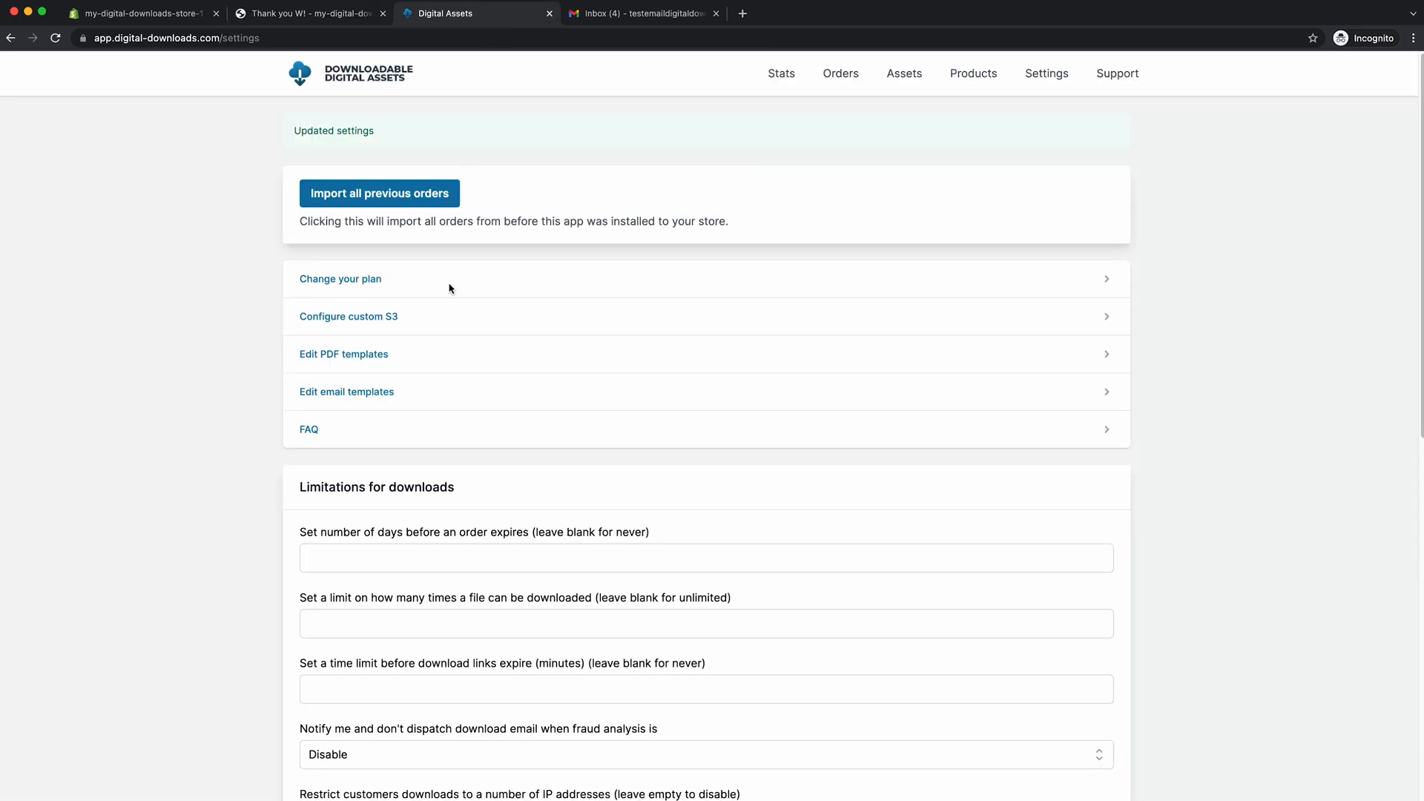
- Scroll through Limitations for downloads, then return to order #1001's thank-you page
scroll(down, 3)
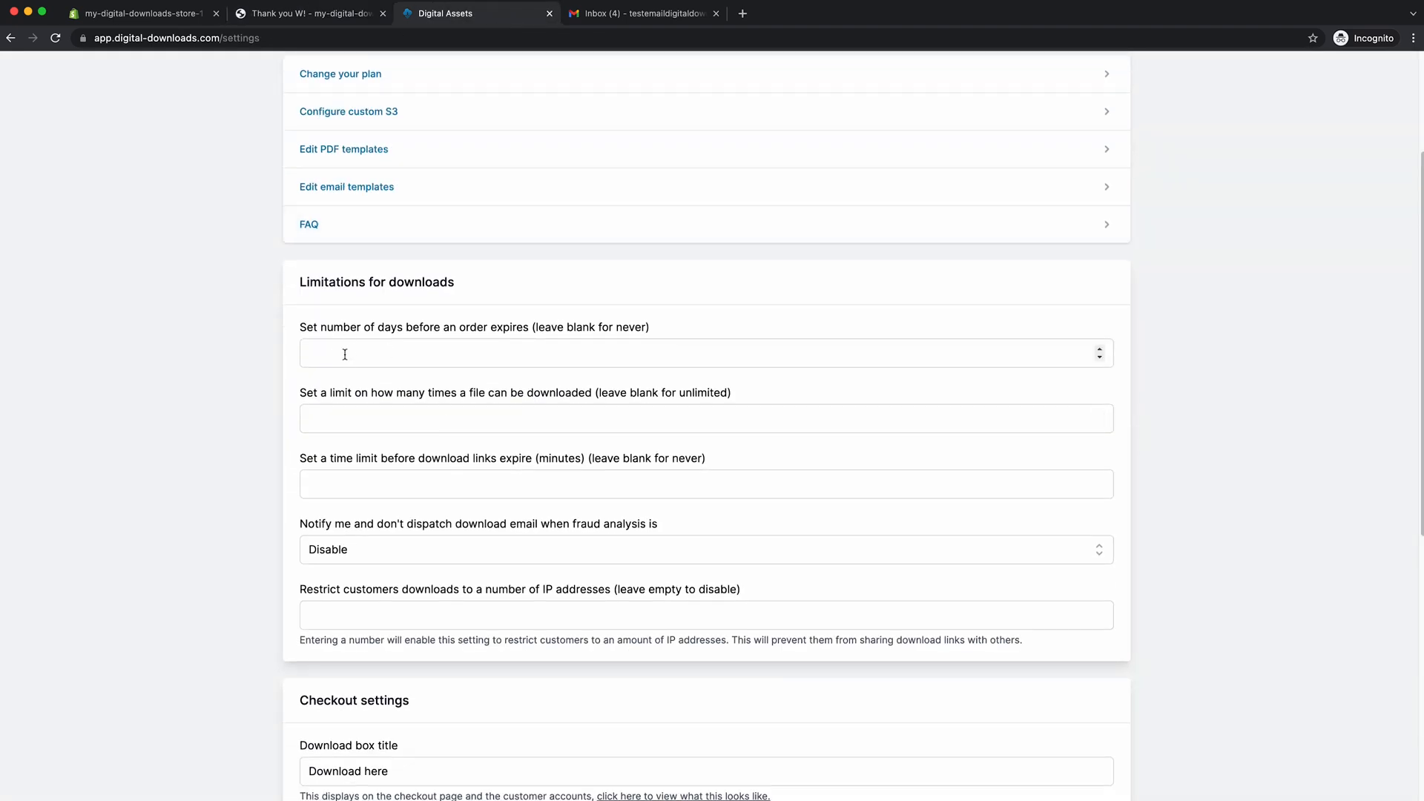
mouse_move(419, 333)
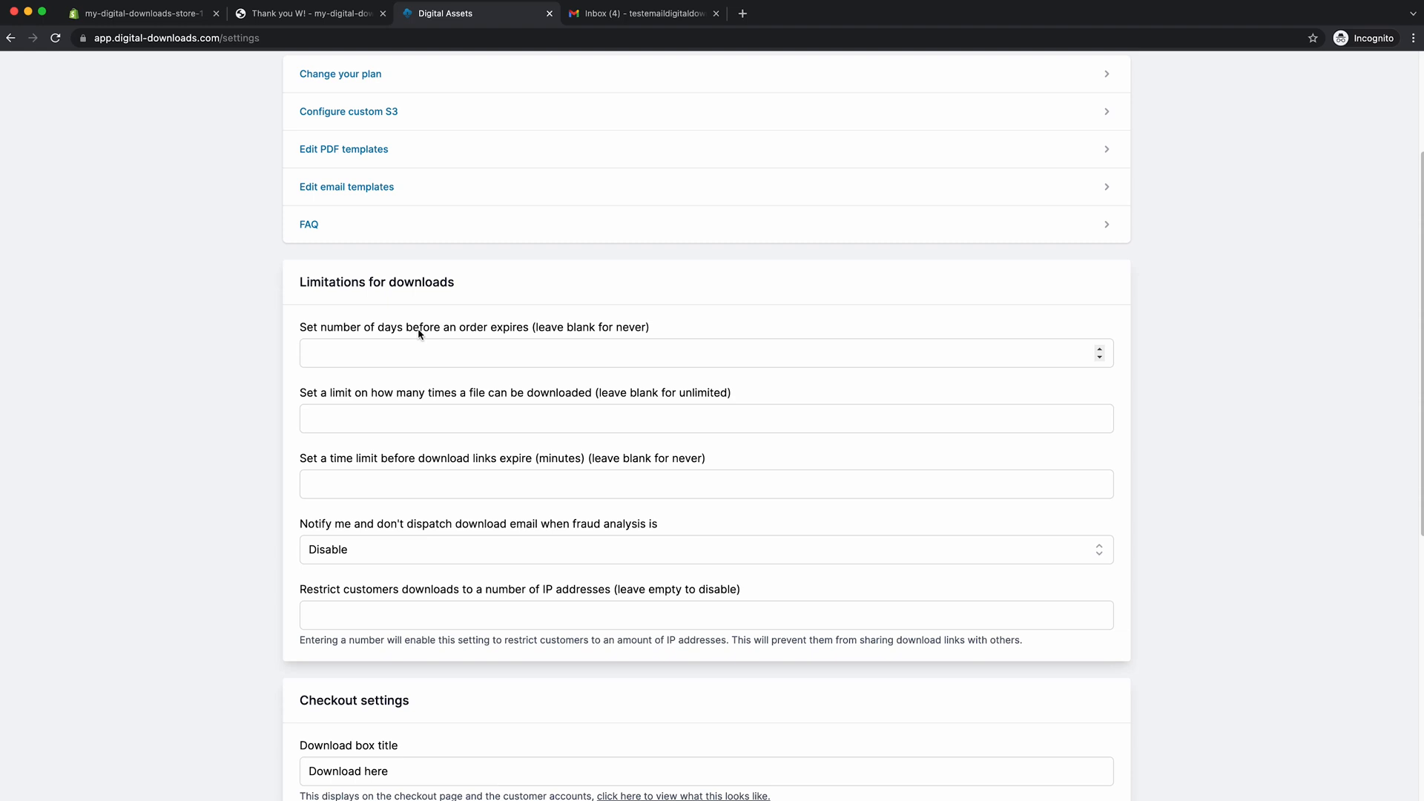
mouse_move(368, 574)
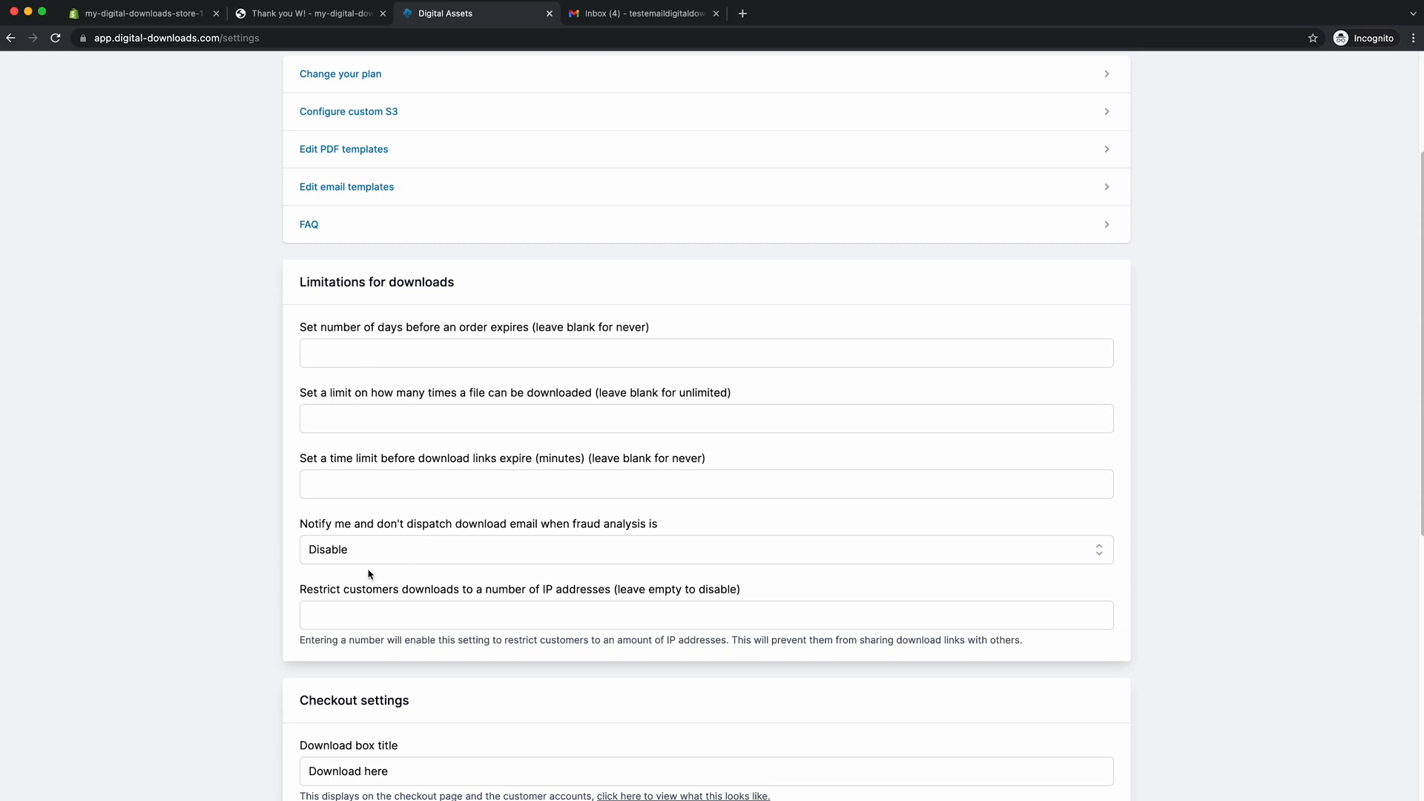
mouse_move(480, 599)
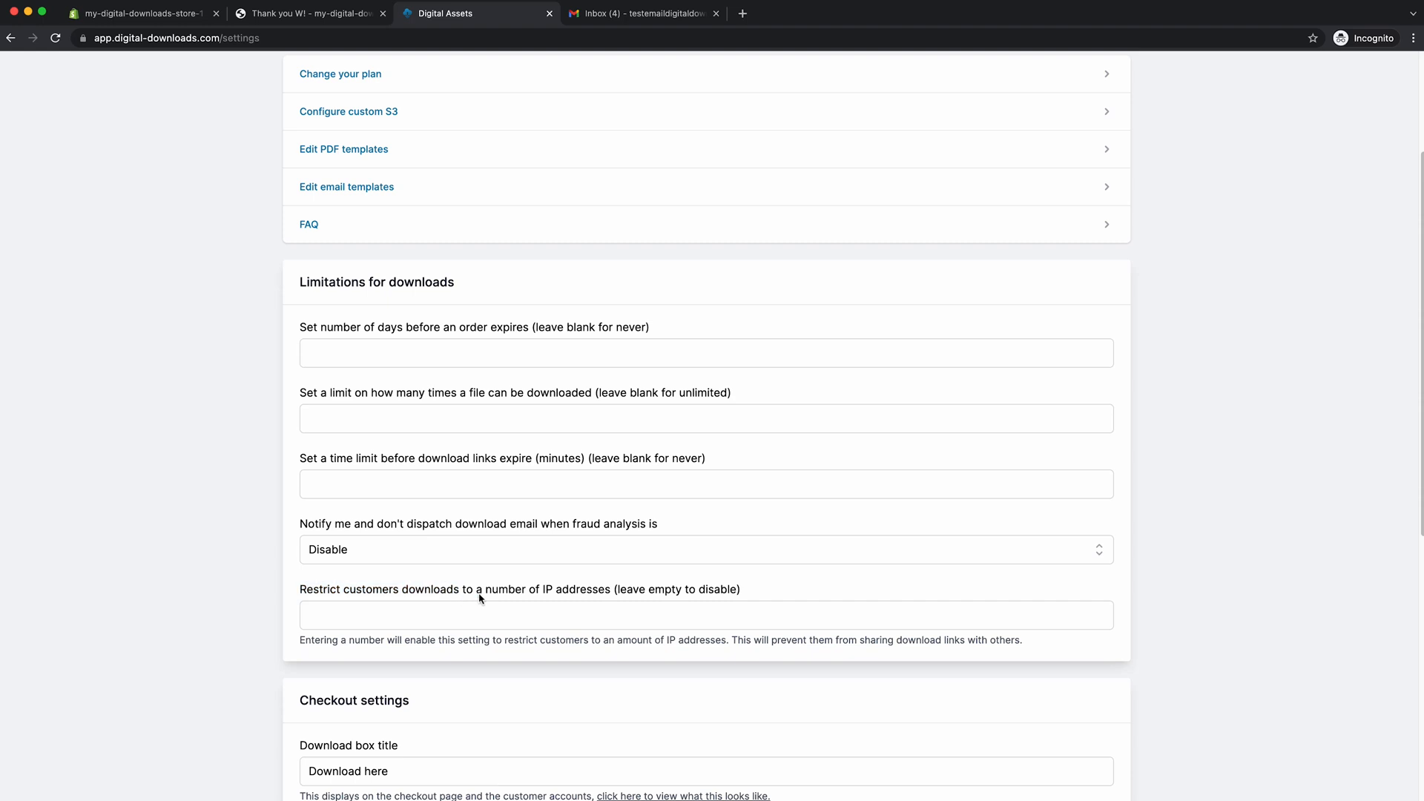
mouse_move(574, 600)
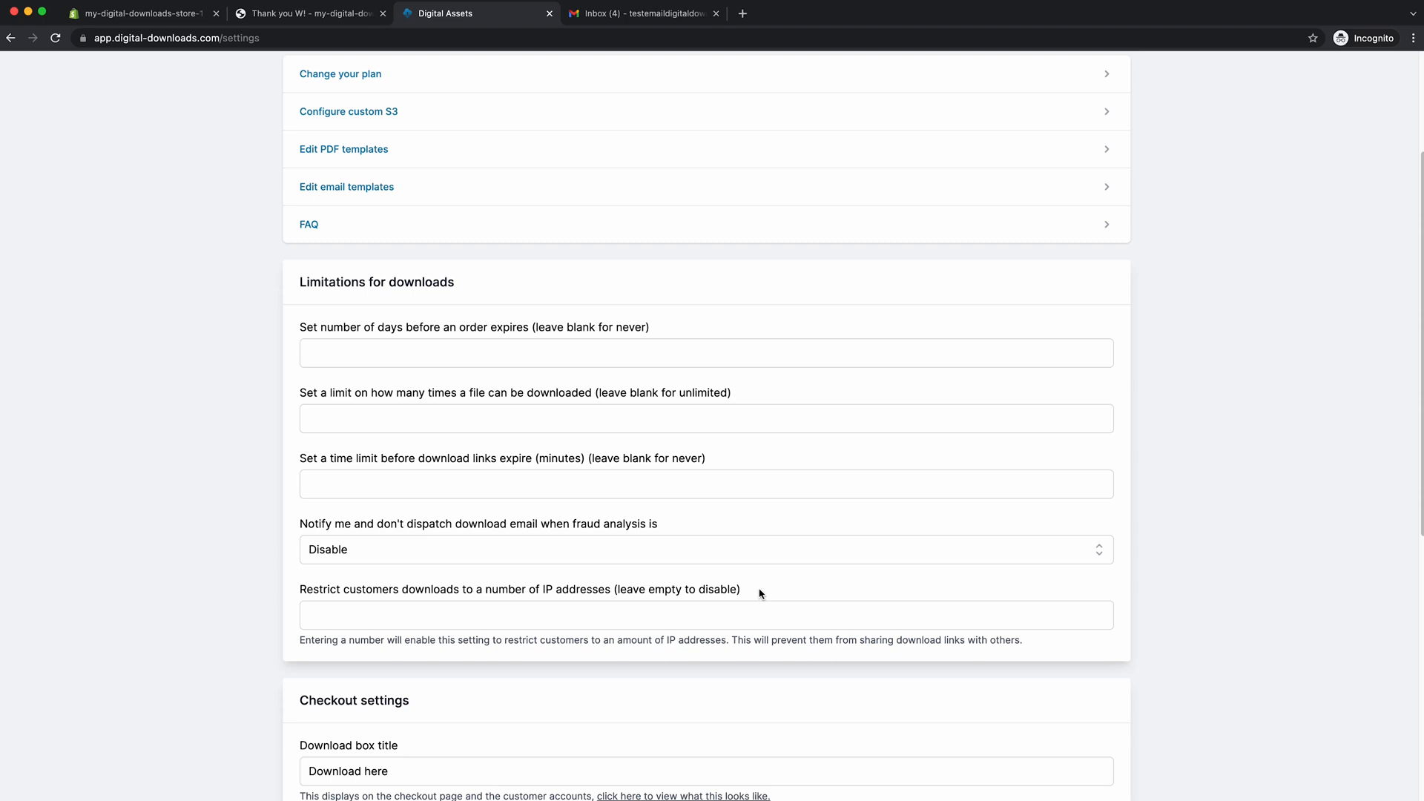
click(309, 12)
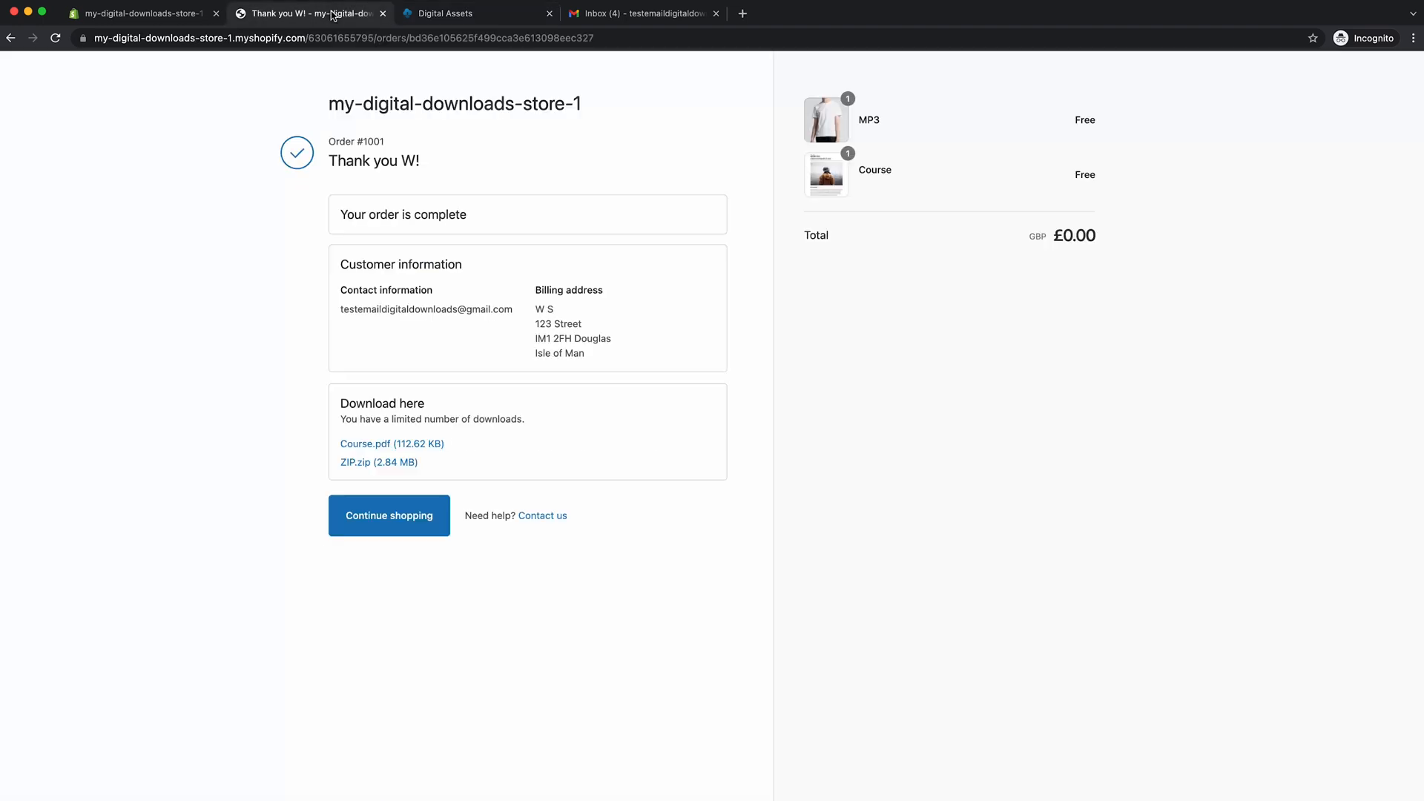
- Open the Gmail inbox holding My Store's Course.pdf download email
click(379, 462)
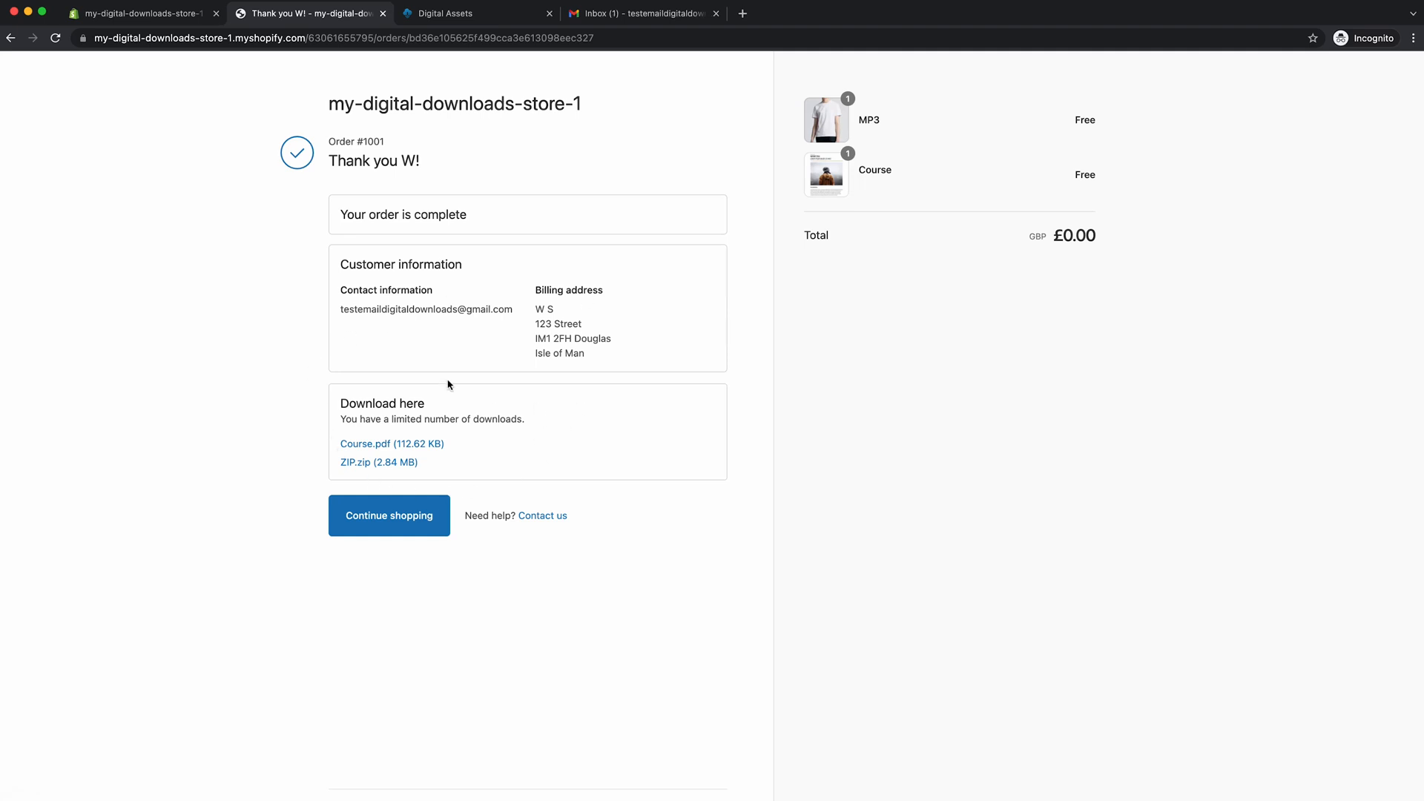
mouse_move(486, 476)
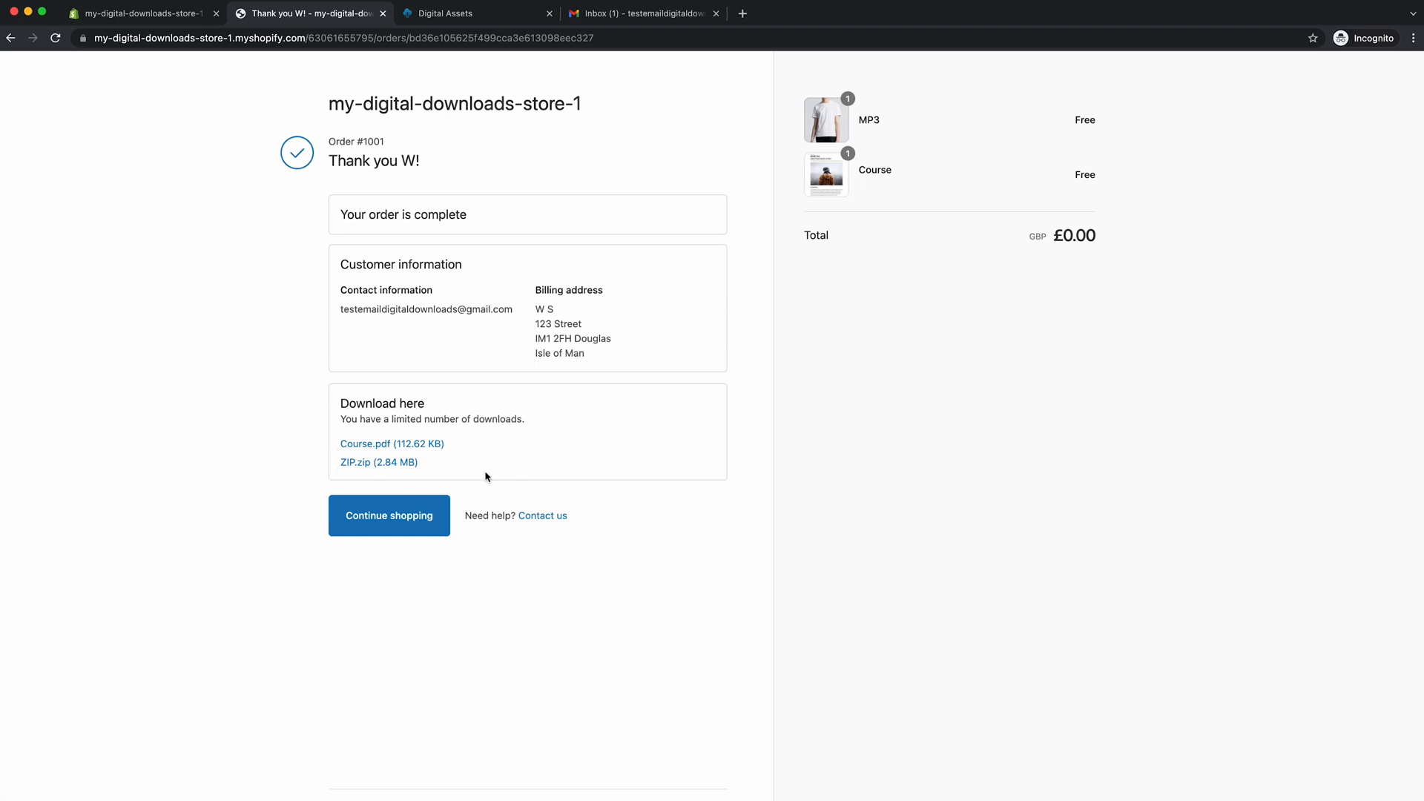
mouse_move(636, 168)
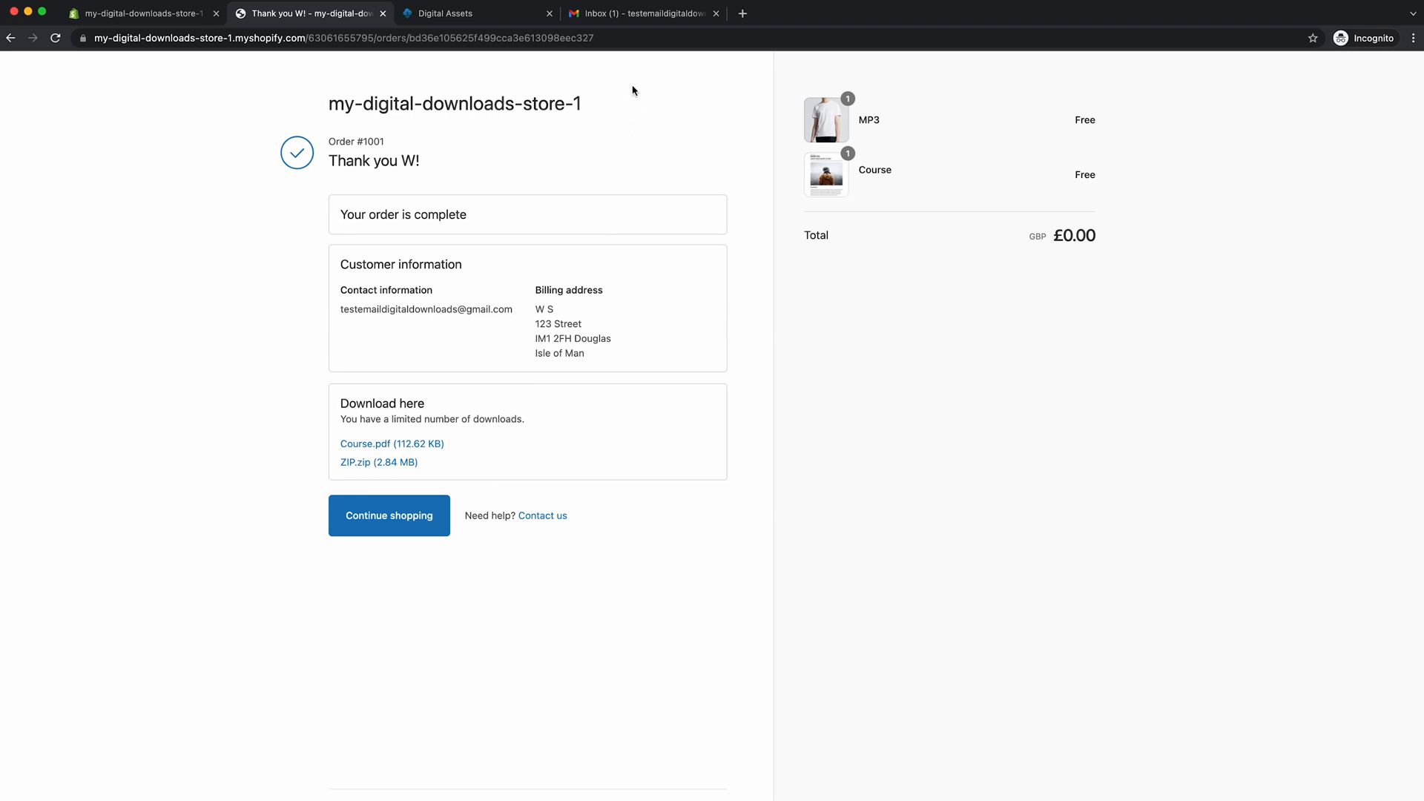
click(642, 13)
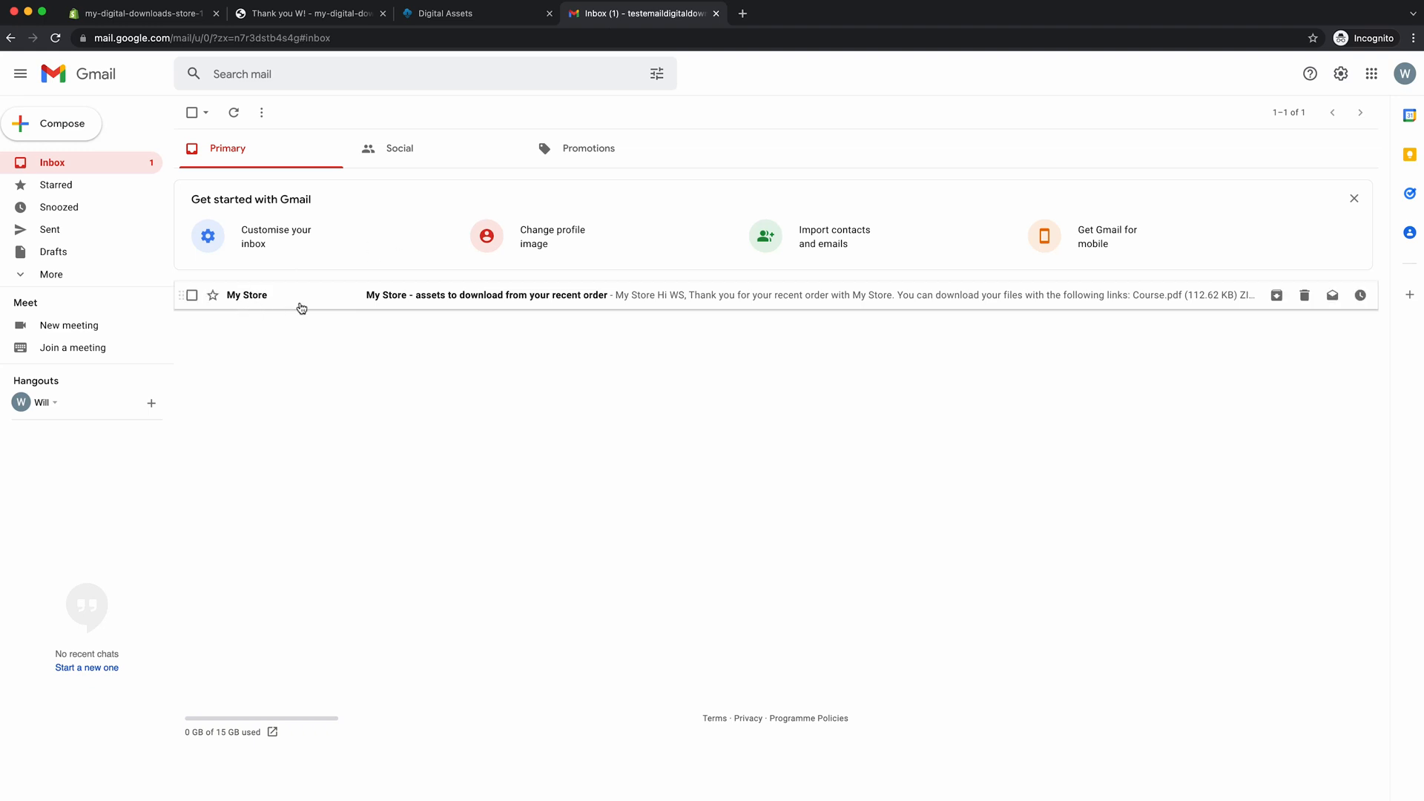
mouse_move(372, 308)
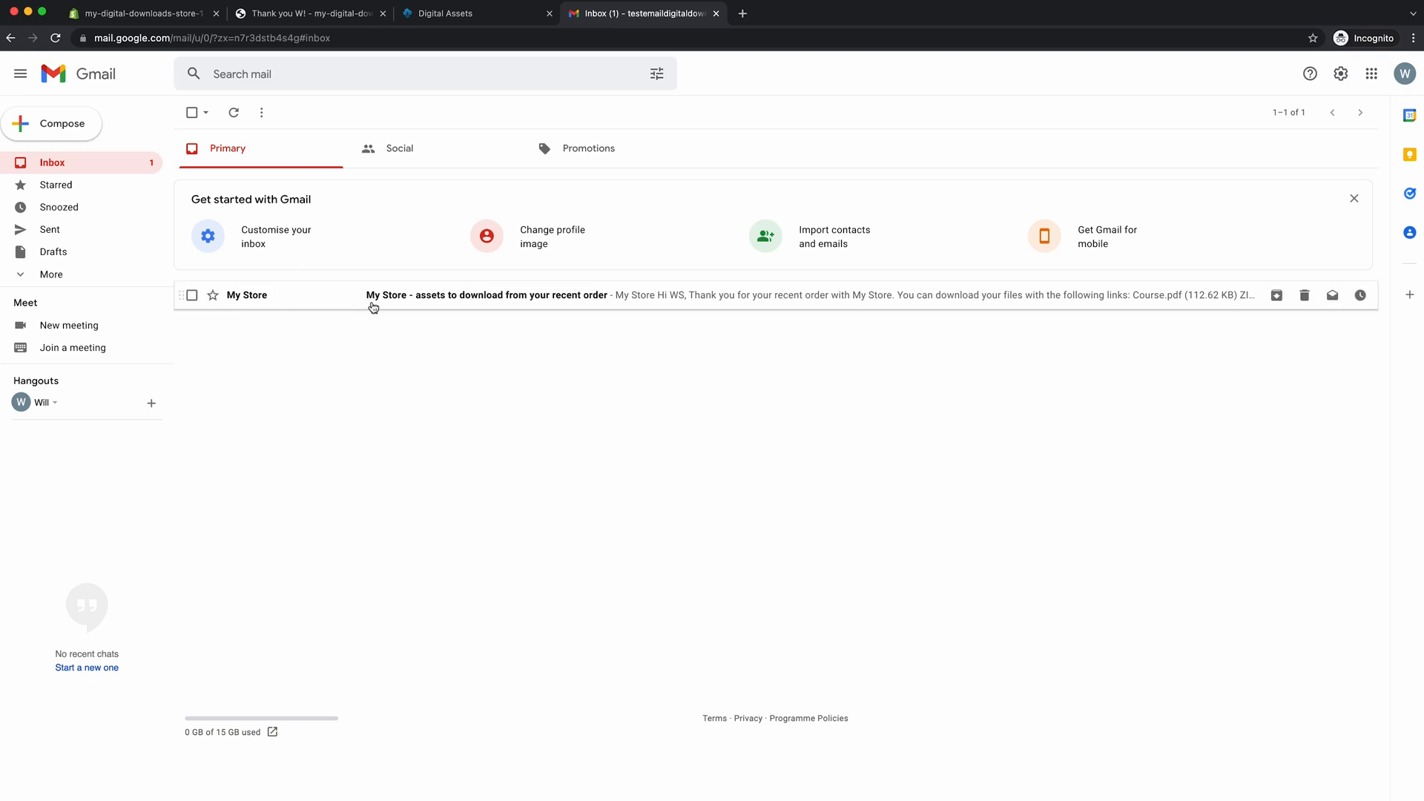
- Open the 'My Store - assets to download from your recent order' email in Gmail
click(487, 294)
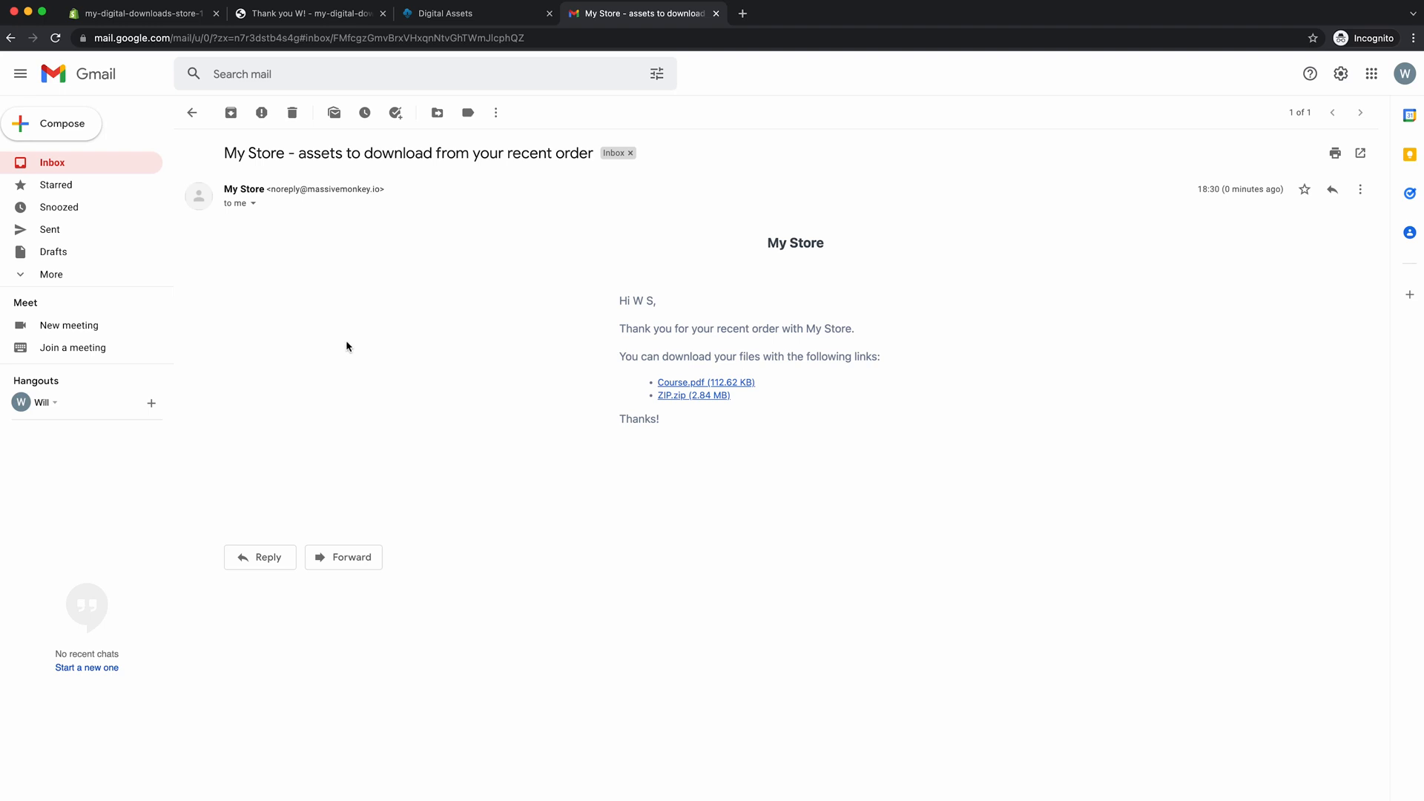
mouse_move(632, 505)
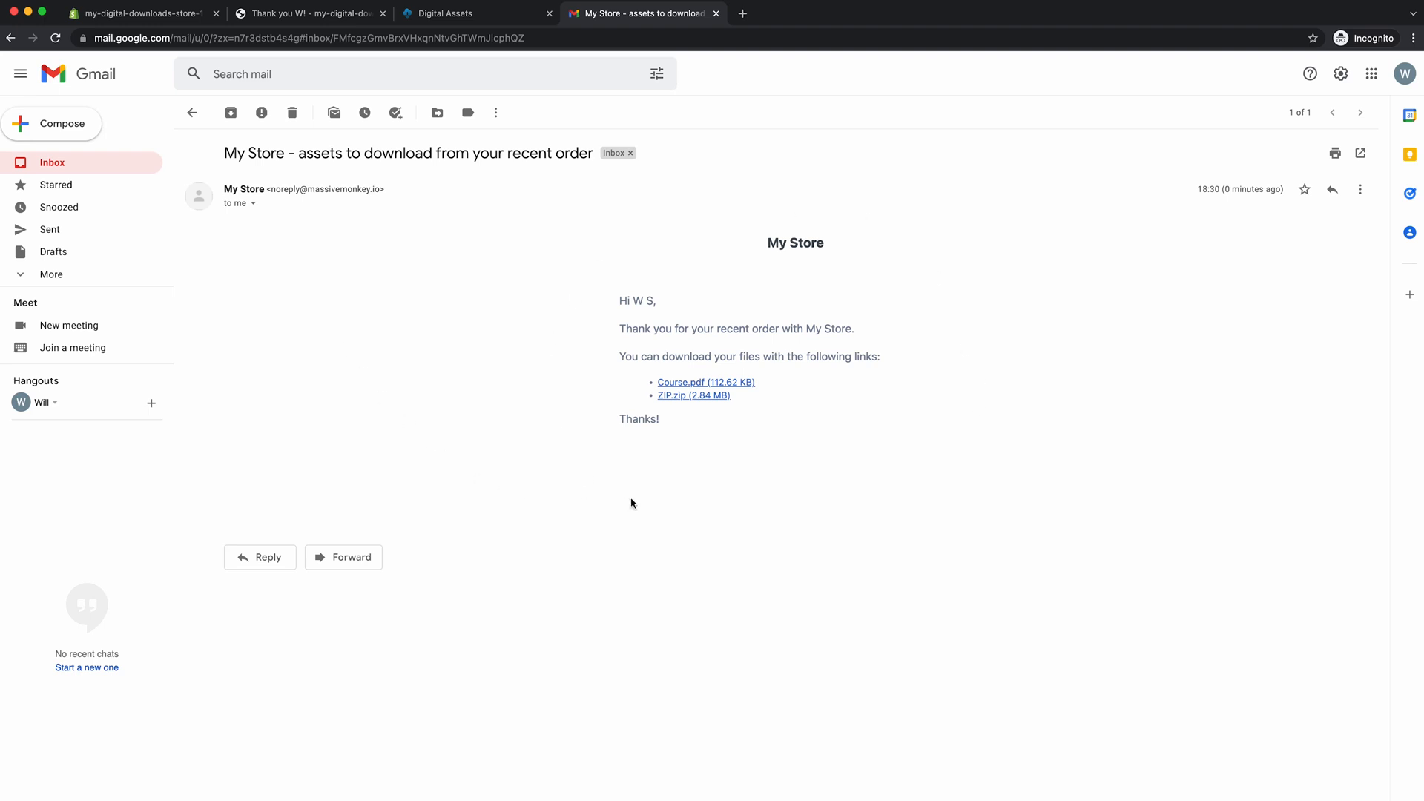
mouse_move(545, 268)
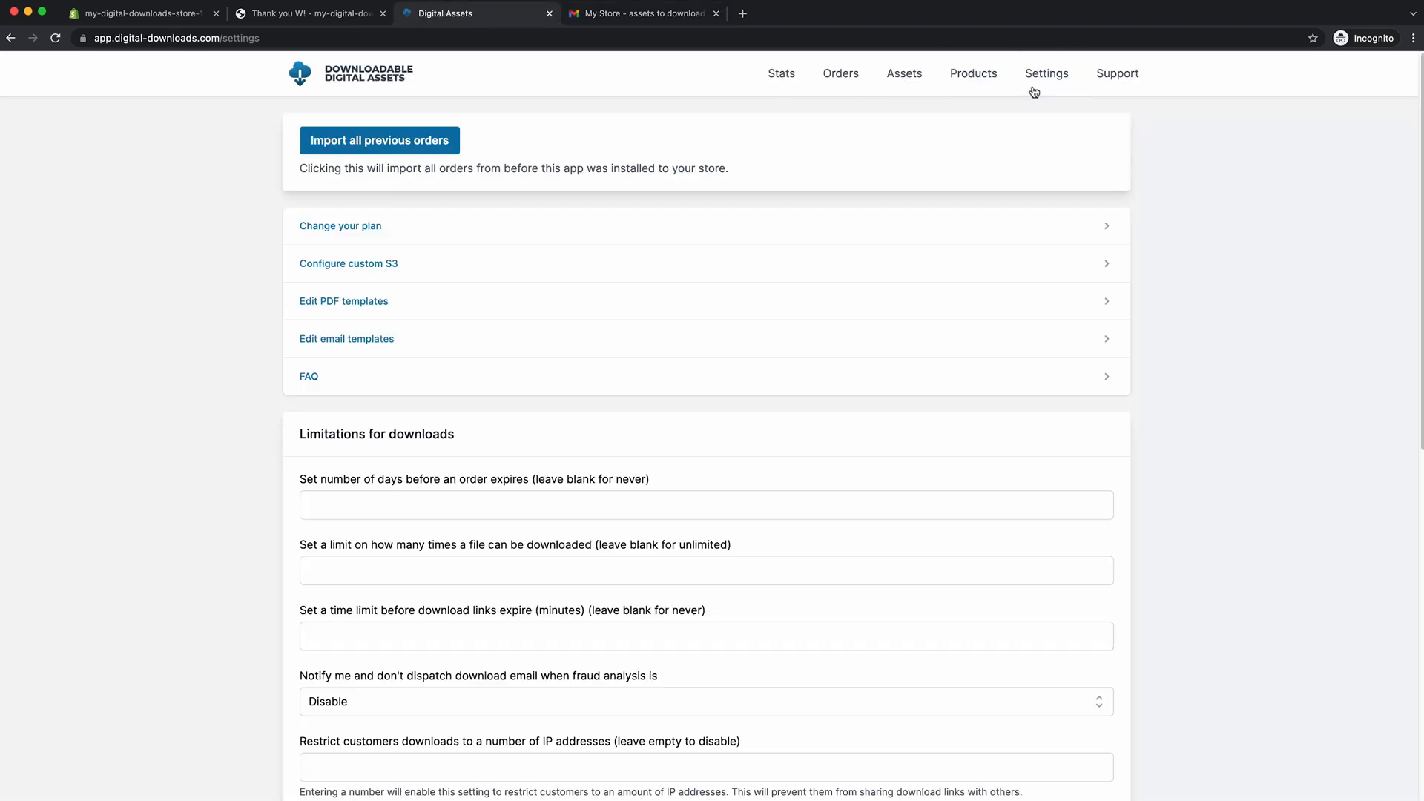
mouse_move(426, 343)
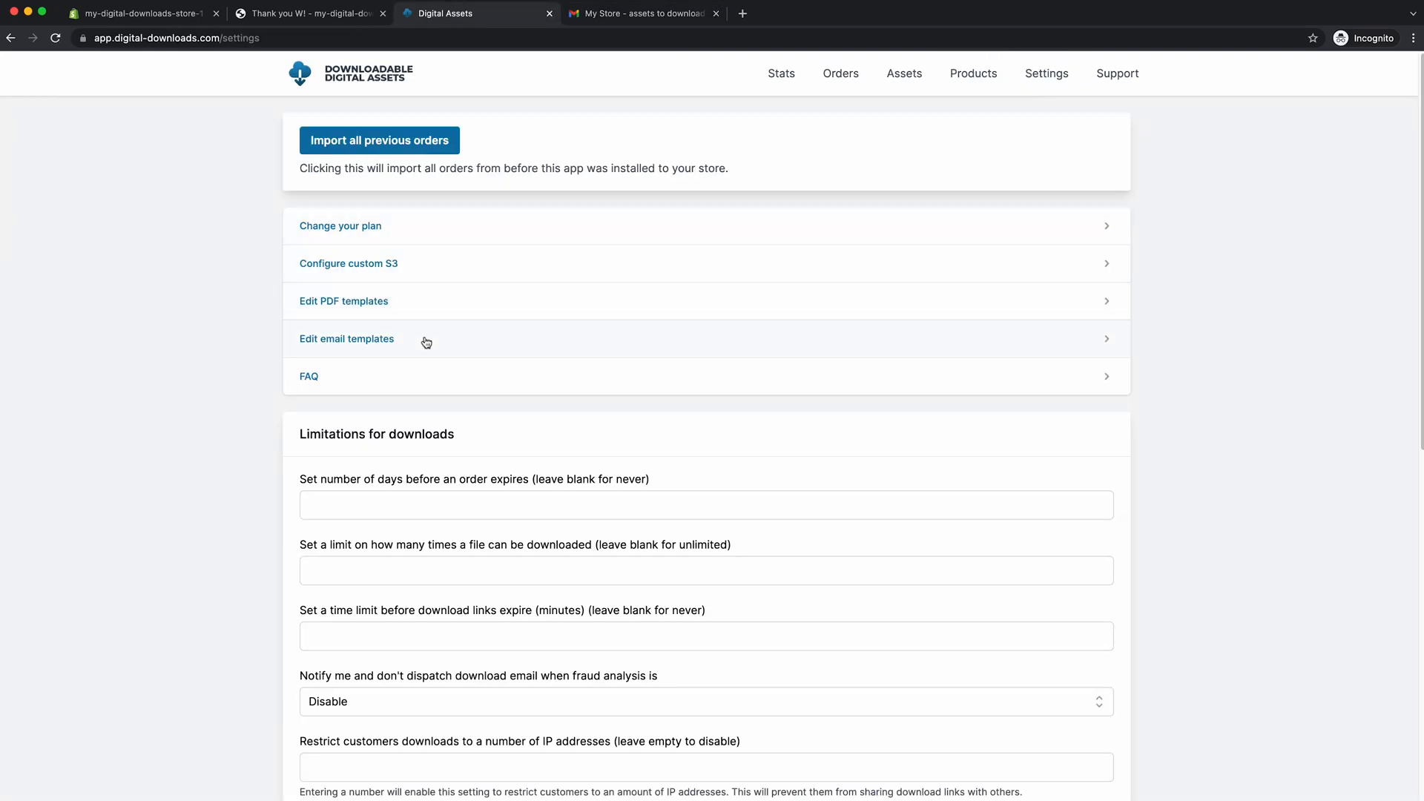
- Open 'Edit email templates' from the app's Settings page
click(346, 339)
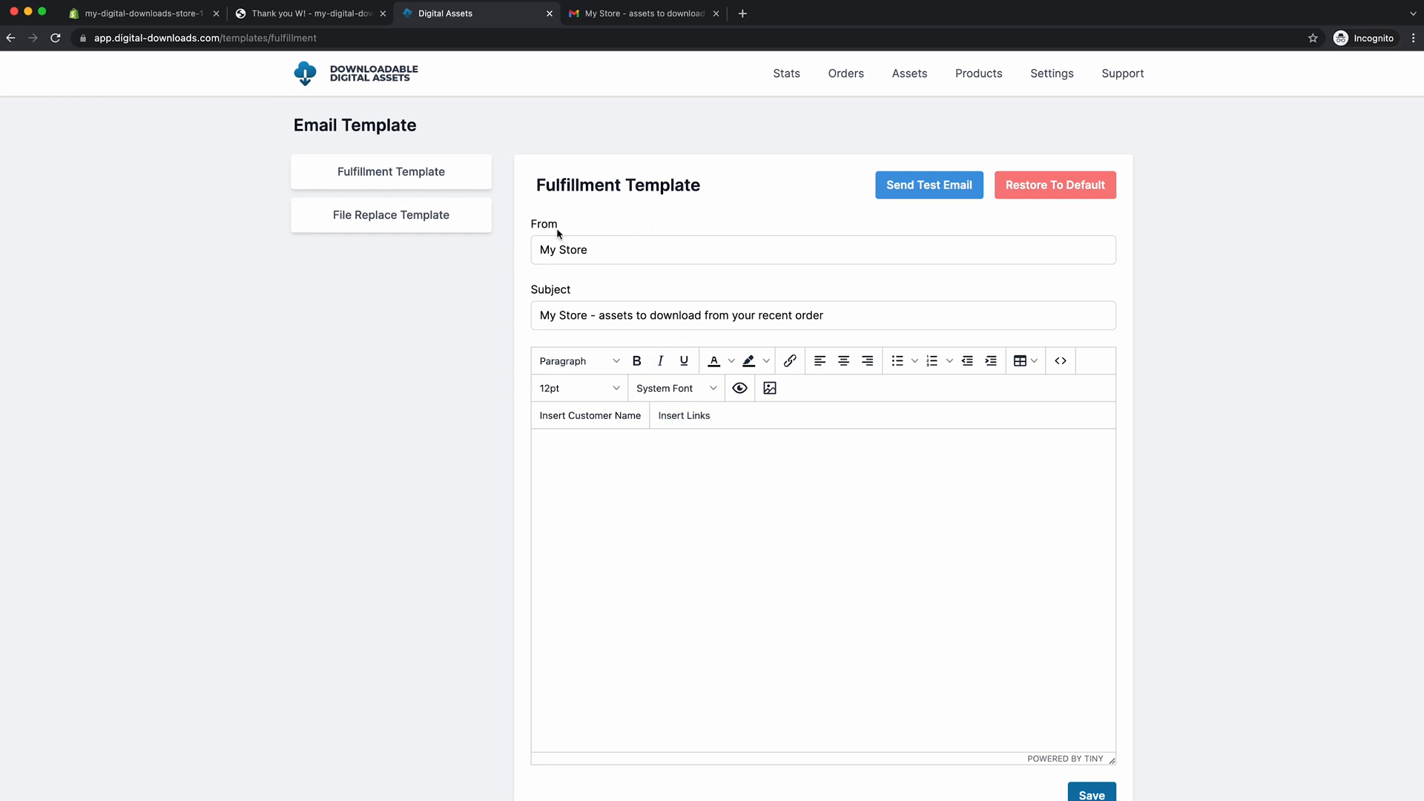
- Set subject 'Download files from your order' and write a body with customer name and links placeholders
click(821, 250)
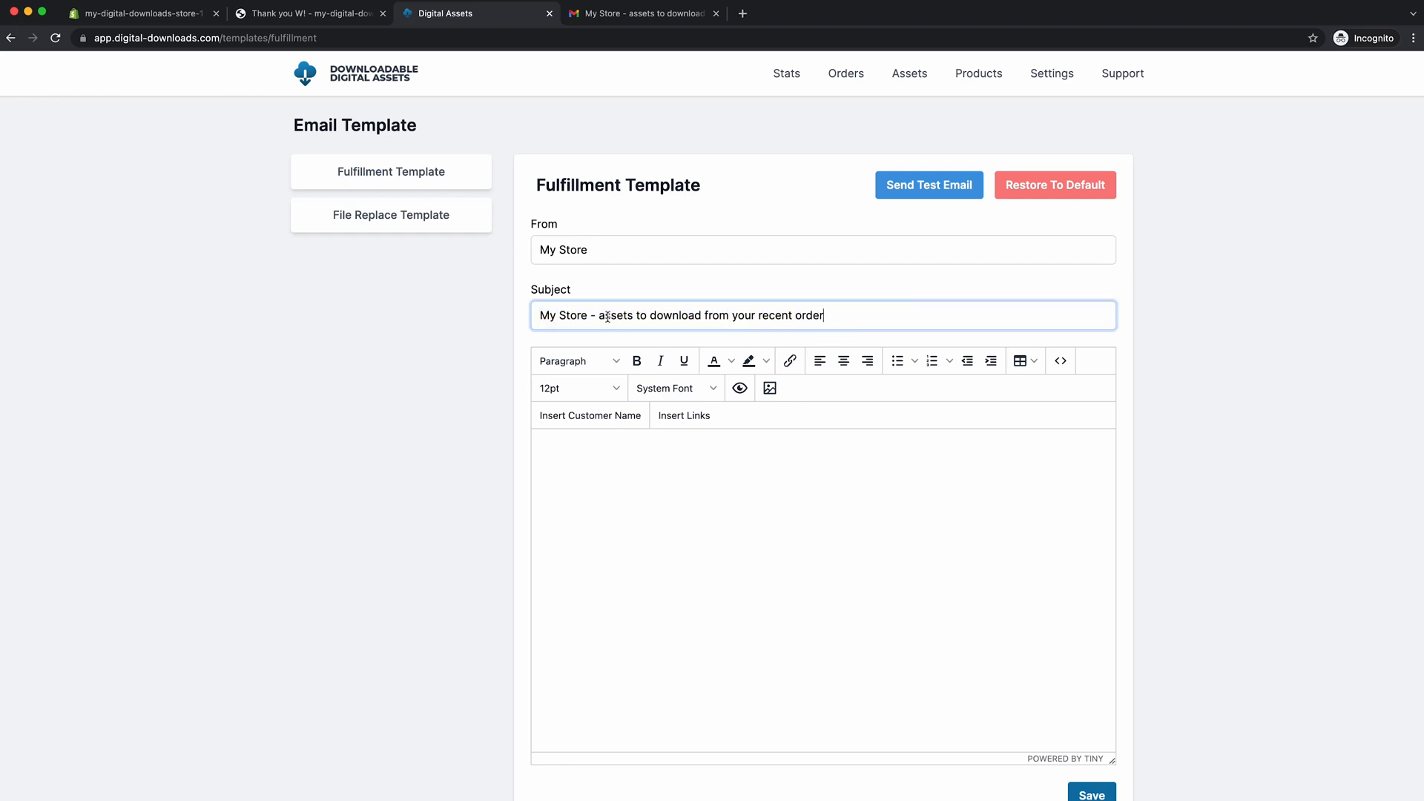
text(Download files from your order)
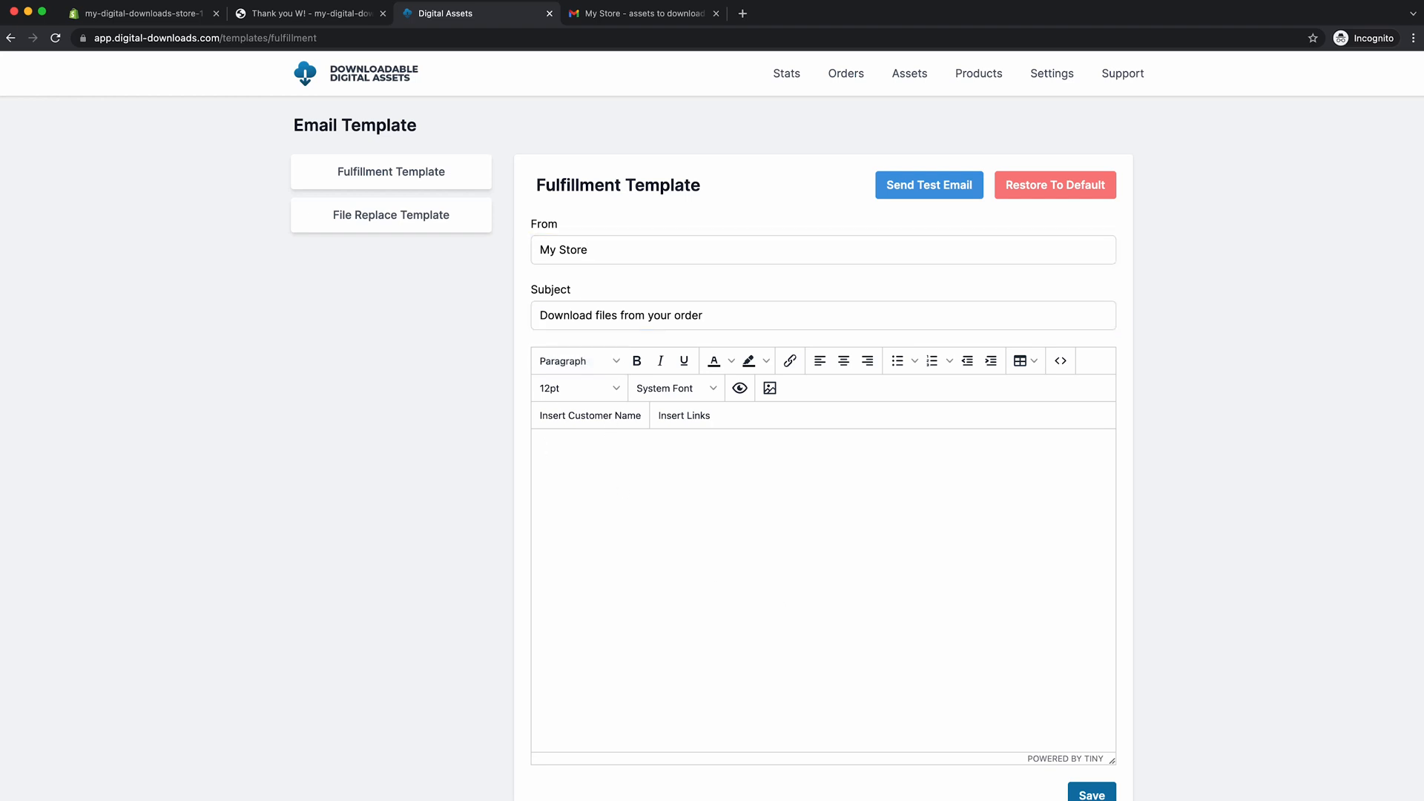
click(590, 415)
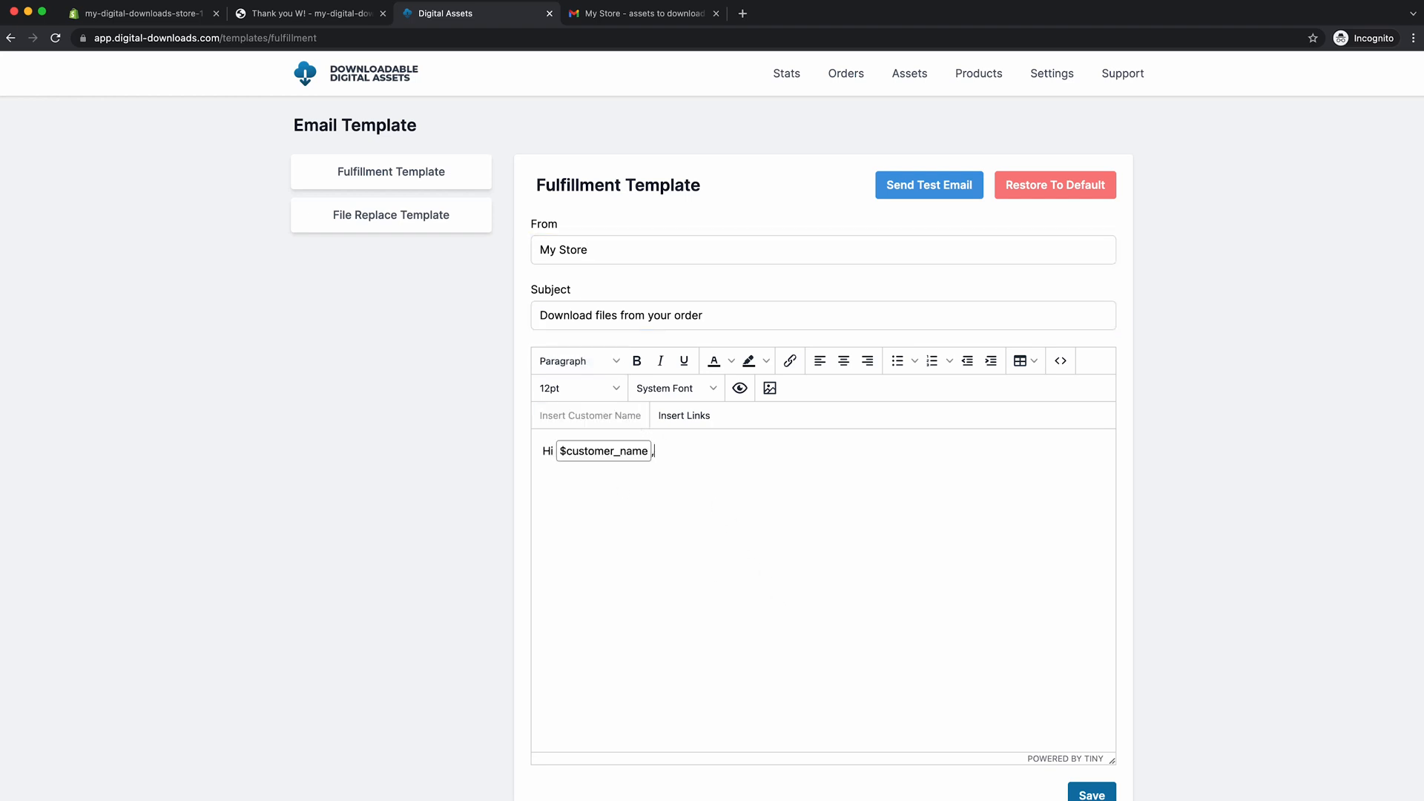
text(Download your files here:)
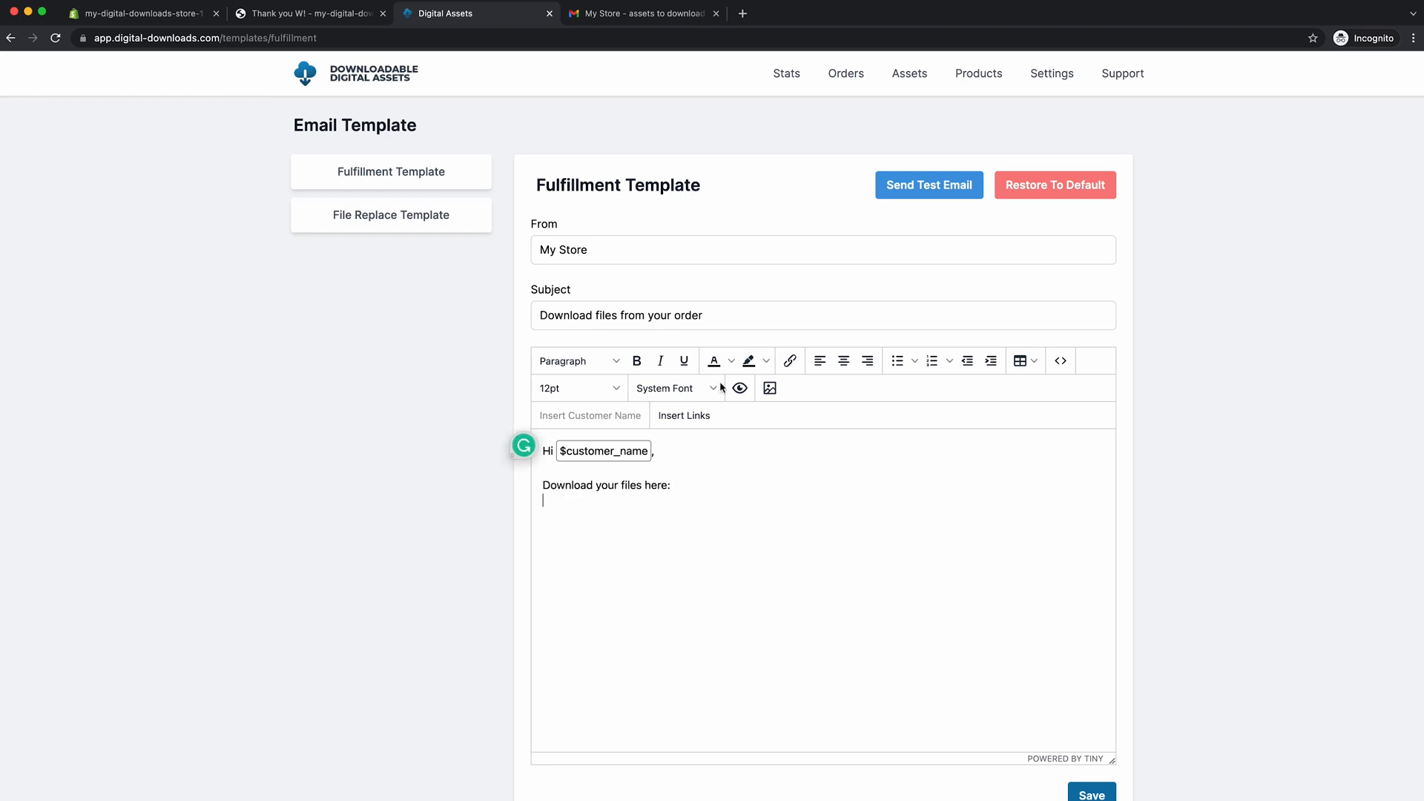
click(683, 415)
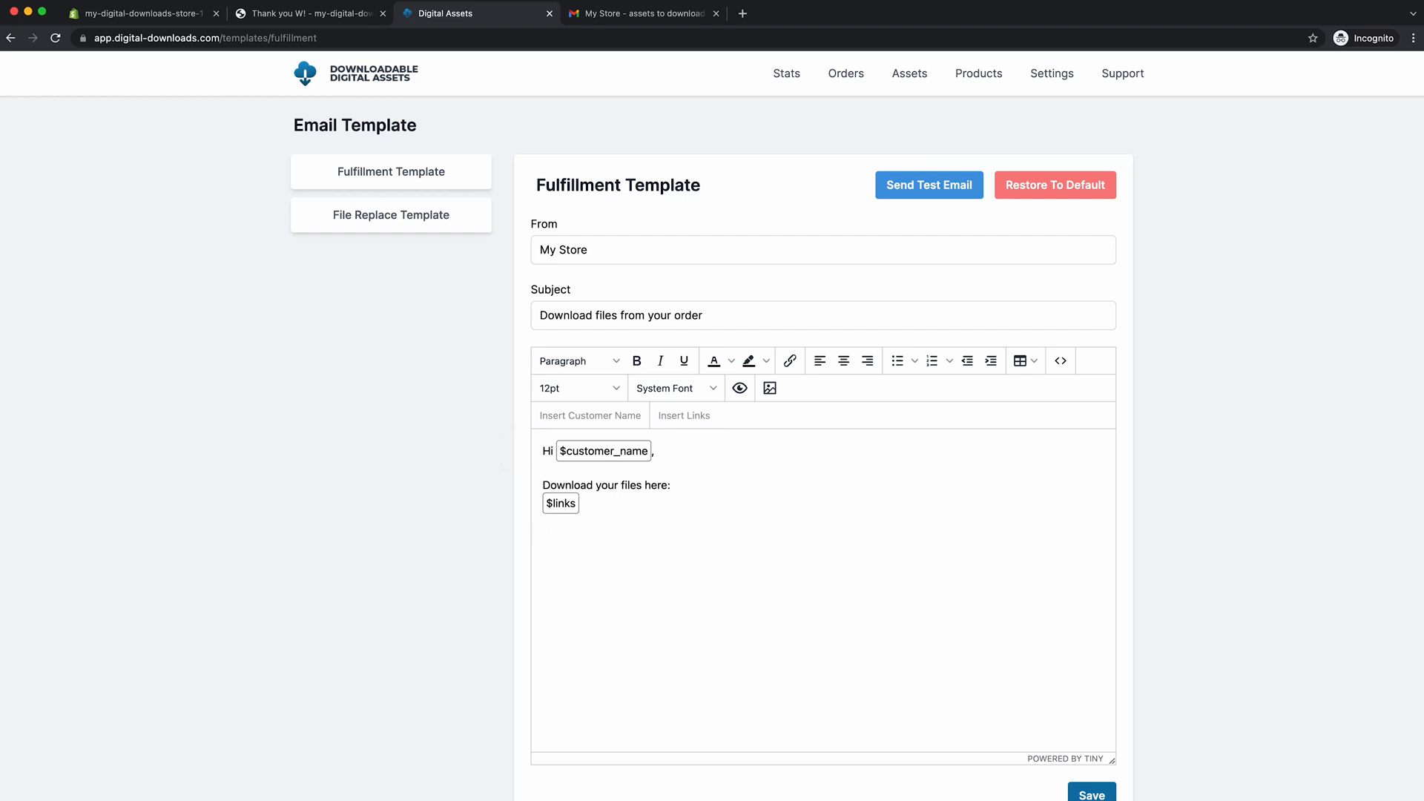
text(Thank you for ordering with us :))
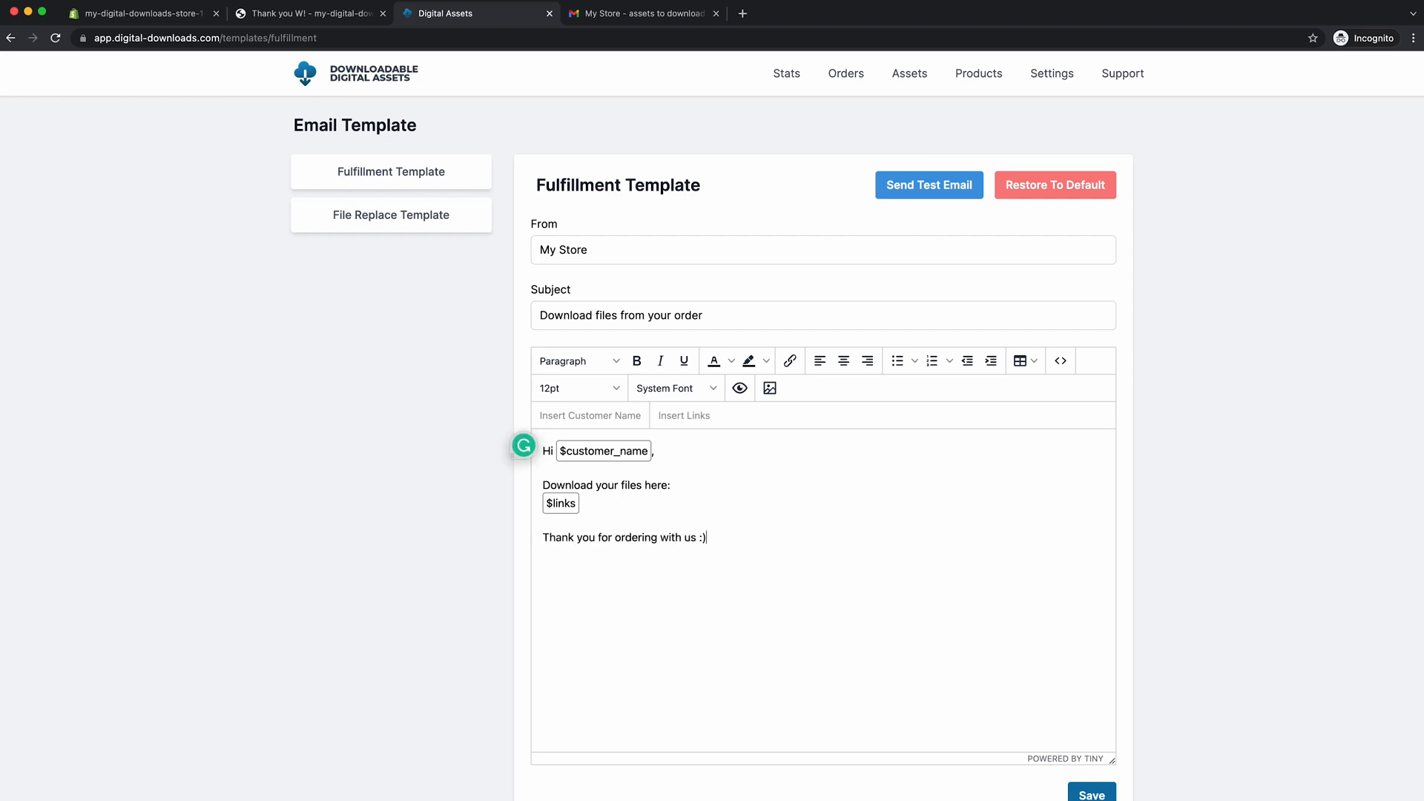
click(1060, 361)
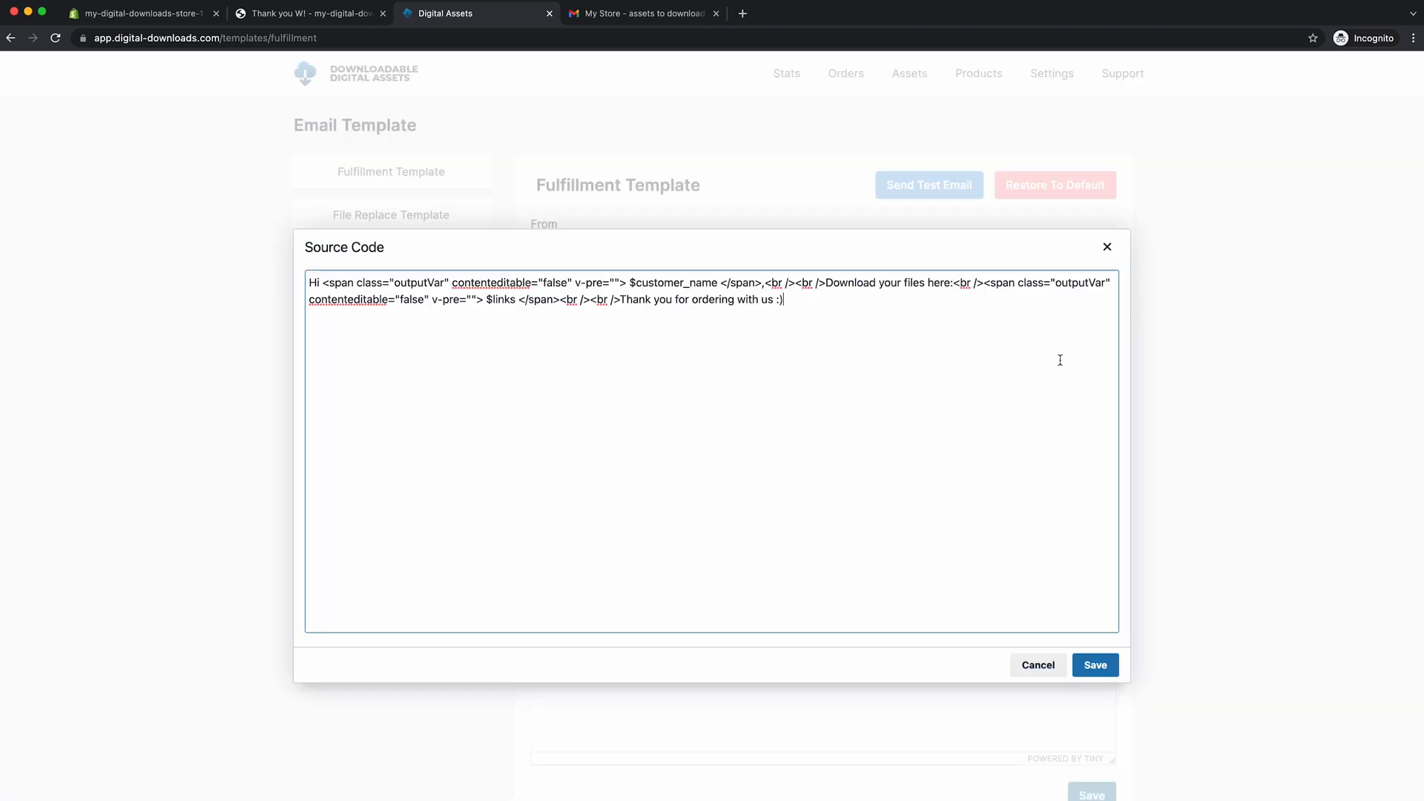
click(1095, 664)
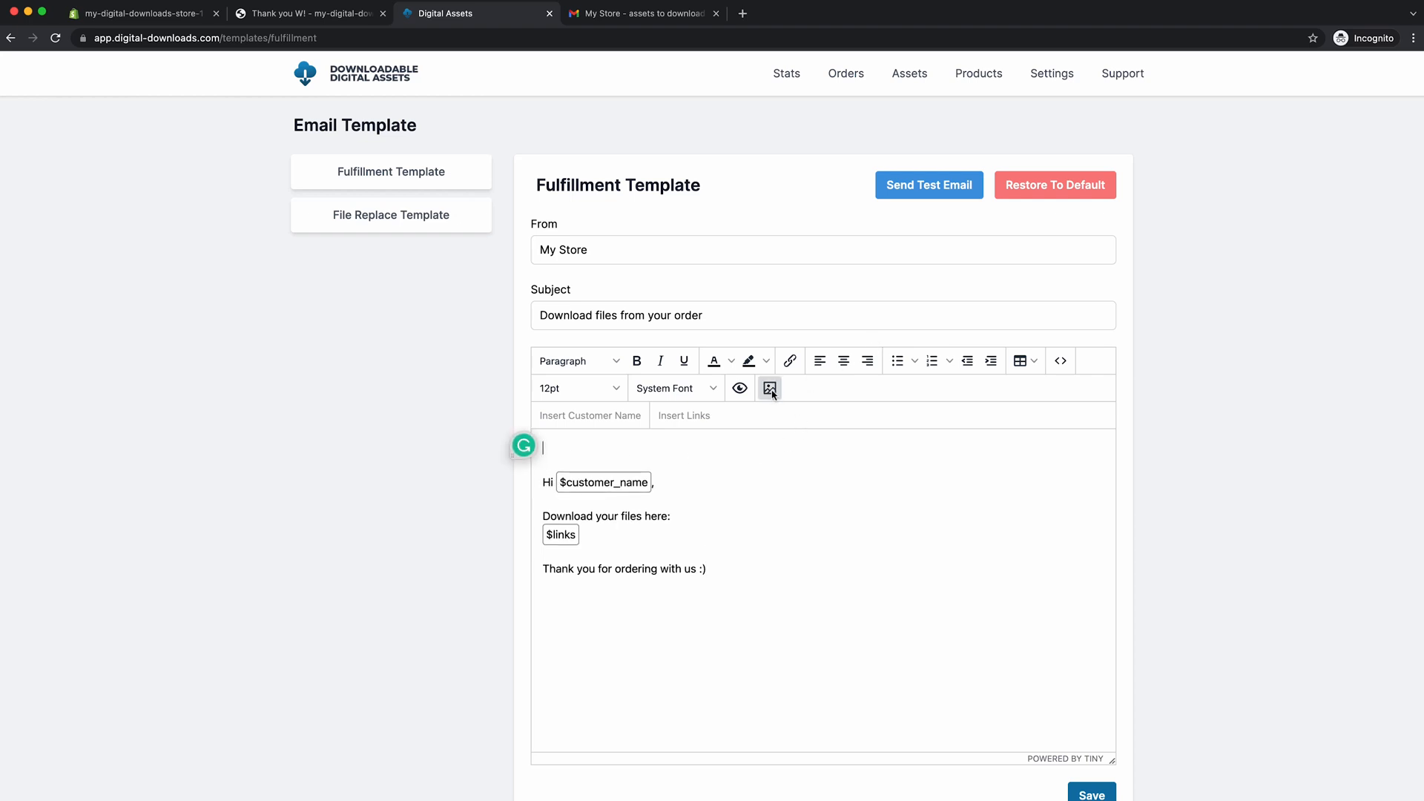
- Upload Clients-Logo-Example to Shopify Files and copy its image link
click(769, 388)
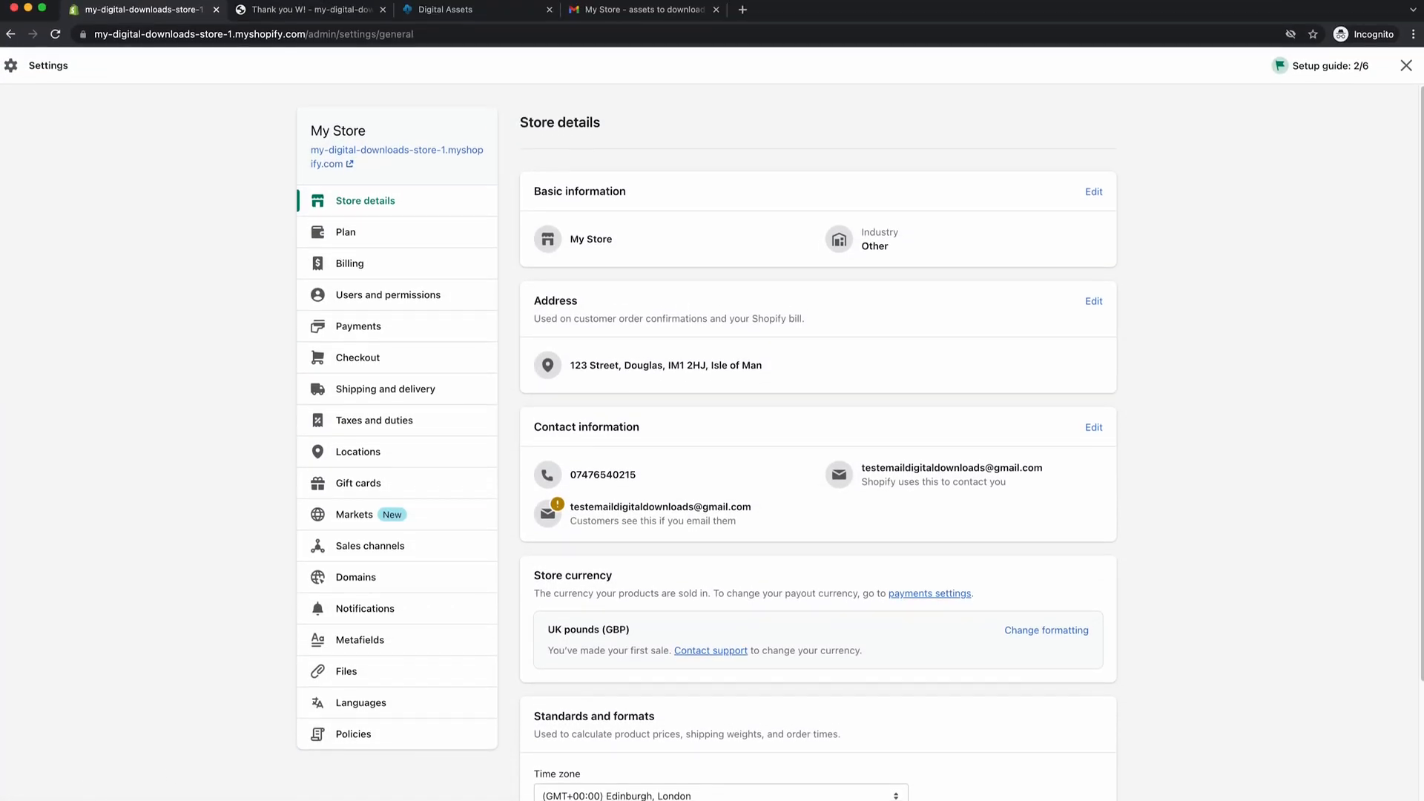
click(346, 672)
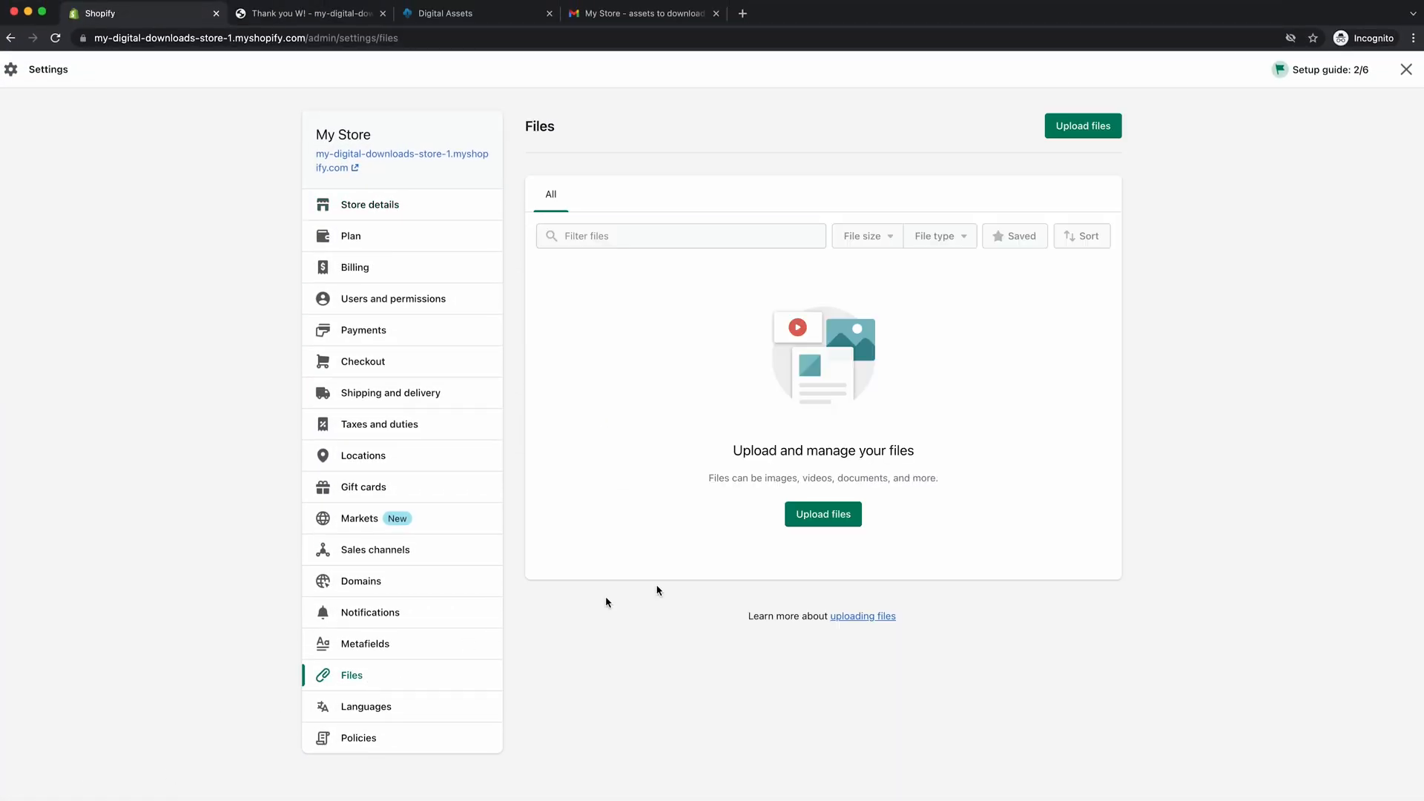
mouse_move(822, 514)
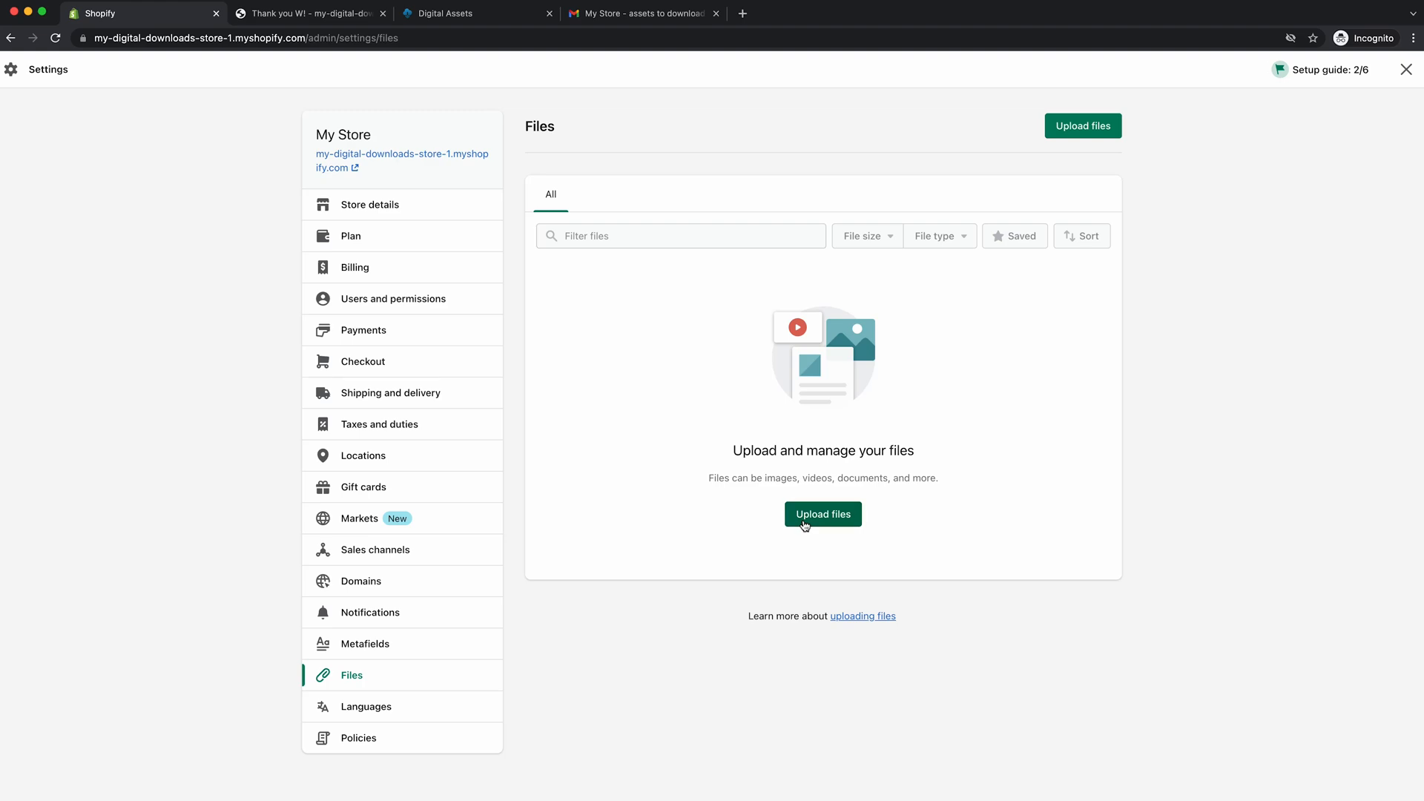
click(822, 514)
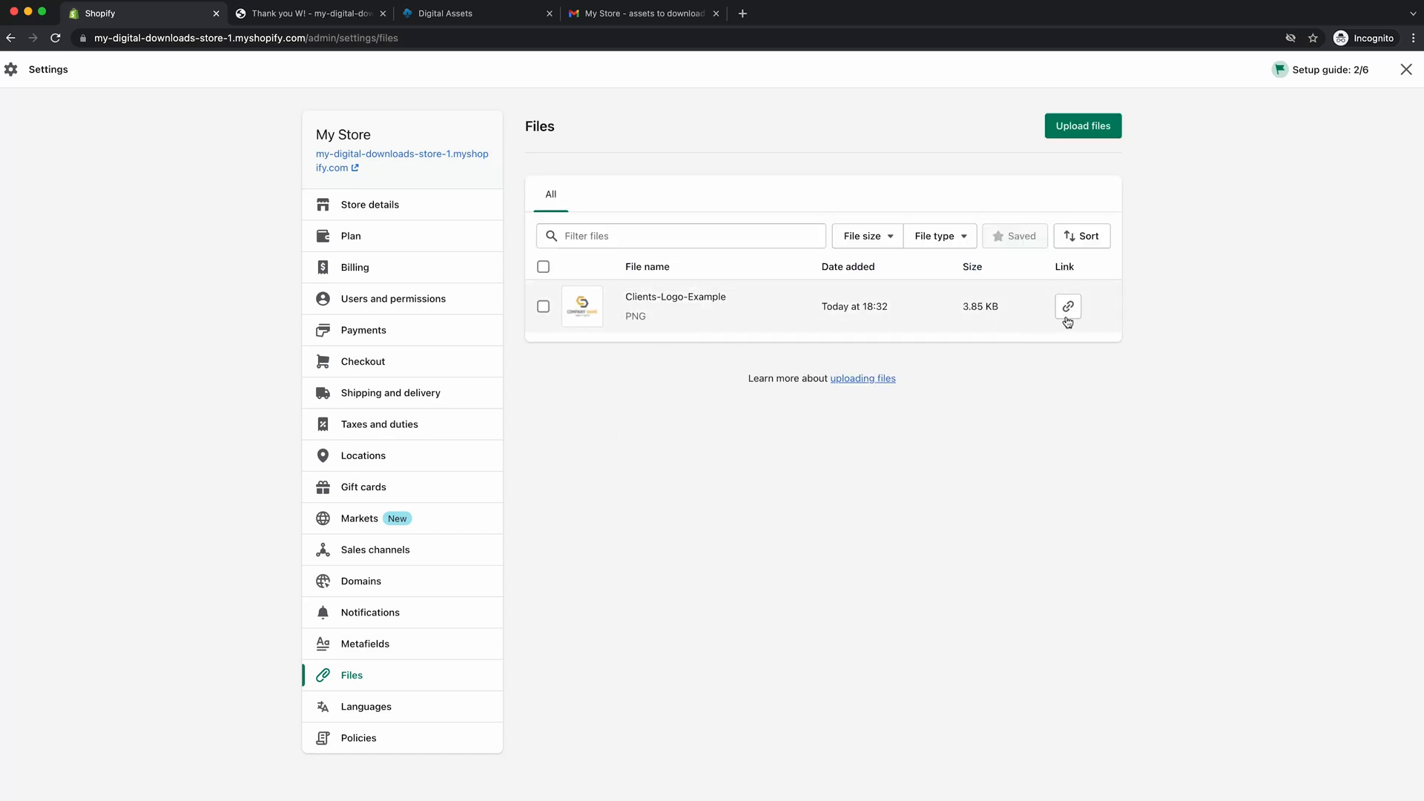
click(1068, 306)
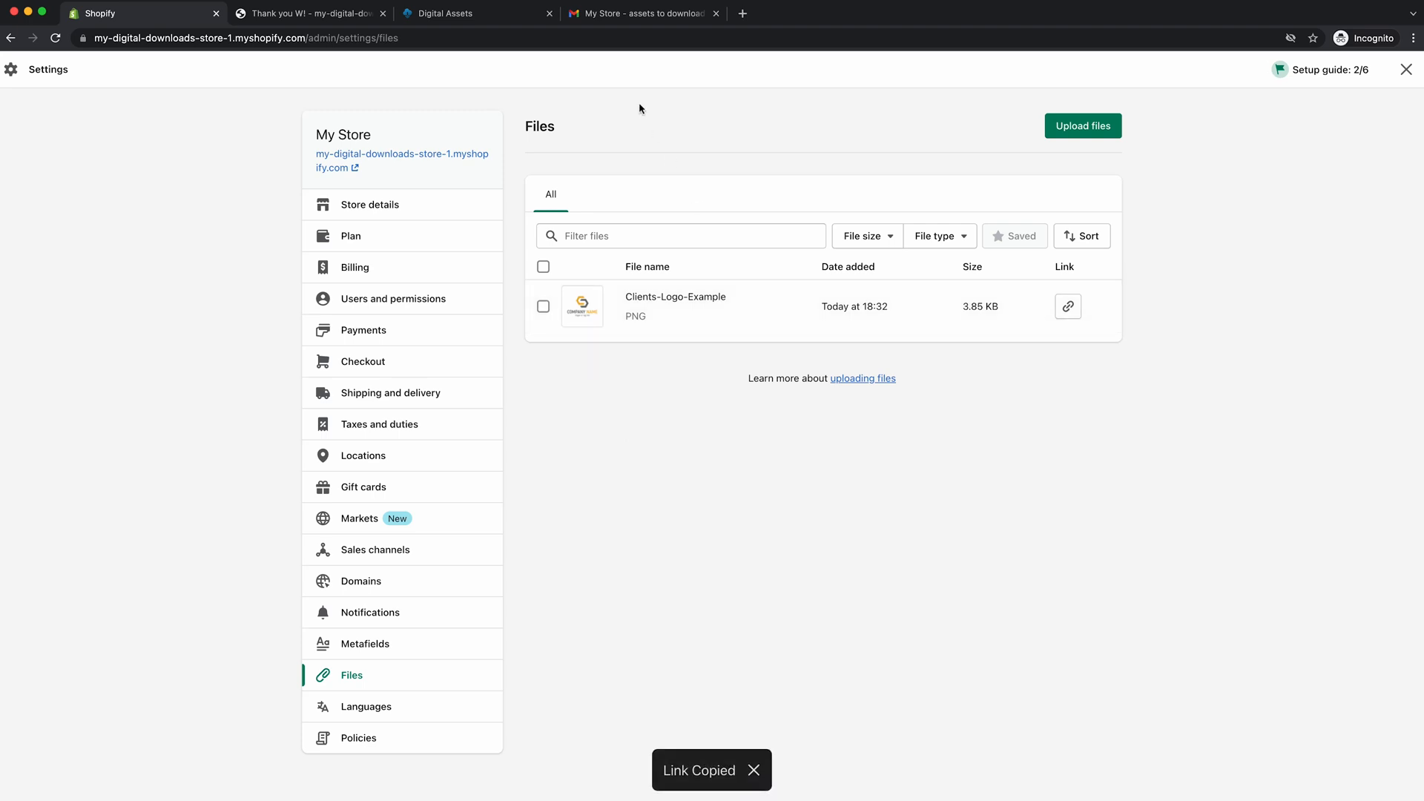
click(445, 13)
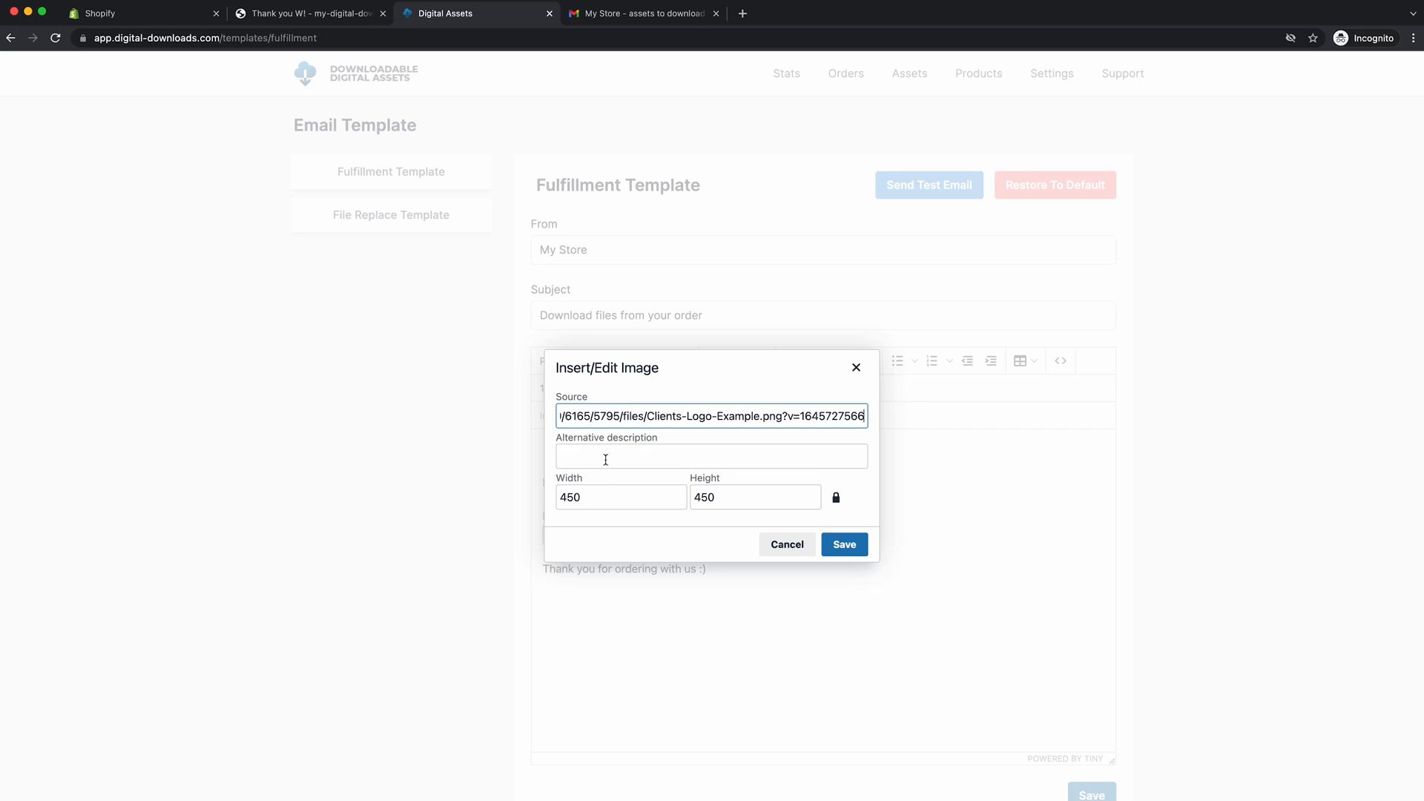
- Insert the logo image with alt text 'logo' and centre it in the email
text(logo)
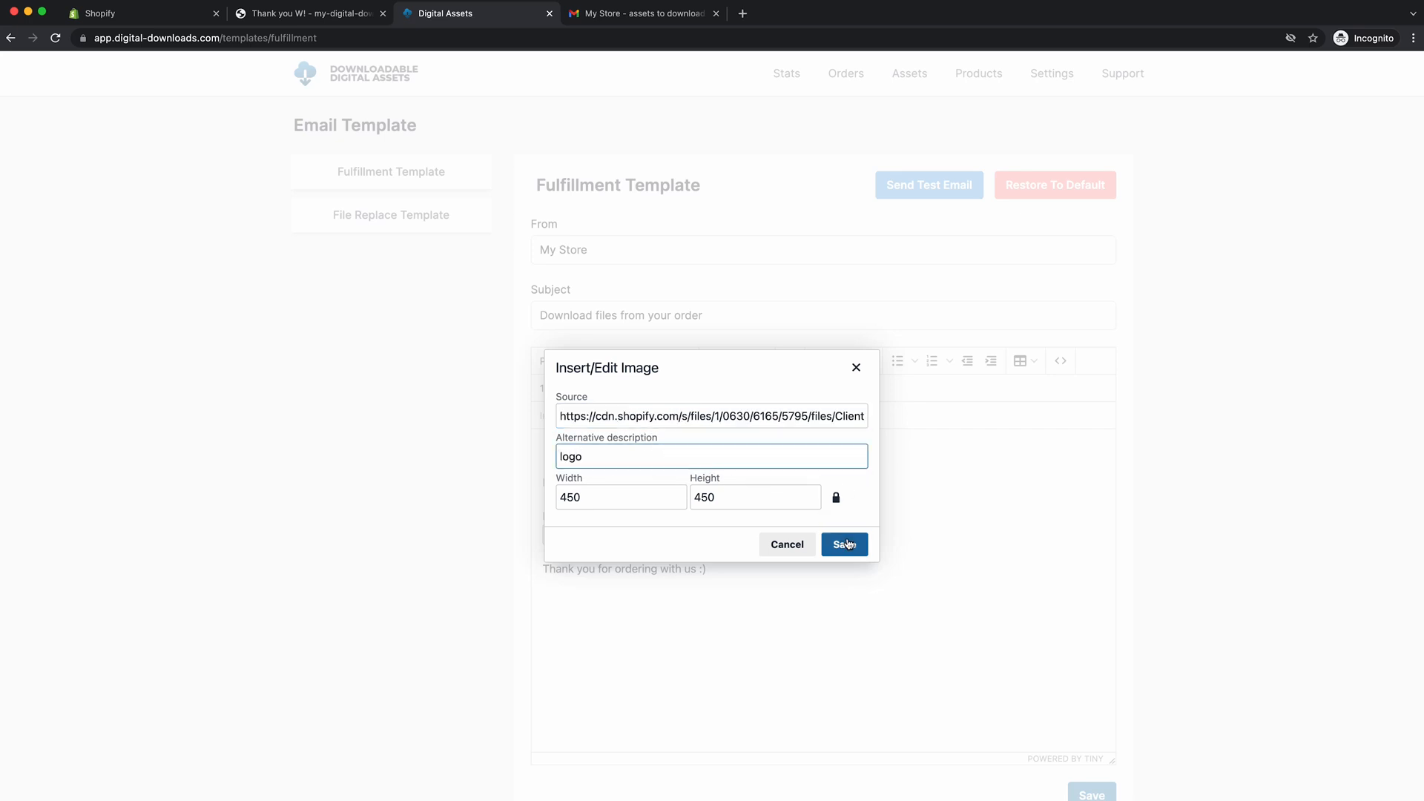
click(843, 544)
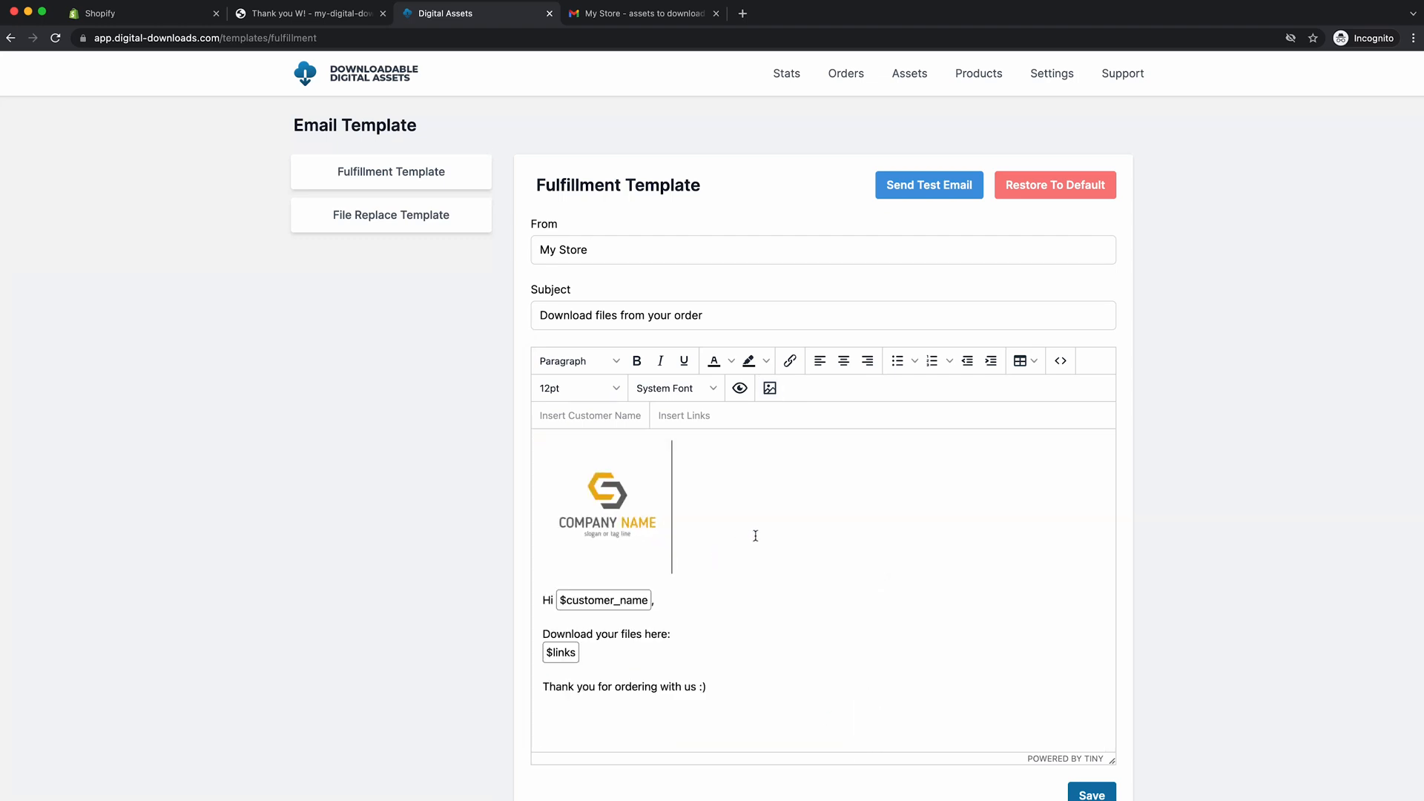
click(842, 360)
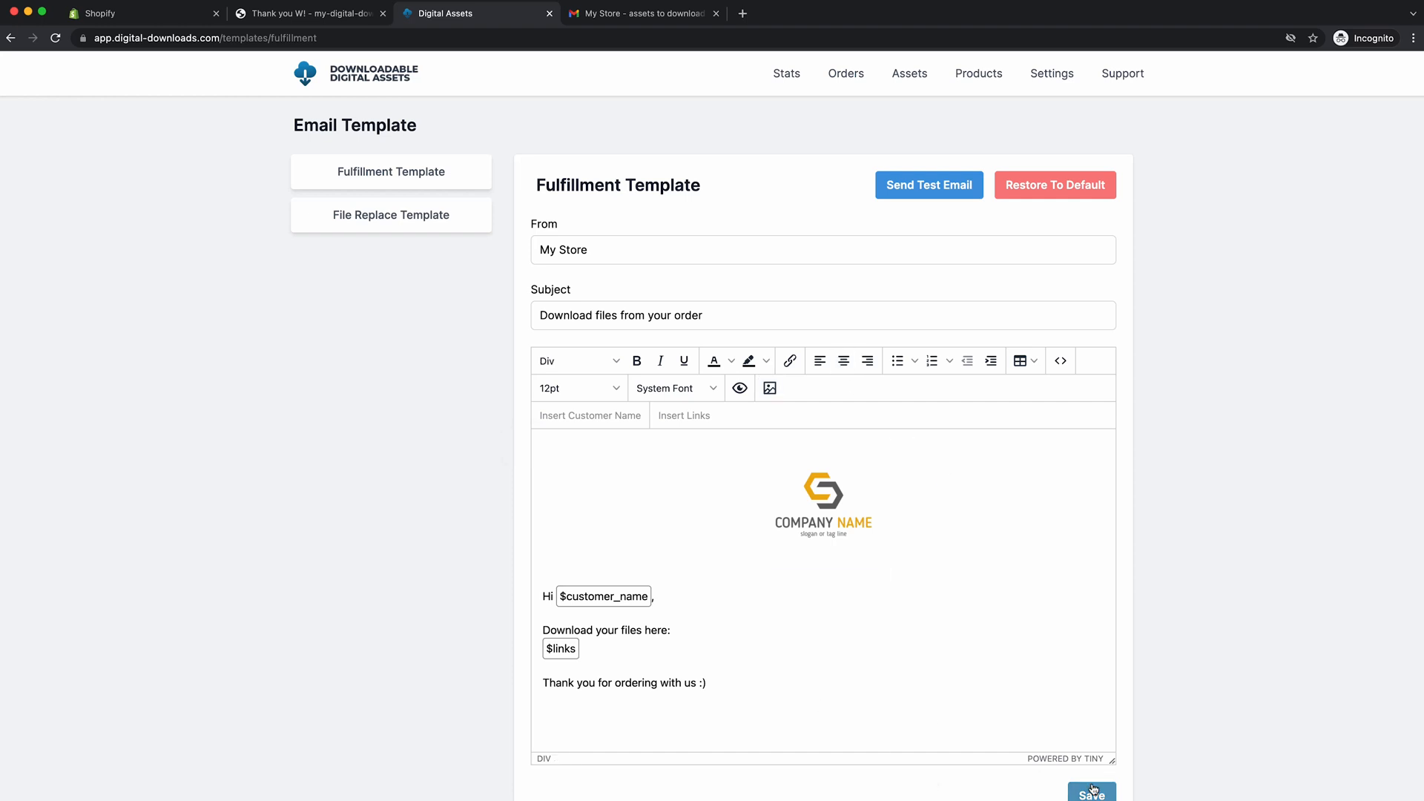
- Save the fulfillment template and send a test email to the test address
click(1091, 792)
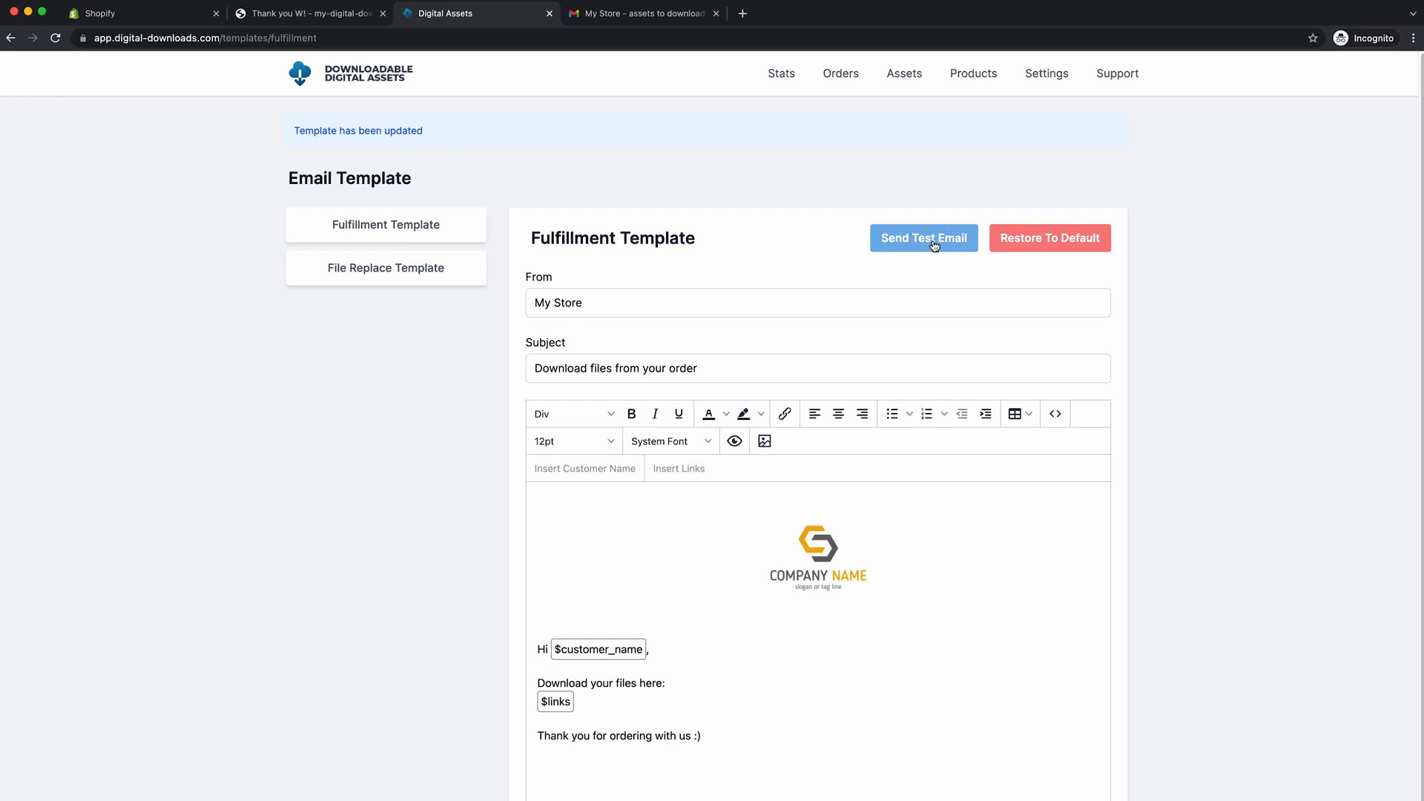
click(922, 238)
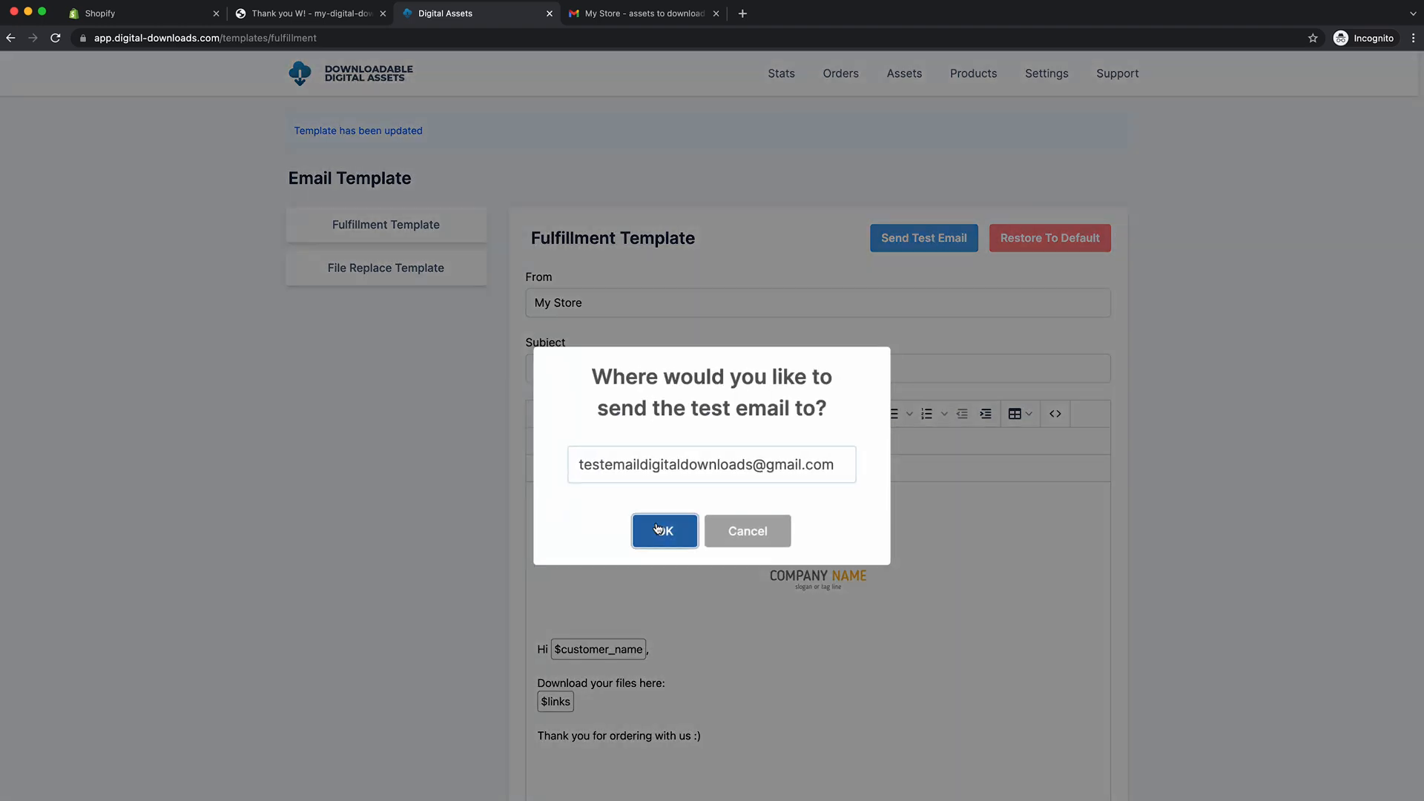
click(664, 530)
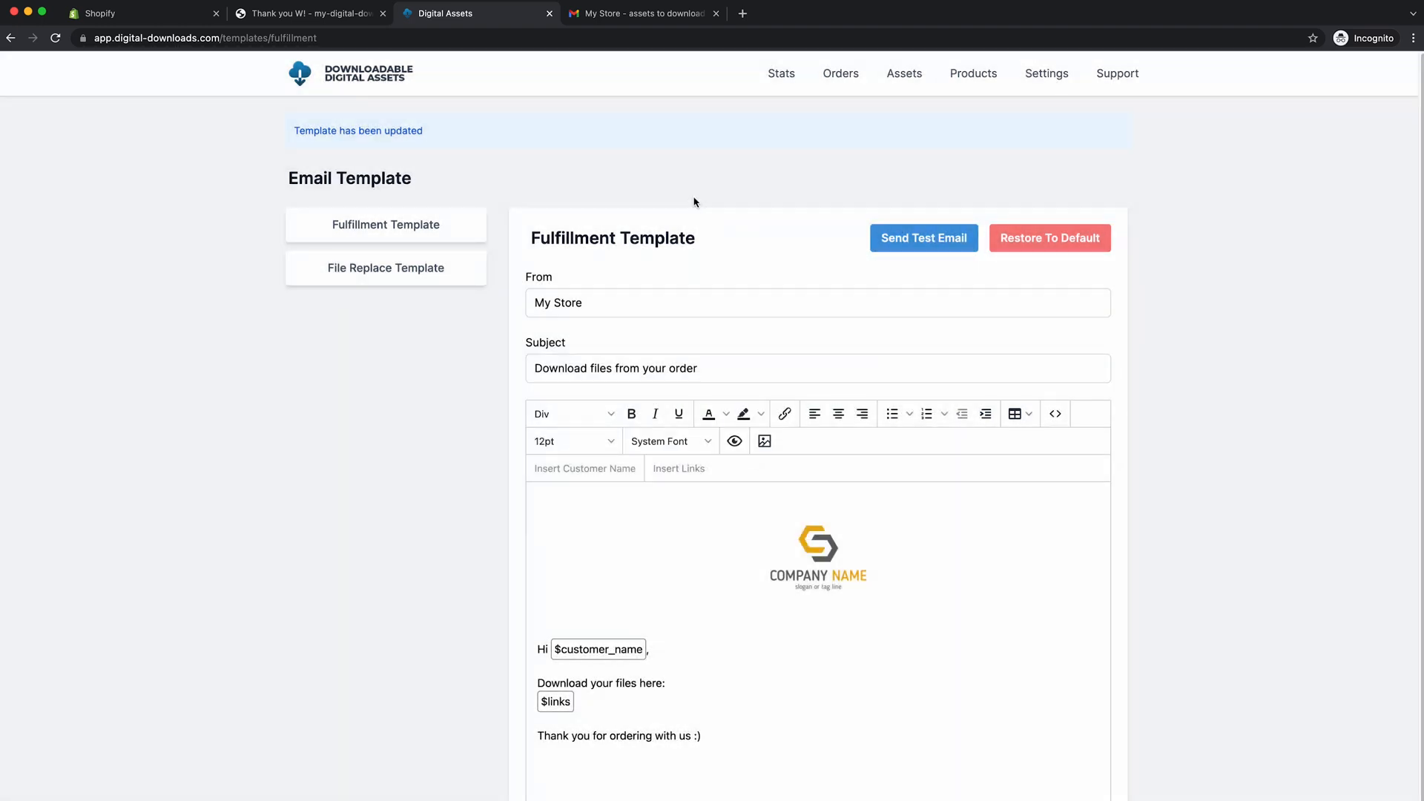
click(640, 13)
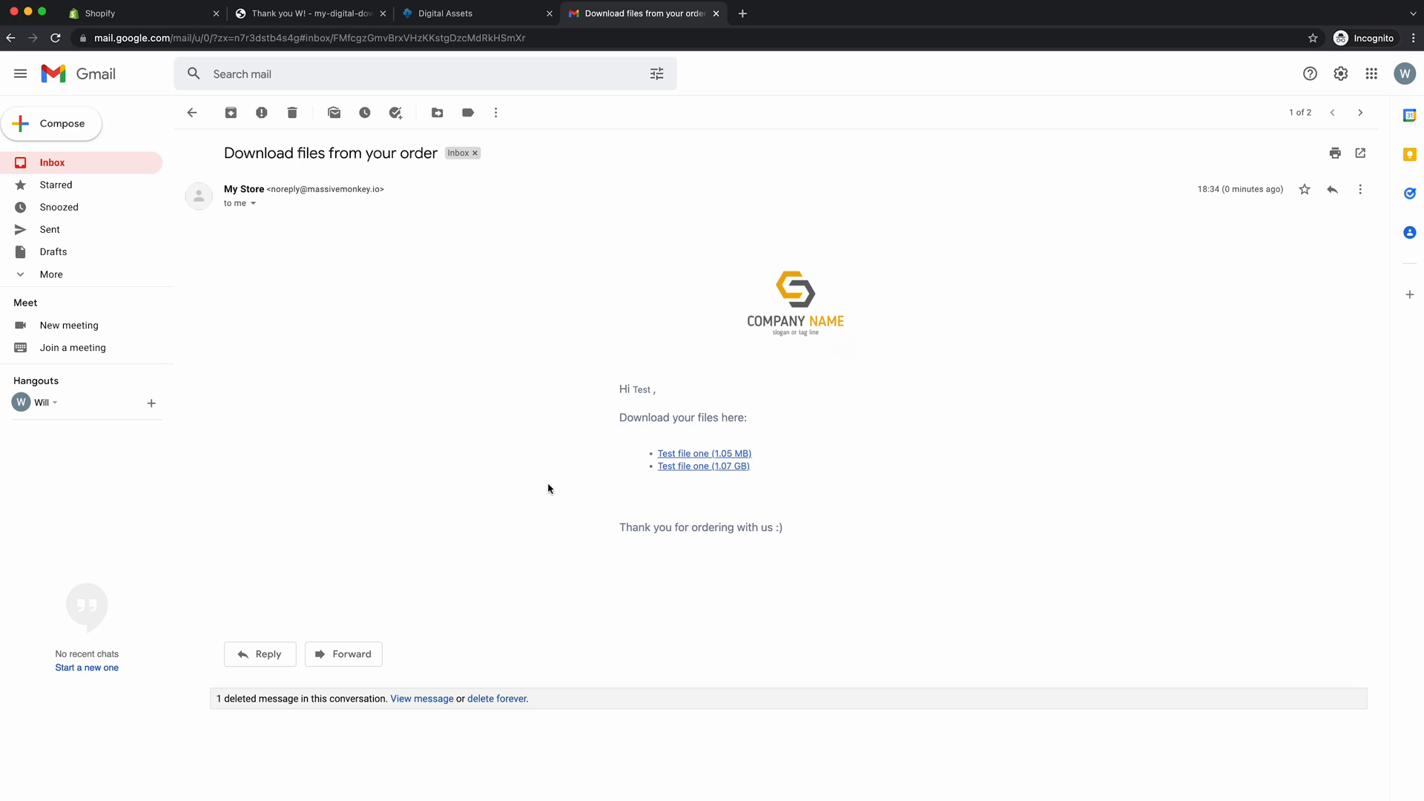
click(191, 112)
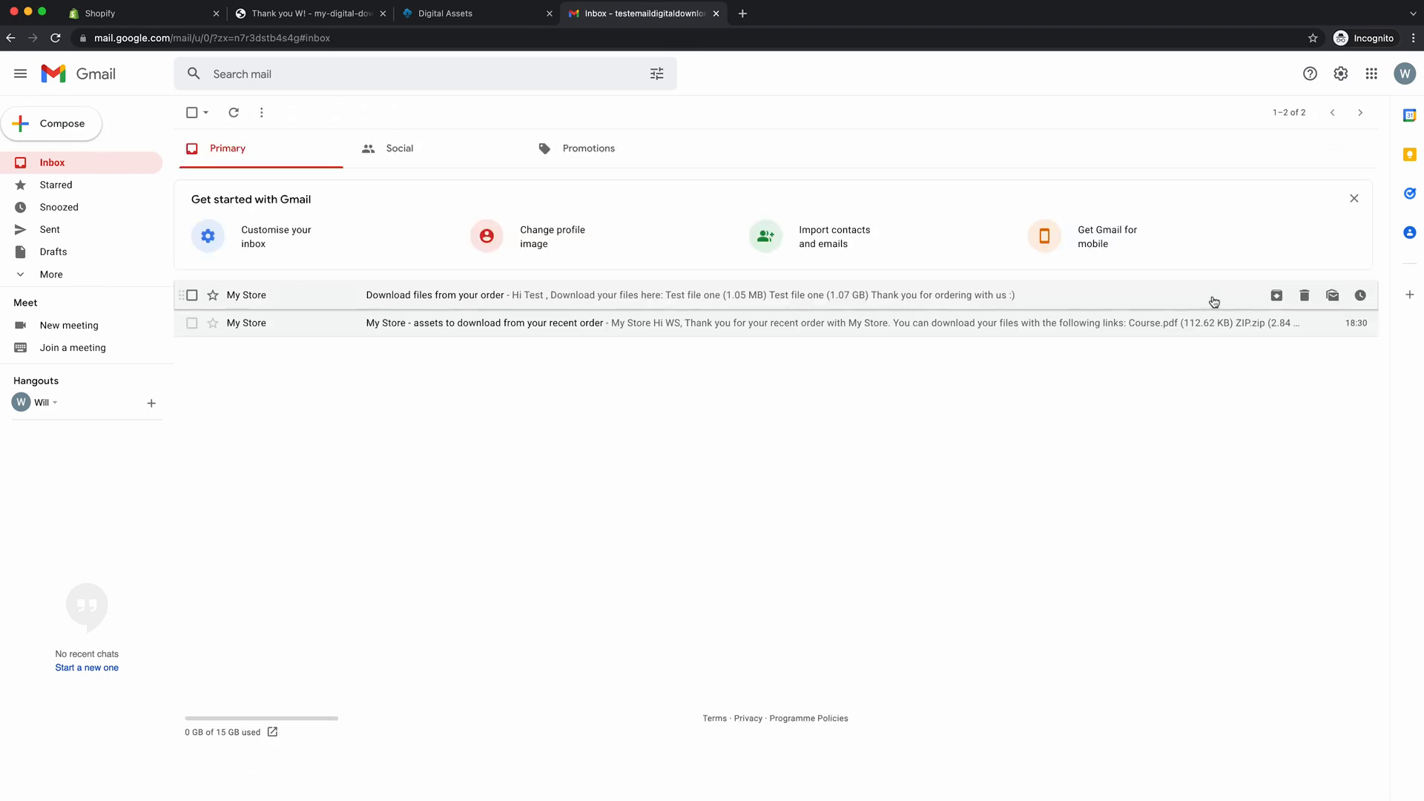
click(471, 13)
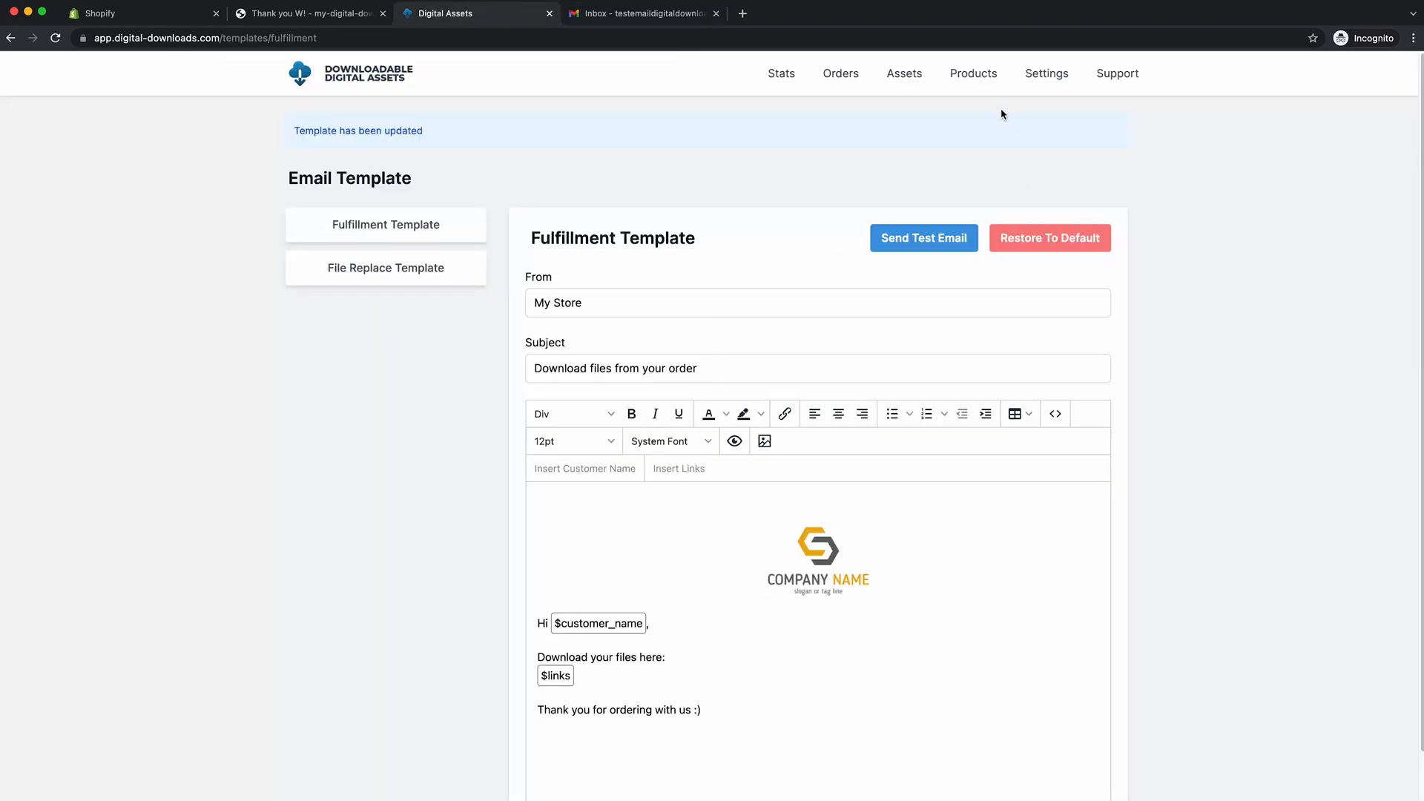
- Navigate from the app's Settings to the Orders page
click(1045, 74)
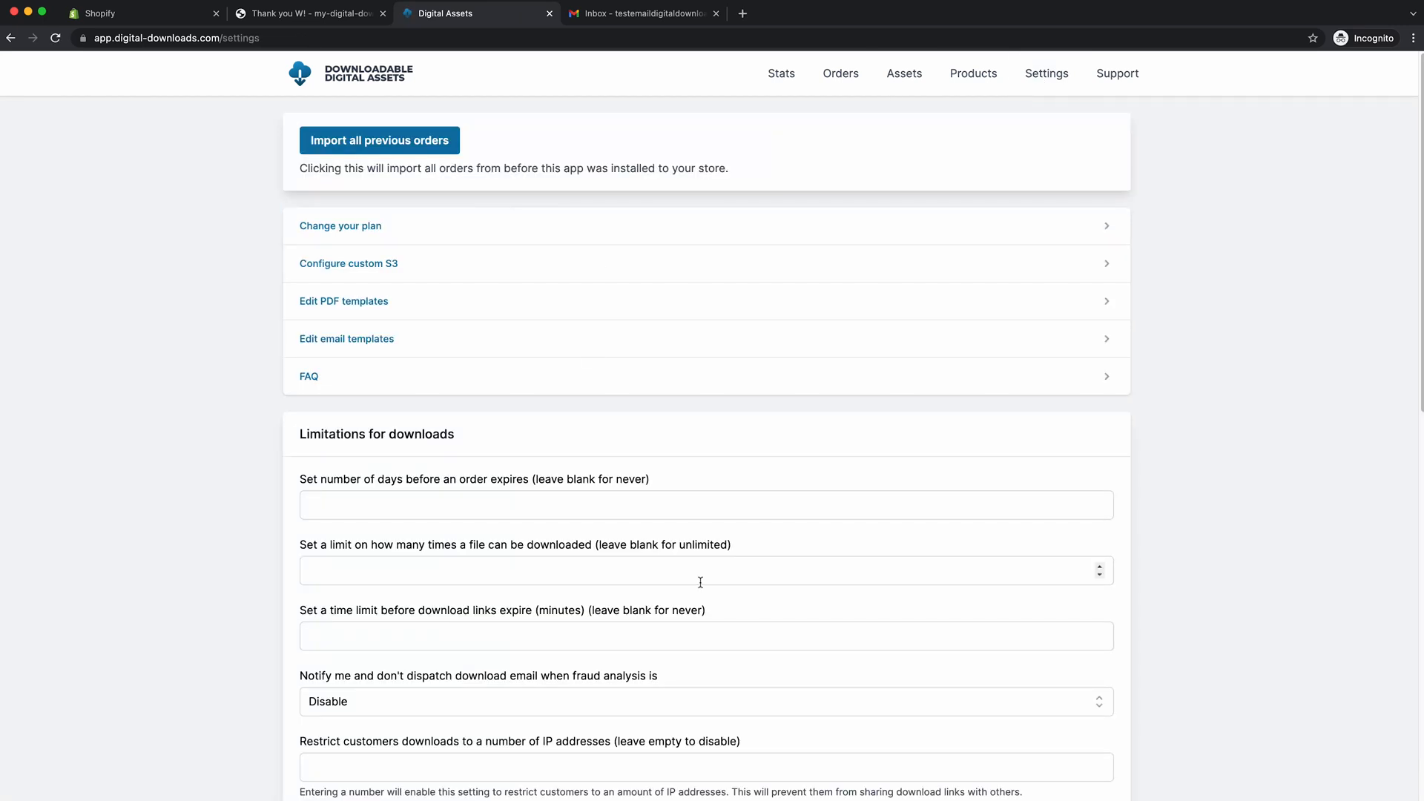
click(839, 73)
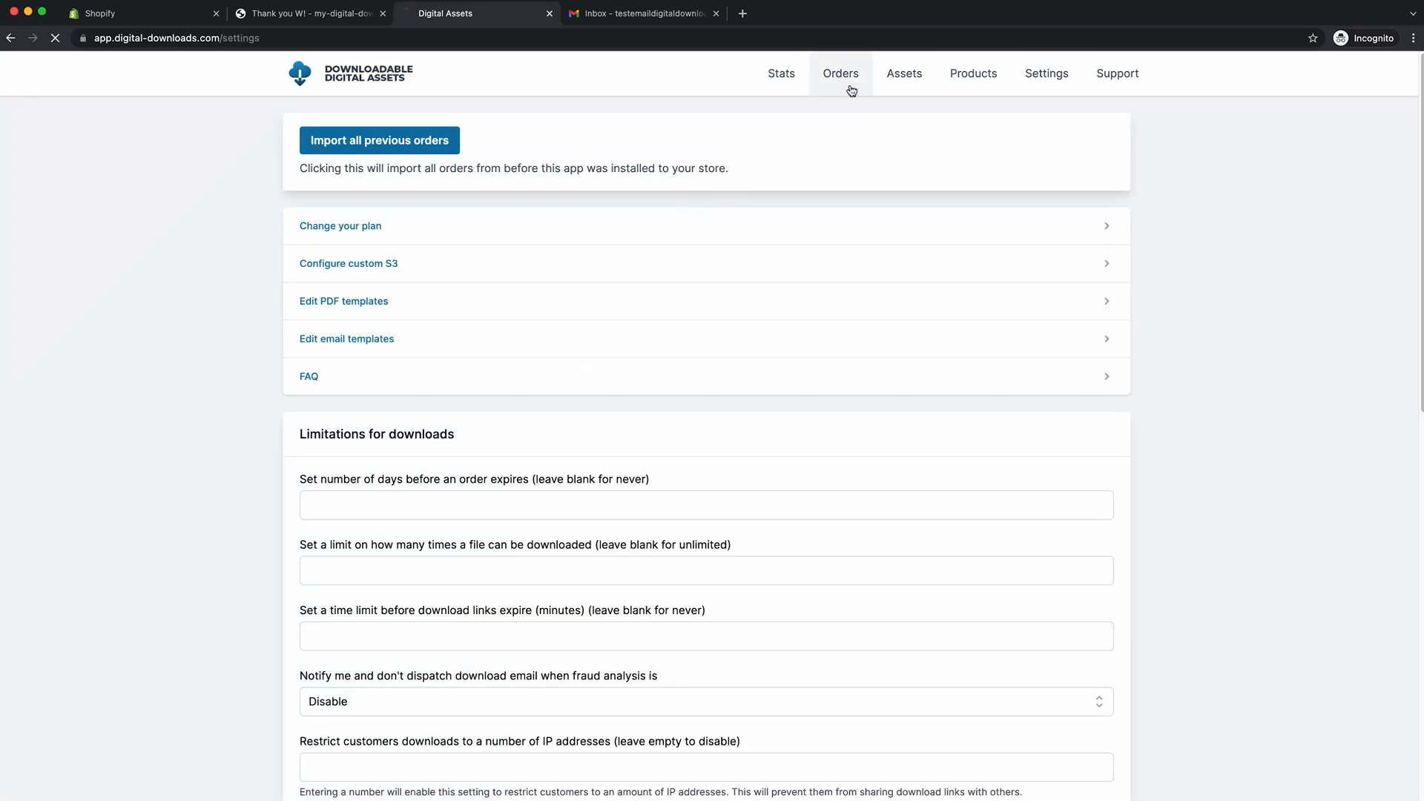
click(840, 74)
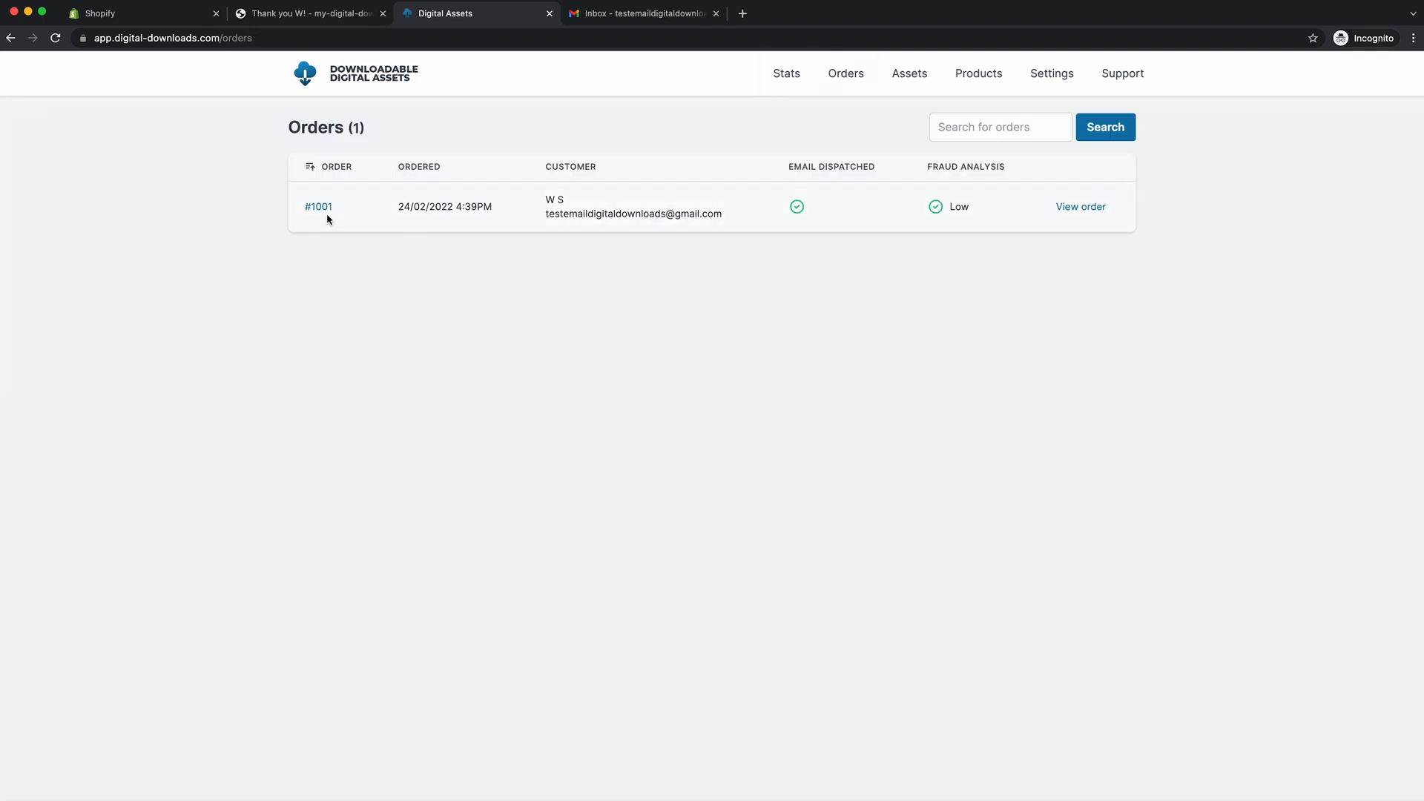
- Open order #1001 and review its customer, fraud analysis and download details
click(318, 206)
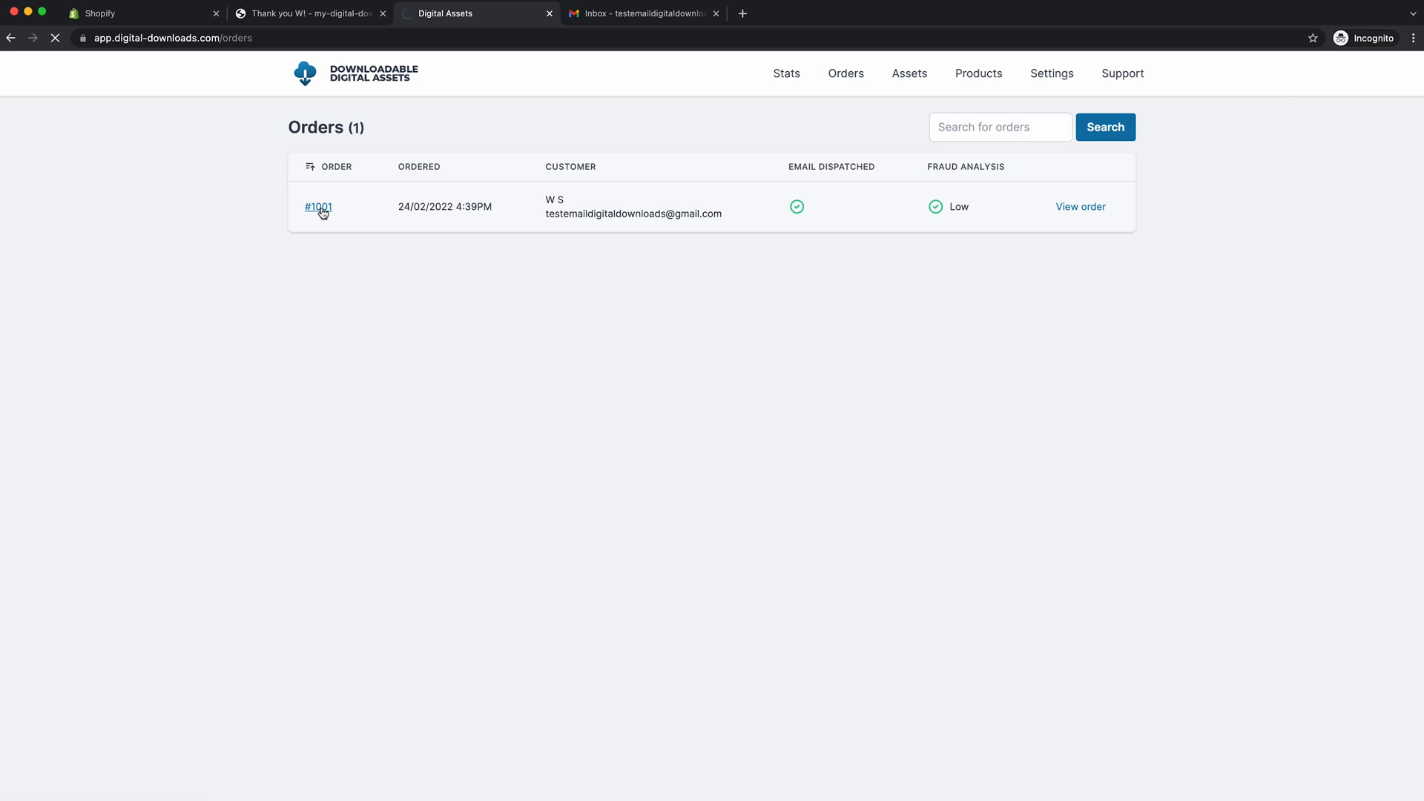
click(318, 207)
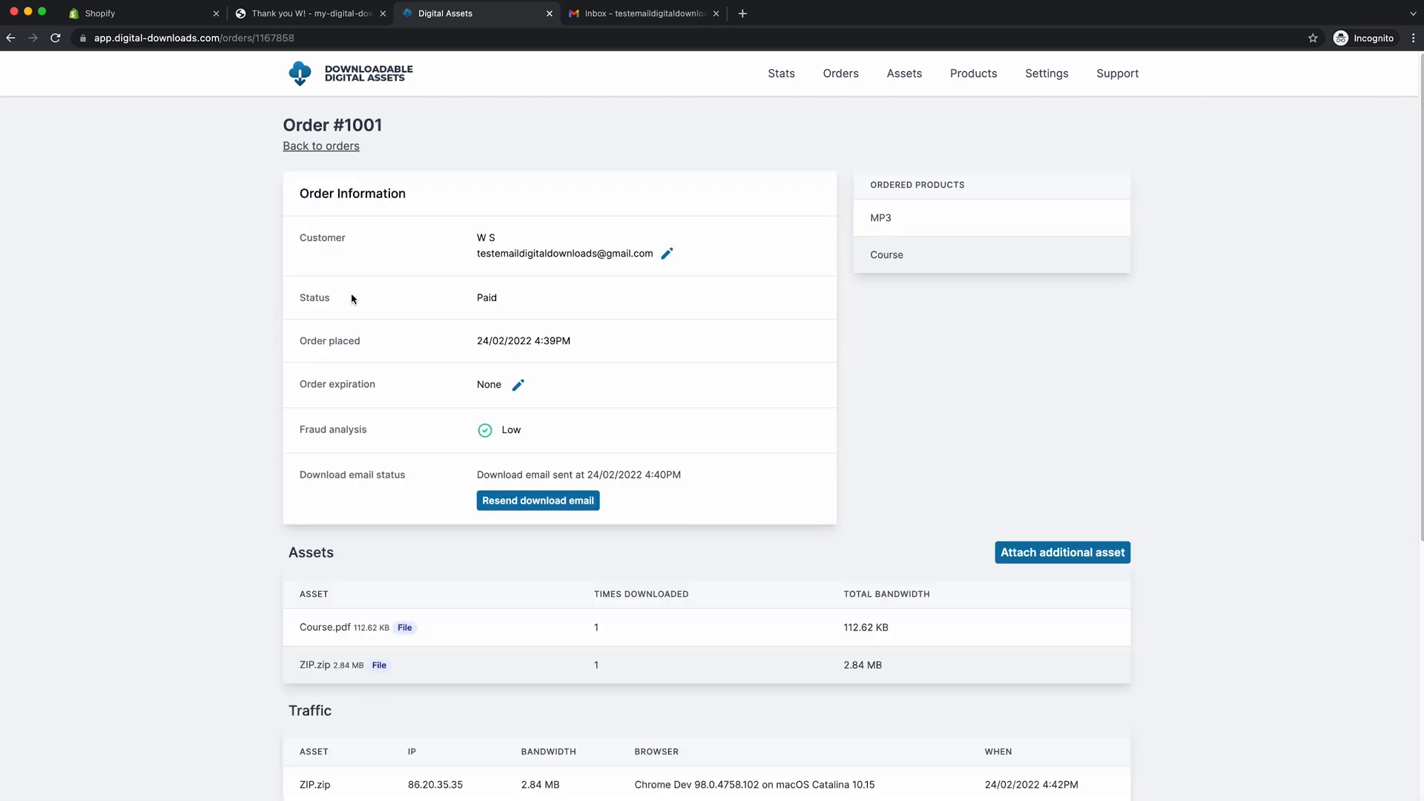
double_click(485, 238)
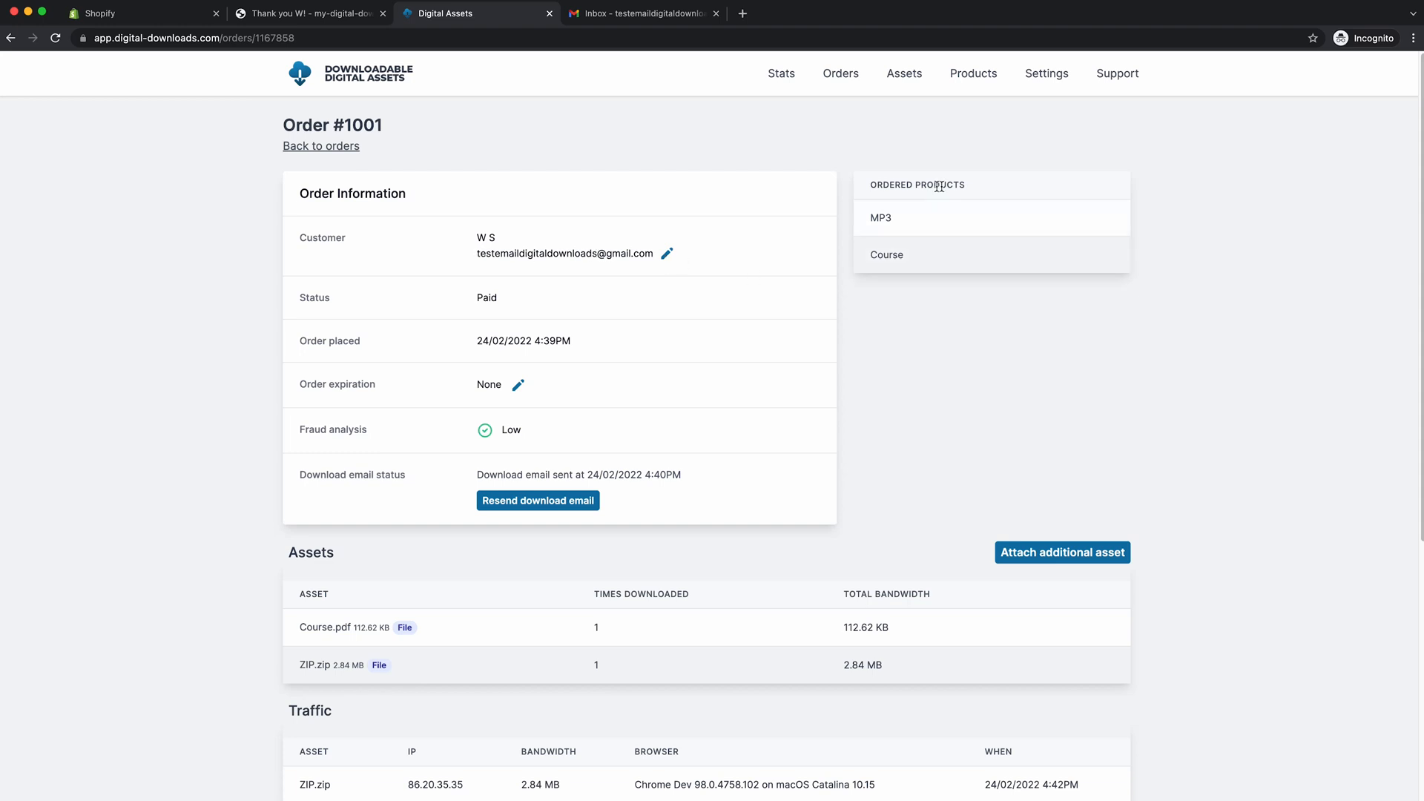
mouse_move(499, 302)
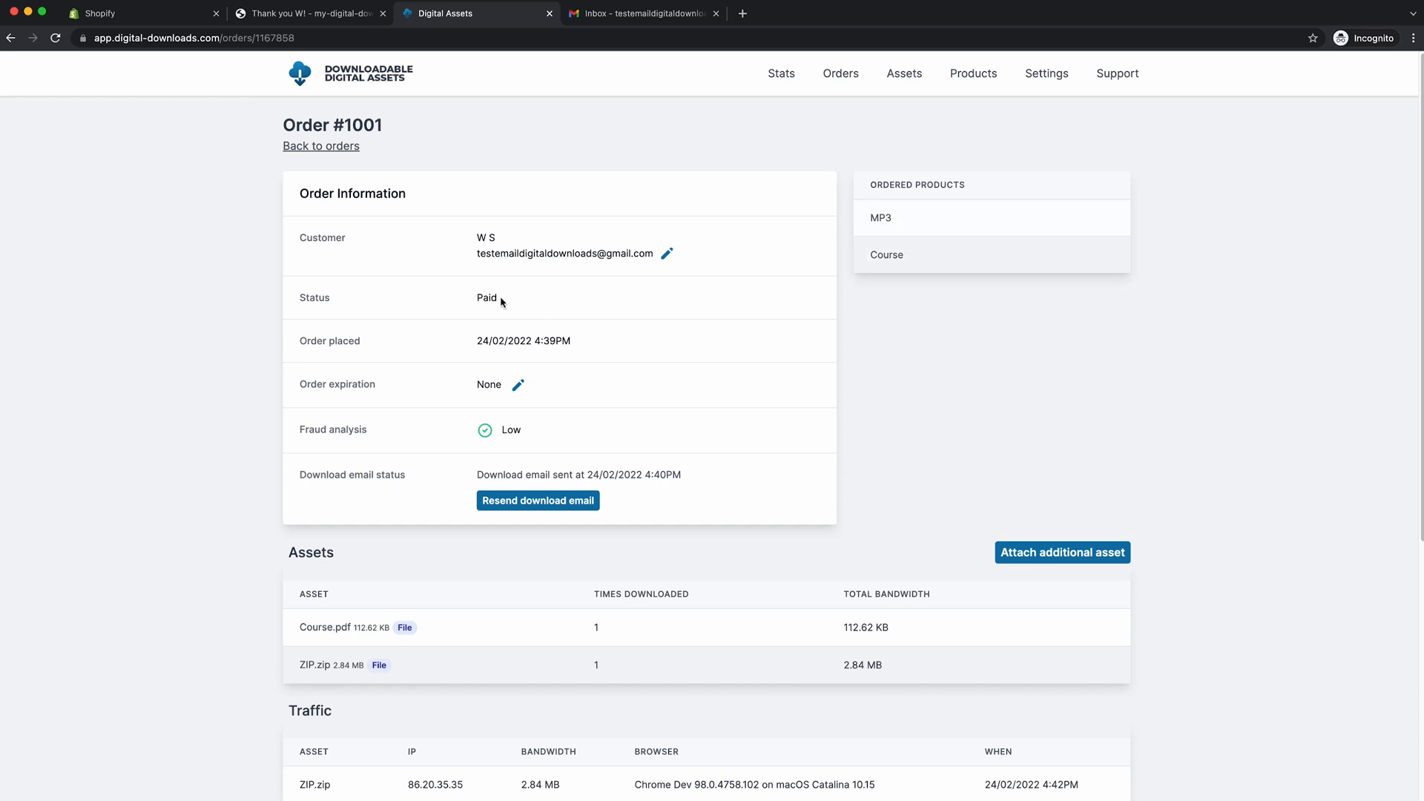
drag(497, 341, 574, 340)
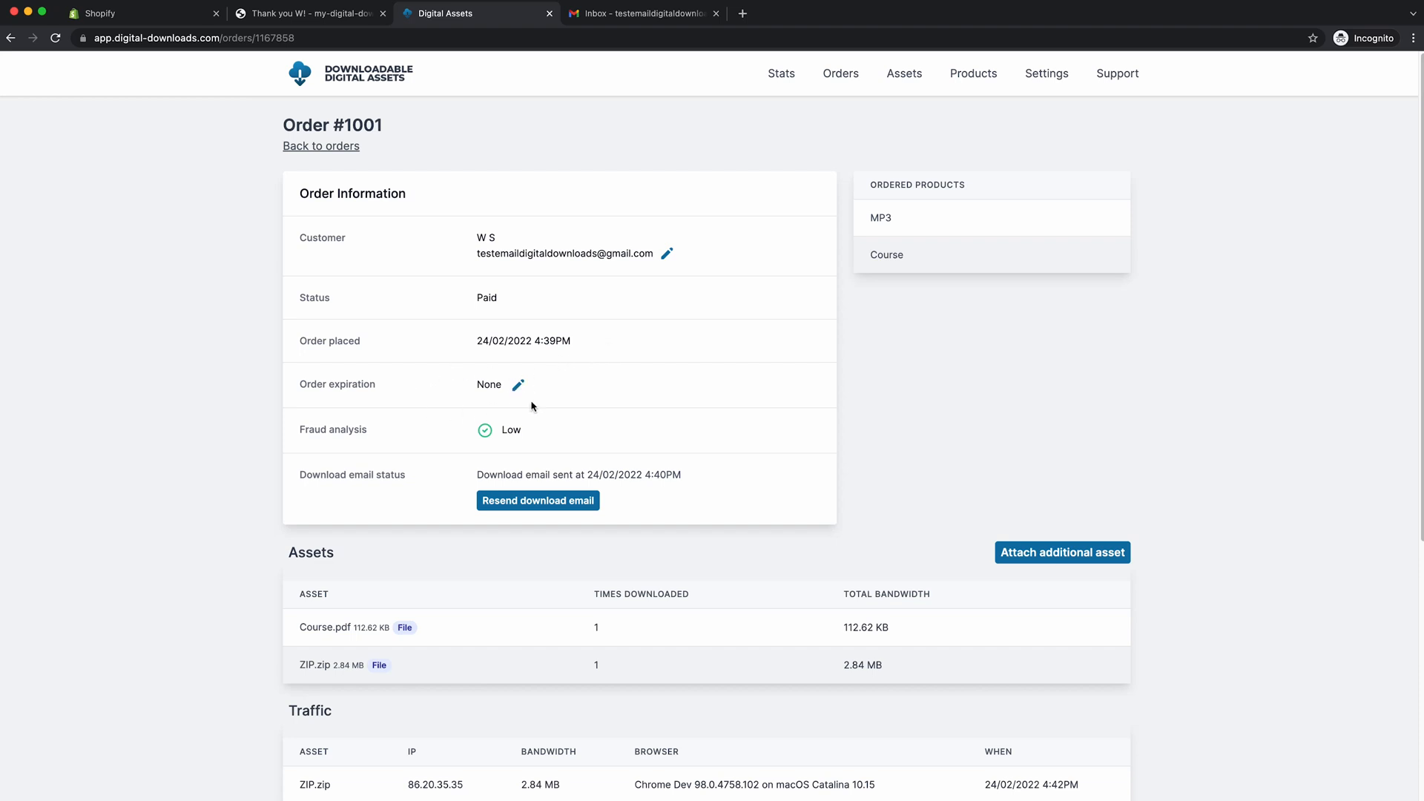
mouse_move(533, 406)
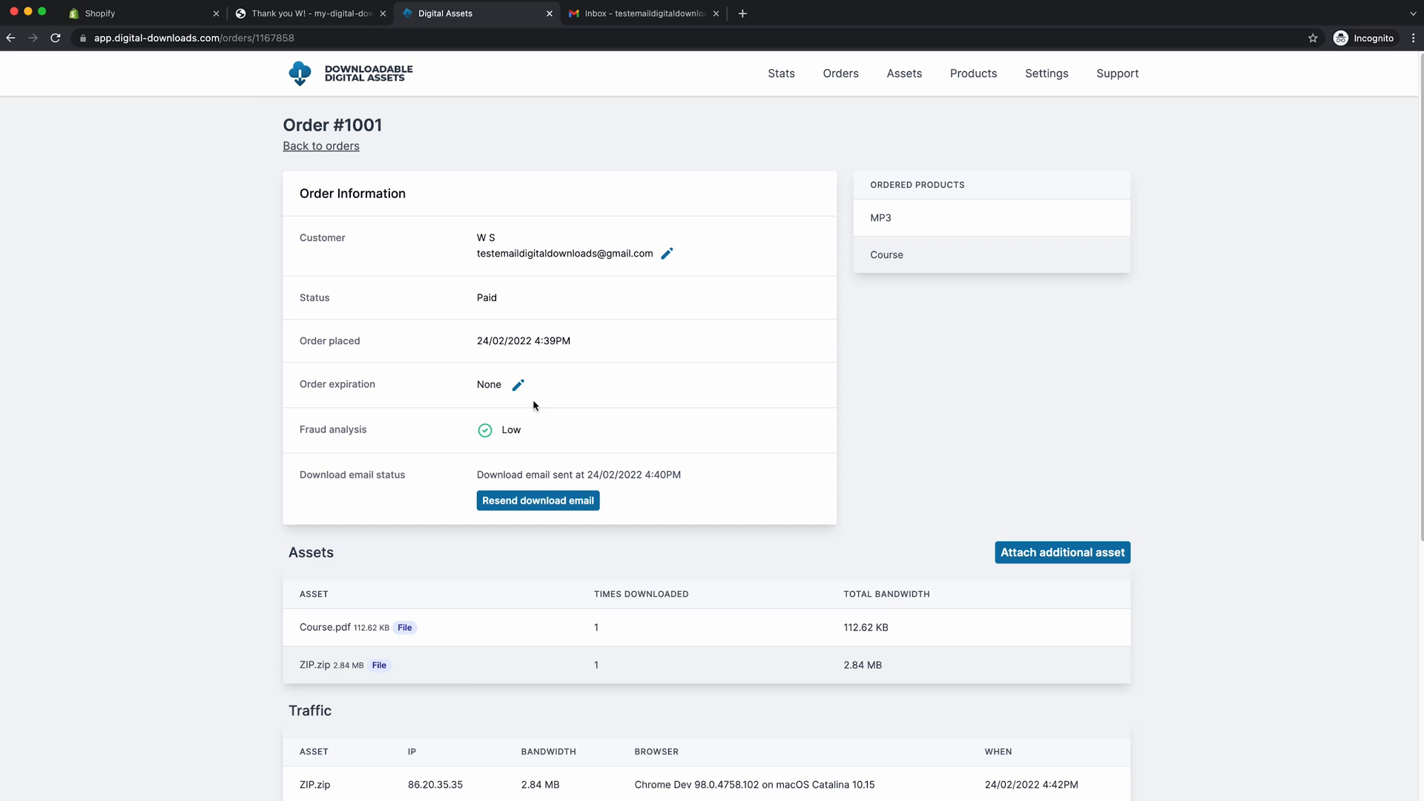
mouse_move(435, 416)
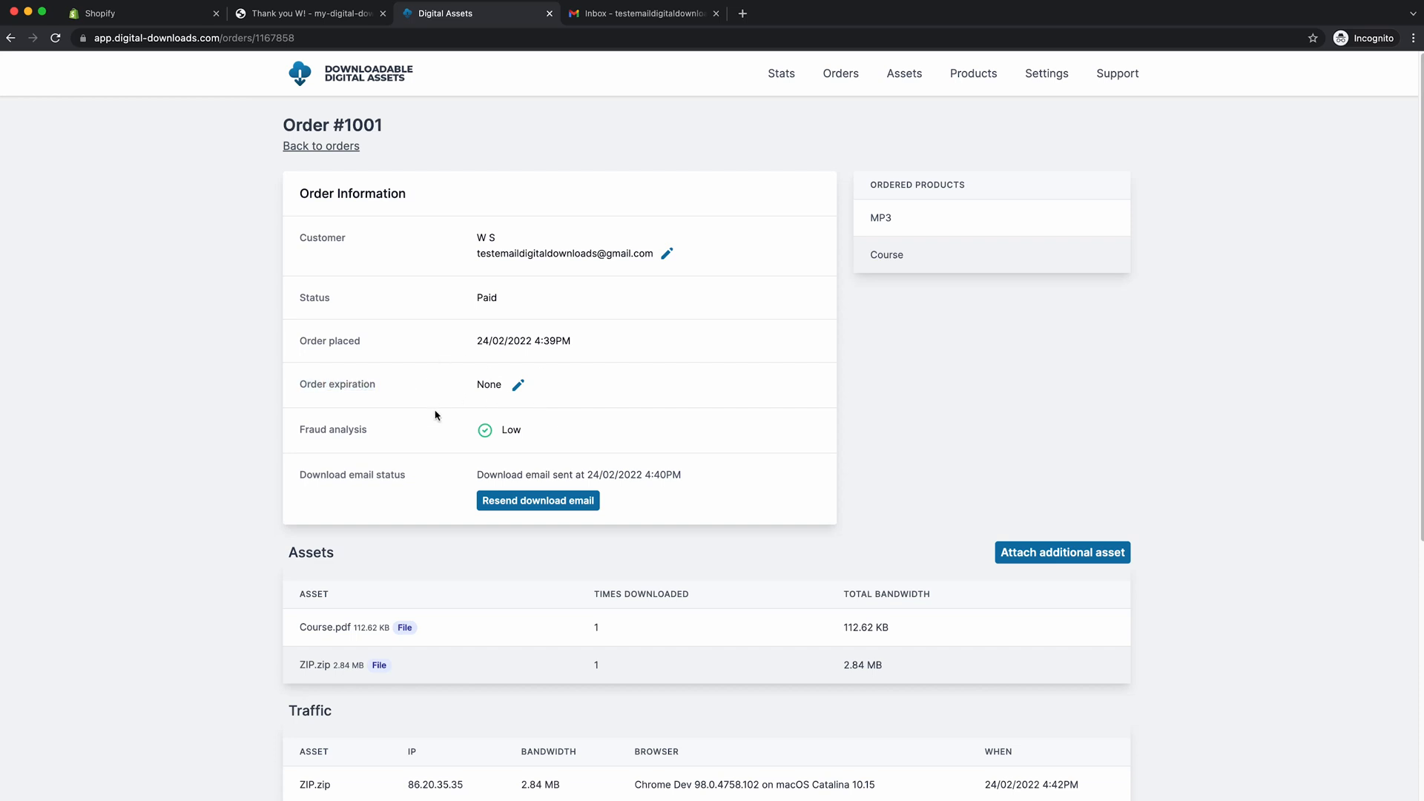
mouse_move(302, 429)
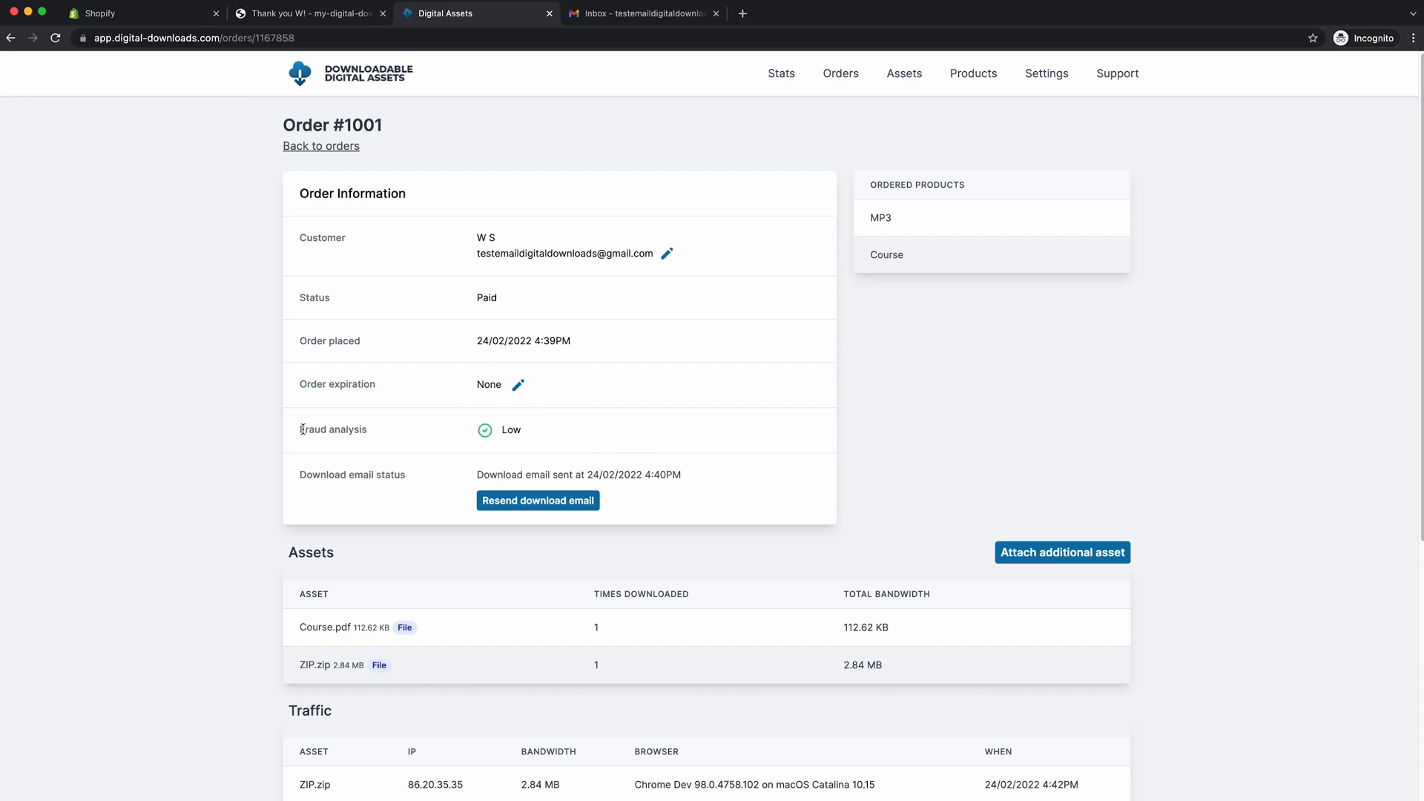
mouse_move(368, 438)
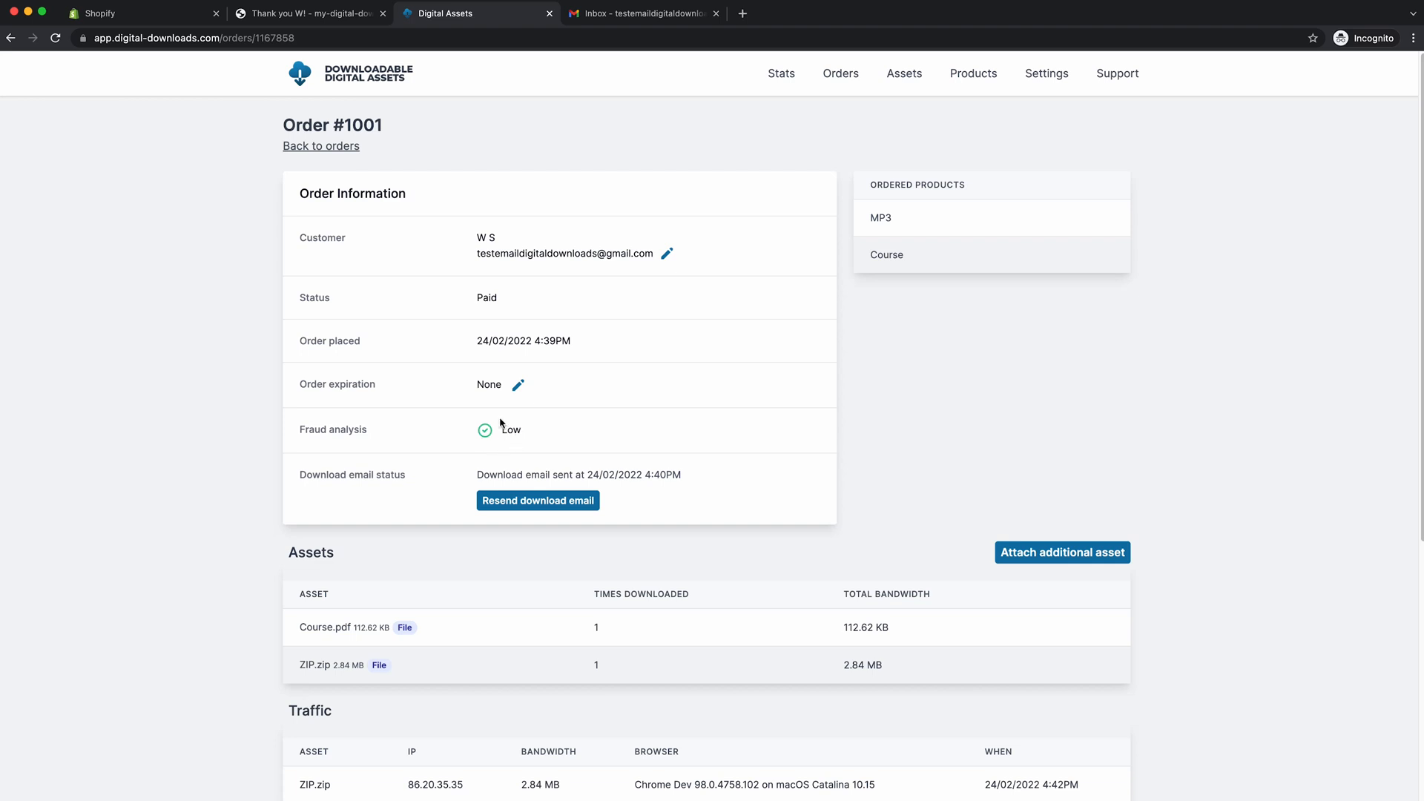
right_click(1044, 74)
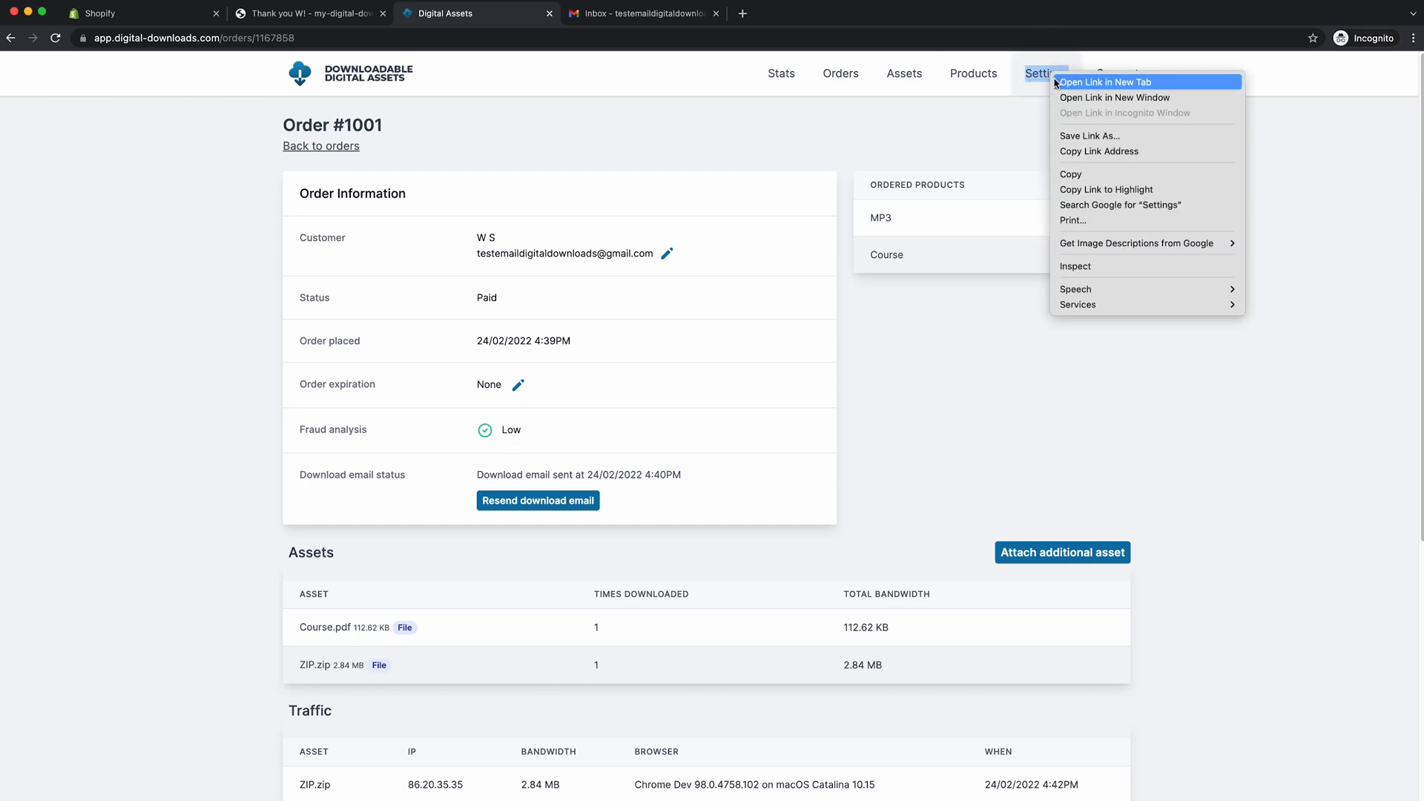
- In a new Settings tab, block download emails for High fraud risk, then return to order #1001
click(1105, 82)
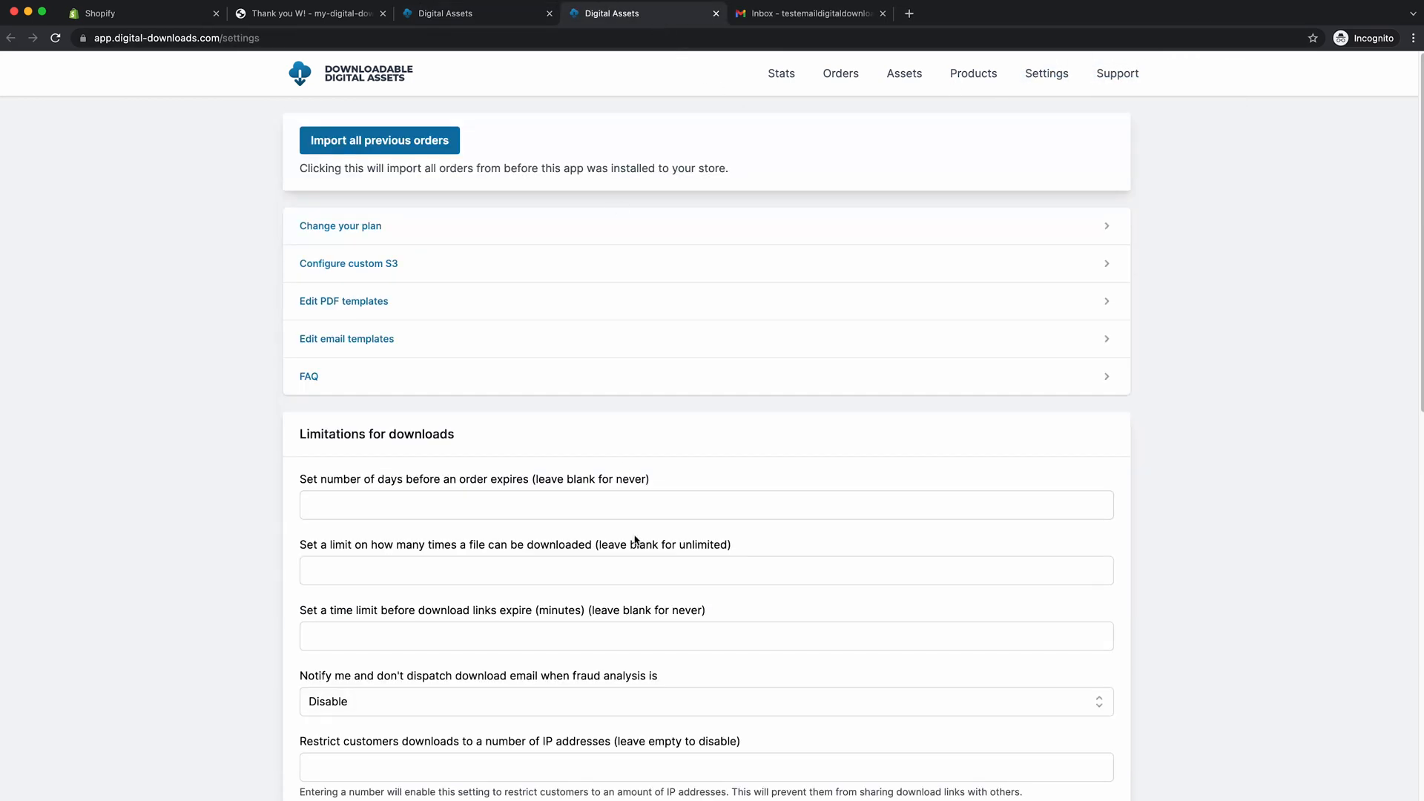
scroll(down, 3)
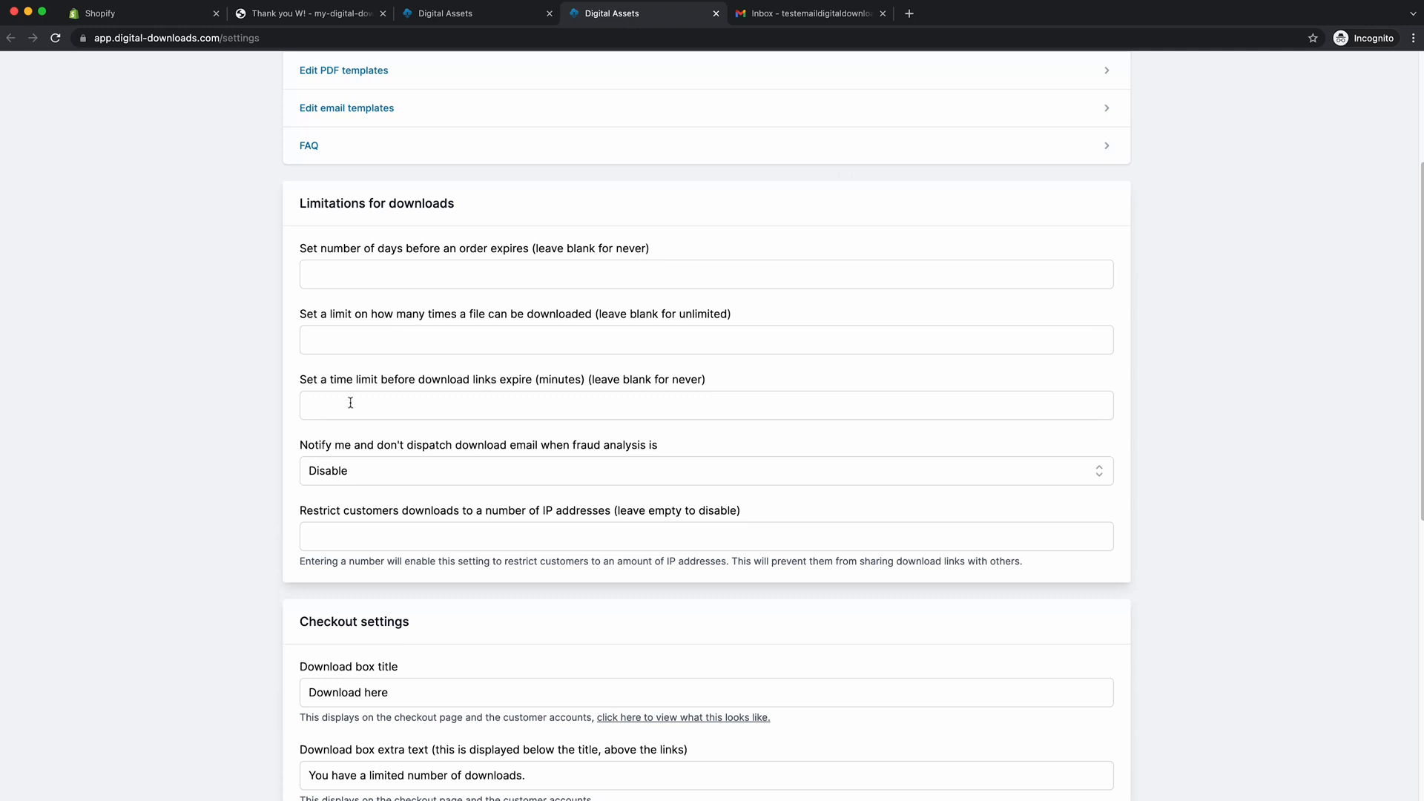
click(706, 471)
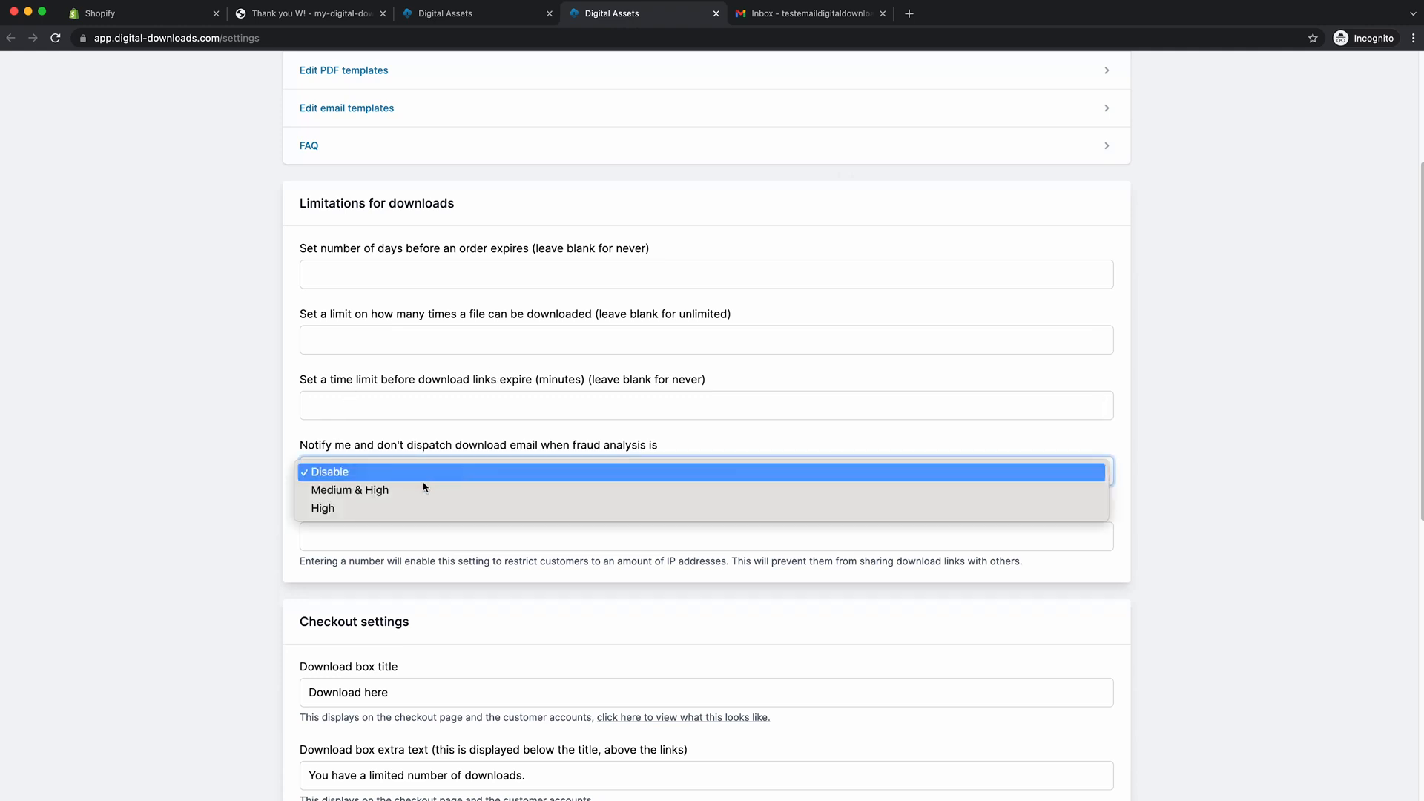
mouse_move(349, 490)
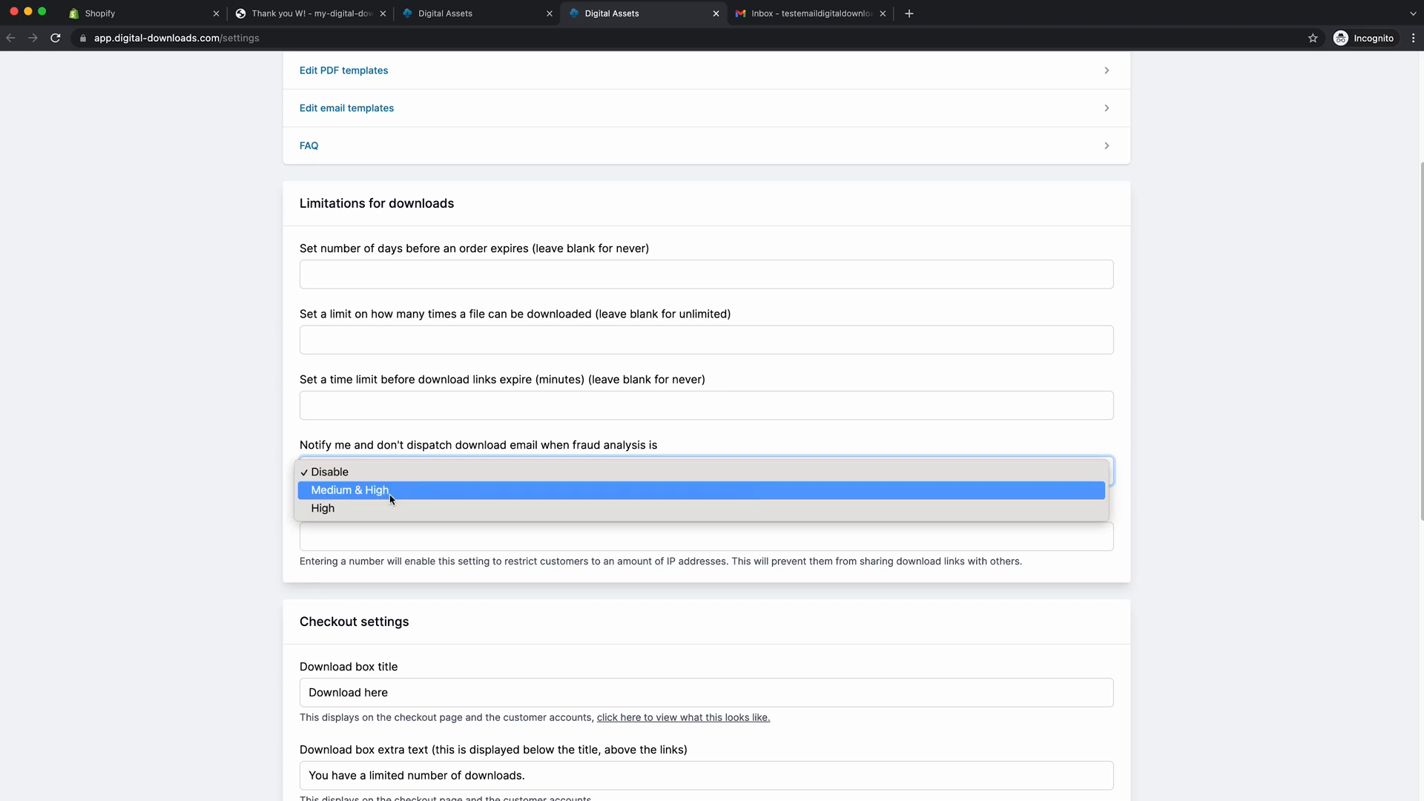
mouse_move(361, 507)
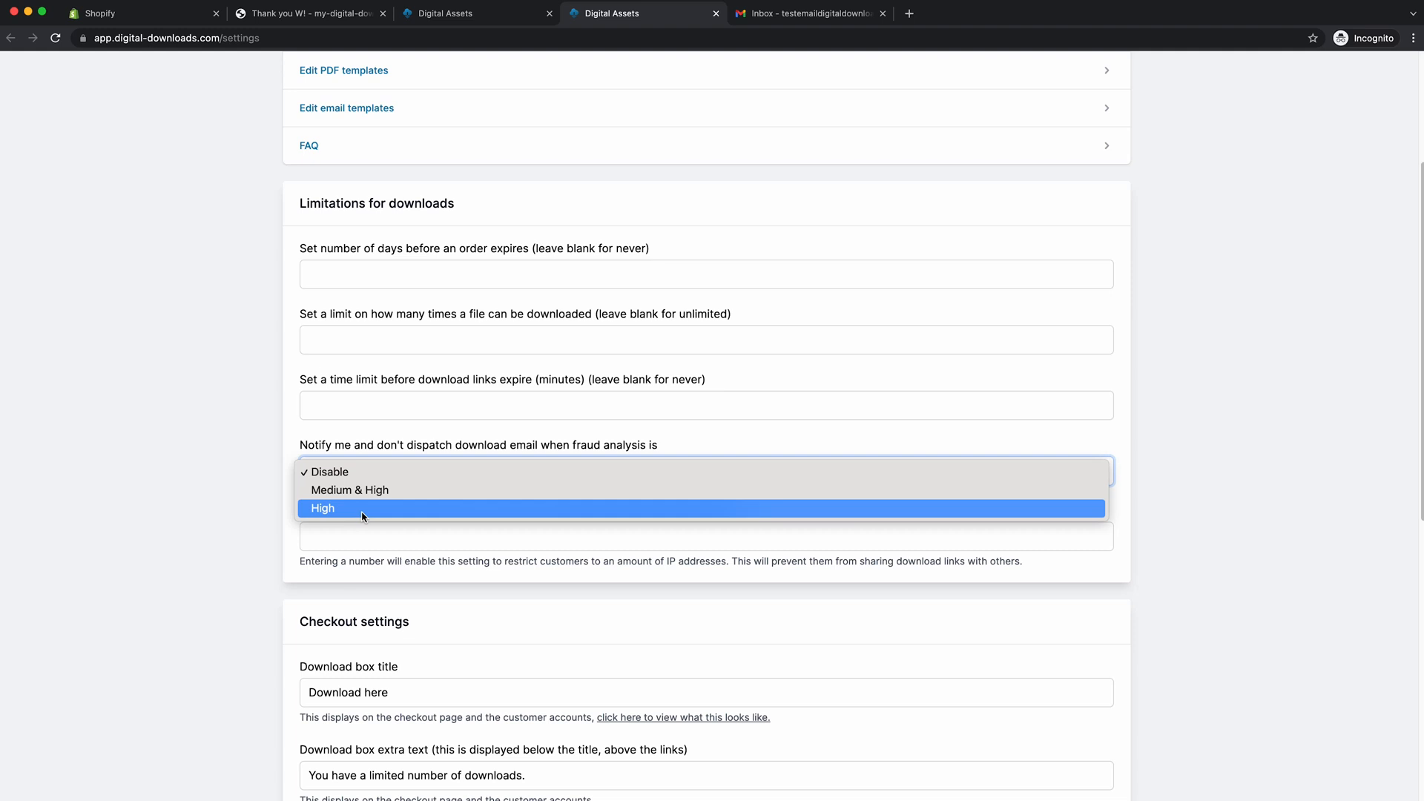
click(323, 507)
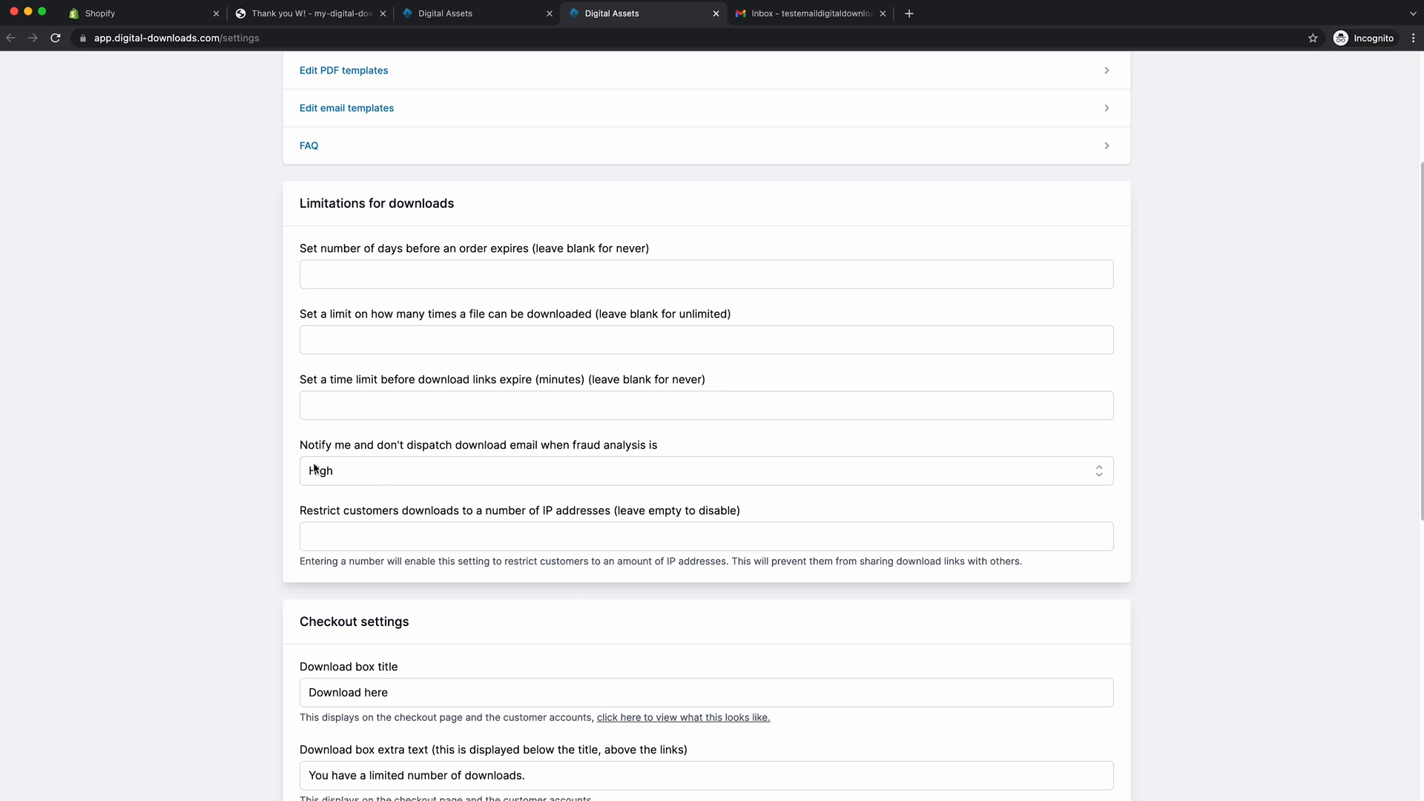
mouse_move(418, 491)
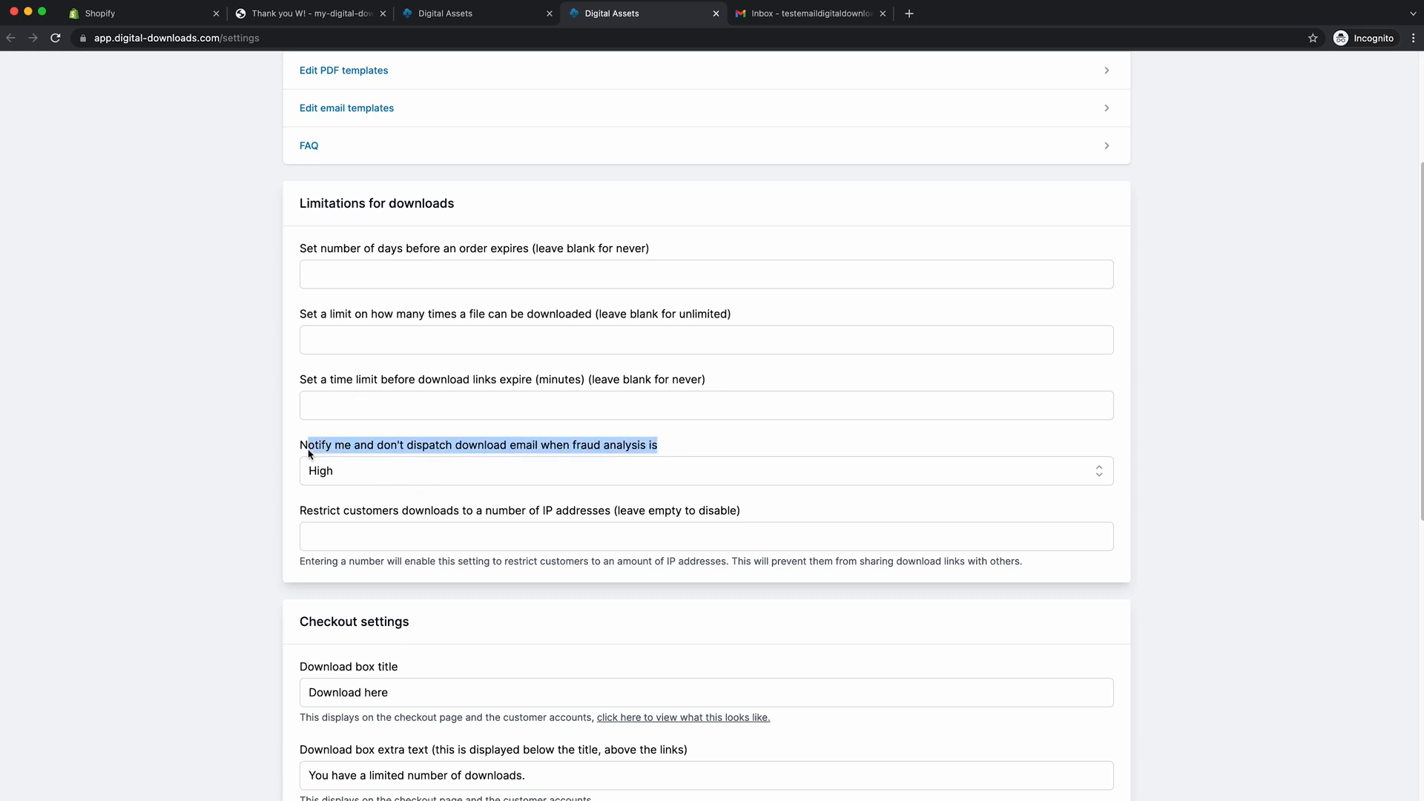
click(441, 13)
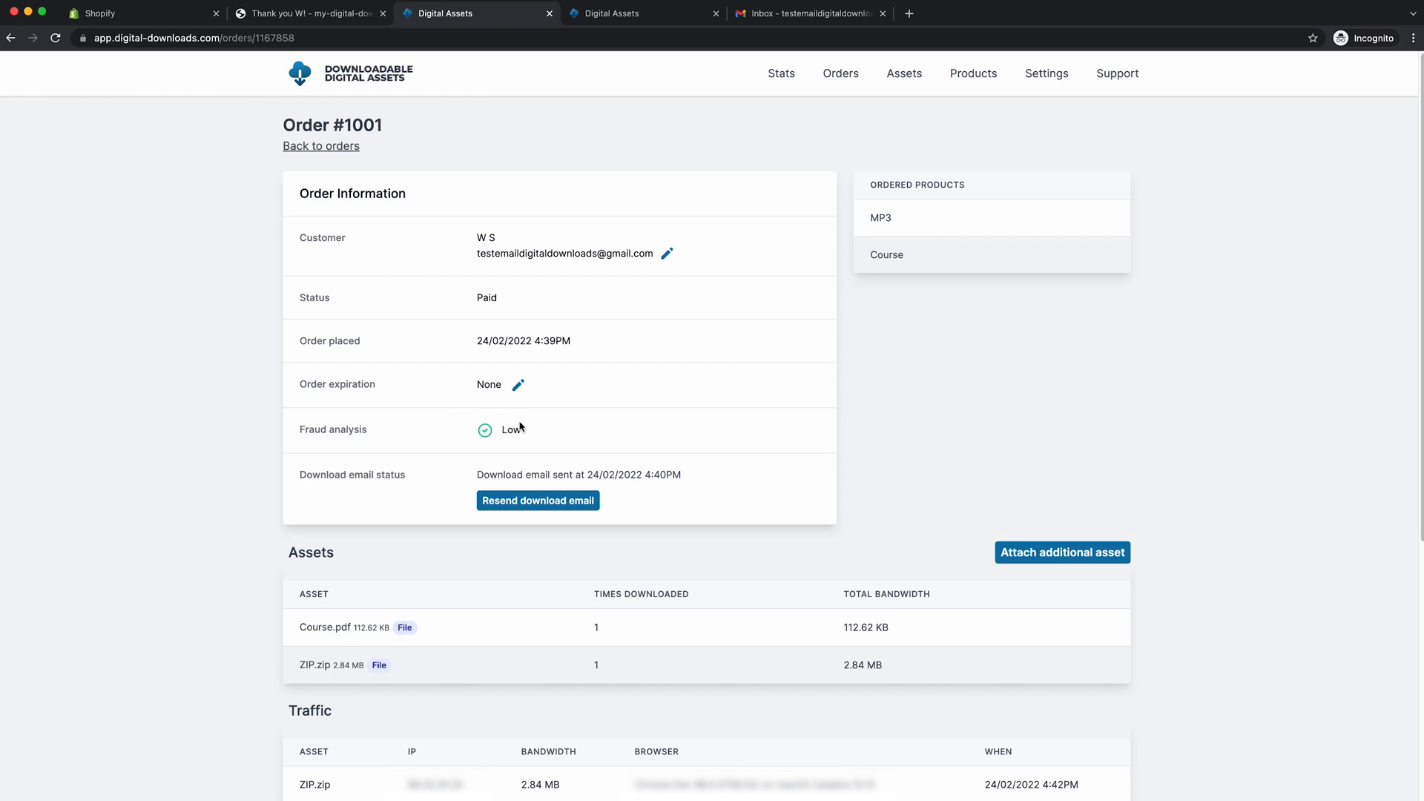
mouse_move(525, 432)
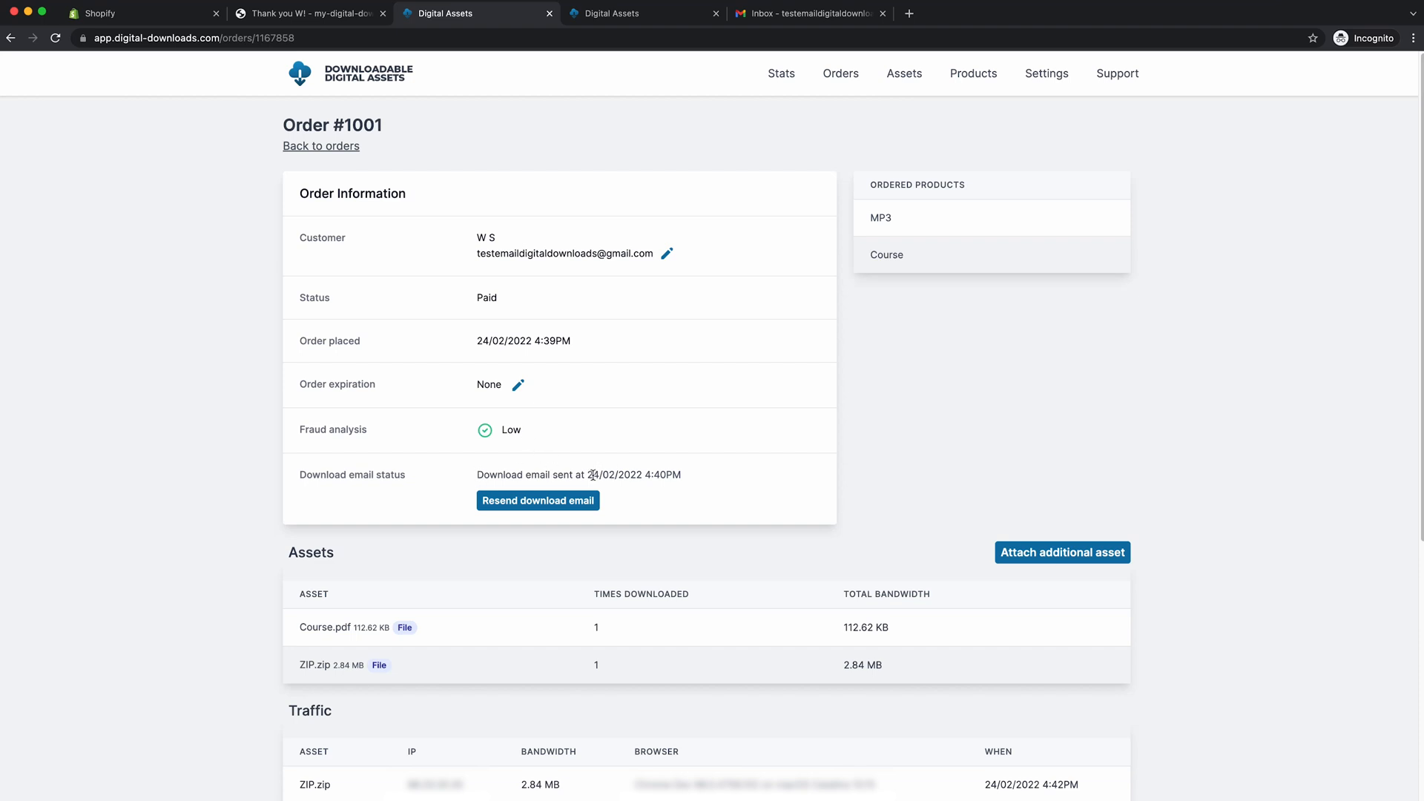
- Scroll through order #1001's Assets, Traffic and Email tracking sections
scroll(down, 3)
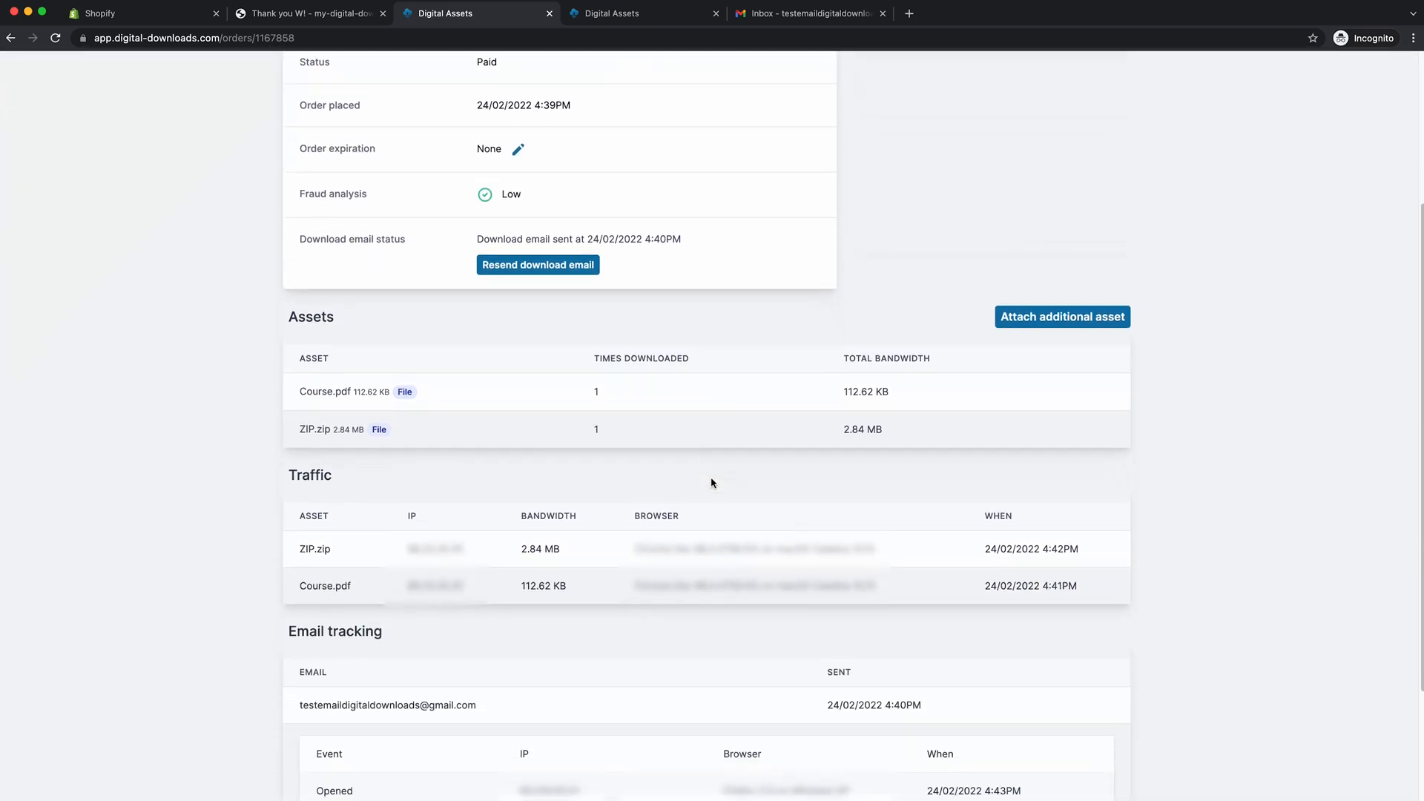
scroll(down, 3)
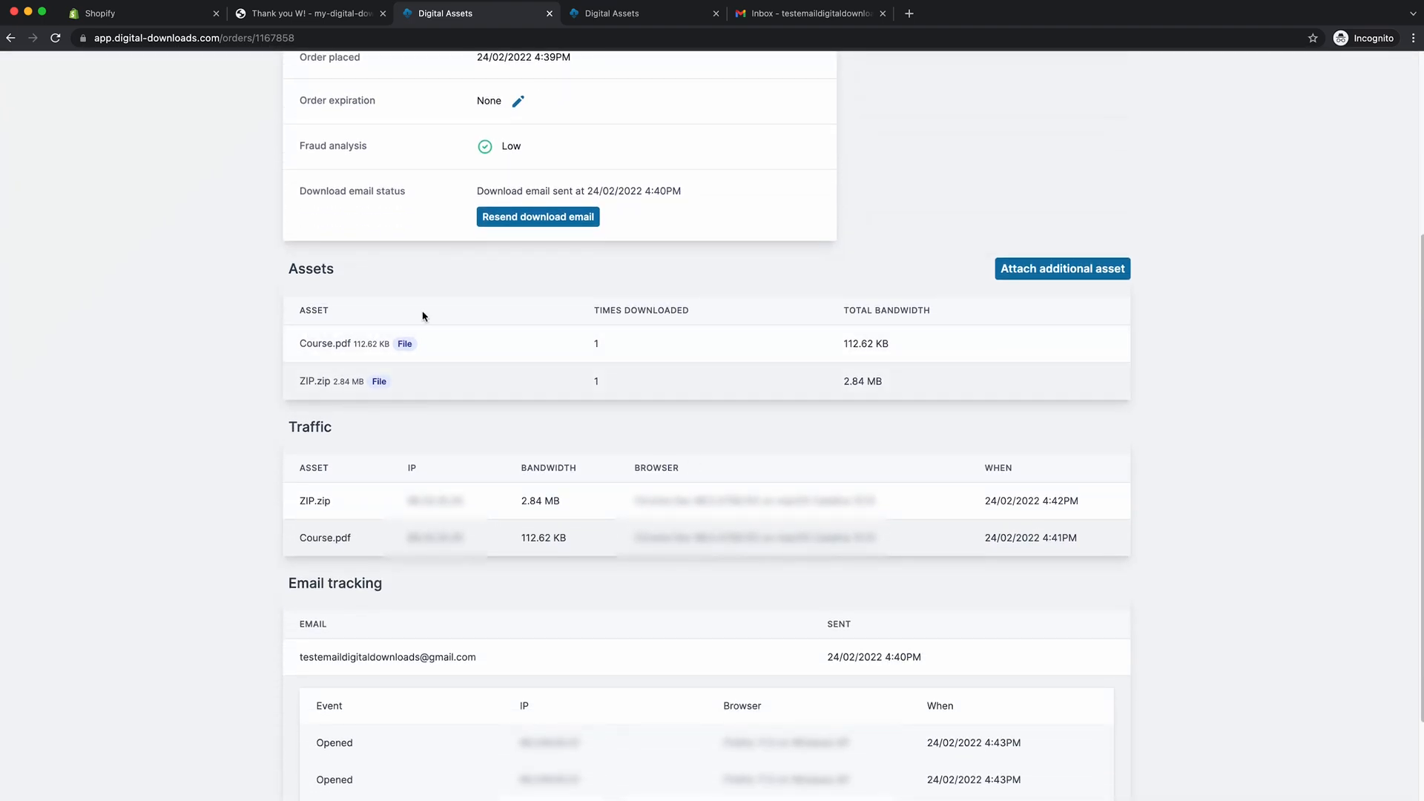
mouse_move(845, 331)
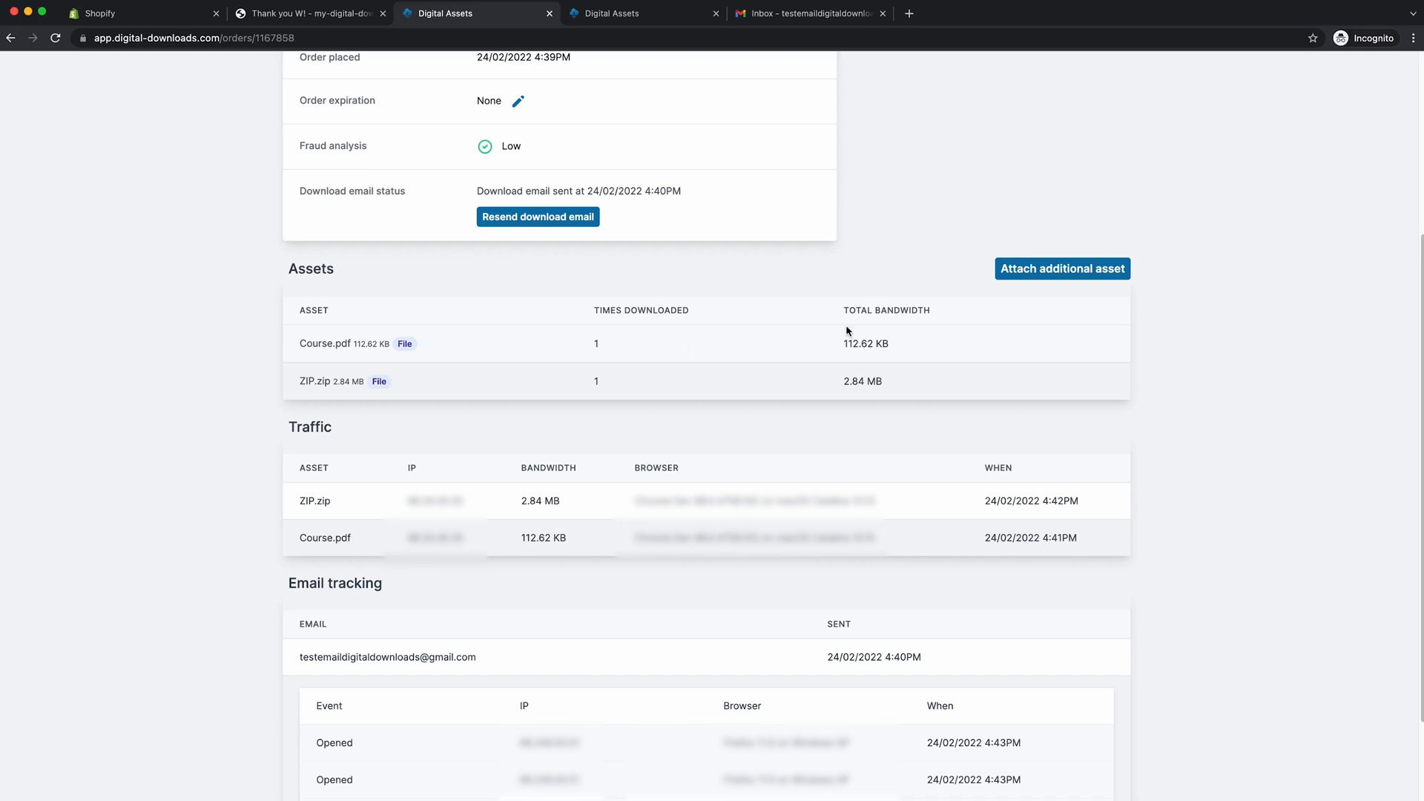
mouse_move(481, 452)
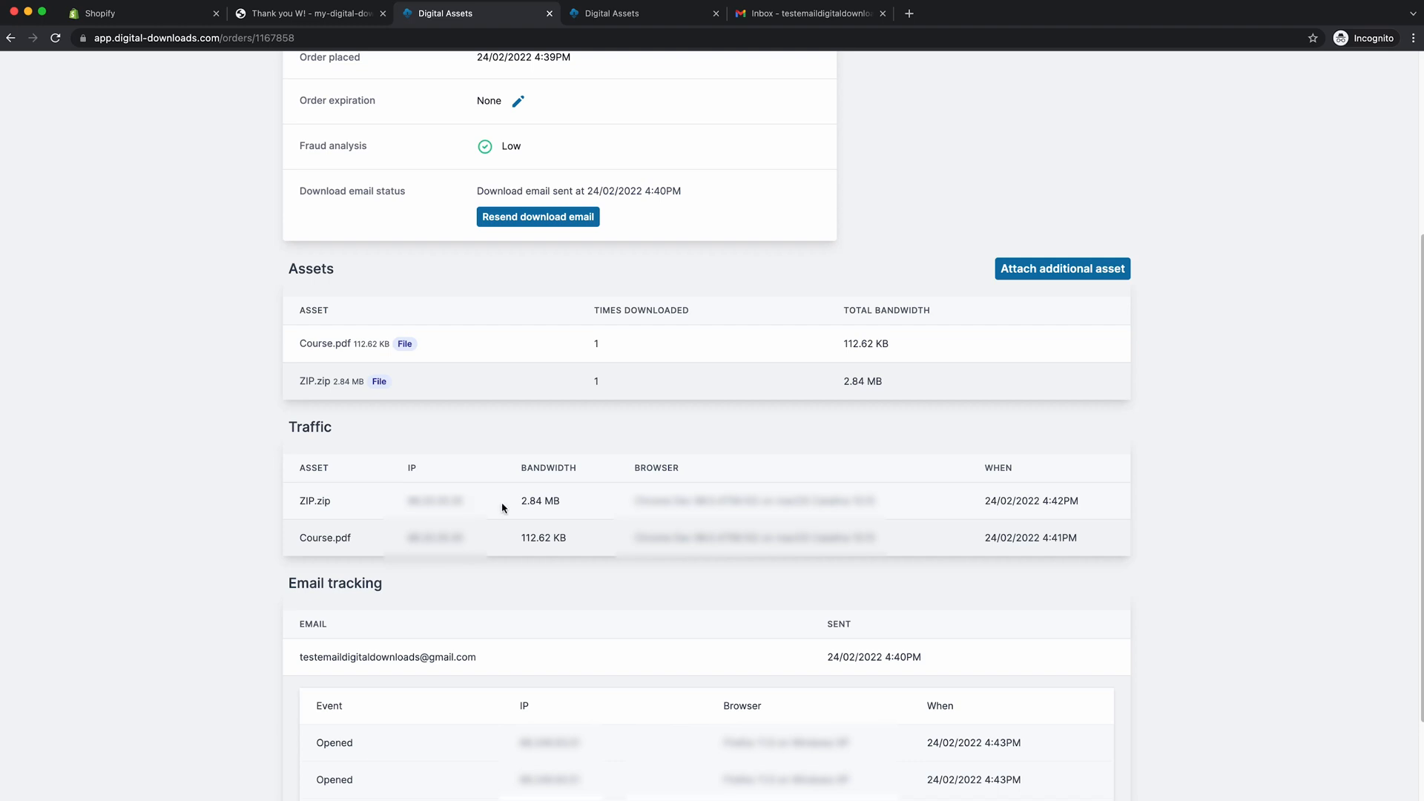
scroll(down, 3)
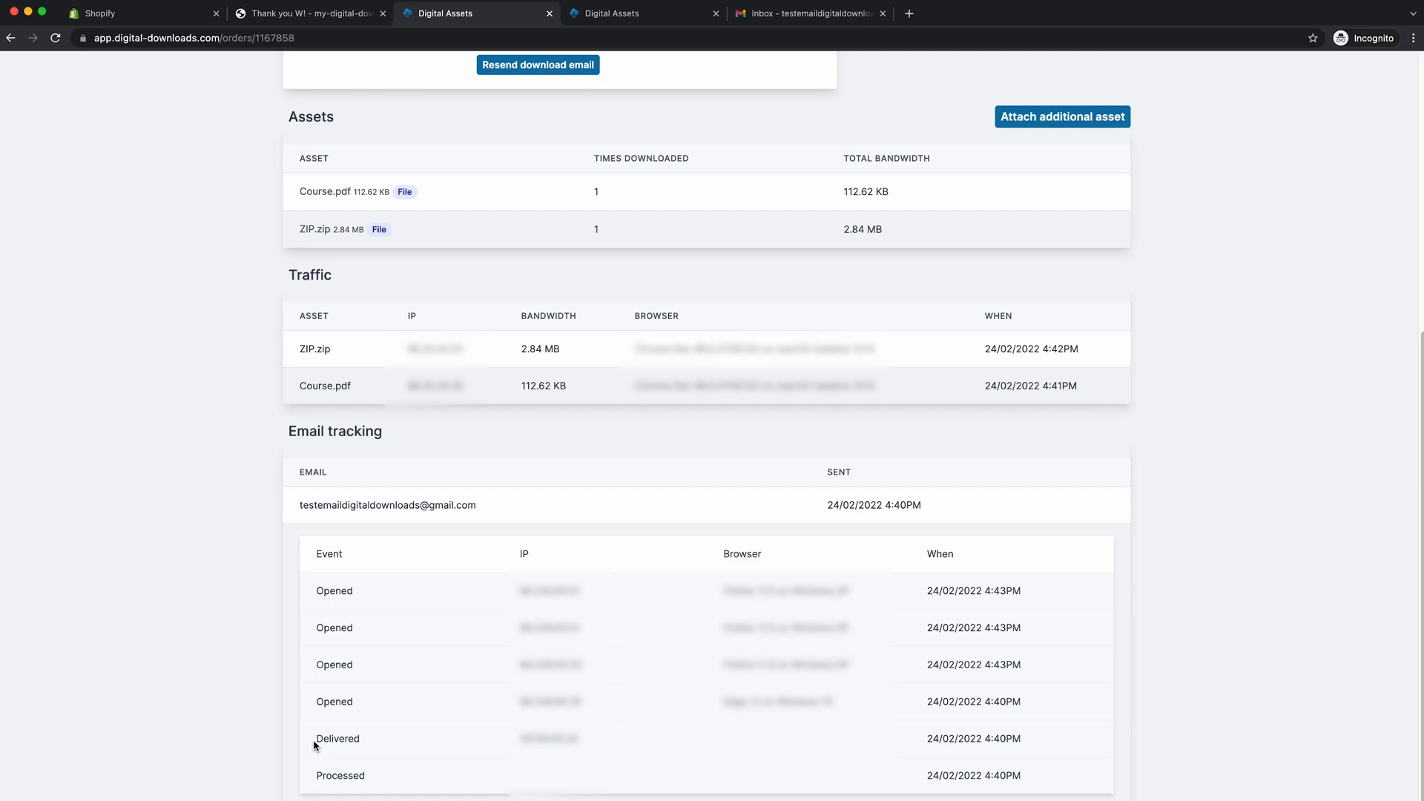
mouse_move(355, 701)
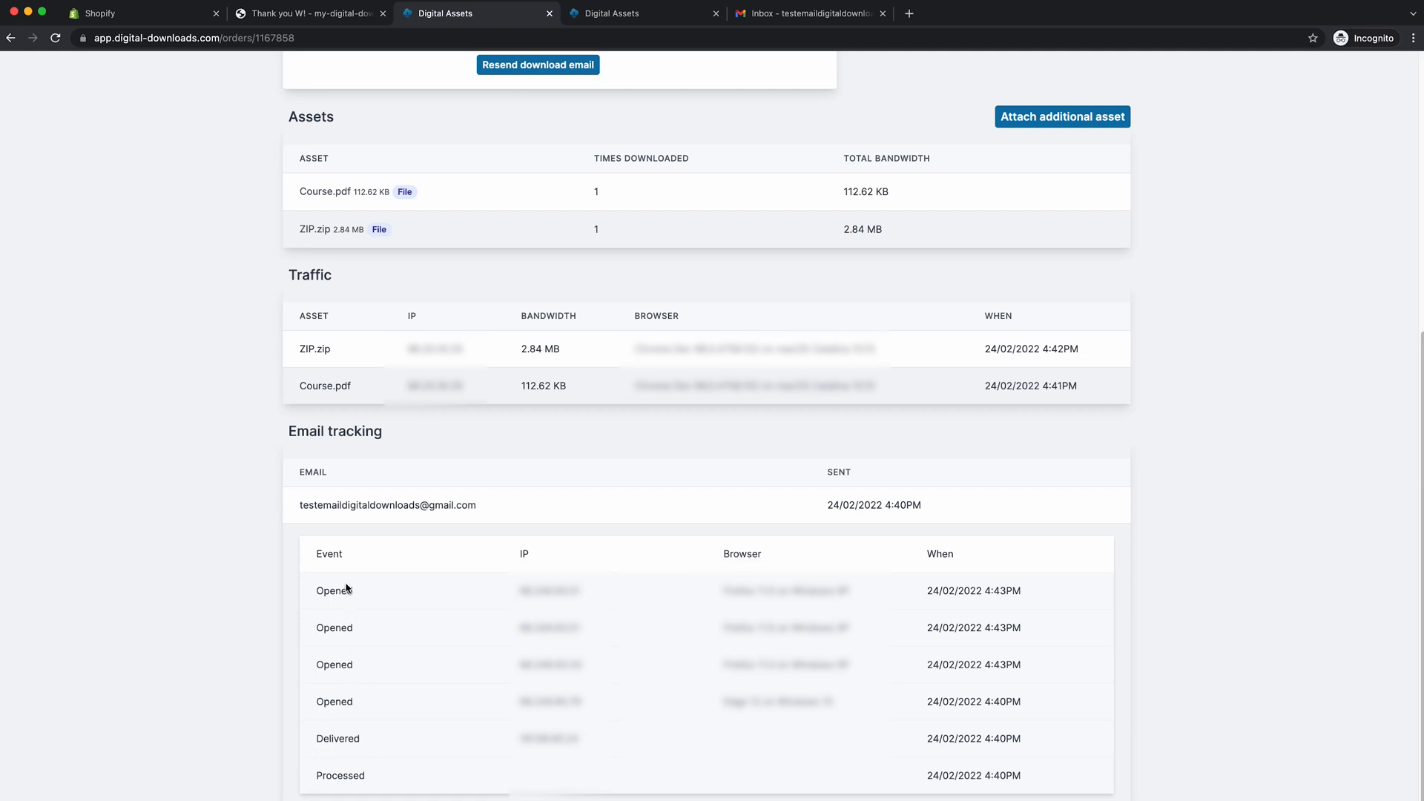
mouse_move(360, 588)
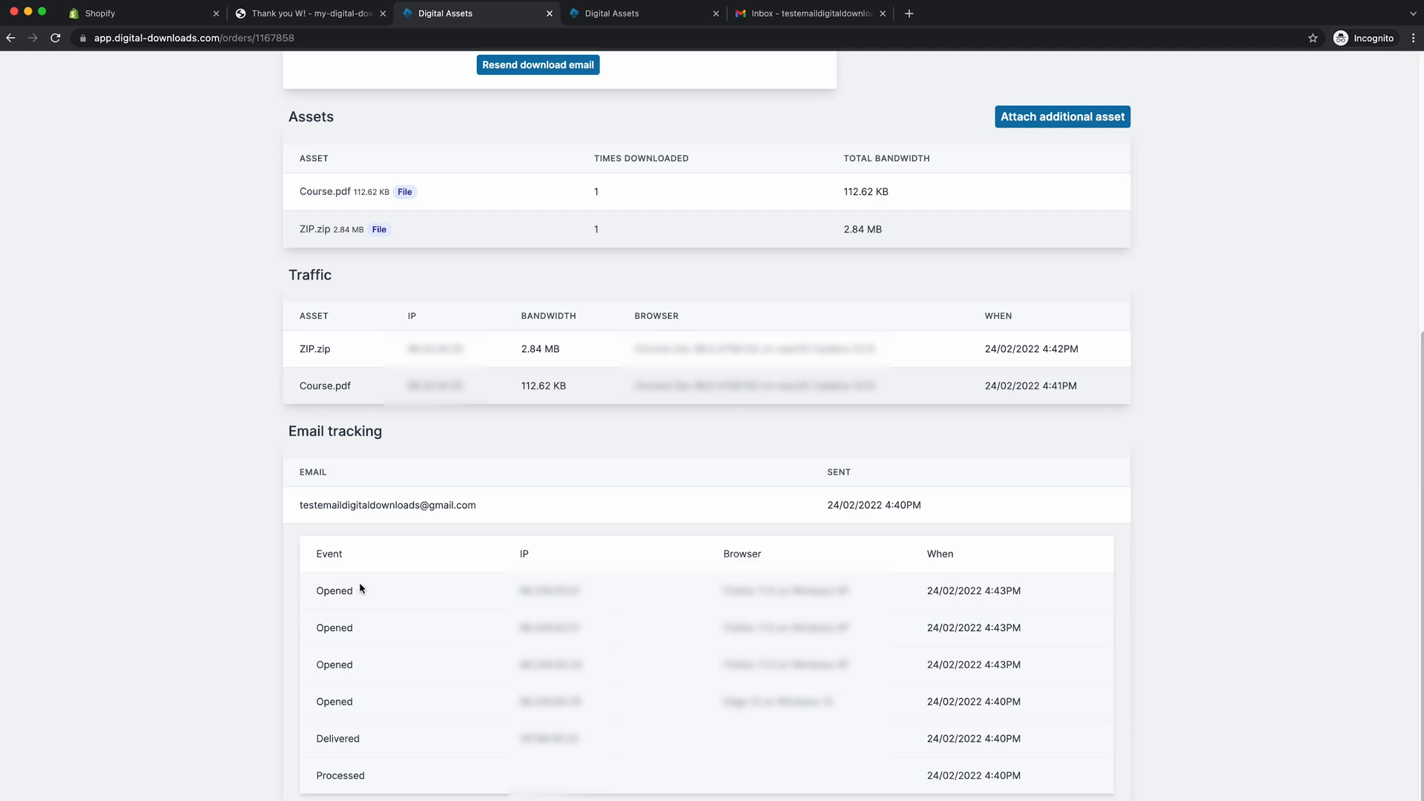
scroll(up, 3)
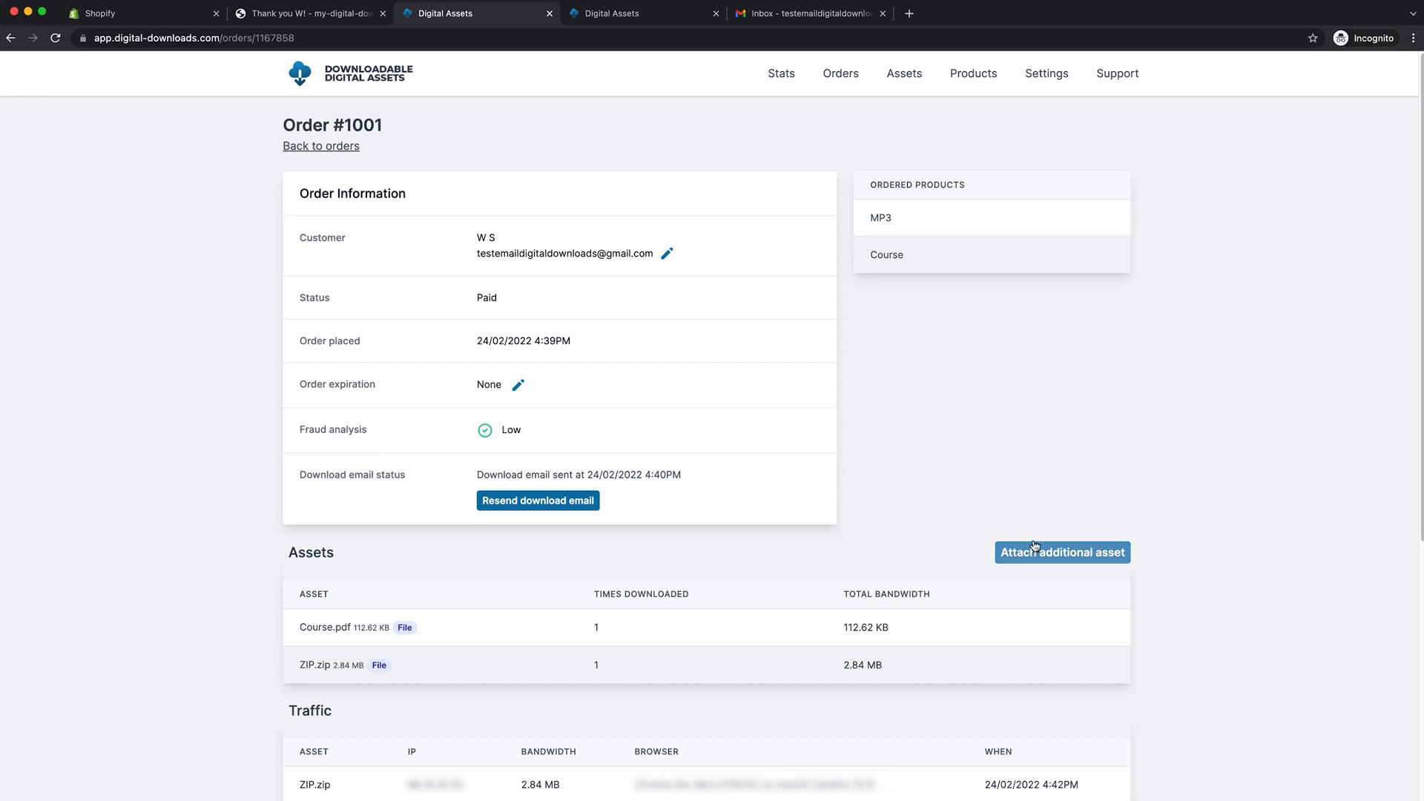
mouse_move(360, 713)
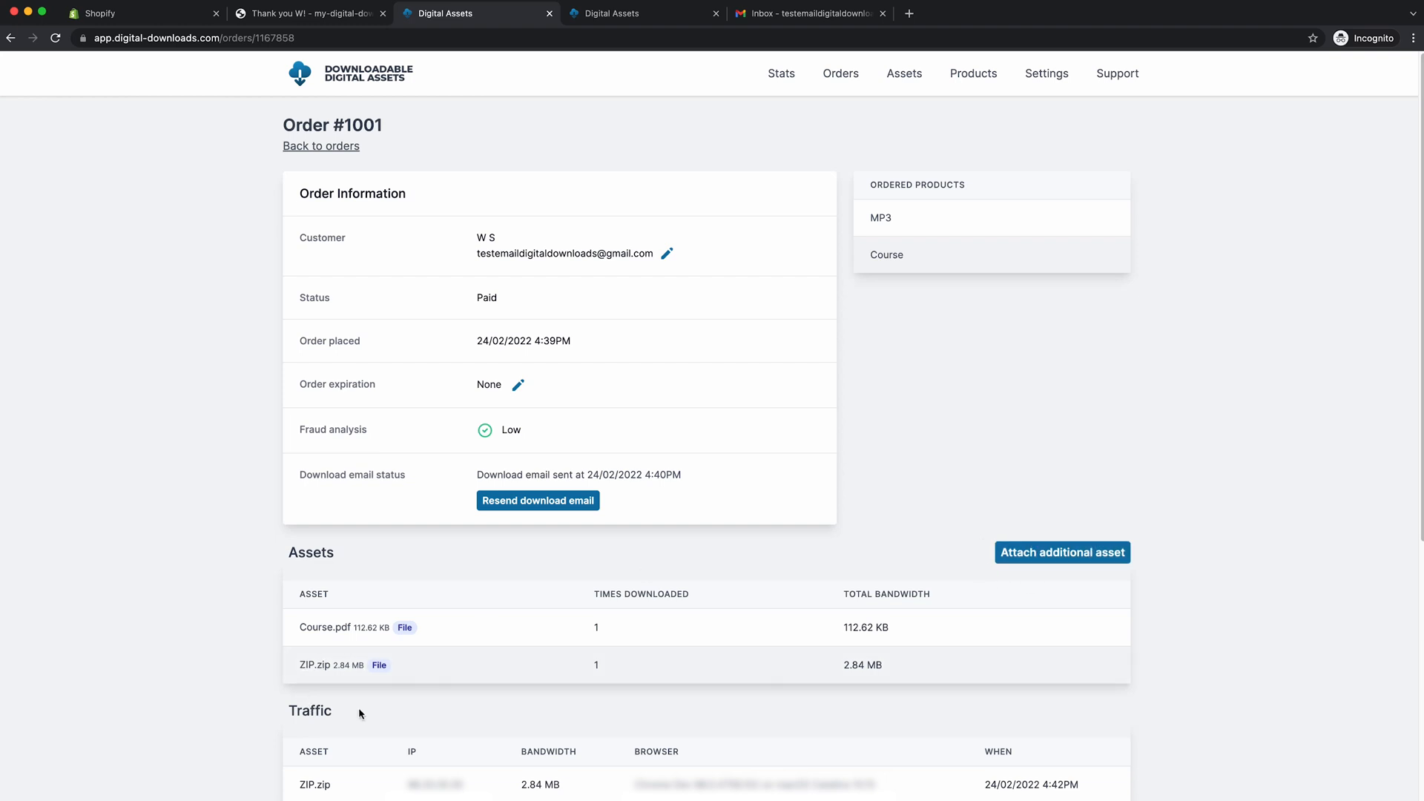
mouse_move(527, 470)
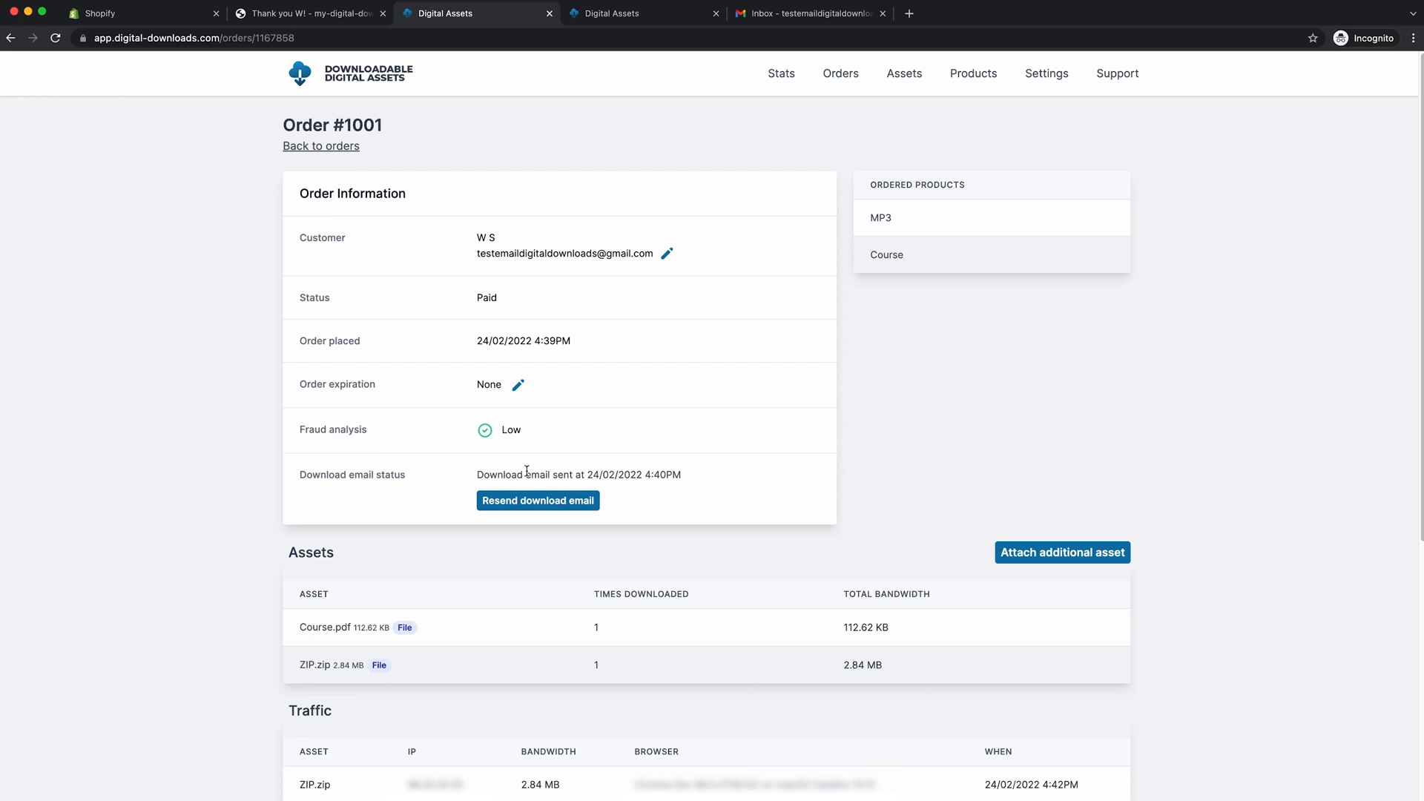
mouse_move(846, 153)
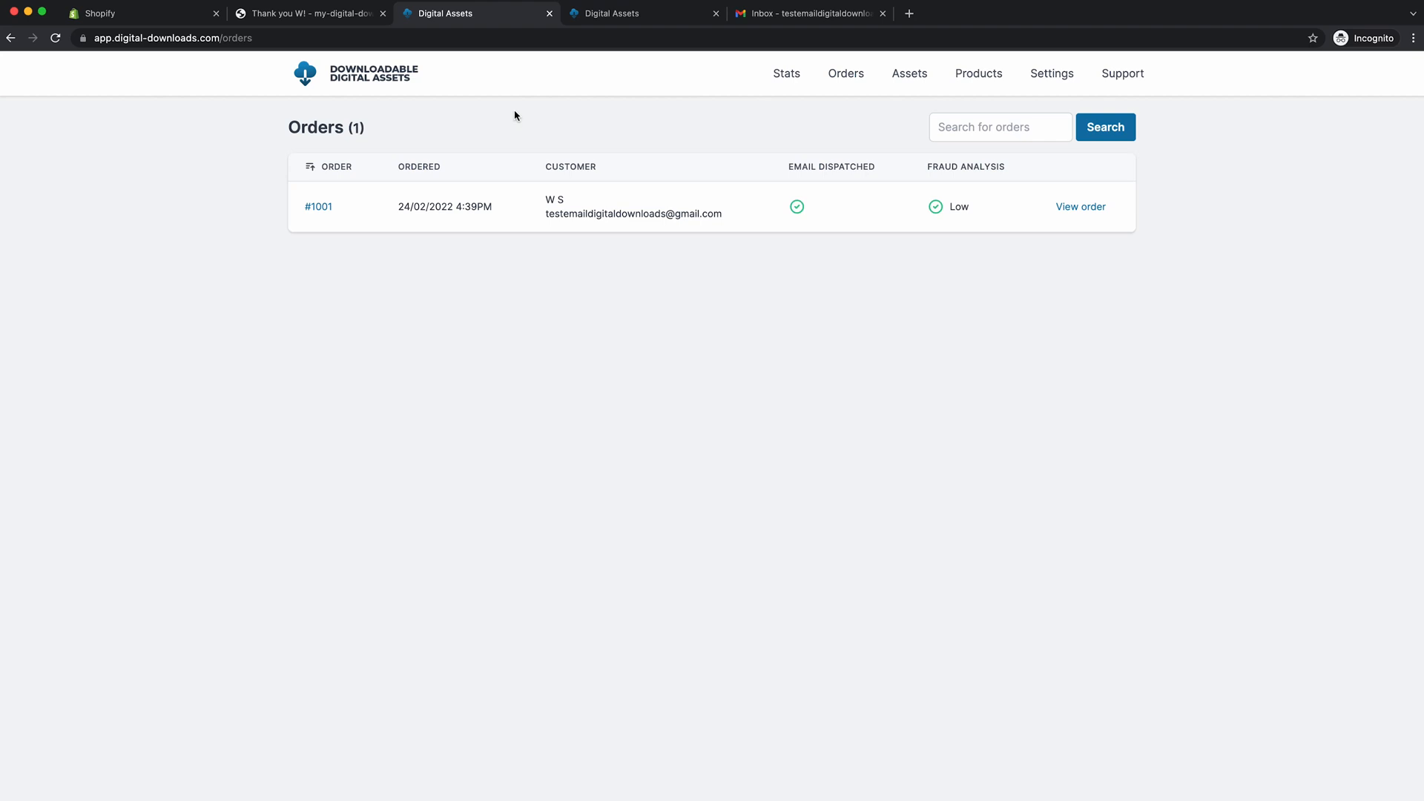
- Check paid, fulfilled order #1001 in Shopify admin, then view installed apps
click(137, 13)
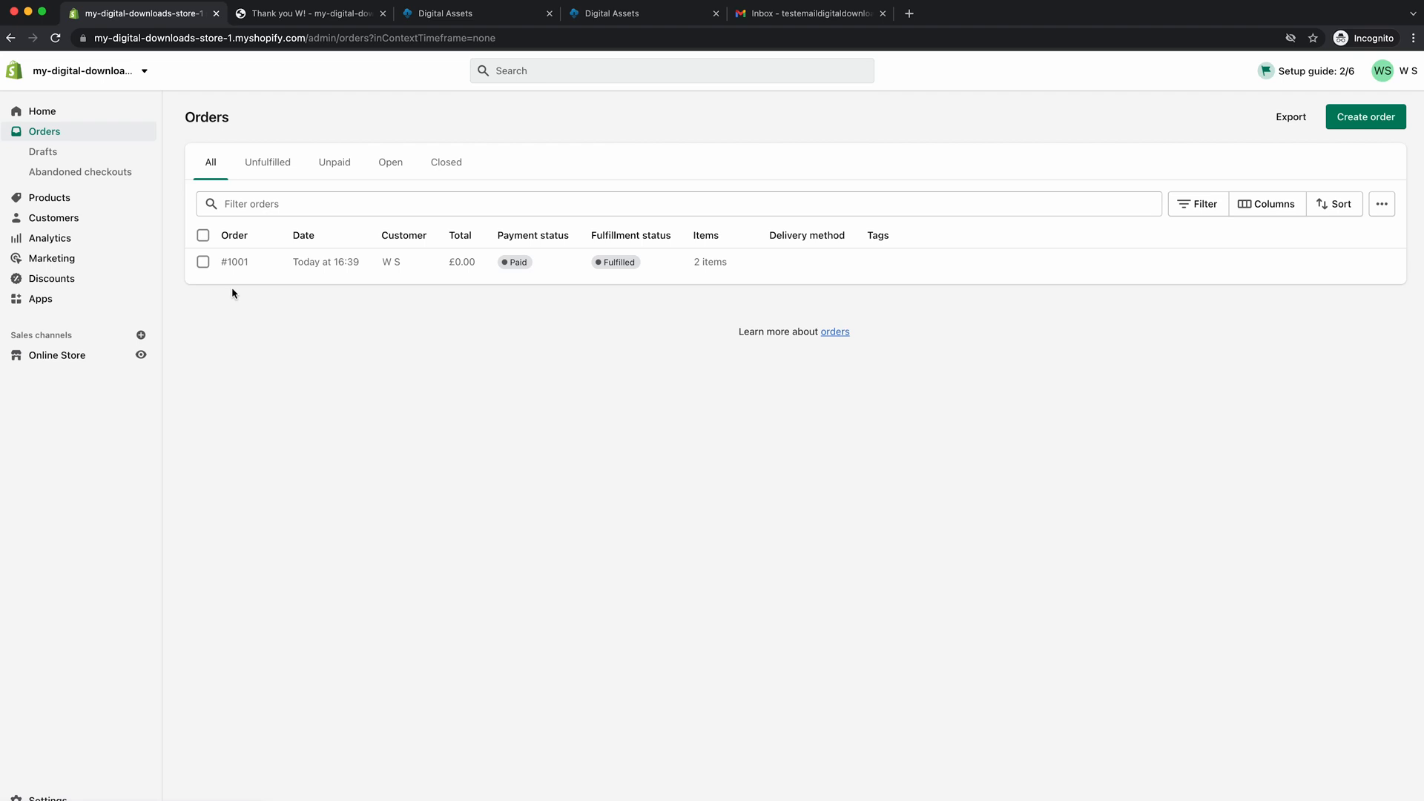
mouse_move(259, 296)
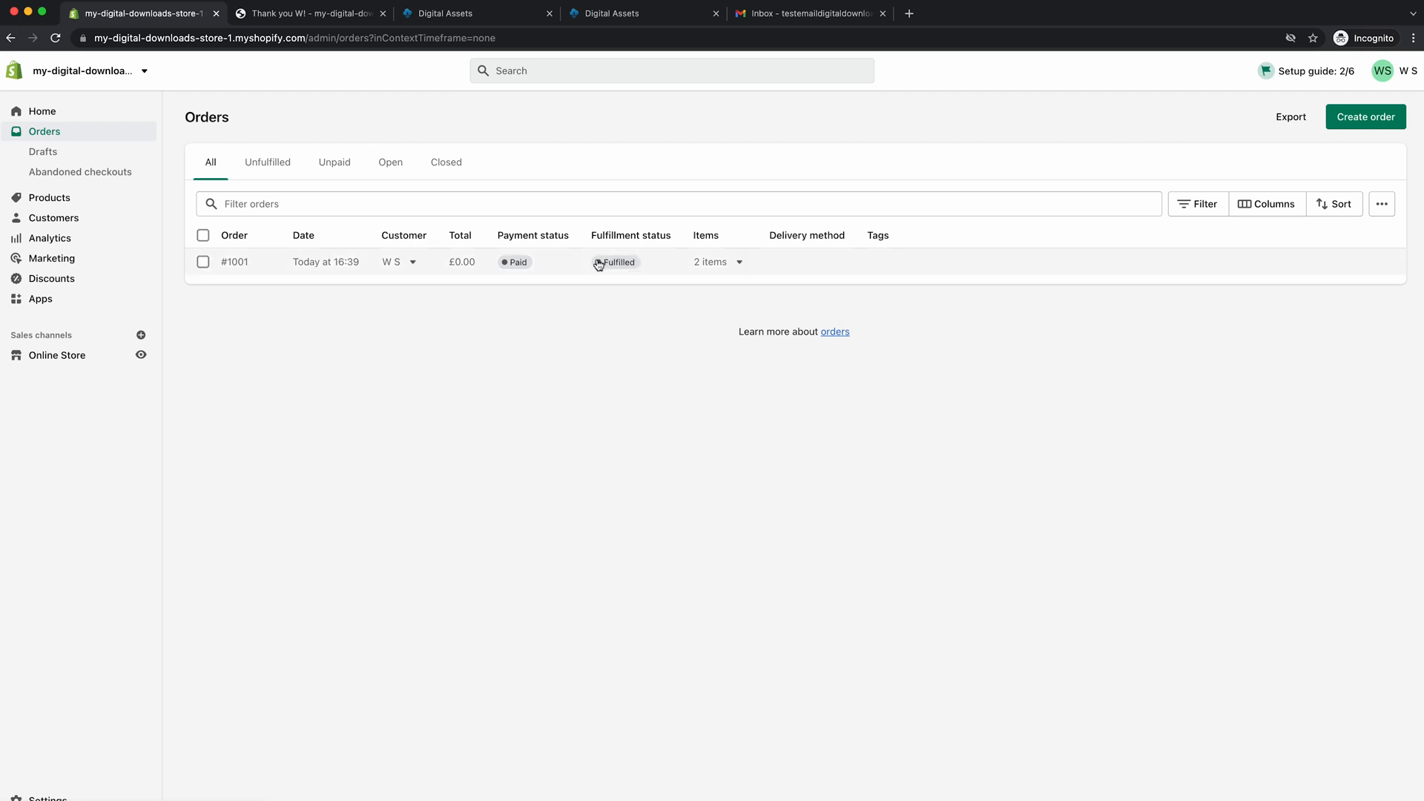
click(717, 261)
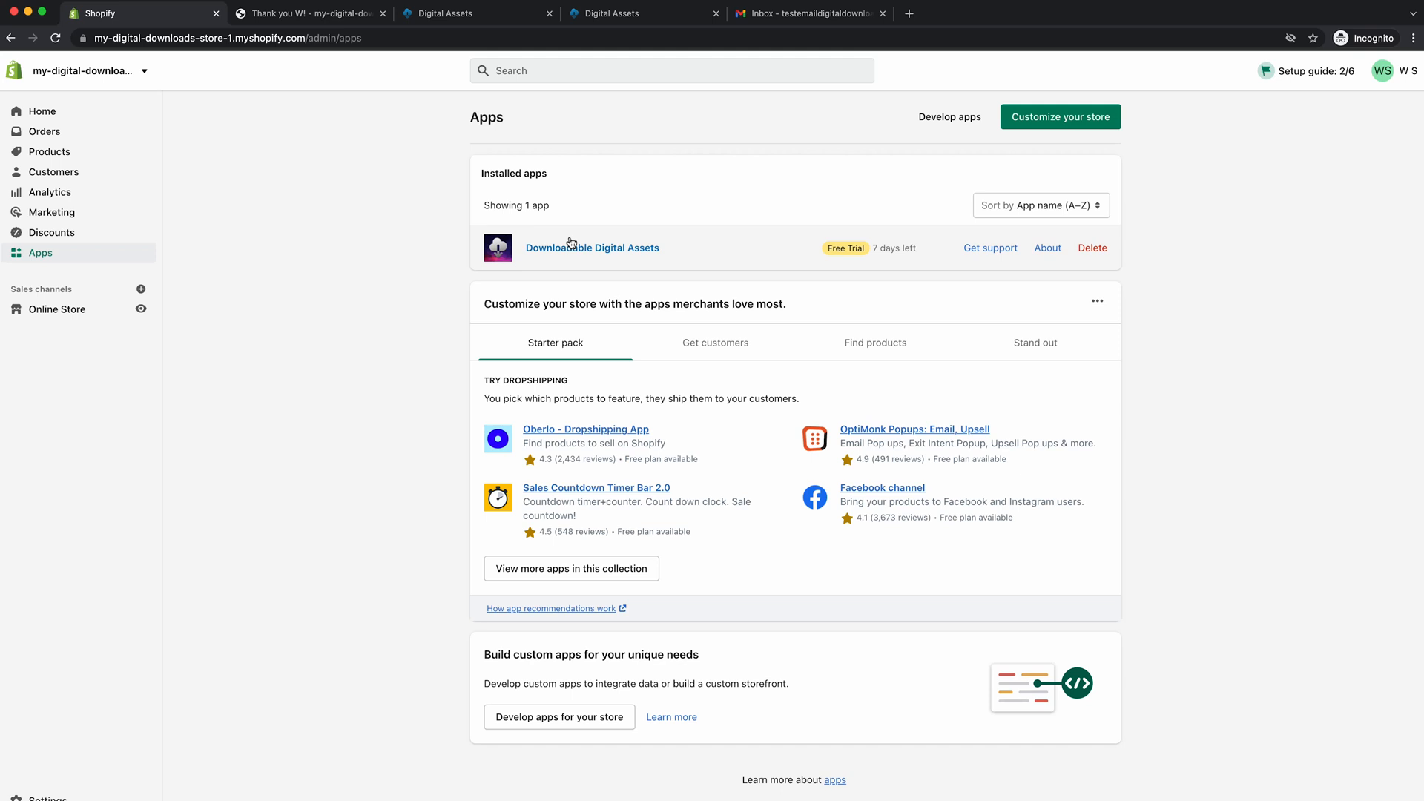
mouse_move(482, 270)
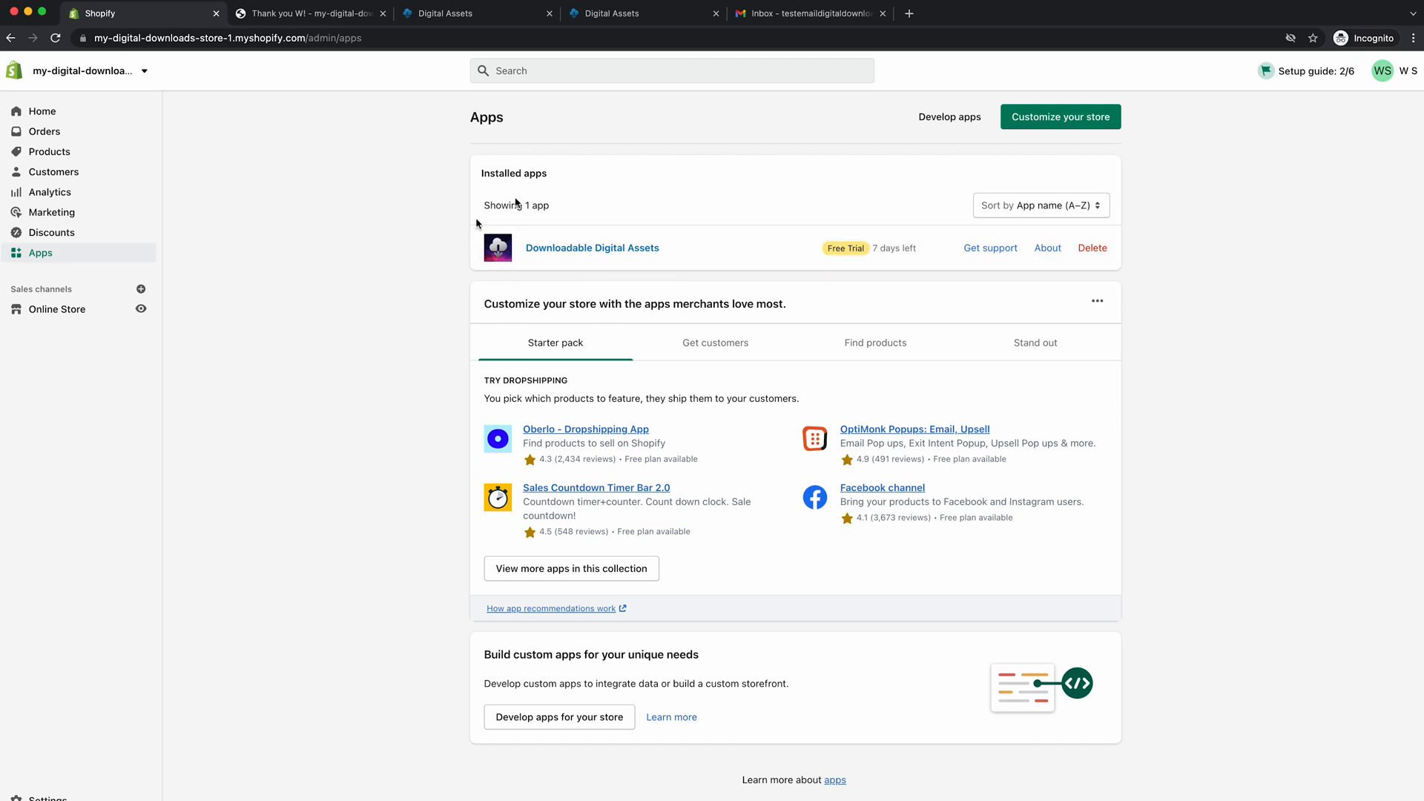
mouse_move(418, 223)
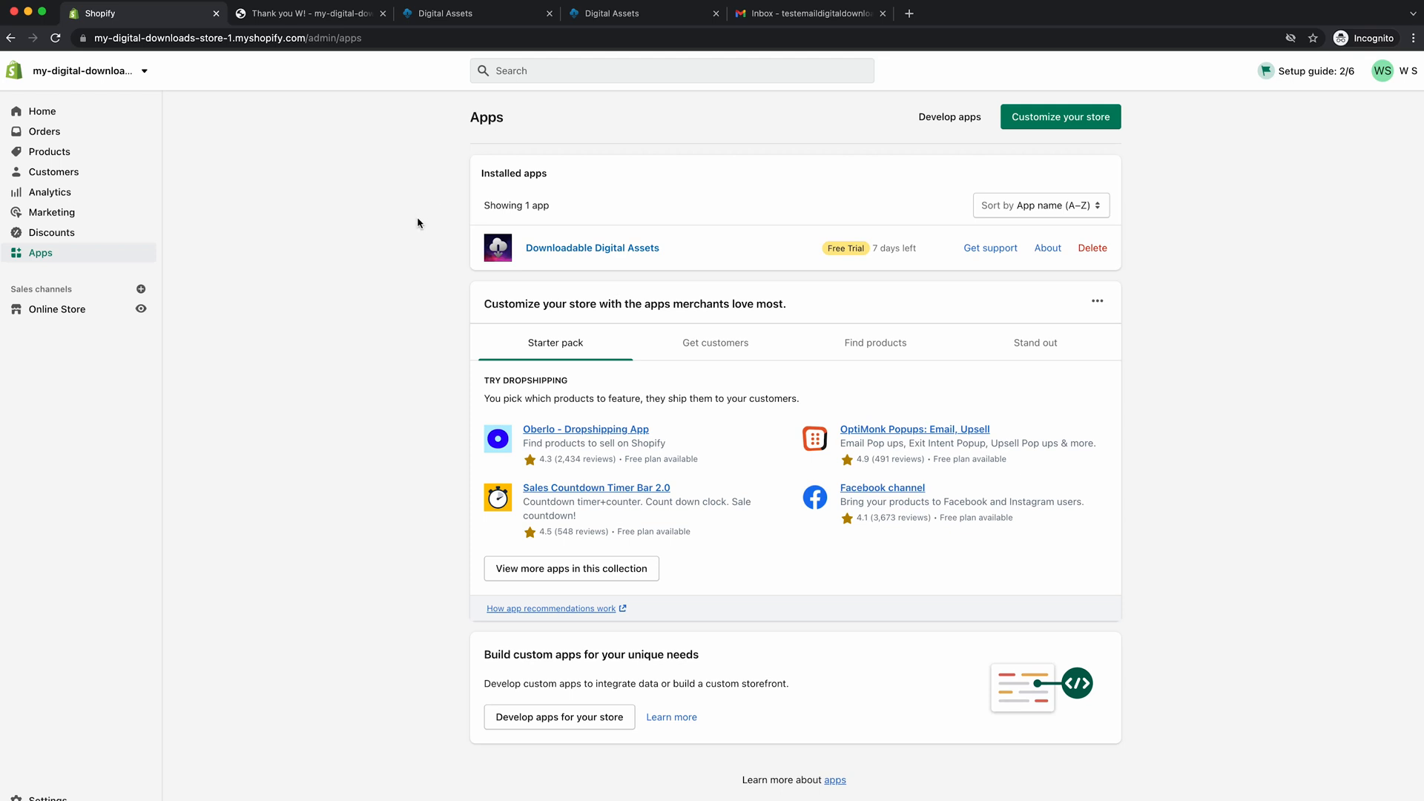
mouse_move(643, 295)
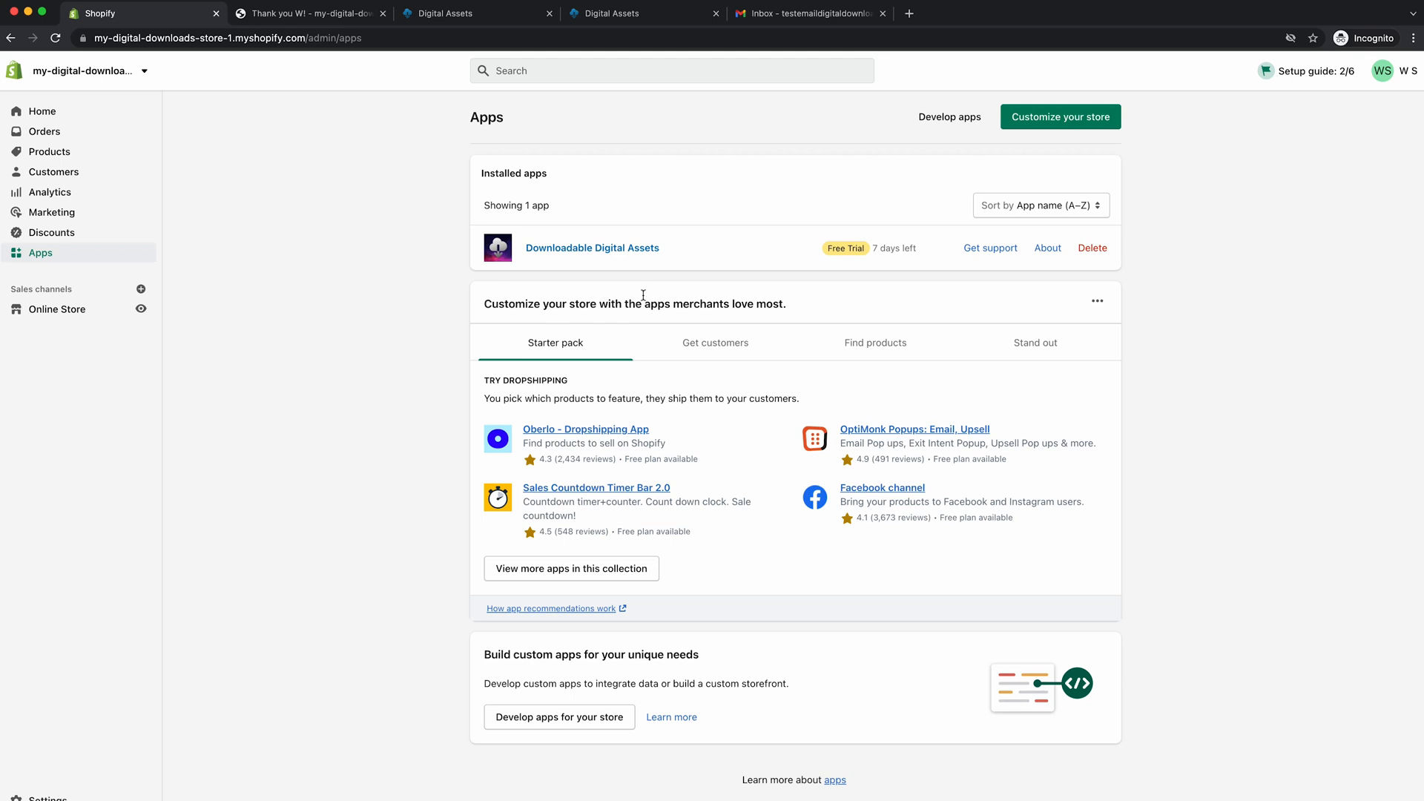
- View the Downloadable Digital Assets support page, then close its tab to return to Apps
click(643, 12)
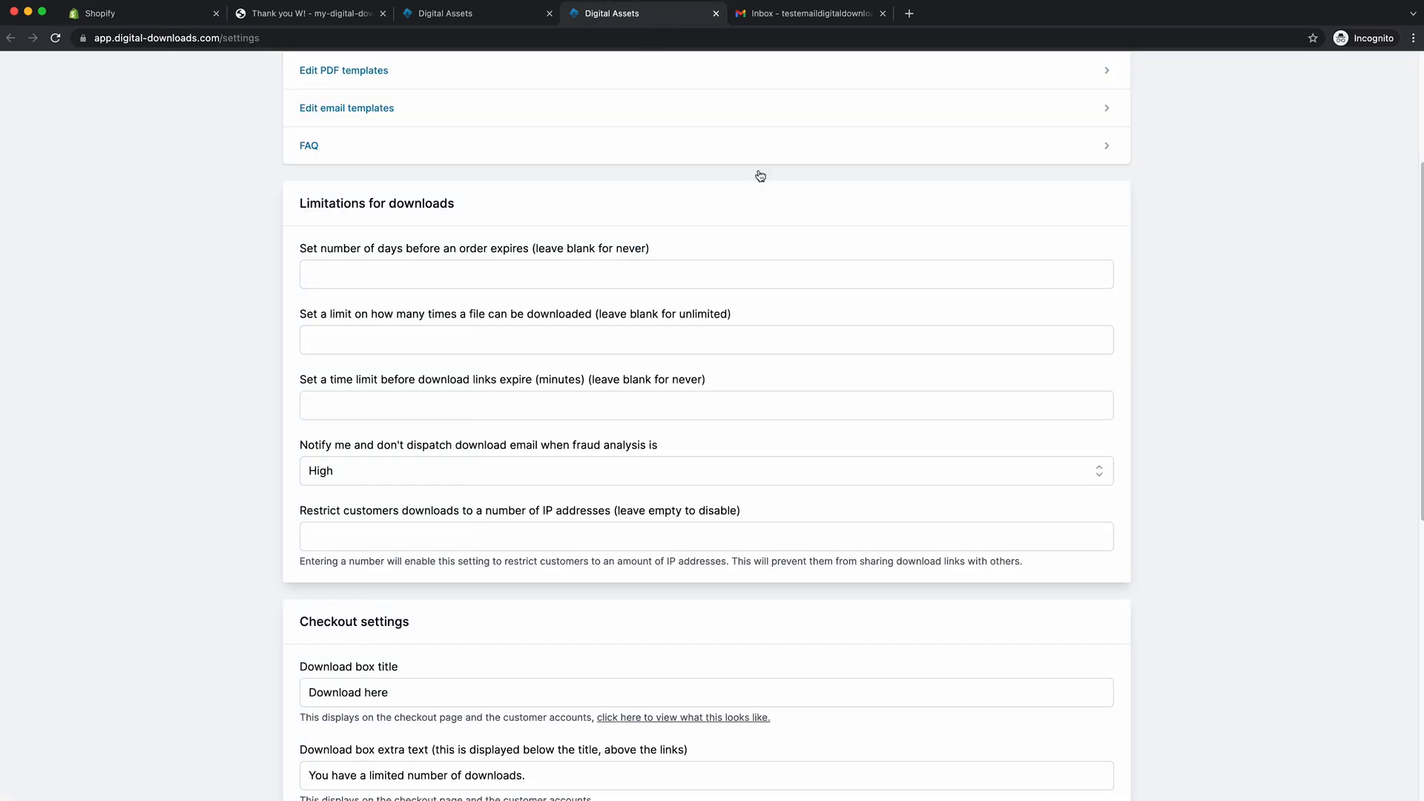
click(1115, 73)
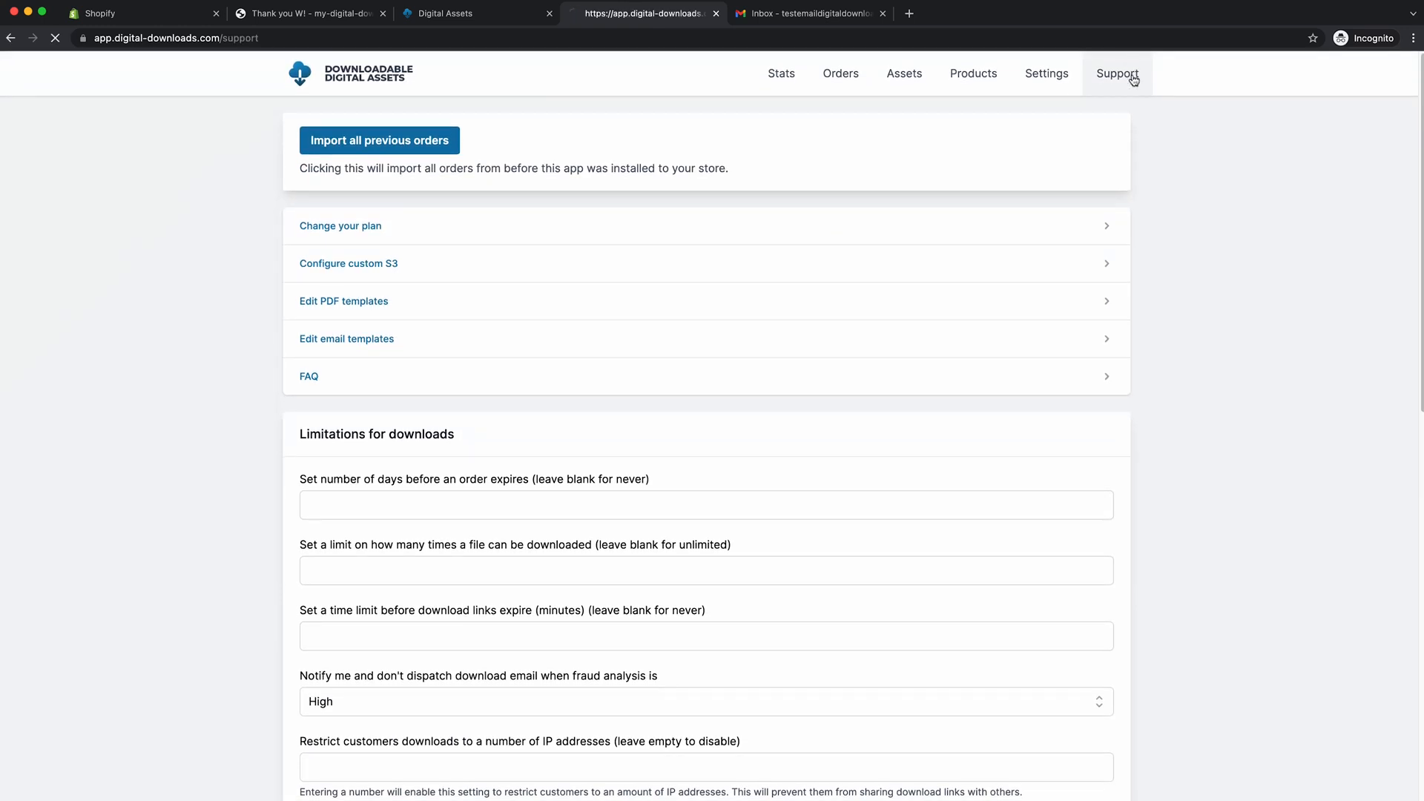
click(1116, 74)
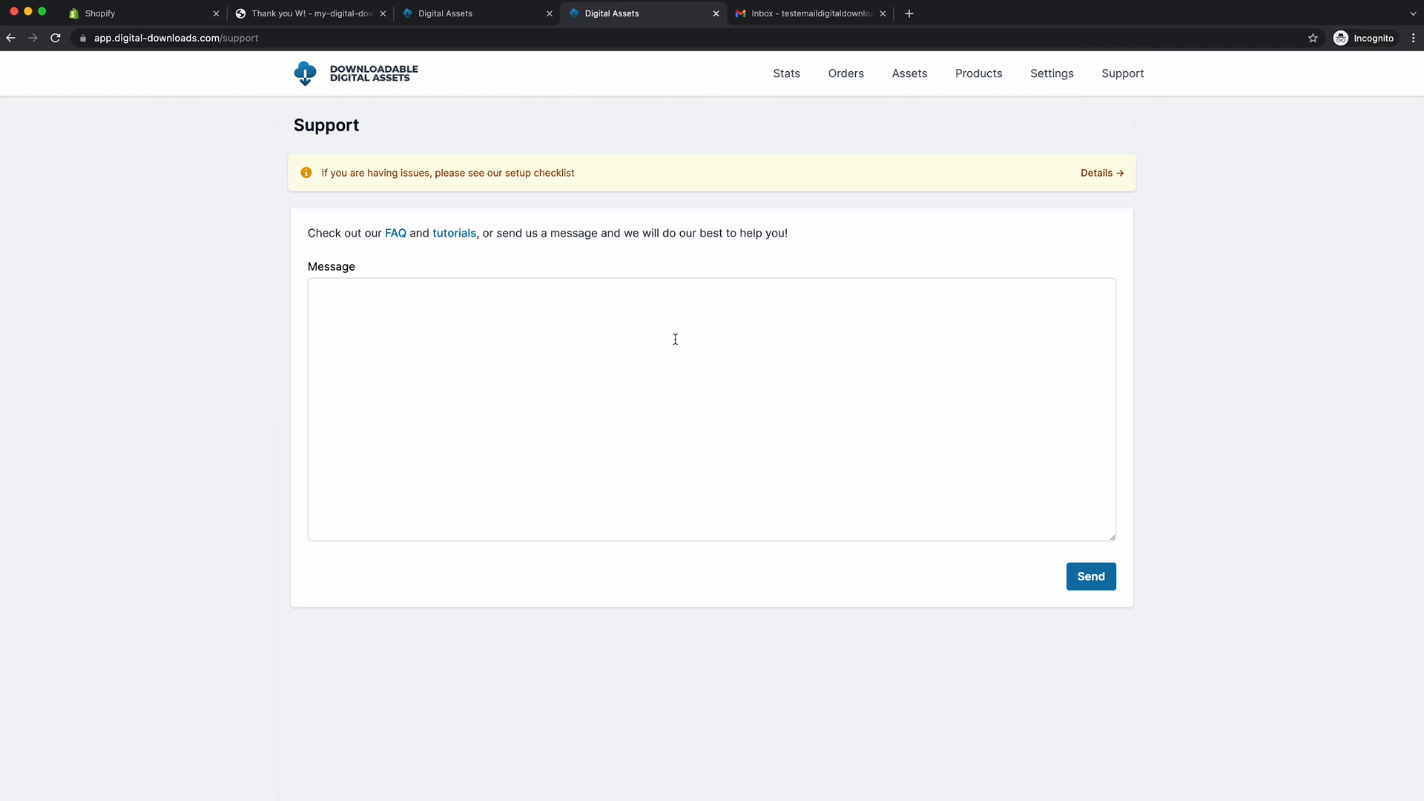
click(141, 13)
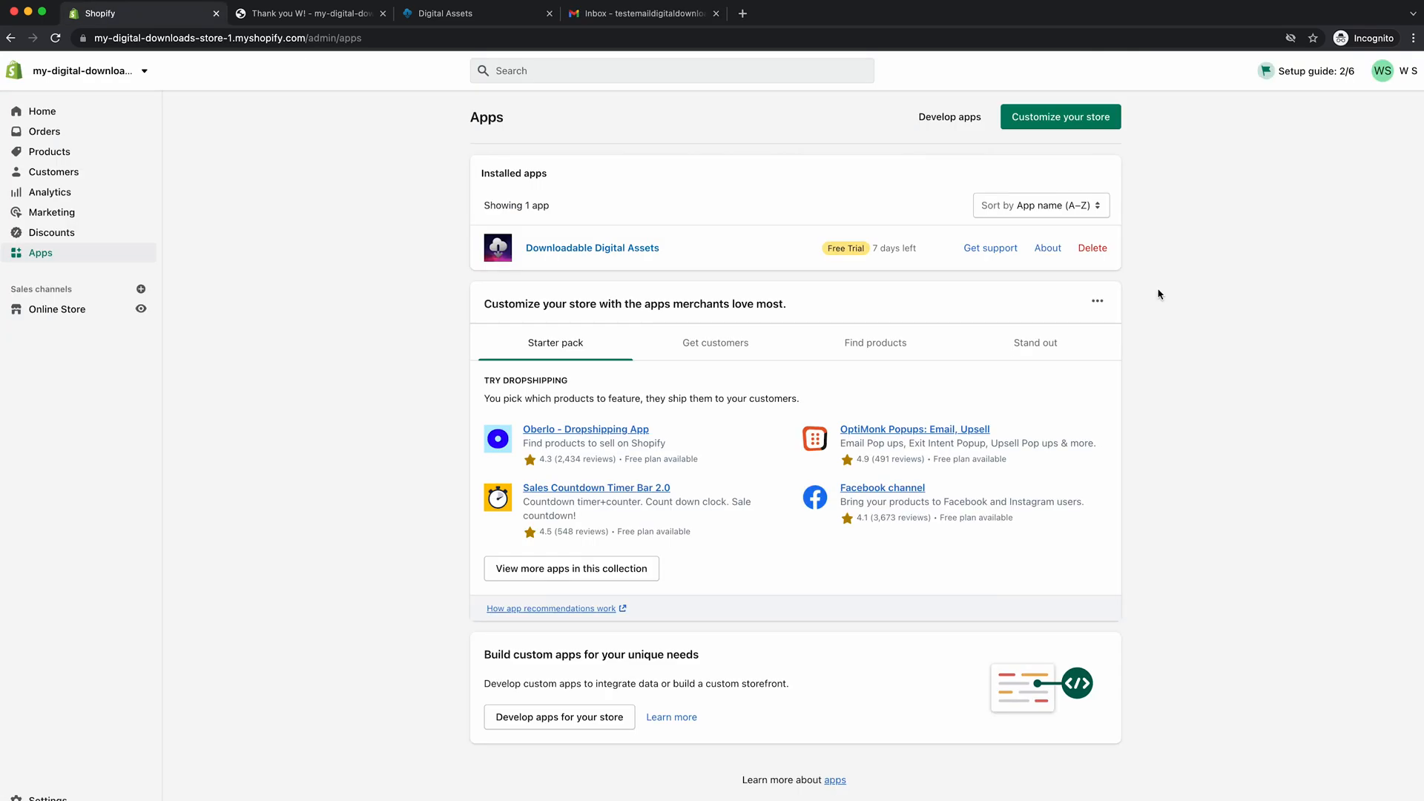